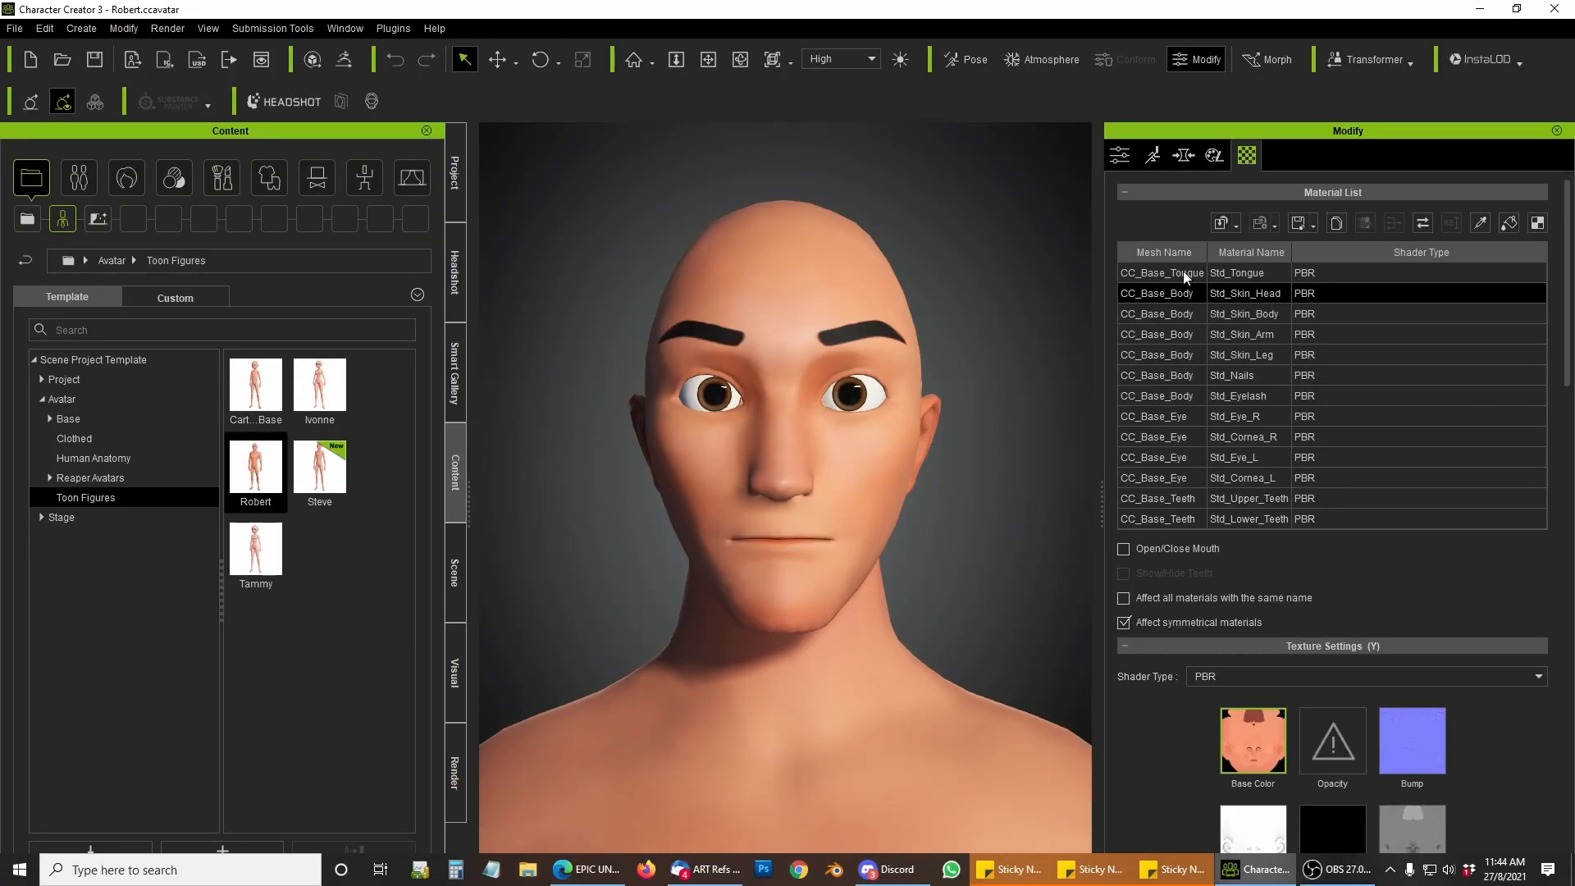
Darken the head skin's base colour to reddish brown and match the body skin to it.
drag(1181, 412, 1135, 412)
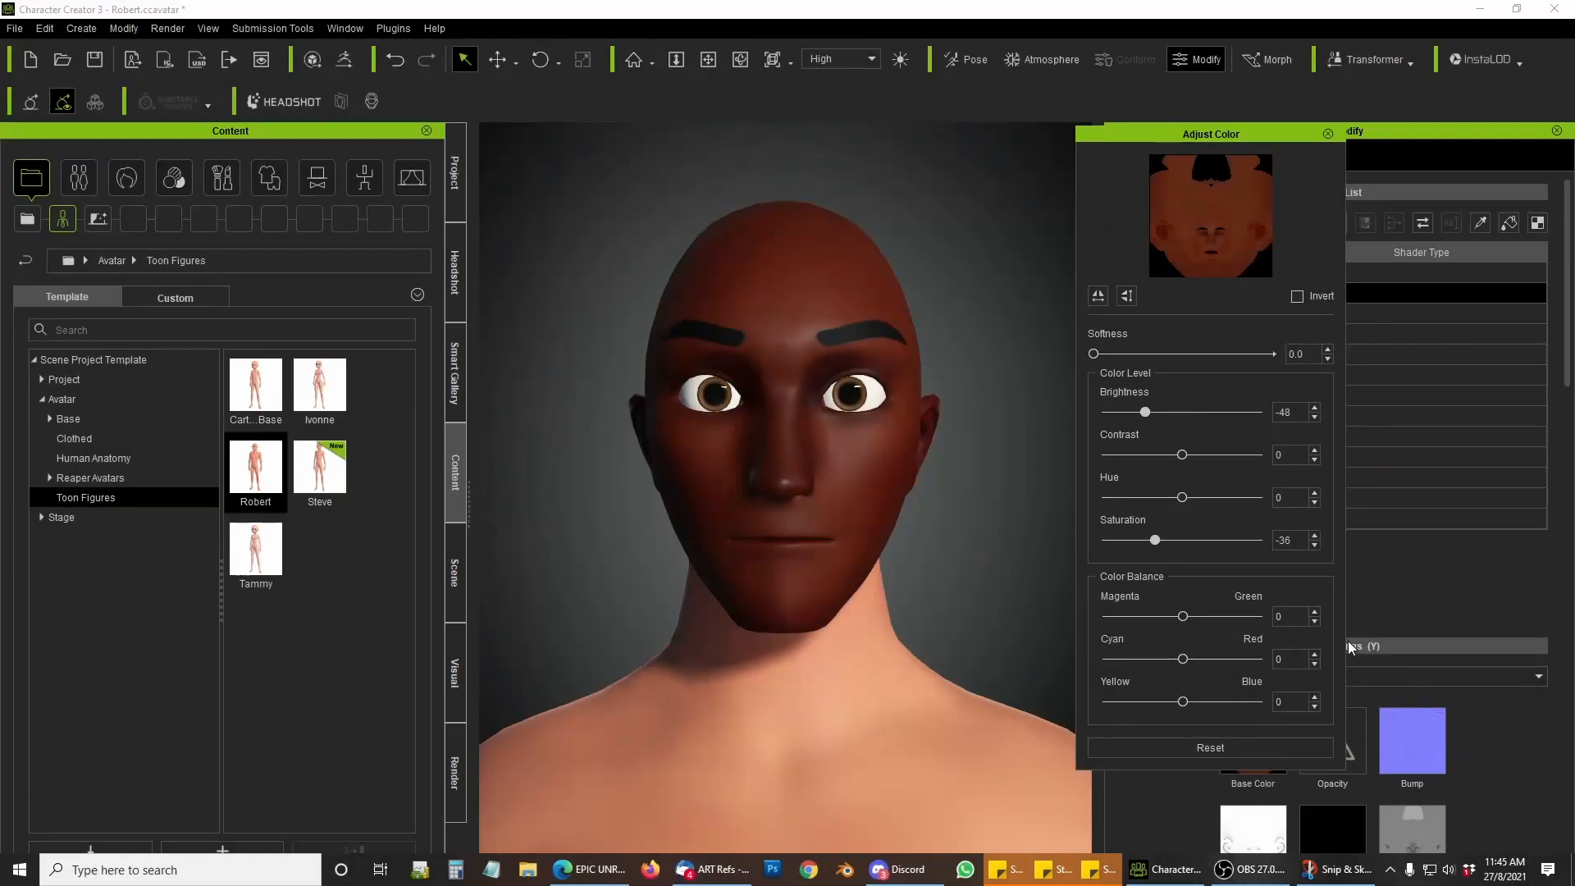
click(1328, 131)
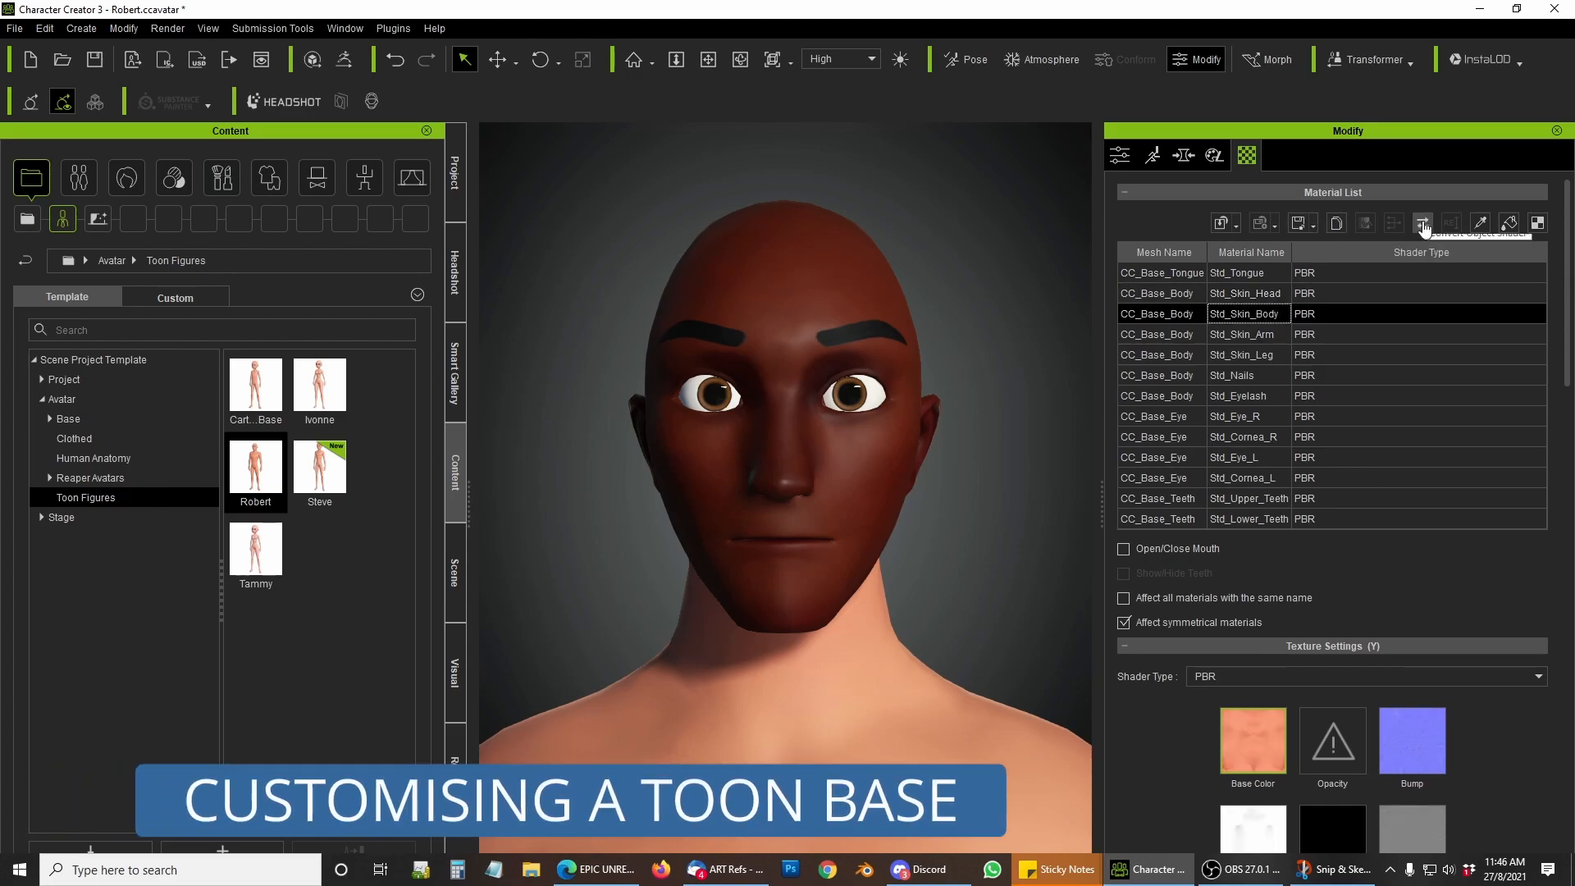
right_click(1252, 744)
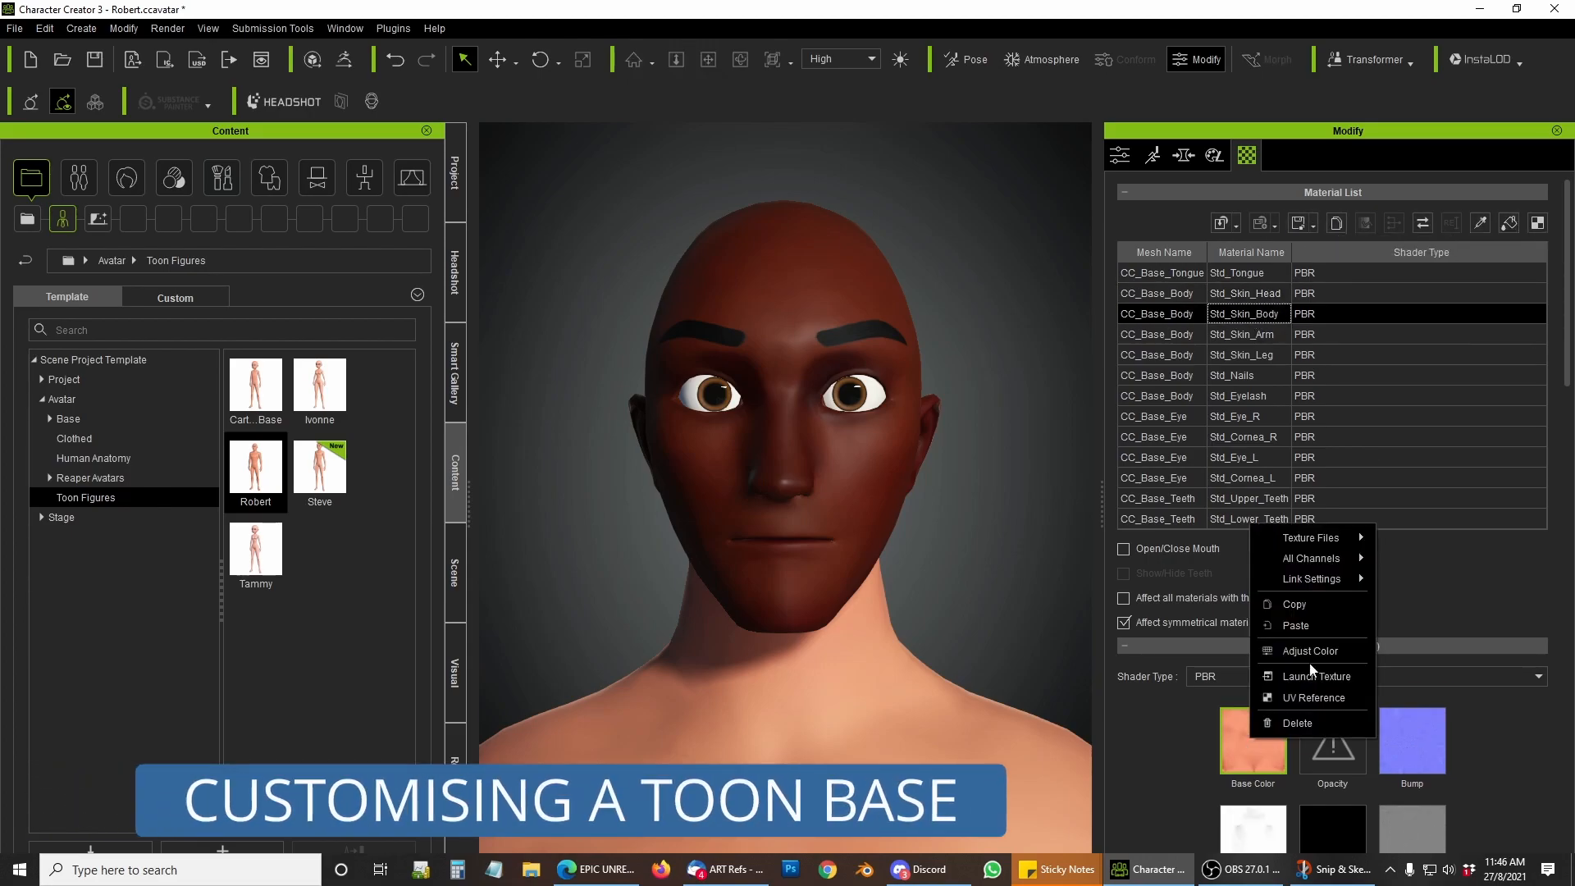
click(1309, 650)
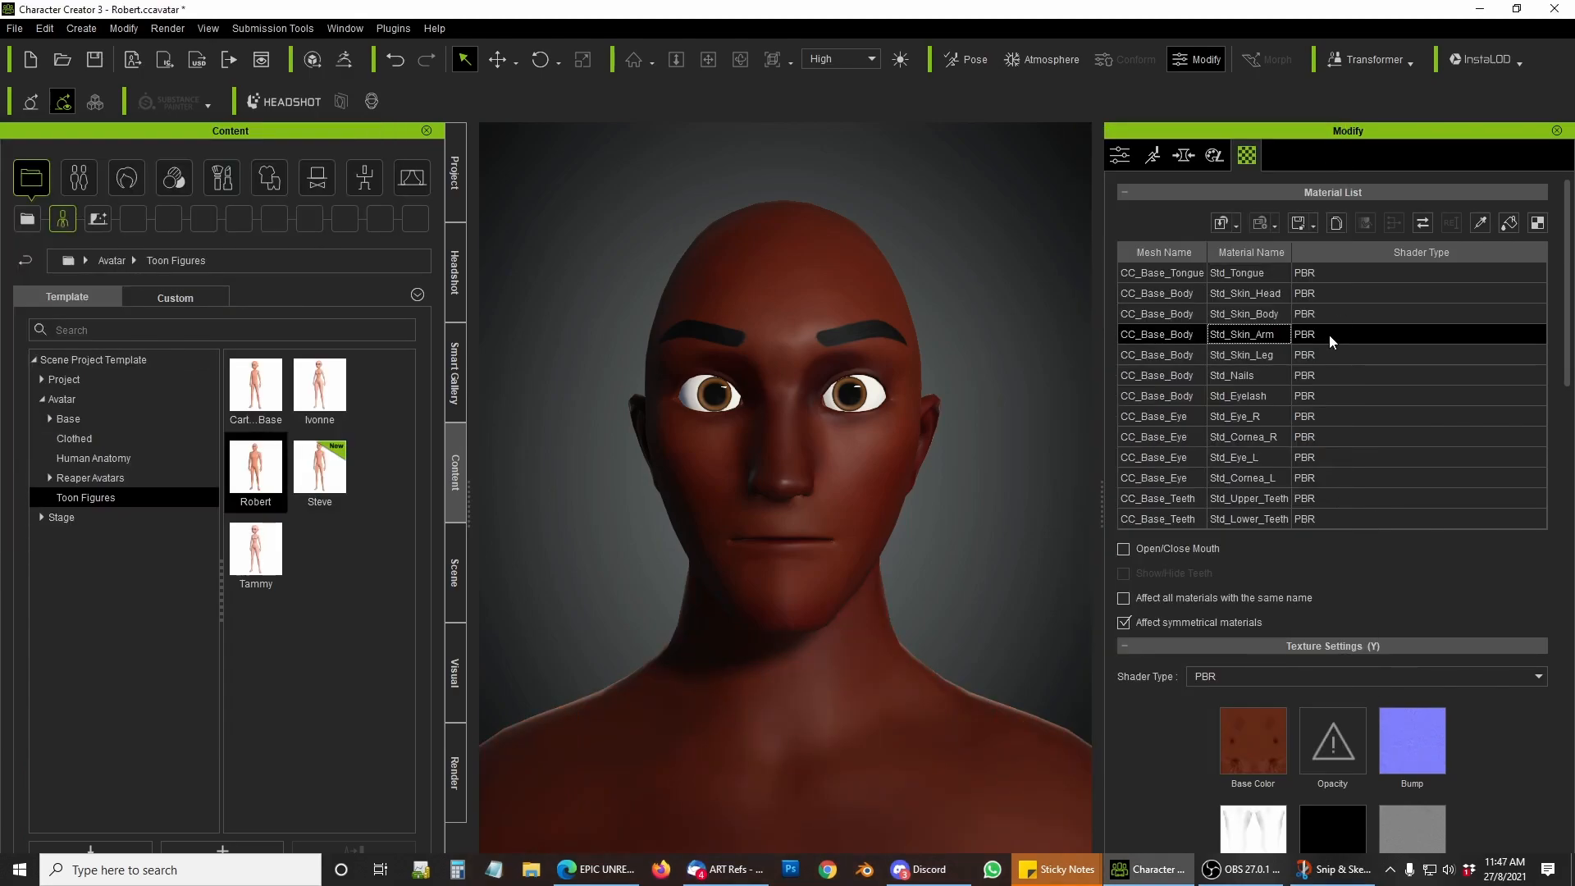
Recolour the arm skin material and browse the skin templates.
click(1246, 354)
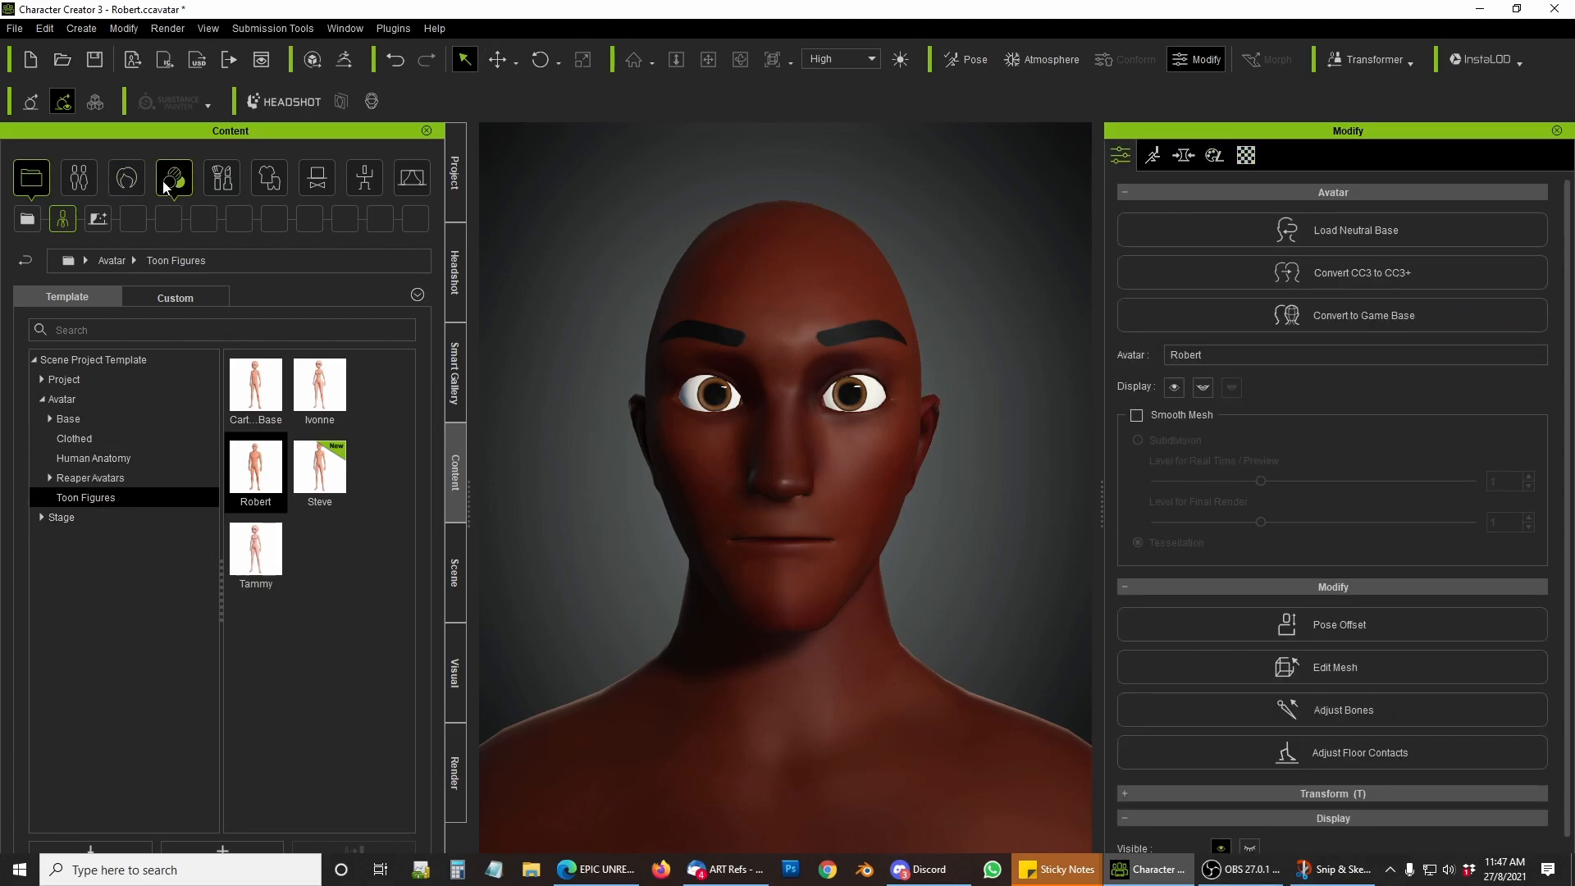
click(173, 178)
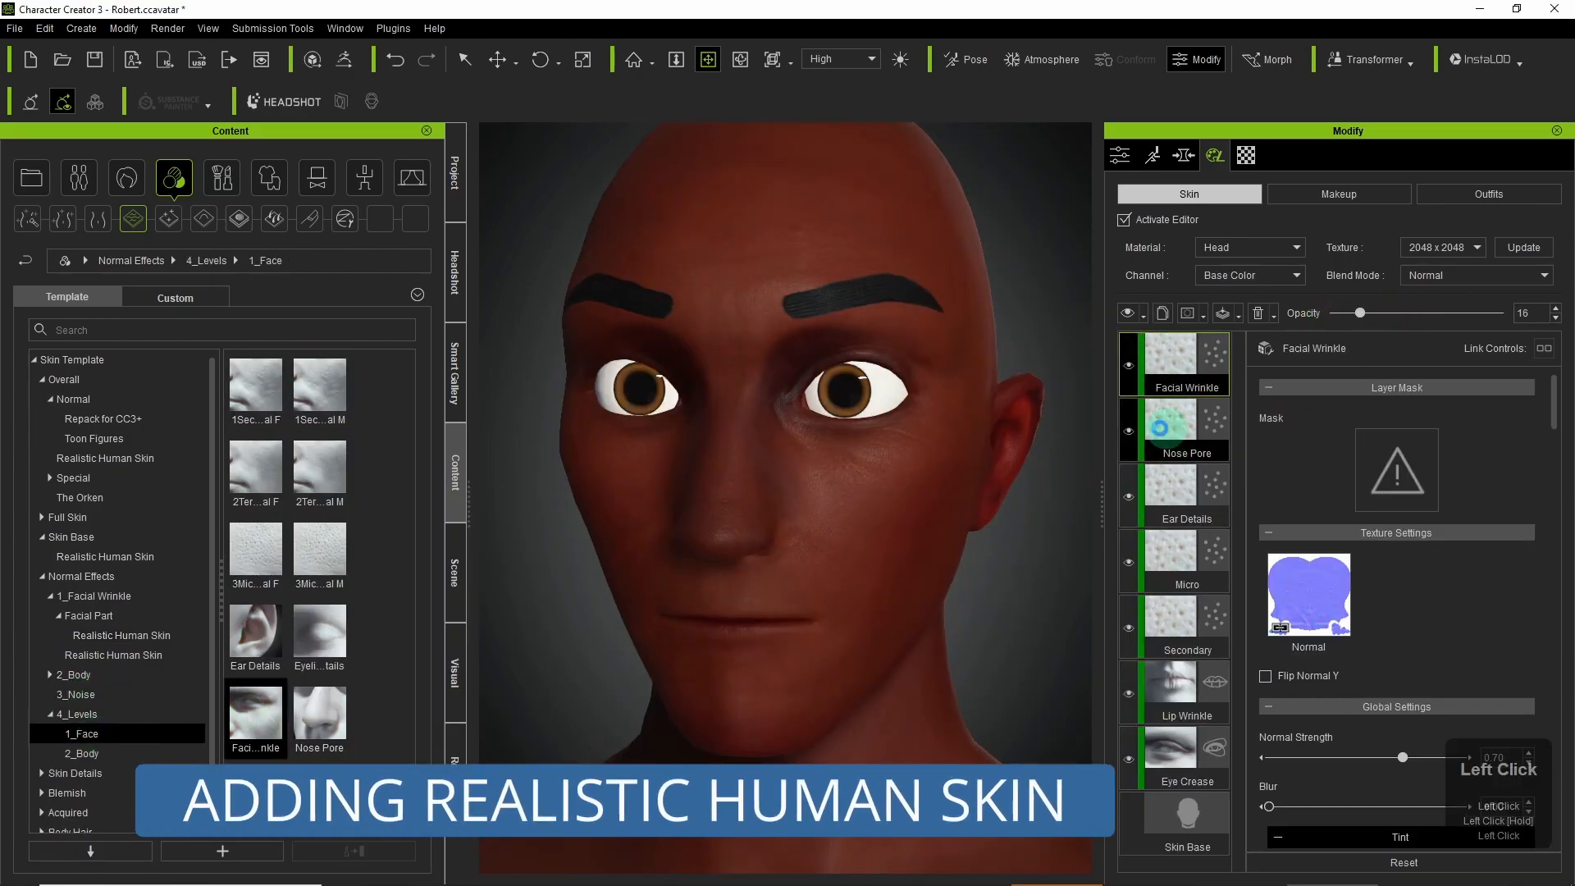
Layer Realistic Human Skin normal detail on the face and raise Mouth Depth in the morph sliders.
click(1183, 154)
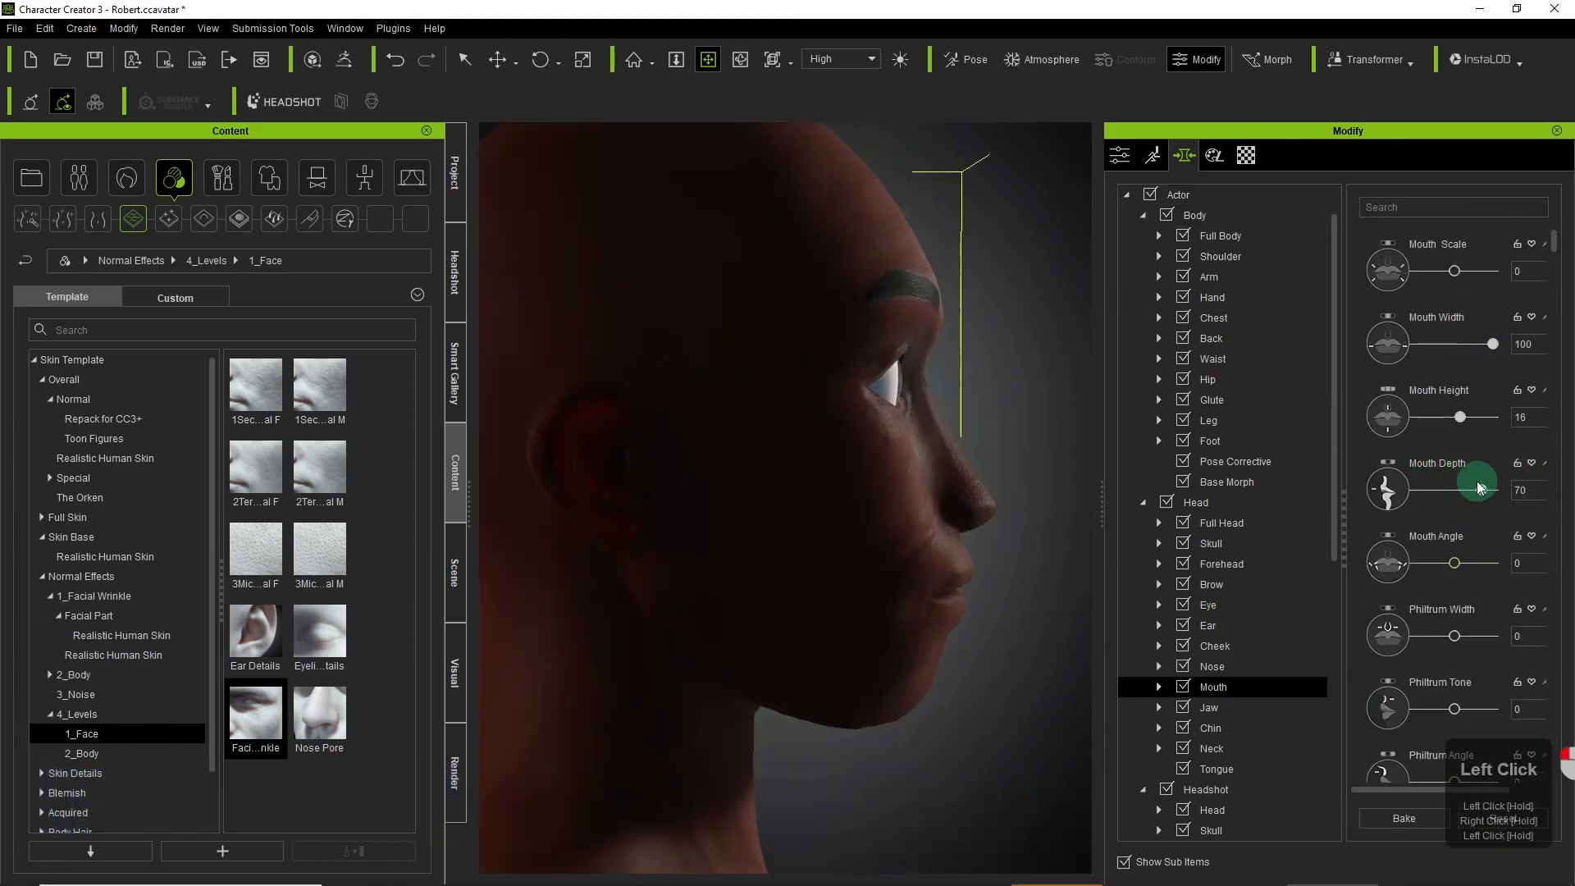
click(1214, 156)
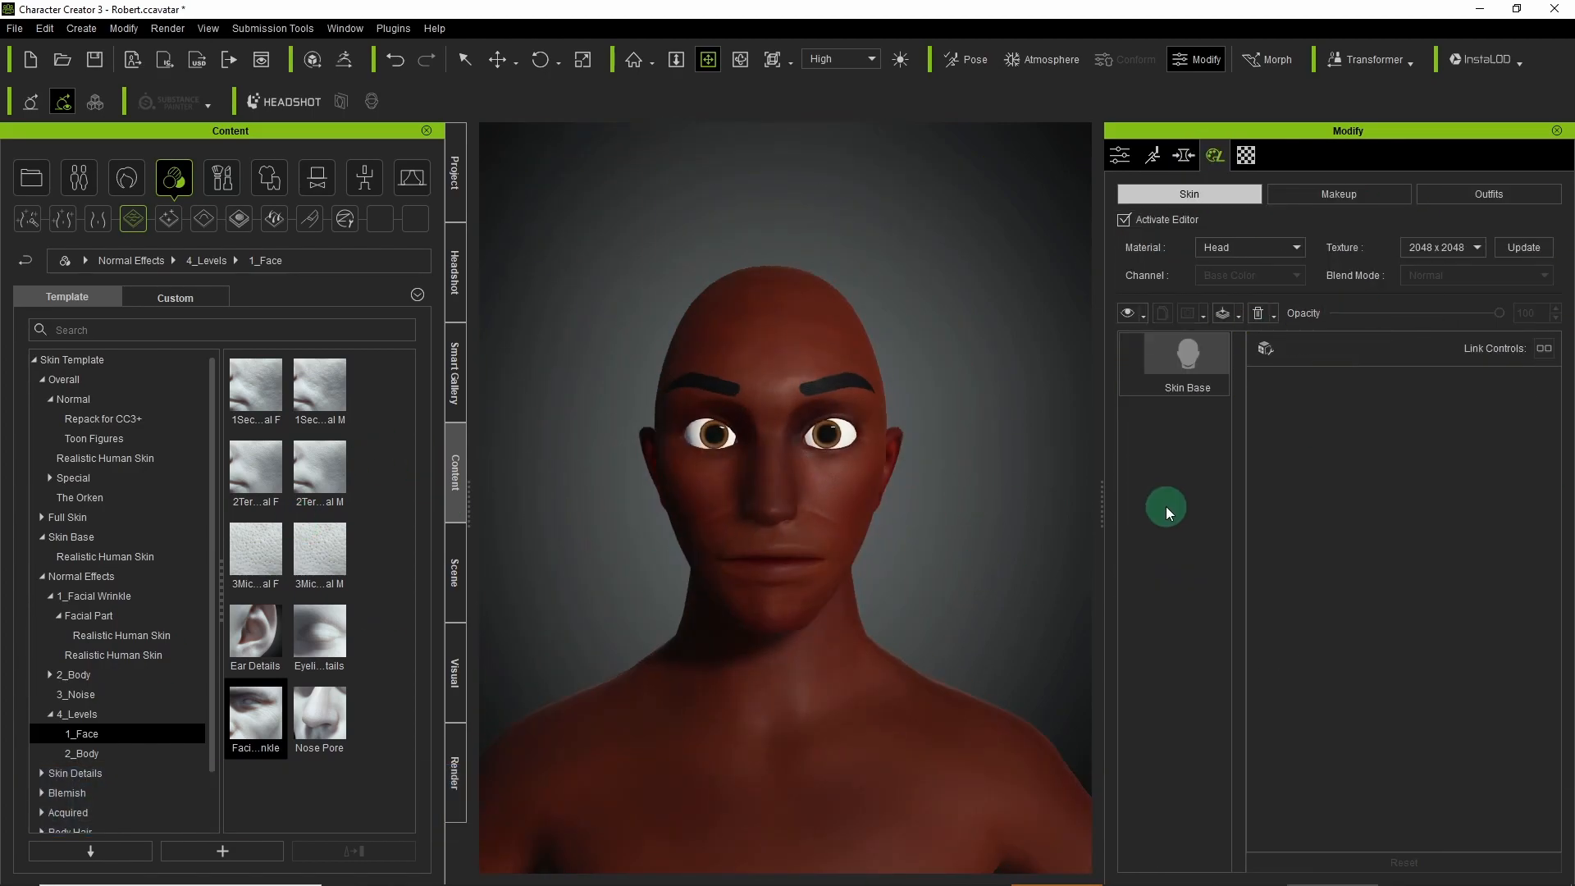
click(1183, 156)
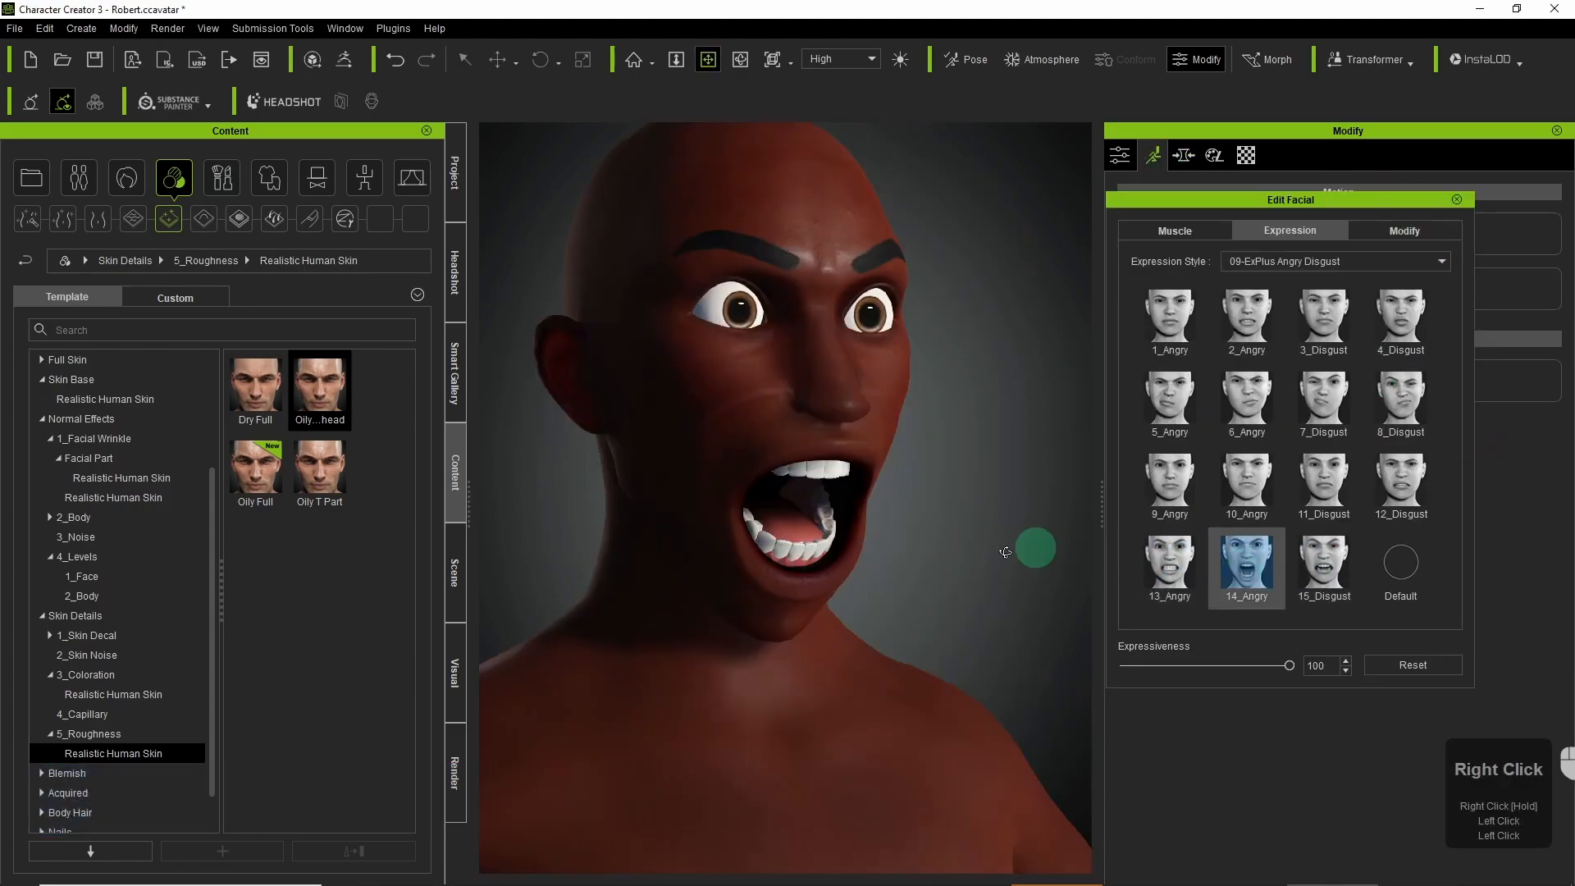
Switch the facial expression style from ExPlus Angry Disgust to ExPlus Tongue.
click(1333, 261)
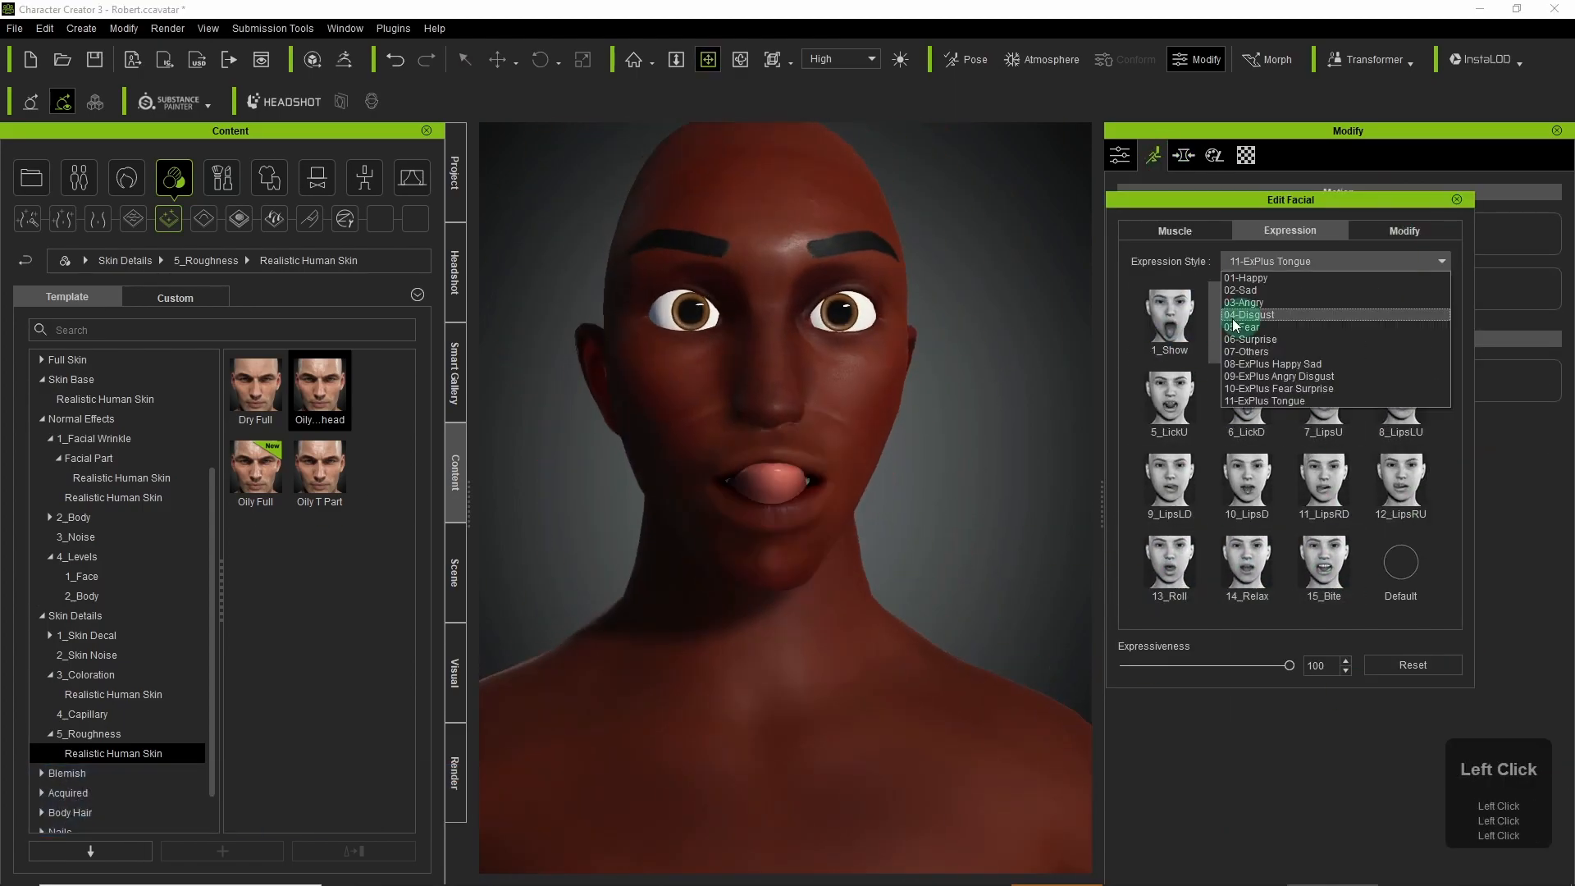
click(1183, 154)
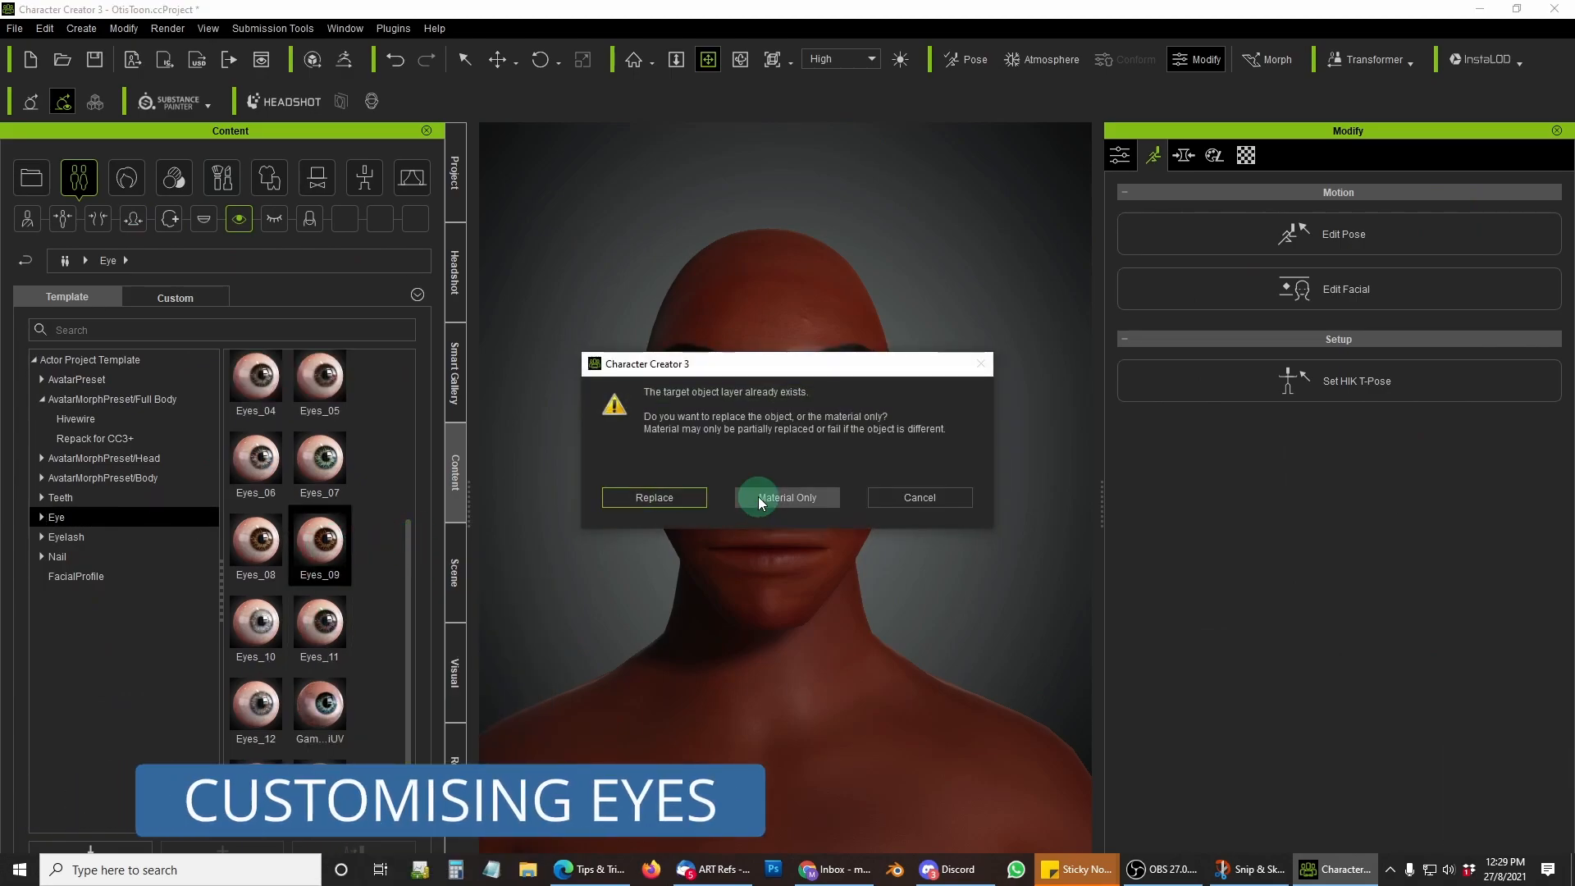
Apply Eyes_09 as Material Only and lower the Iris Color Brightness.
click(786, 497)
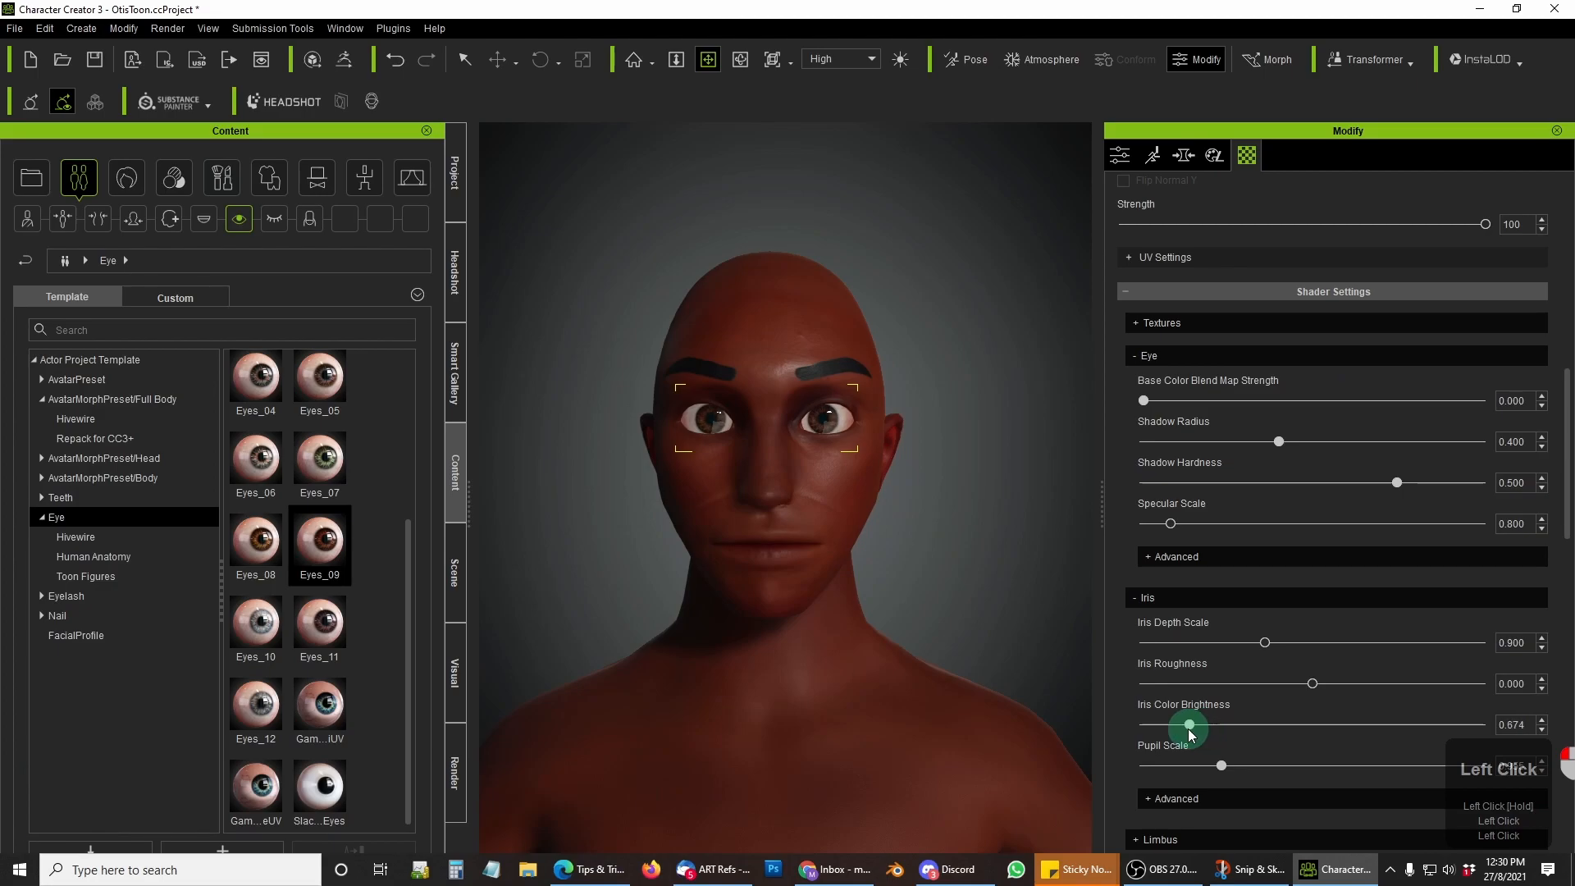
scroll(down, 3)
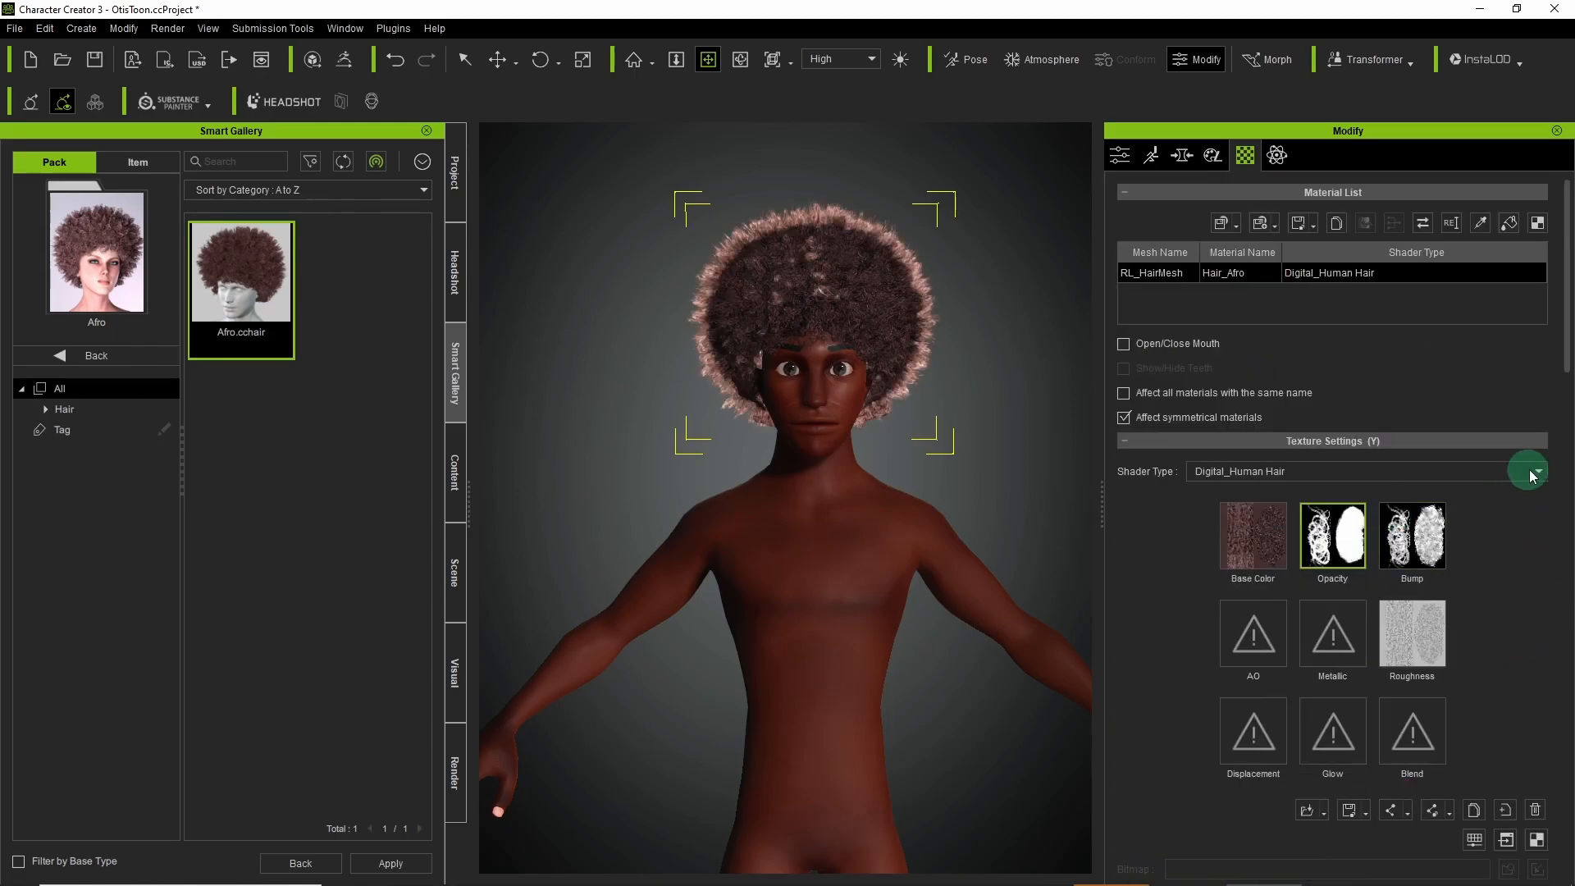
Set the afro hair's Shader Type to Traditional and check it from the front.
click(500, 59)
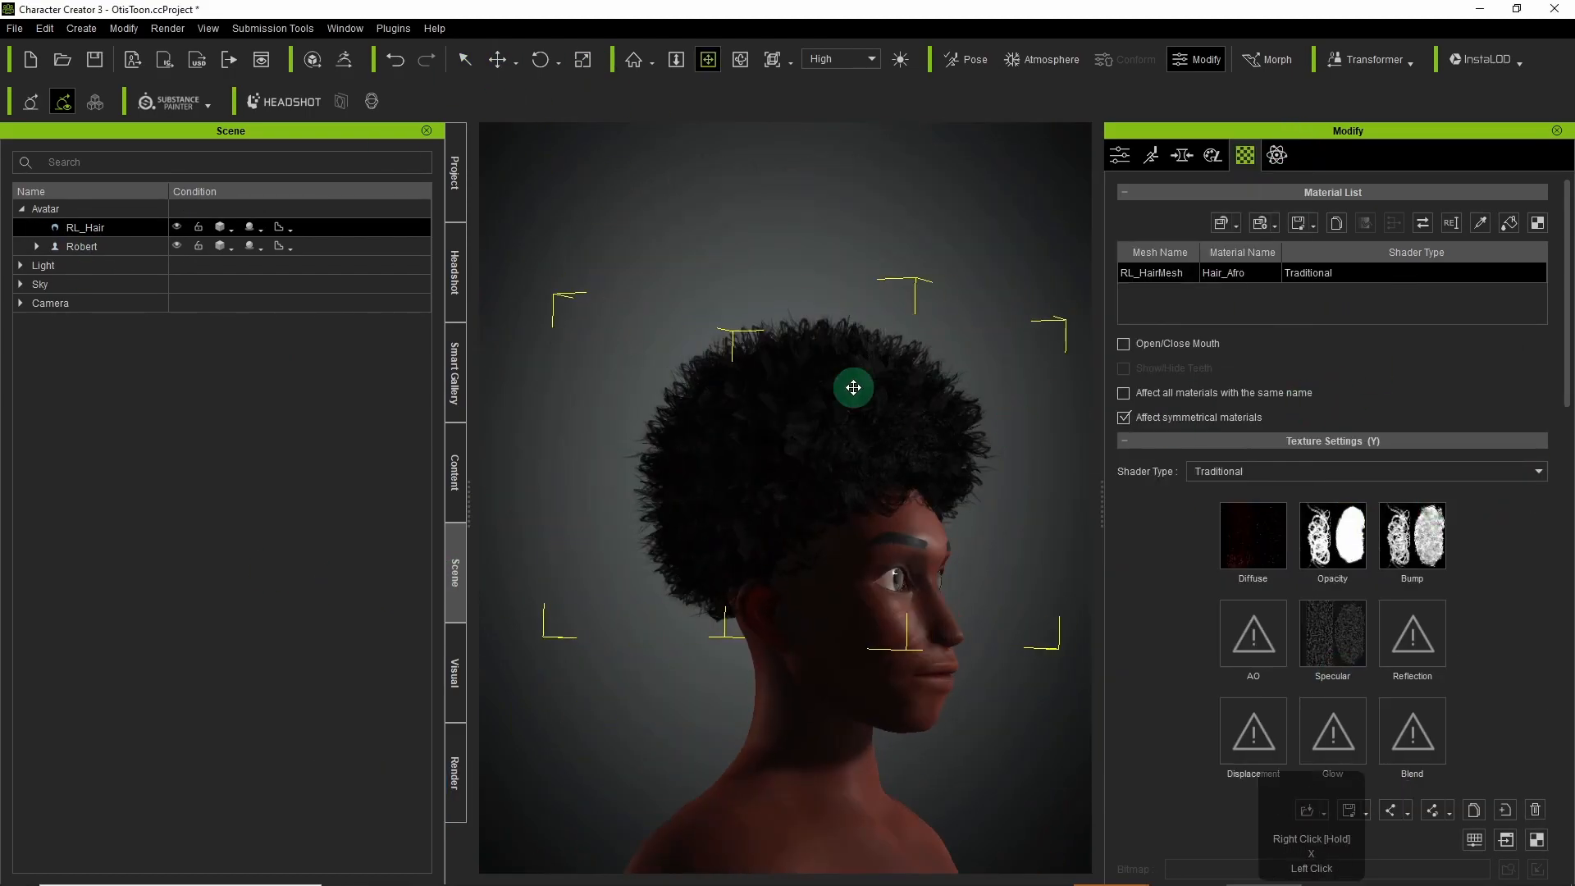
drag(853, 387, 695, 512)
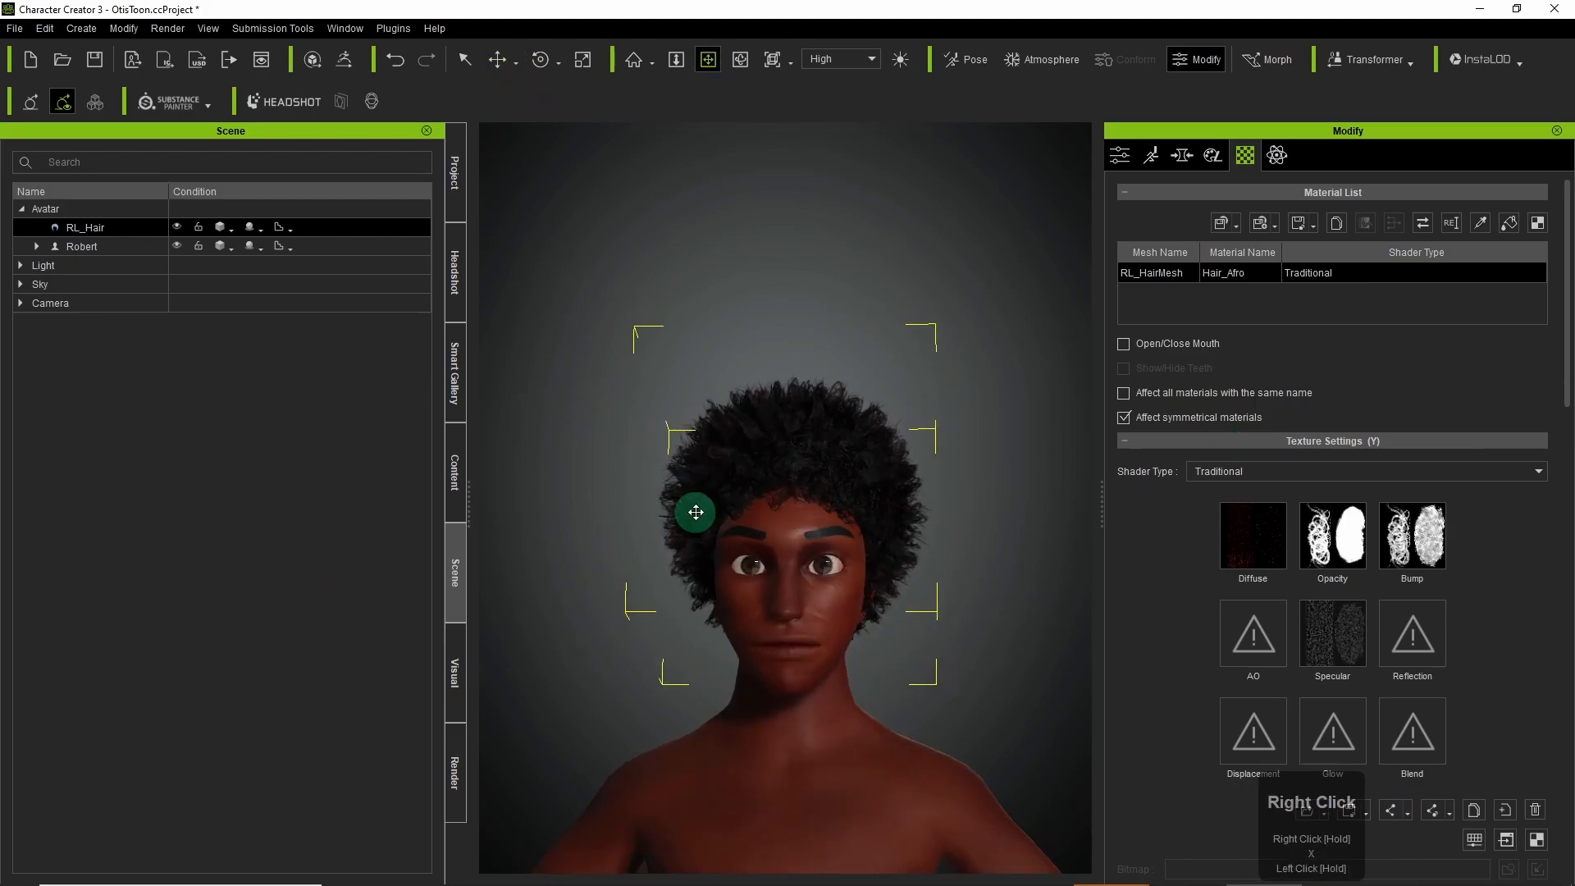
scroll(down, 3)
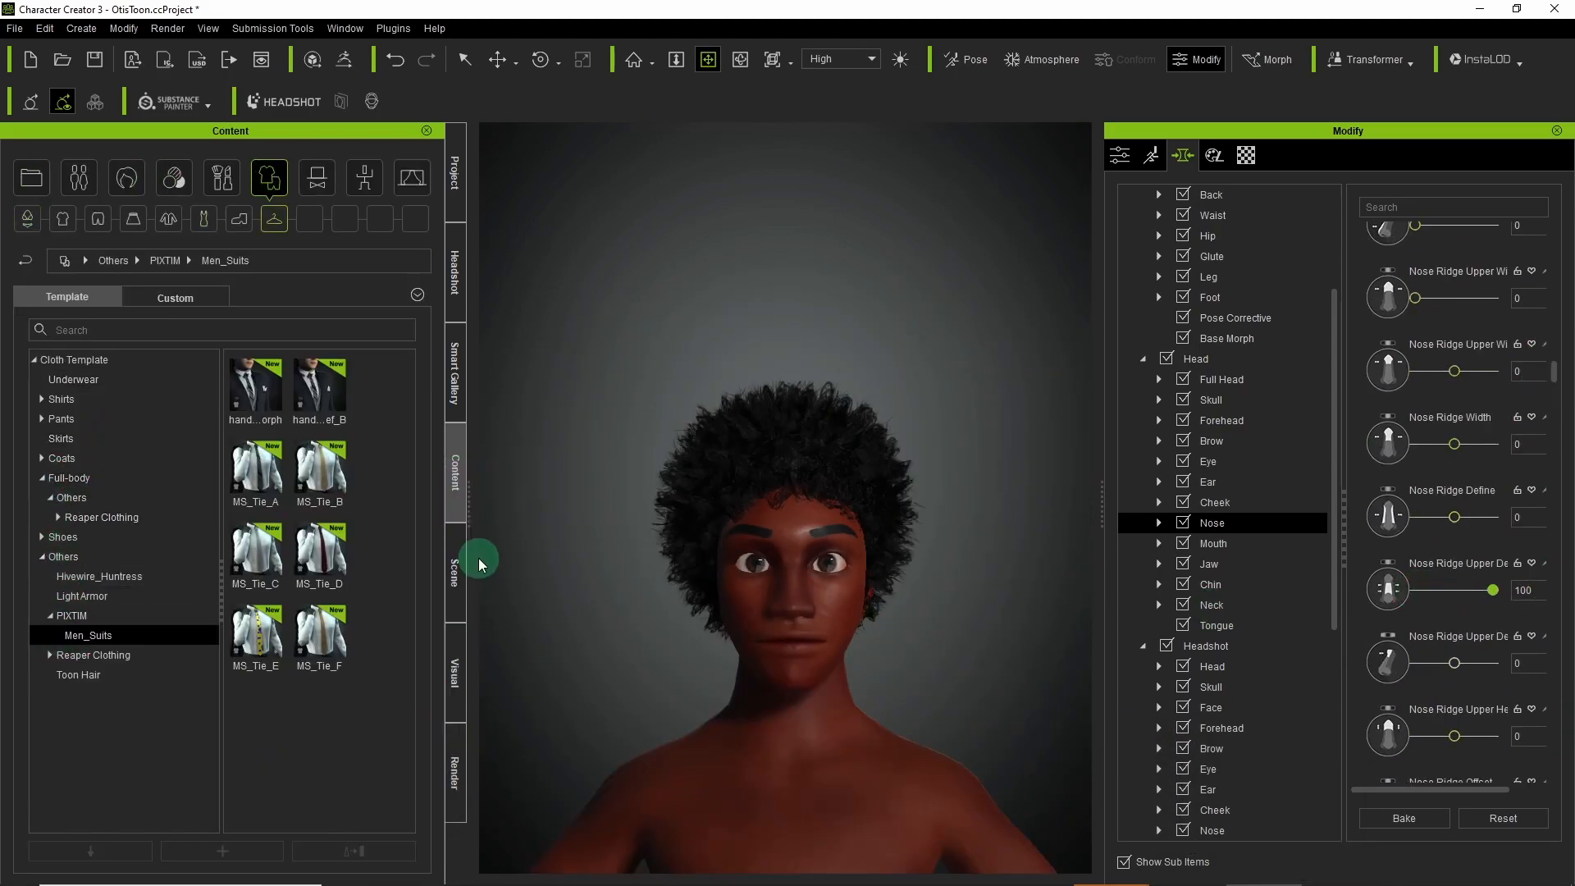
Dress the character in the PIXTIM Men_Suits outfit and review the body skin material in the scene list.
click(454, 378)
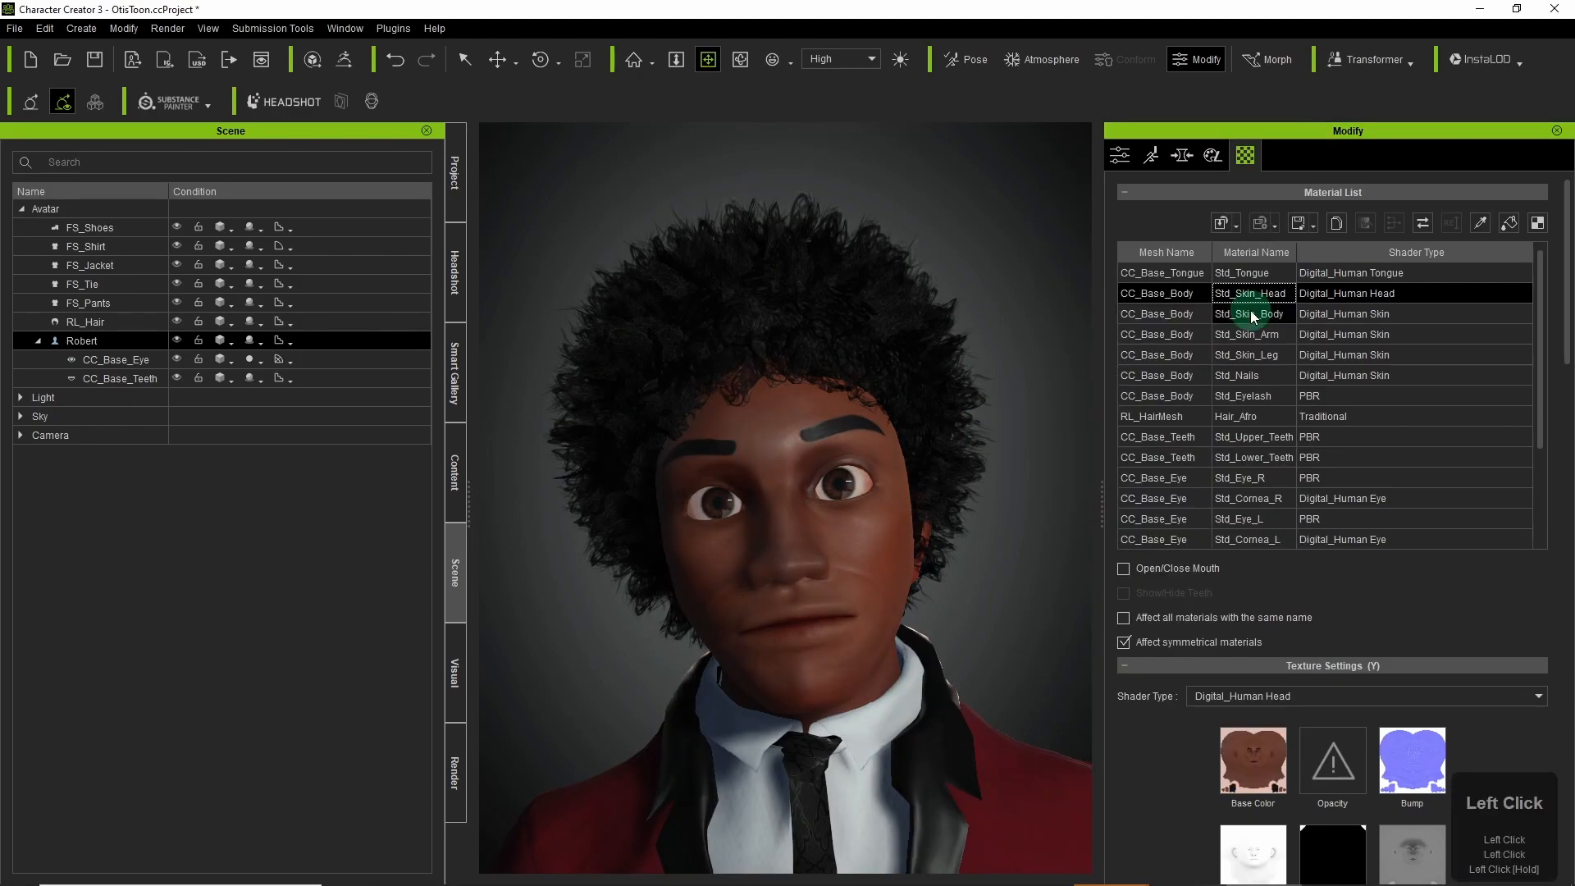
click(1250, 333)
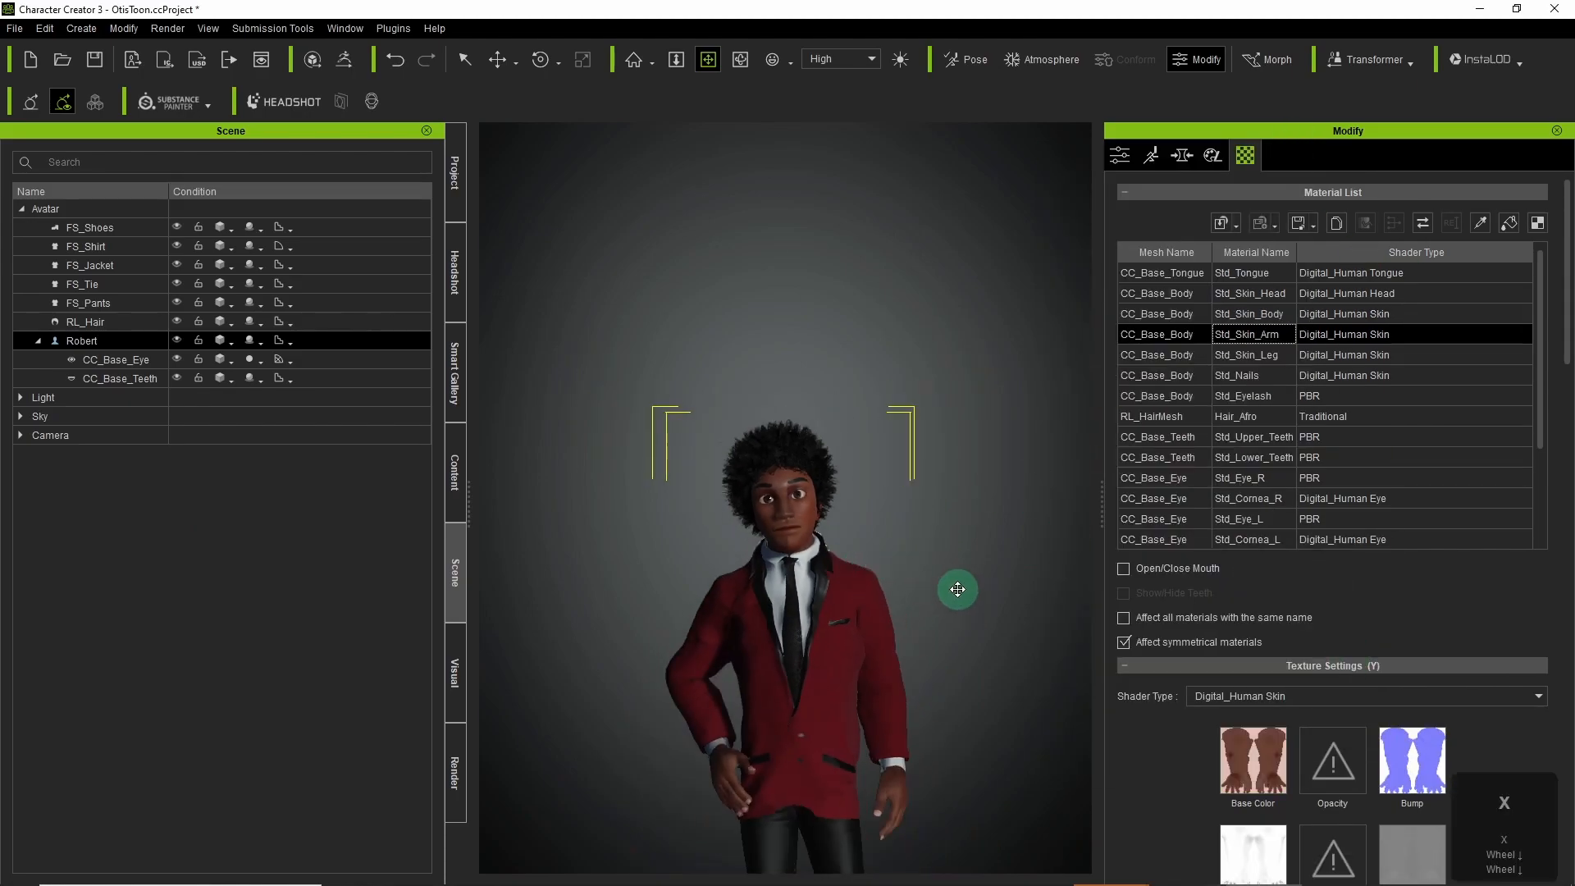
click(177, 264)
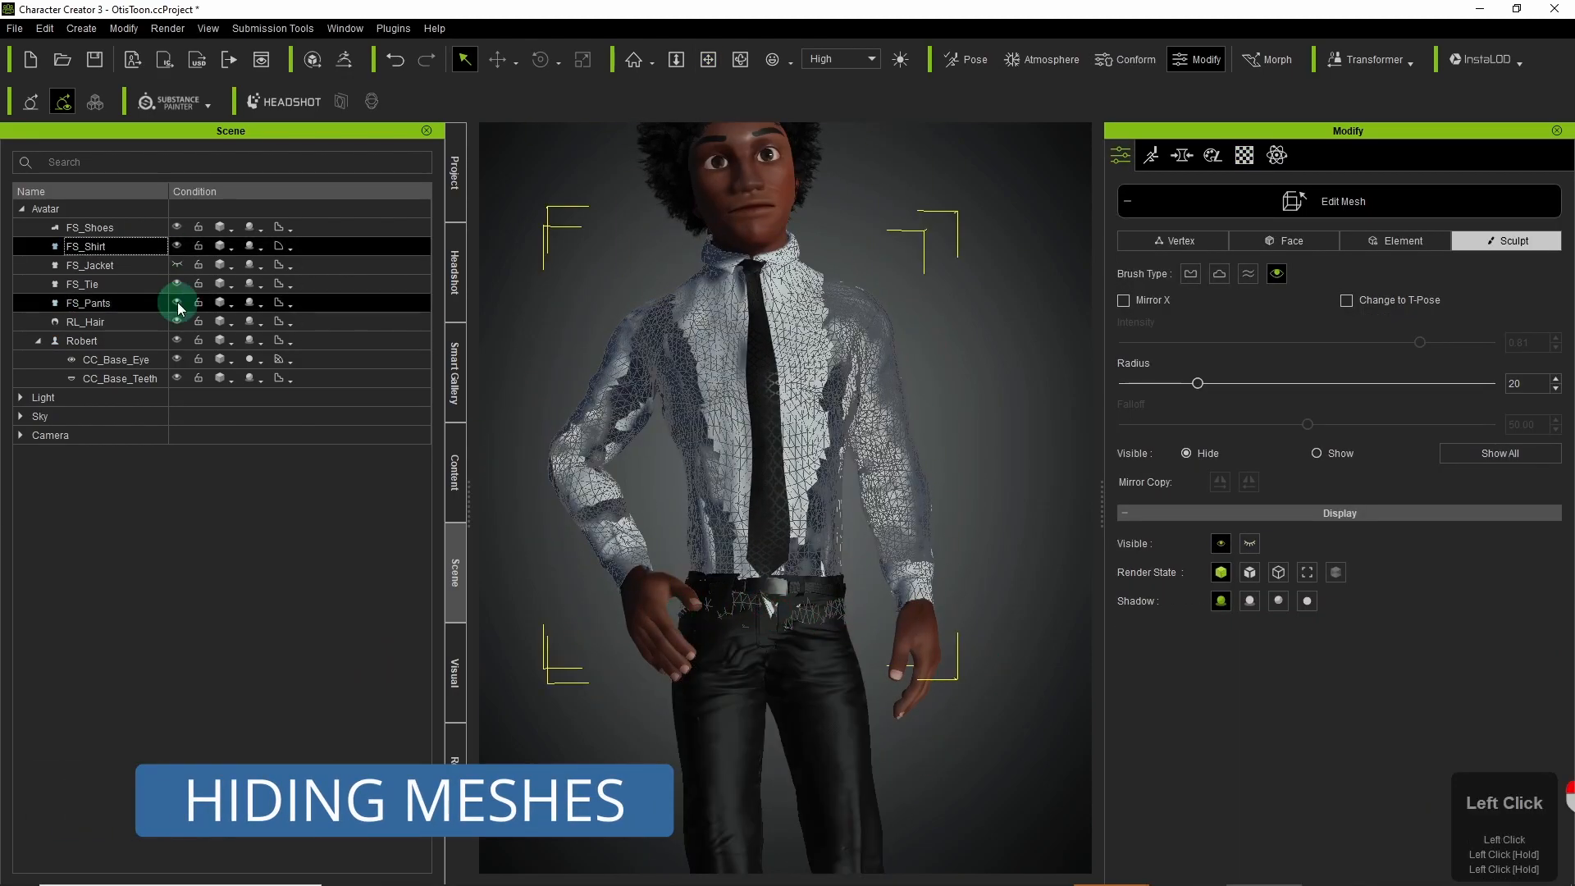
Toggle off FS_Pants and hide shirt mesh faces front and back with the Sculpt Hide brush.
click(177, 302)
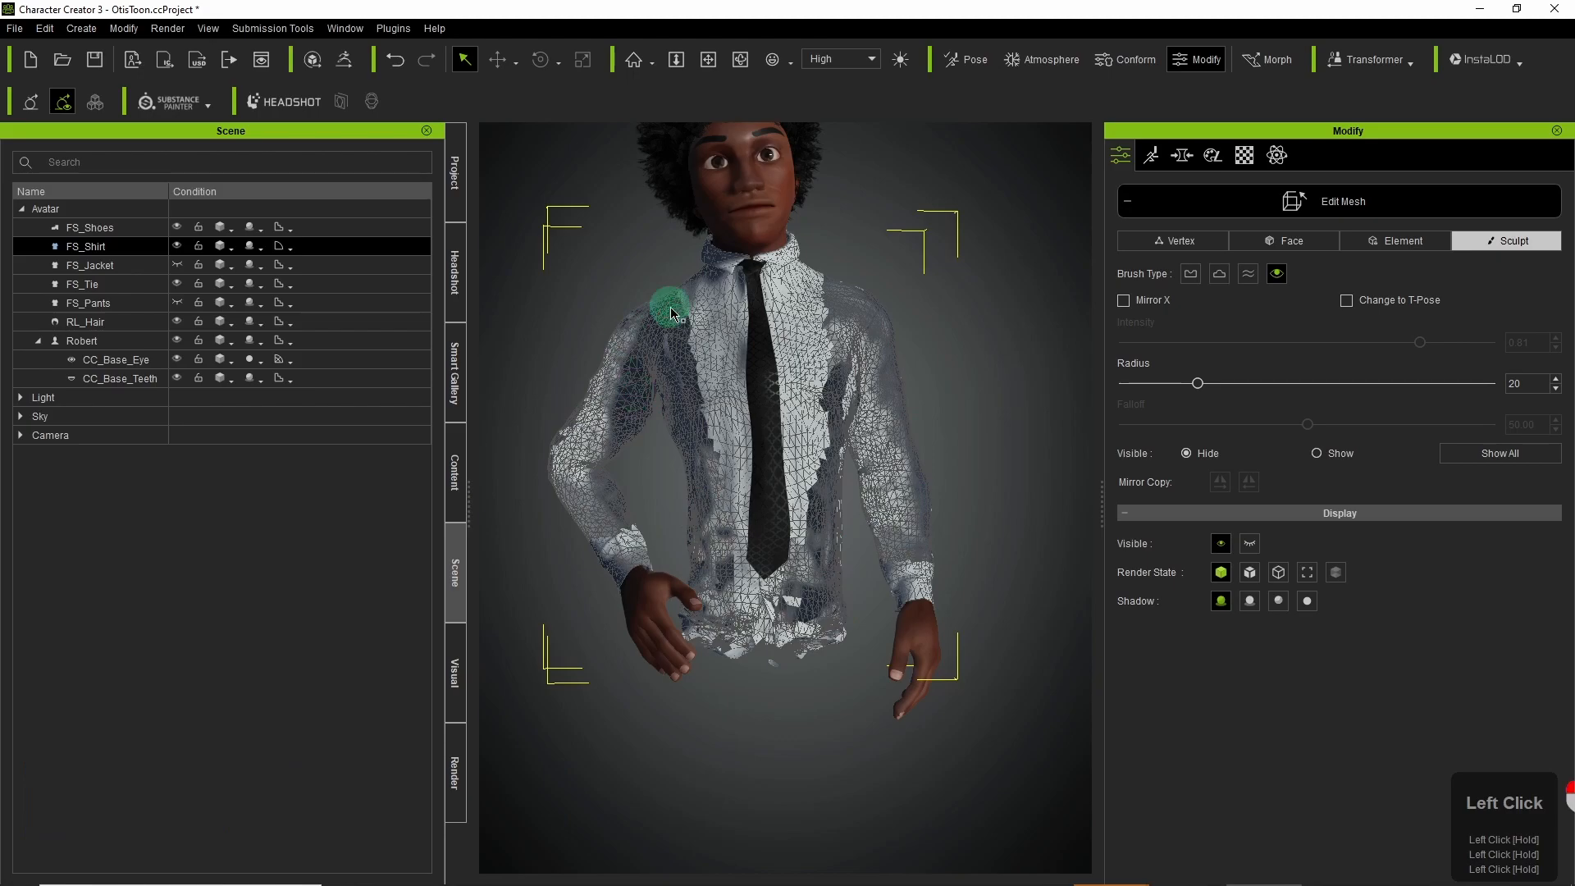
drag(668, 311, 607, 286)
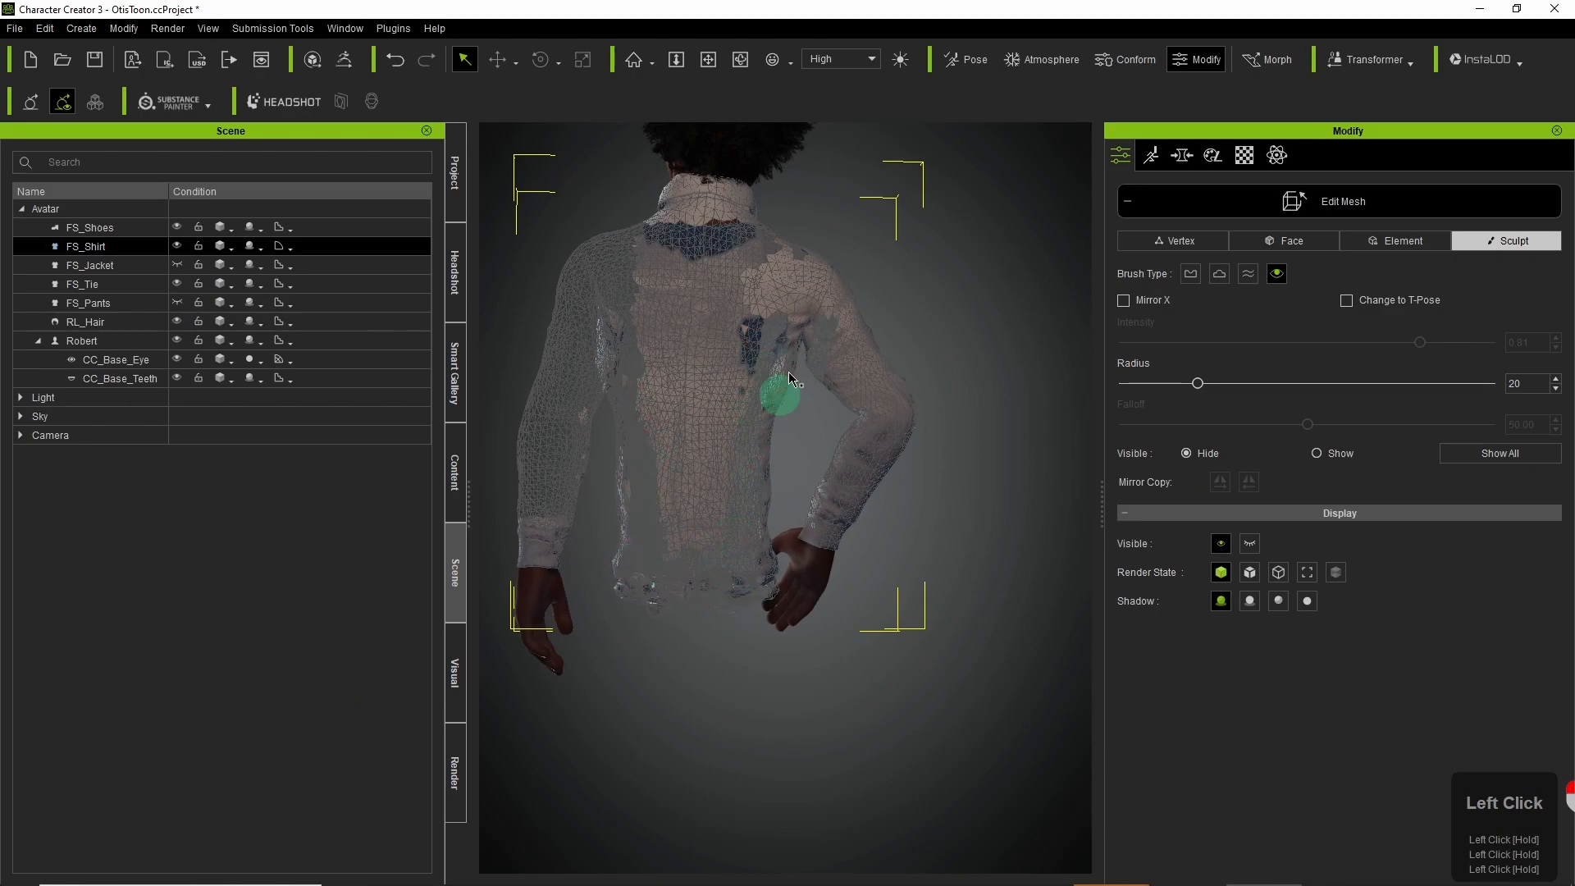
click(1122, 299)
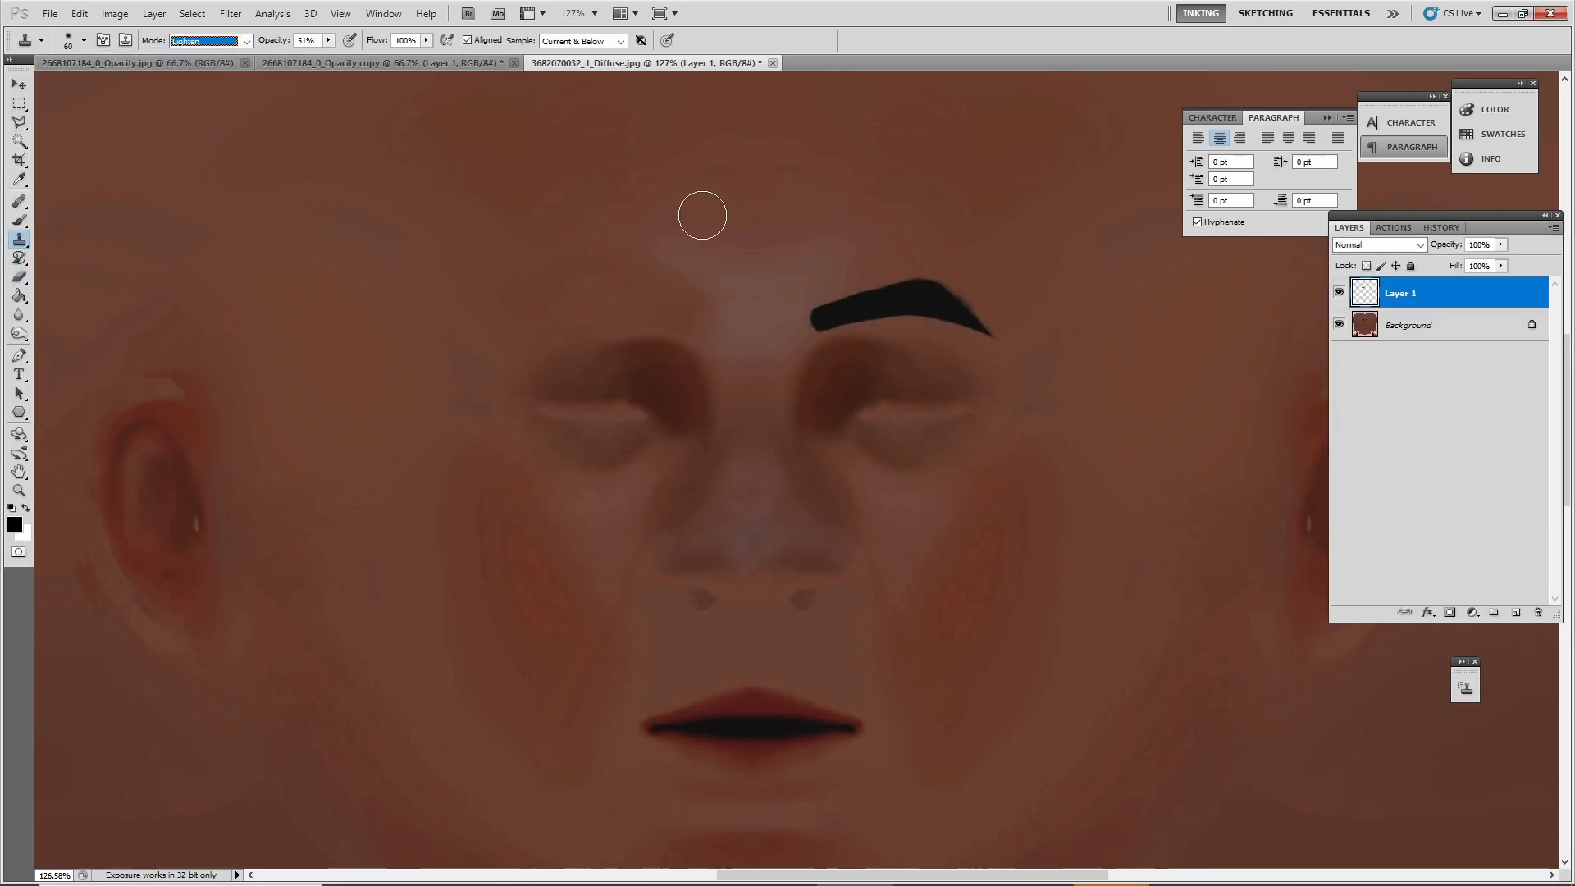
Clone-stamp skin over the remaining eyebrow on the head Diffuse texture.
click(1440, 227)
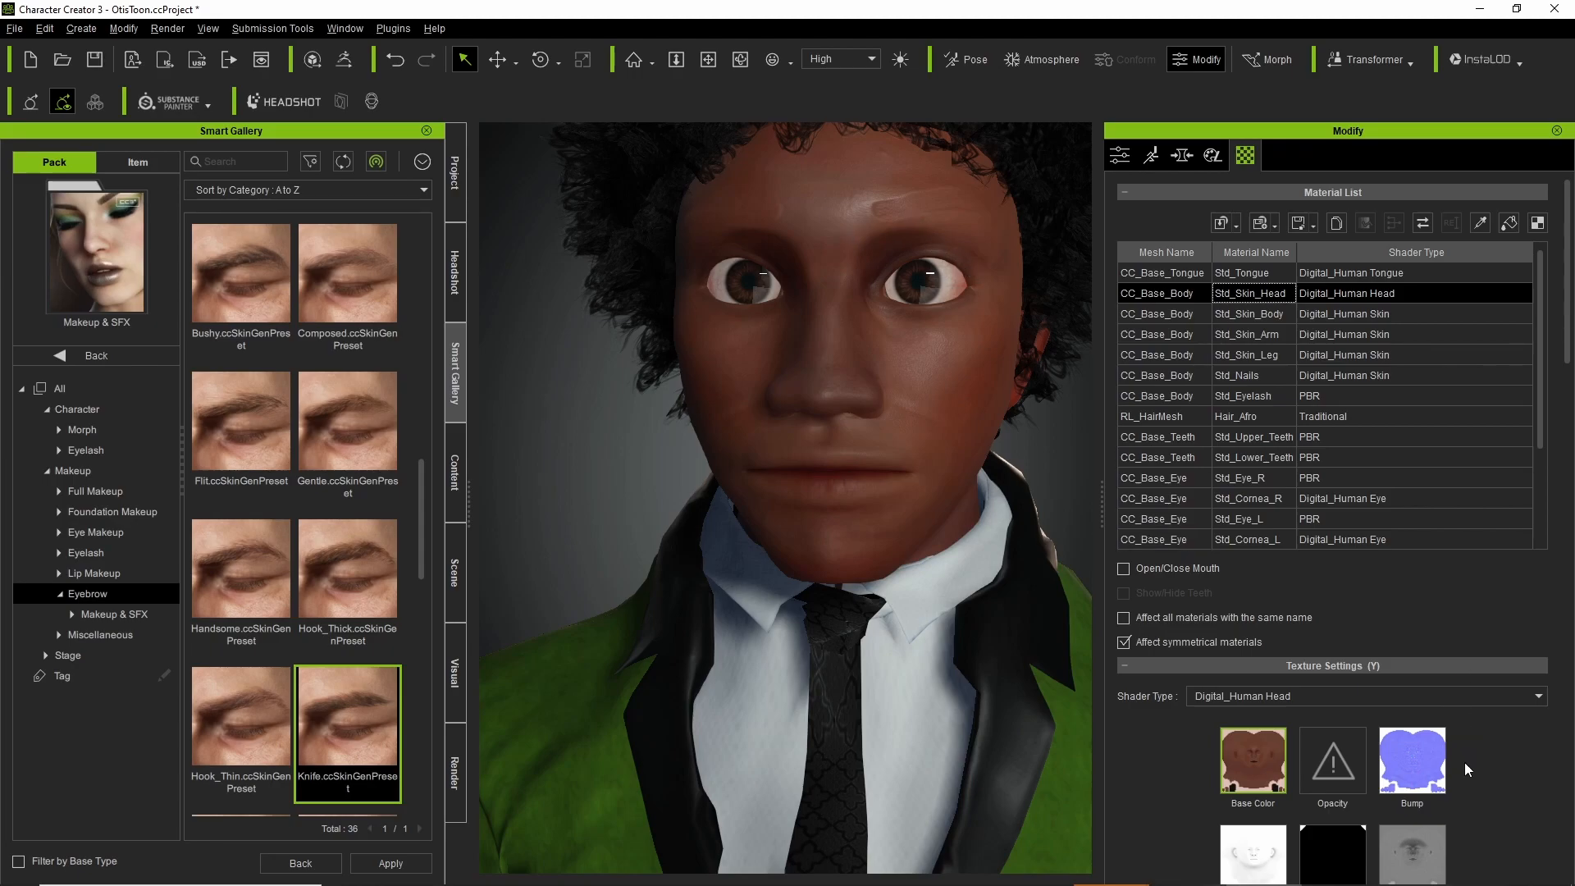
Launch the head Bump texture in Photoshop, close the other documents and clone-stamp away the eyebrow ridges.
right_click(1411, 761)
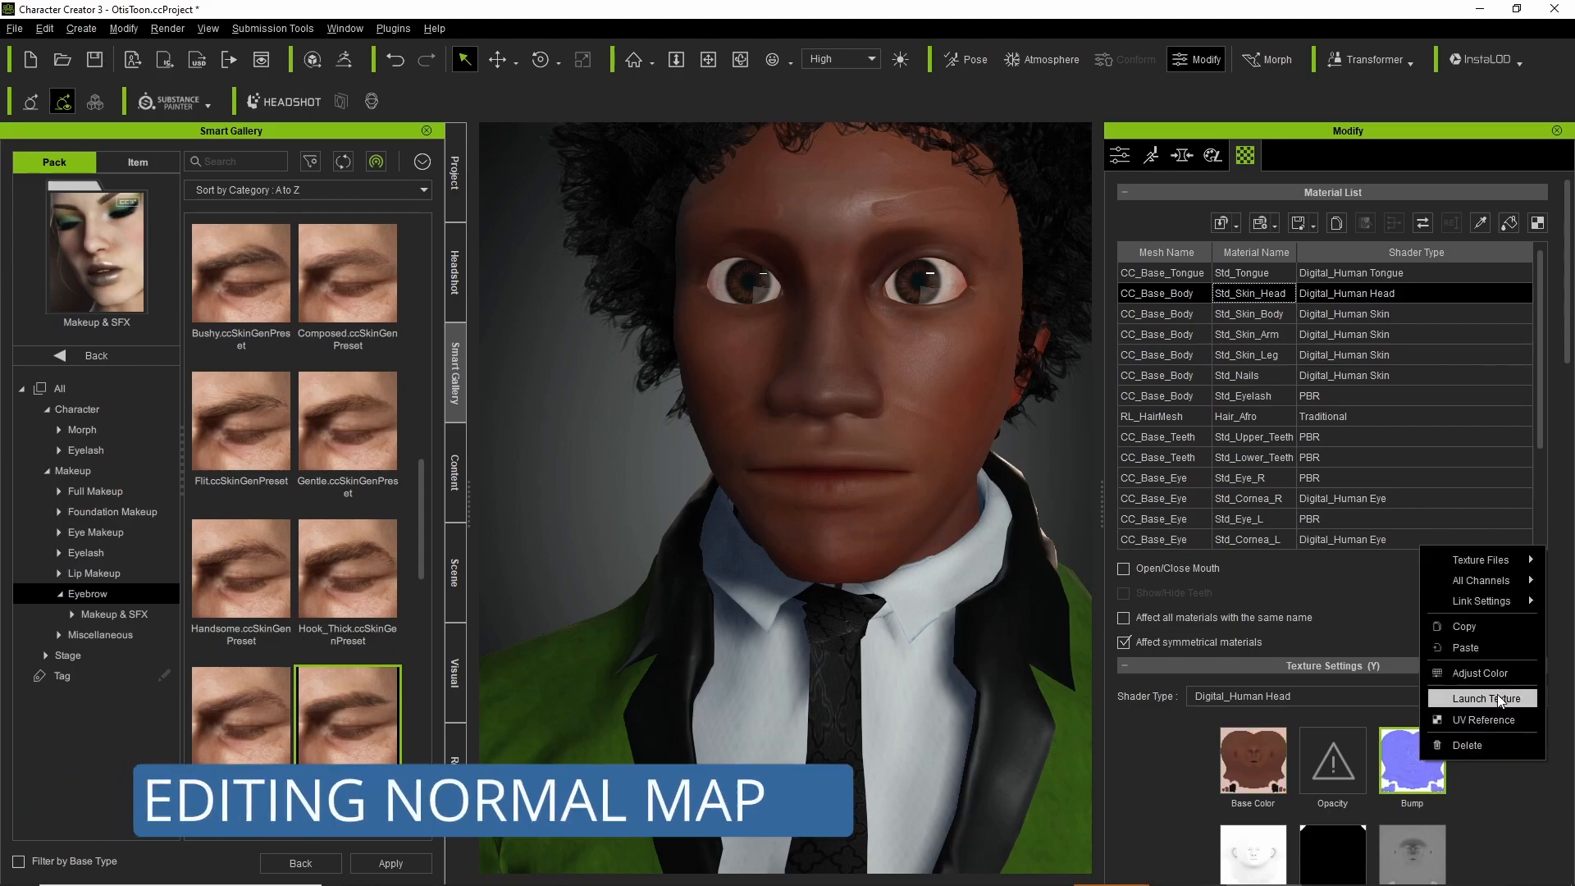
click(1482, 699)
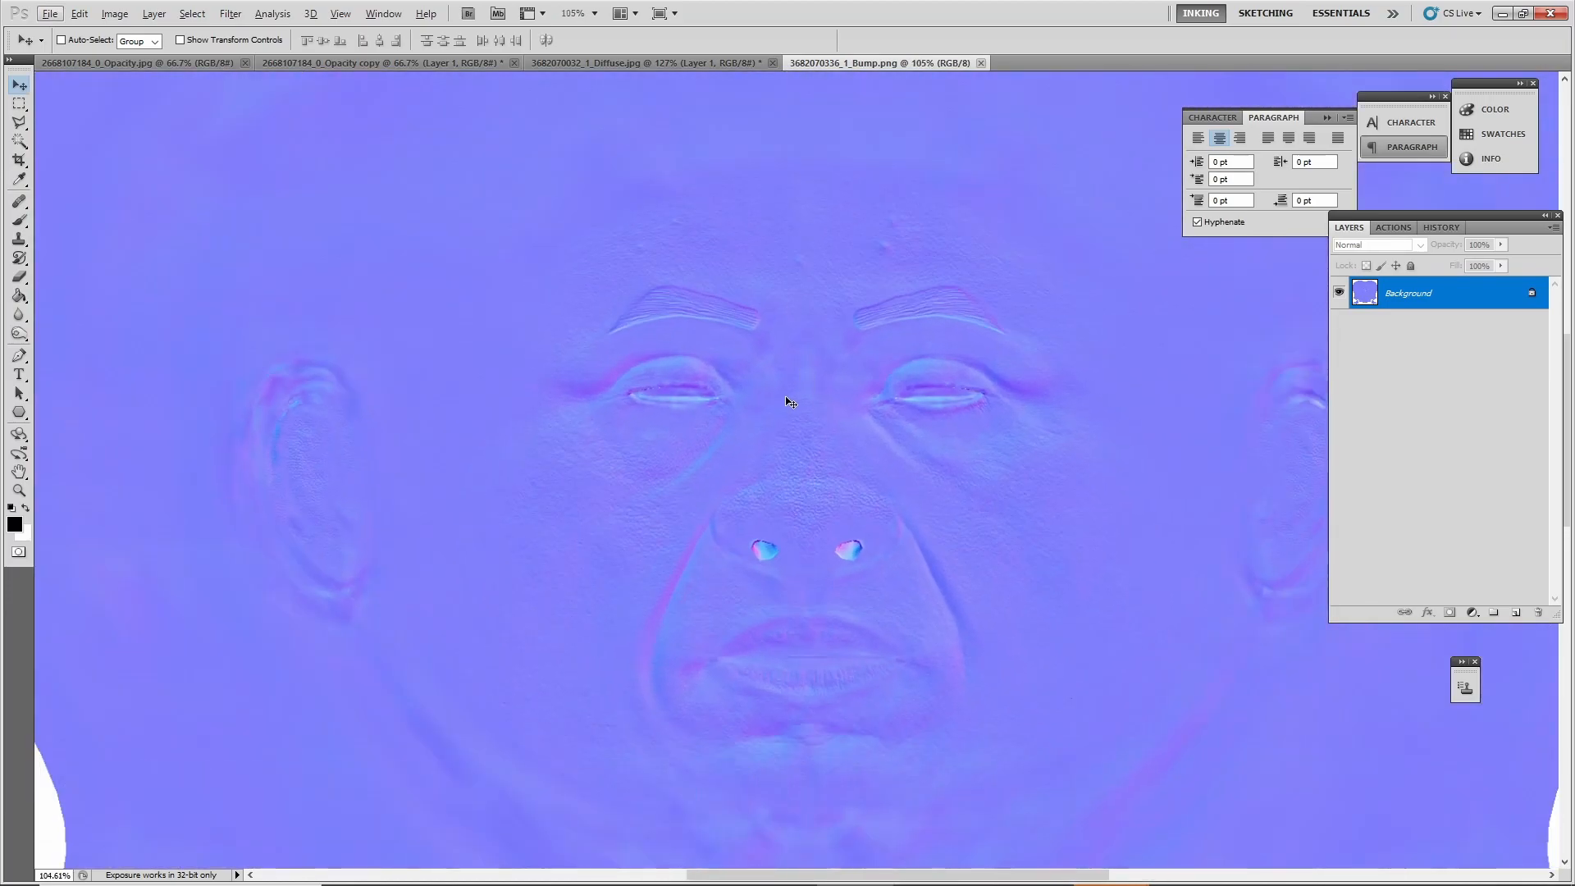
right_click(884, 62)
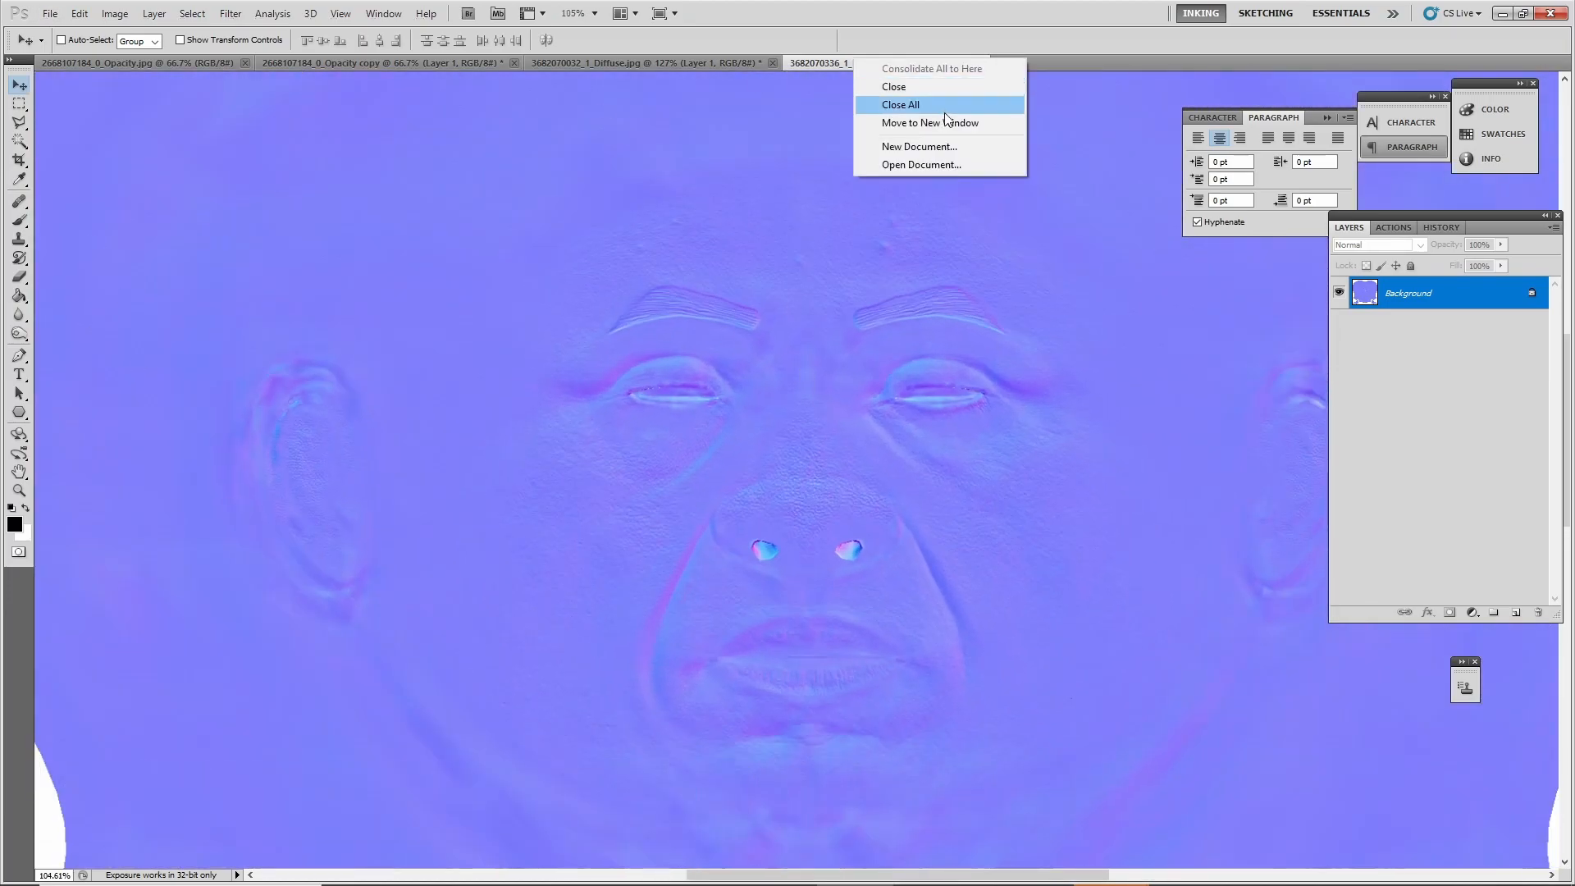
click(901, 105)
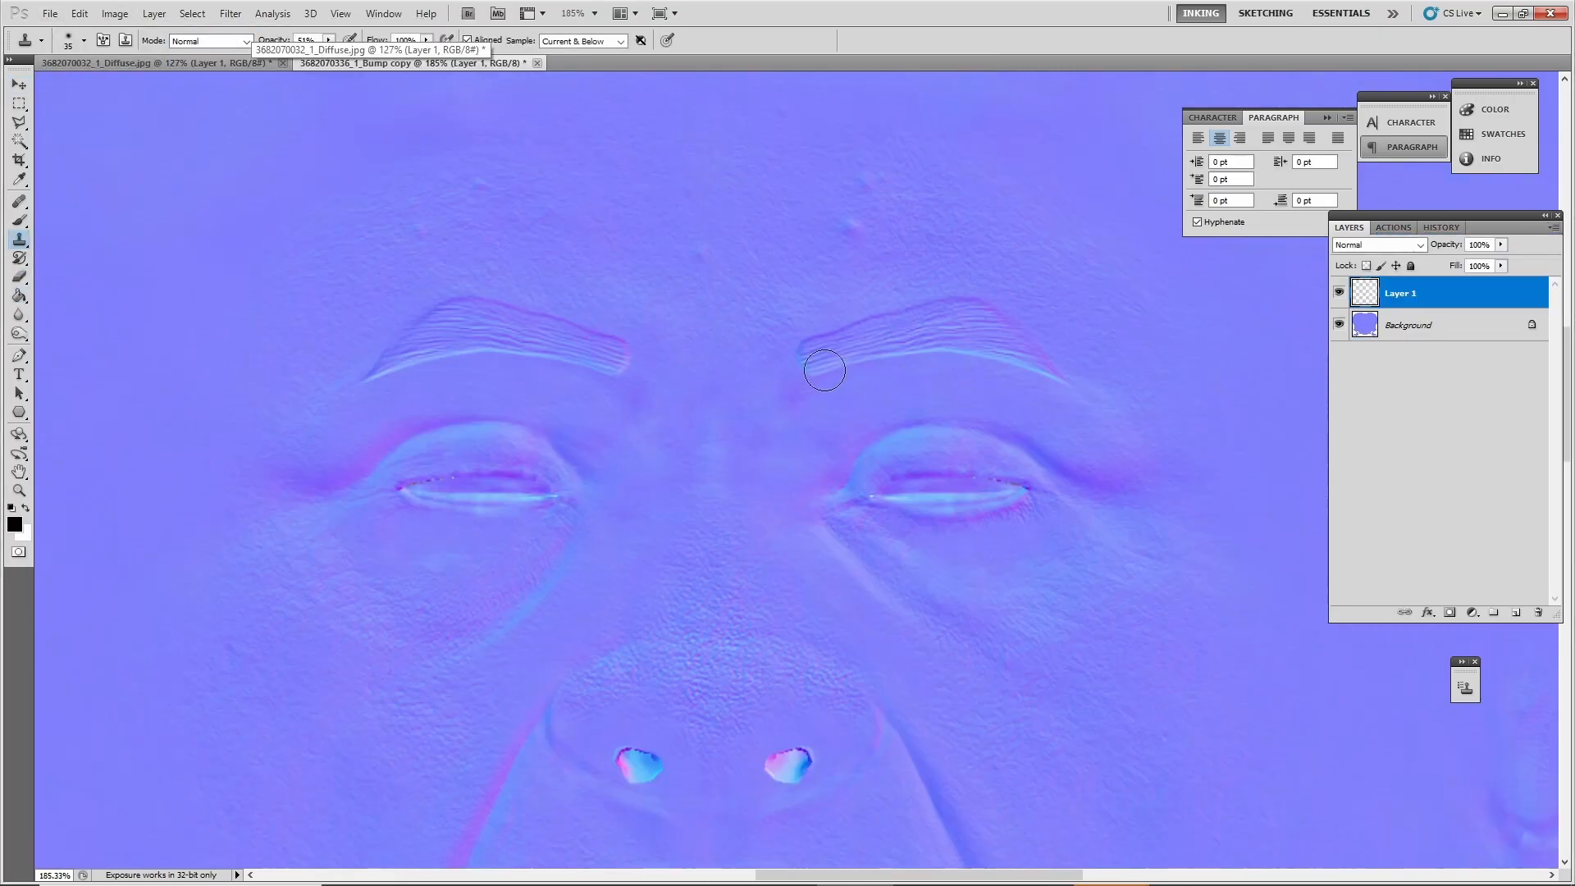
drag(824, 369, 1006, 382)
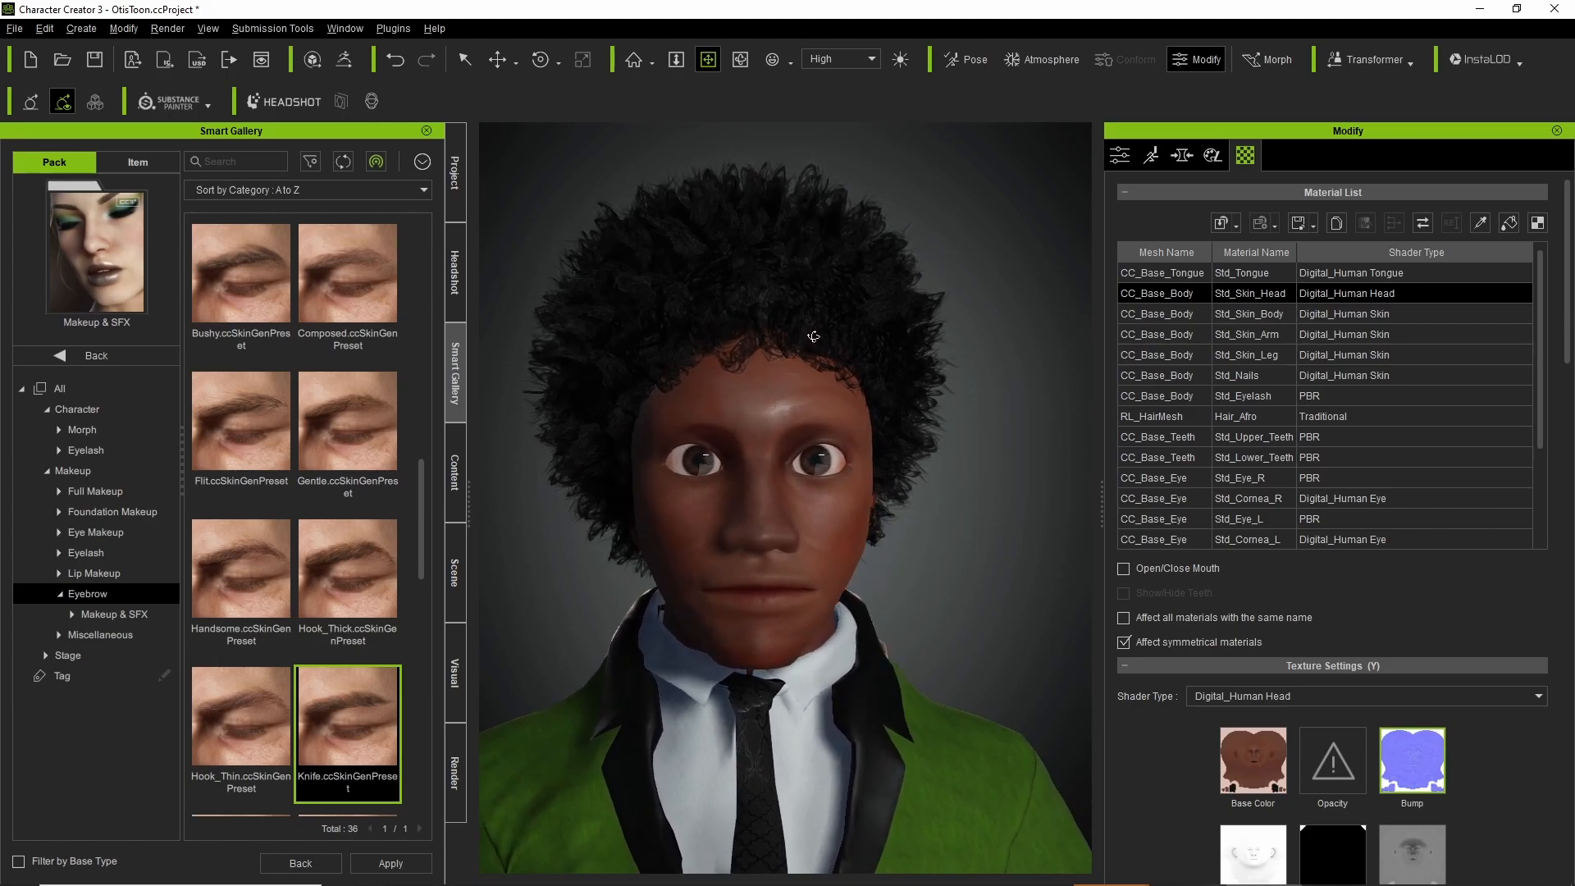
mouse_move(325, 741)
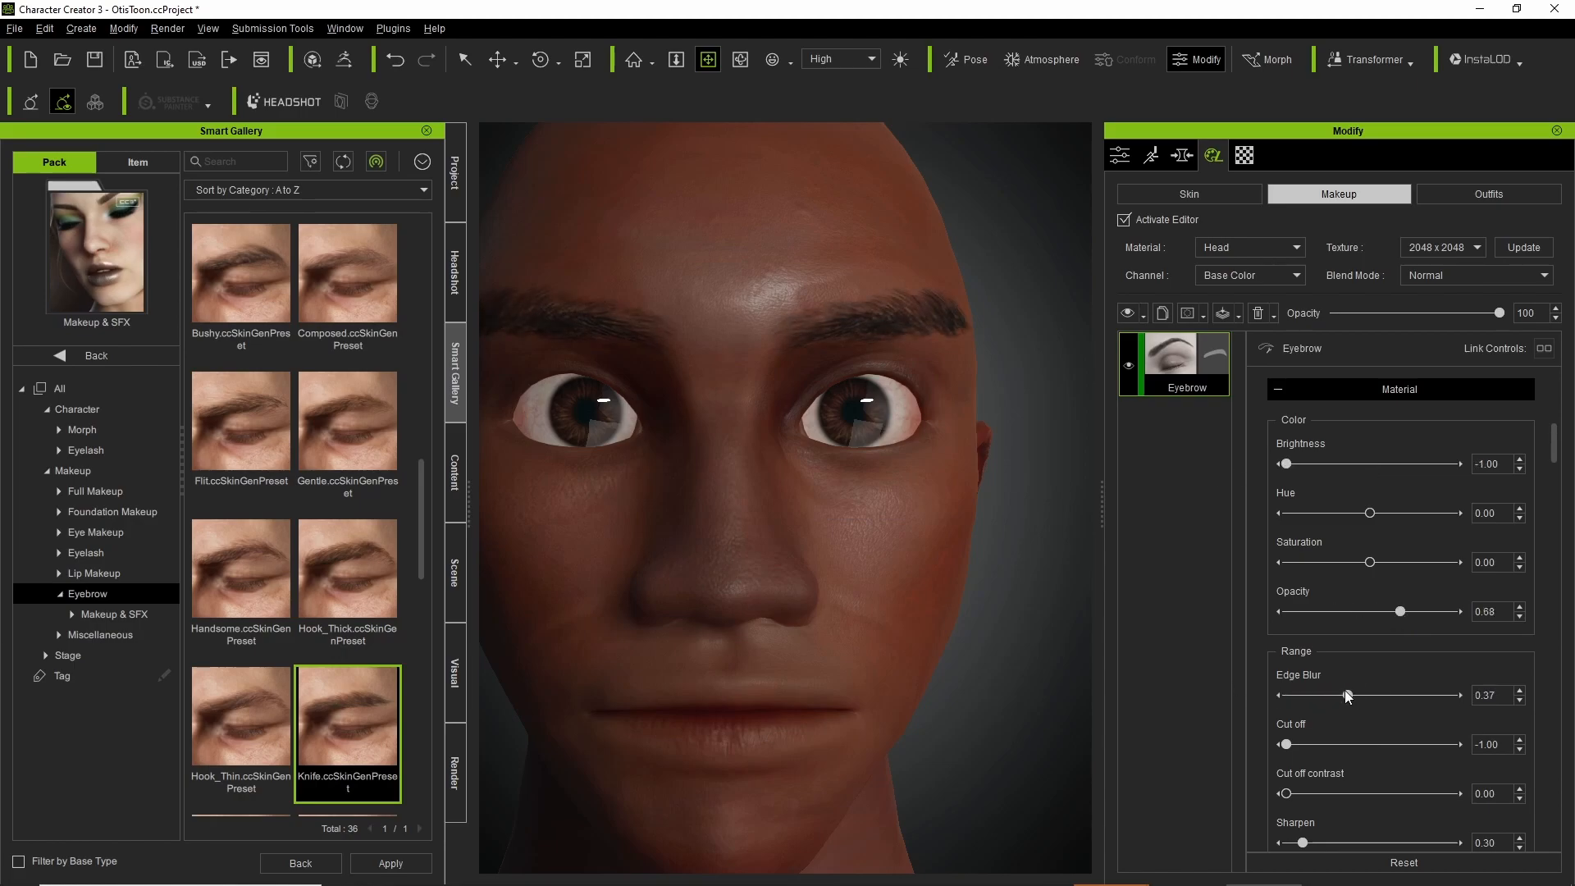
Fine-tune the eyebrow makeup's Right Offset slider in Modify > Makeup.
scroll(down, 3)
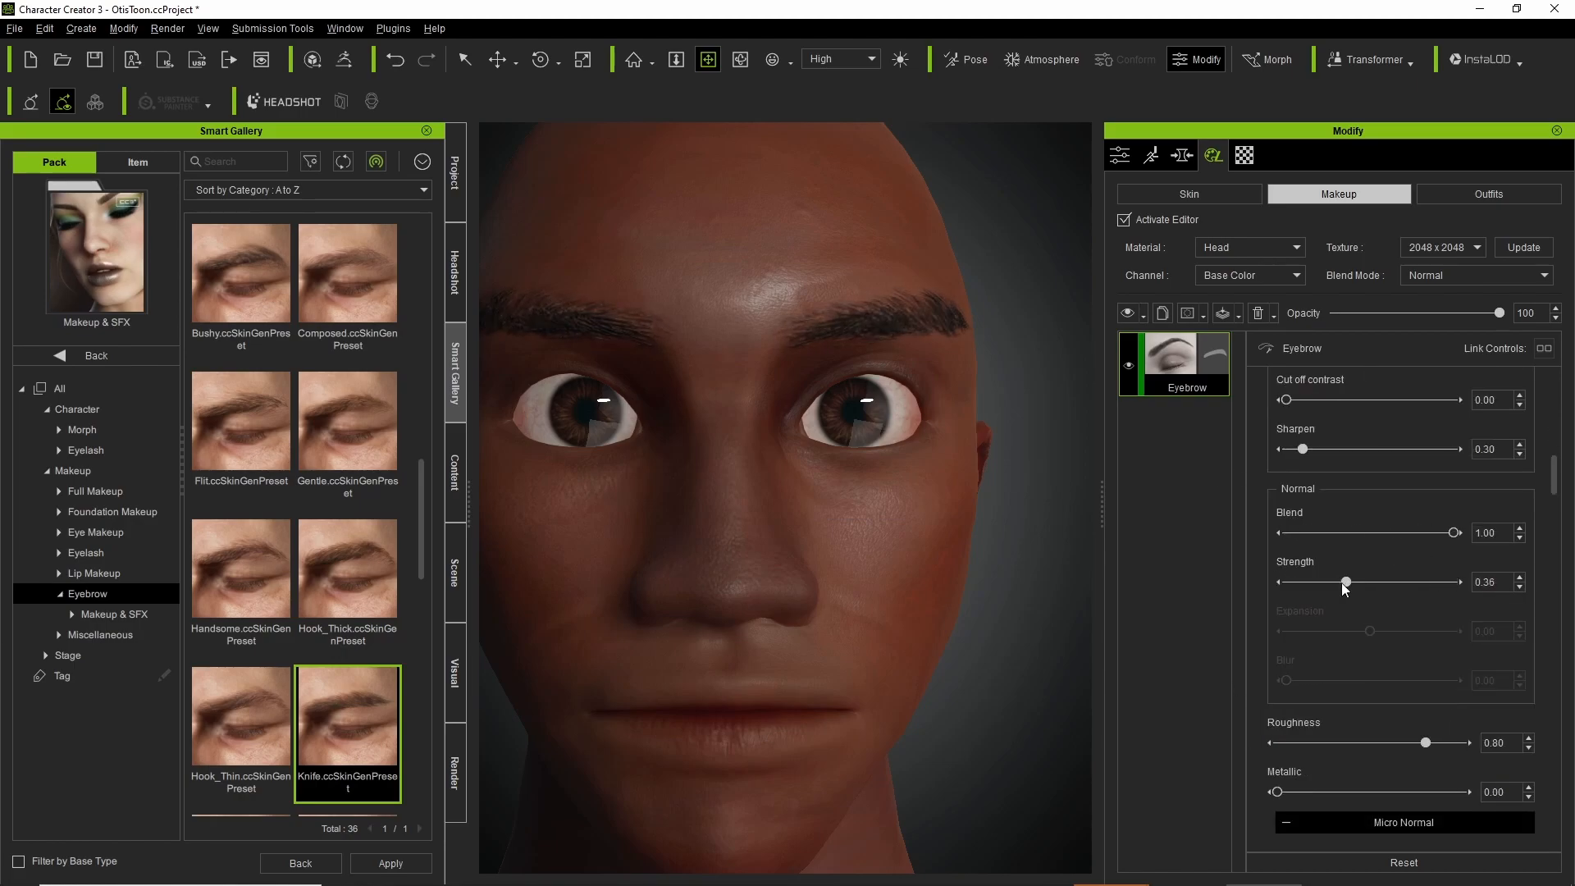
scroll(down, 3)
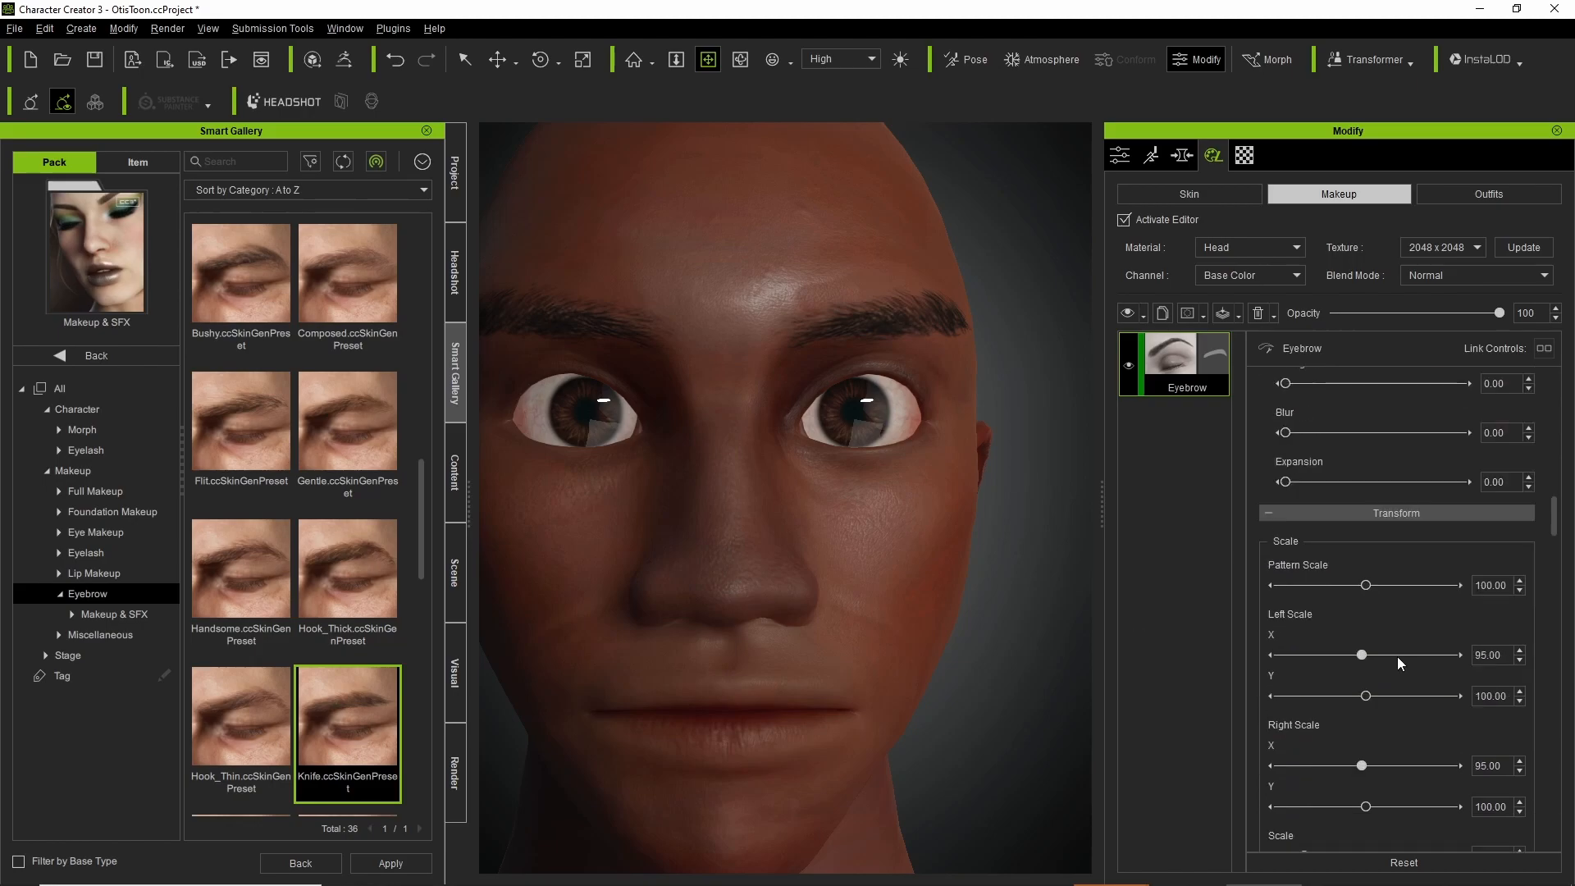
scroll(down, 3)
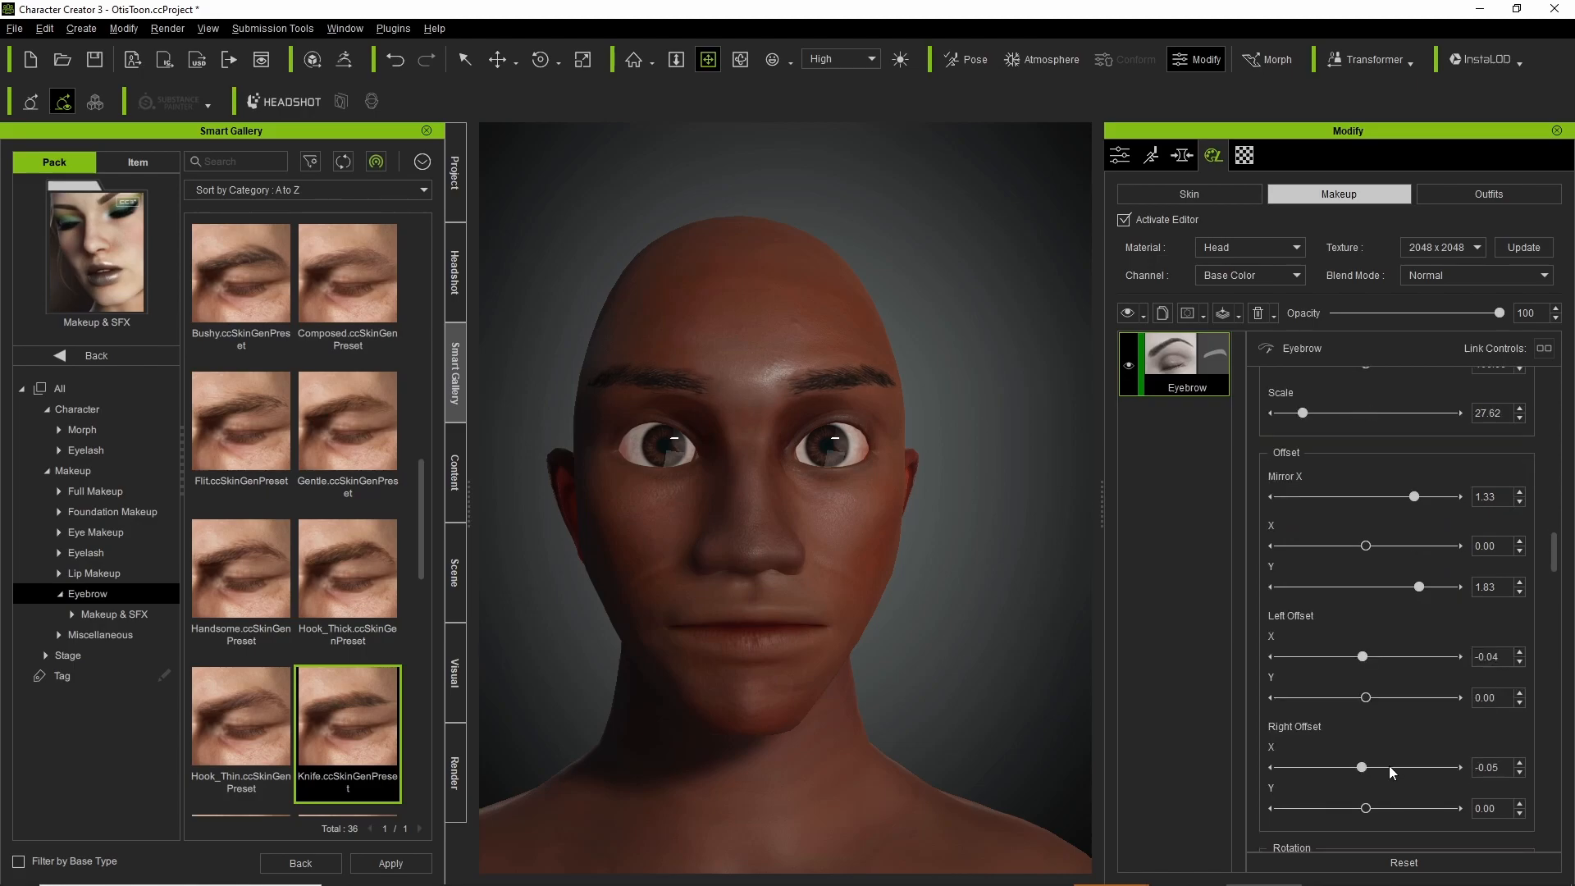
click(1124, 219)
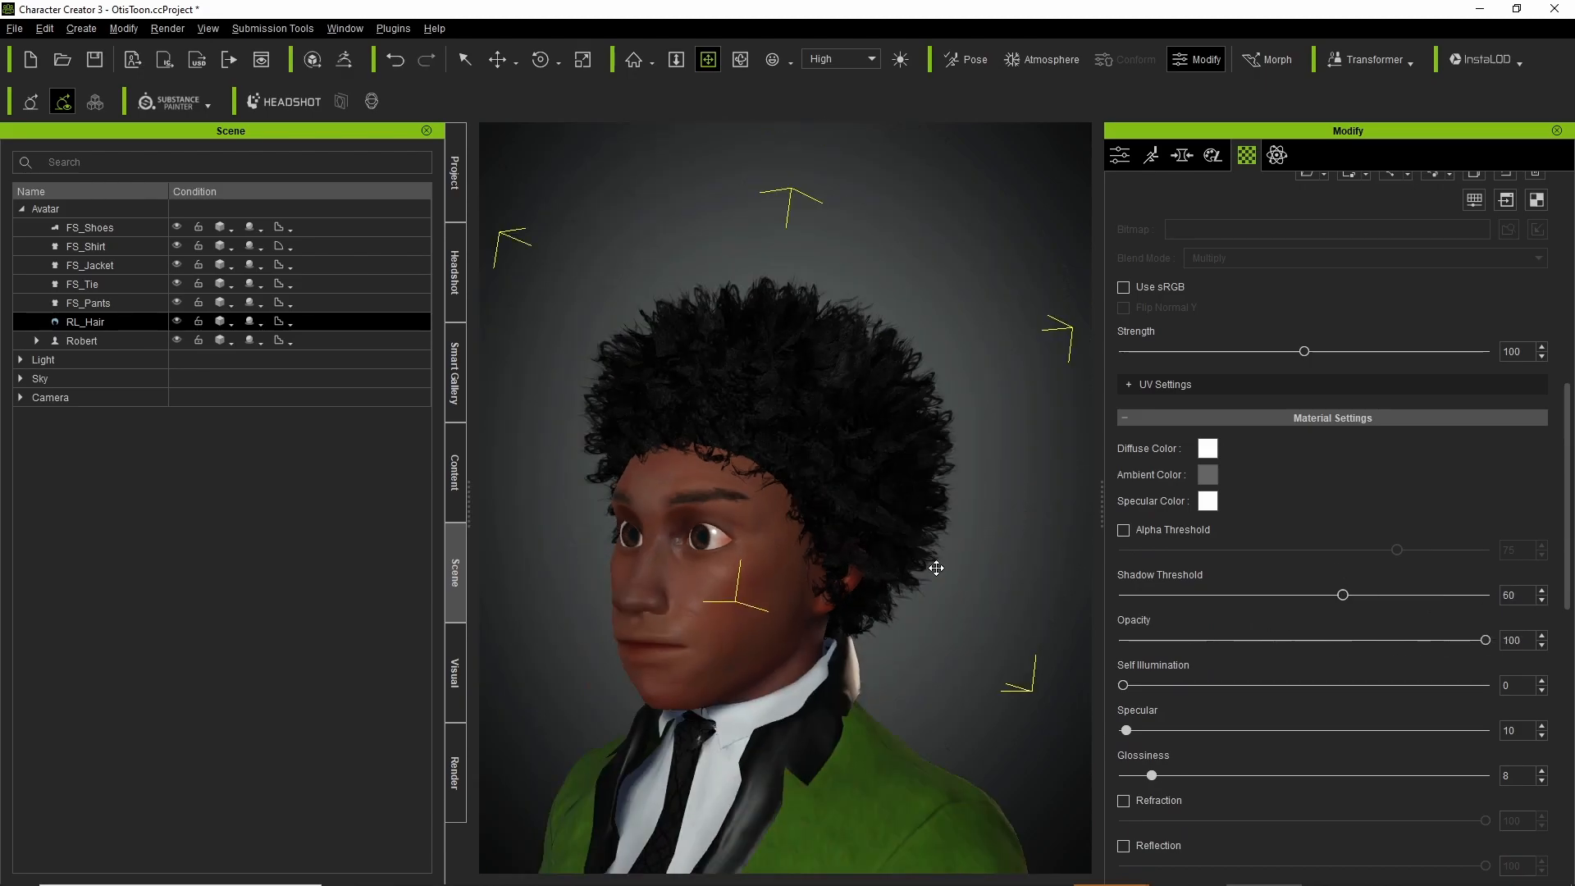
Orbit to view the head from the side and switch to the Move gizmo to position the afro hair.
drag(937, 569, 525, 167)
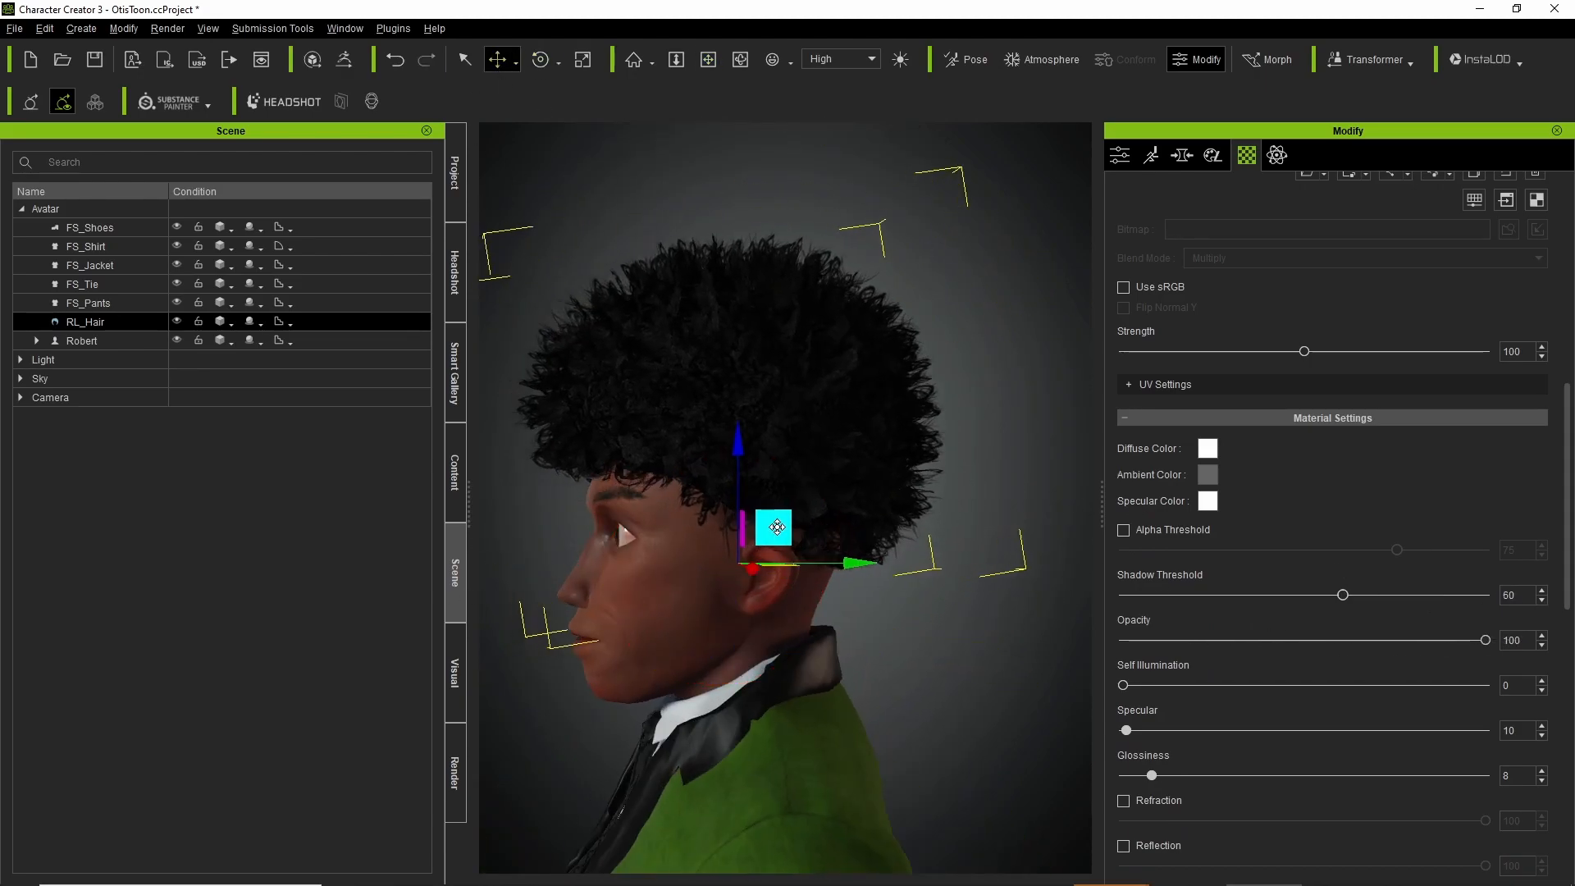
click(709, 59)
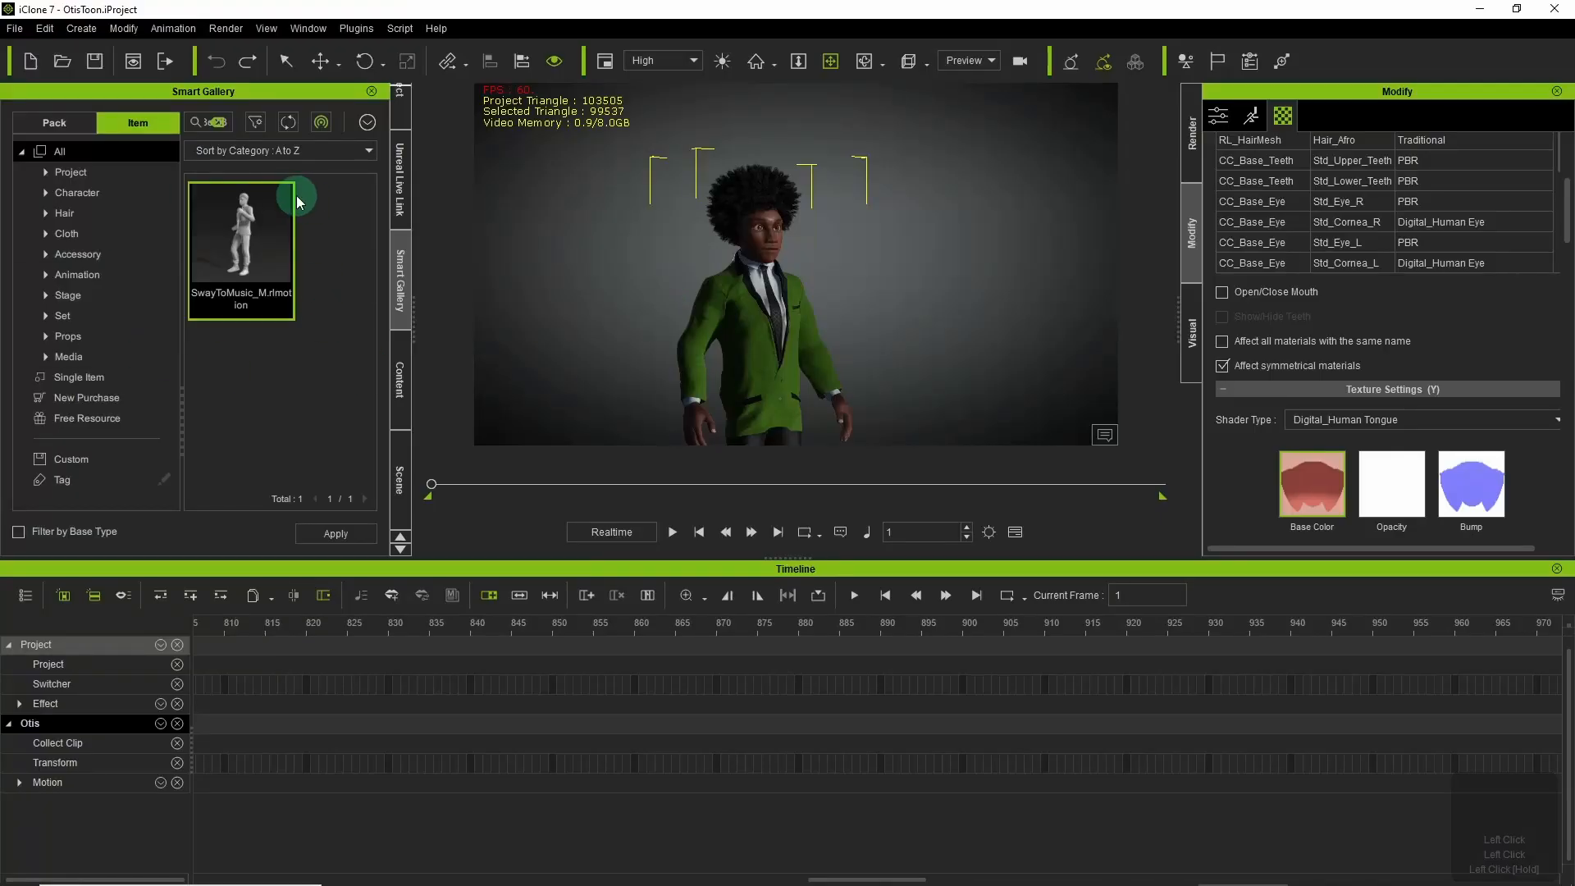
Apply the SwayToMusic_M motion to Otis and scrub through the swaying animation.
click(673, 532)
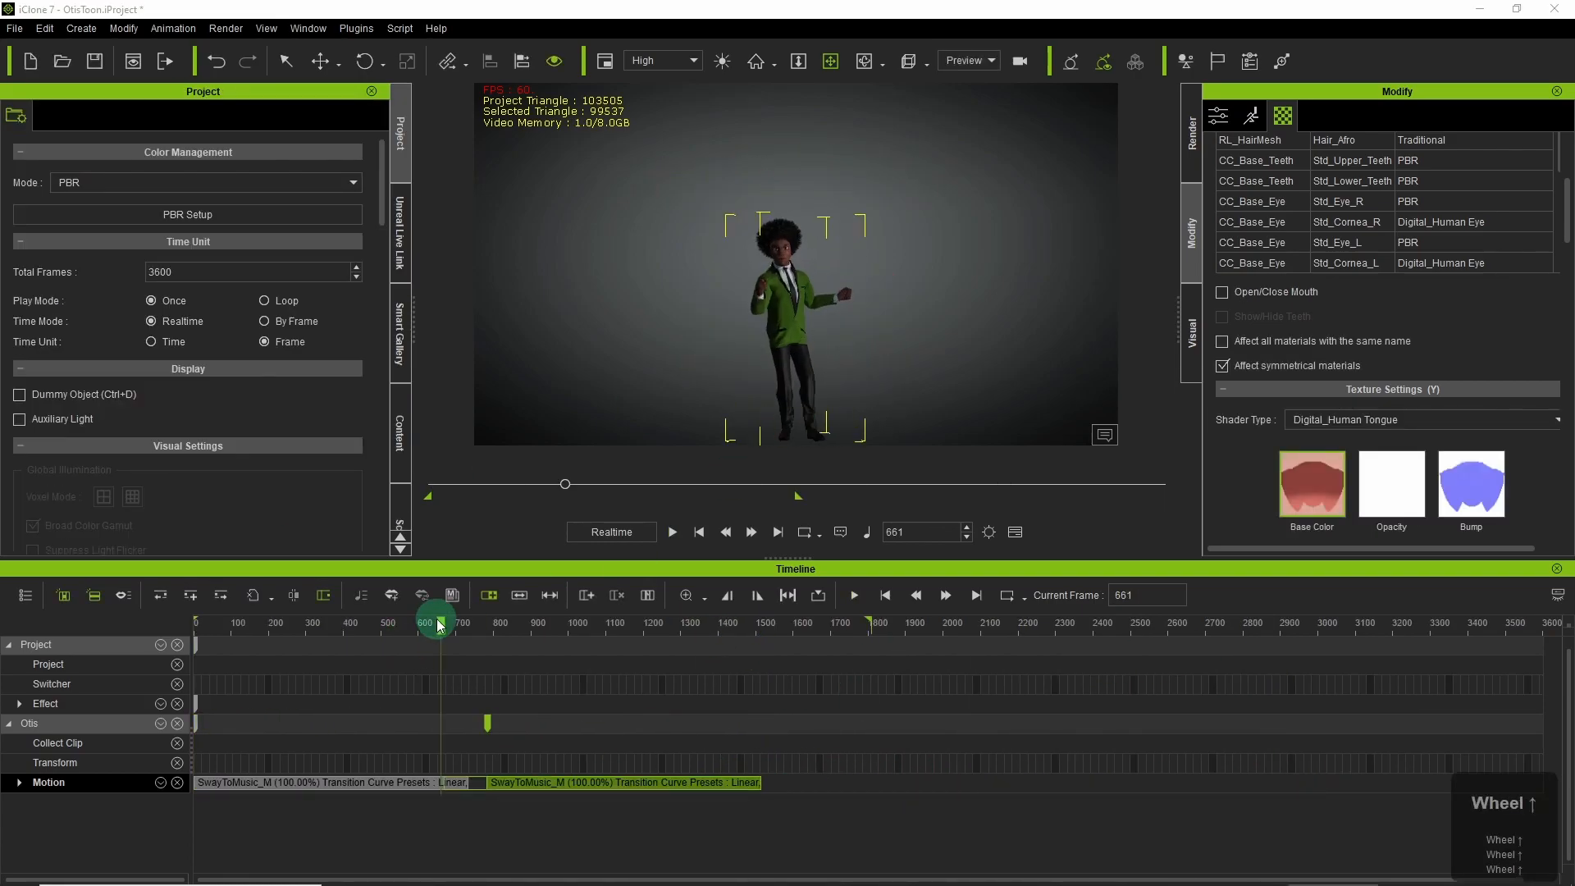
drag(436, 615, 486, 624)
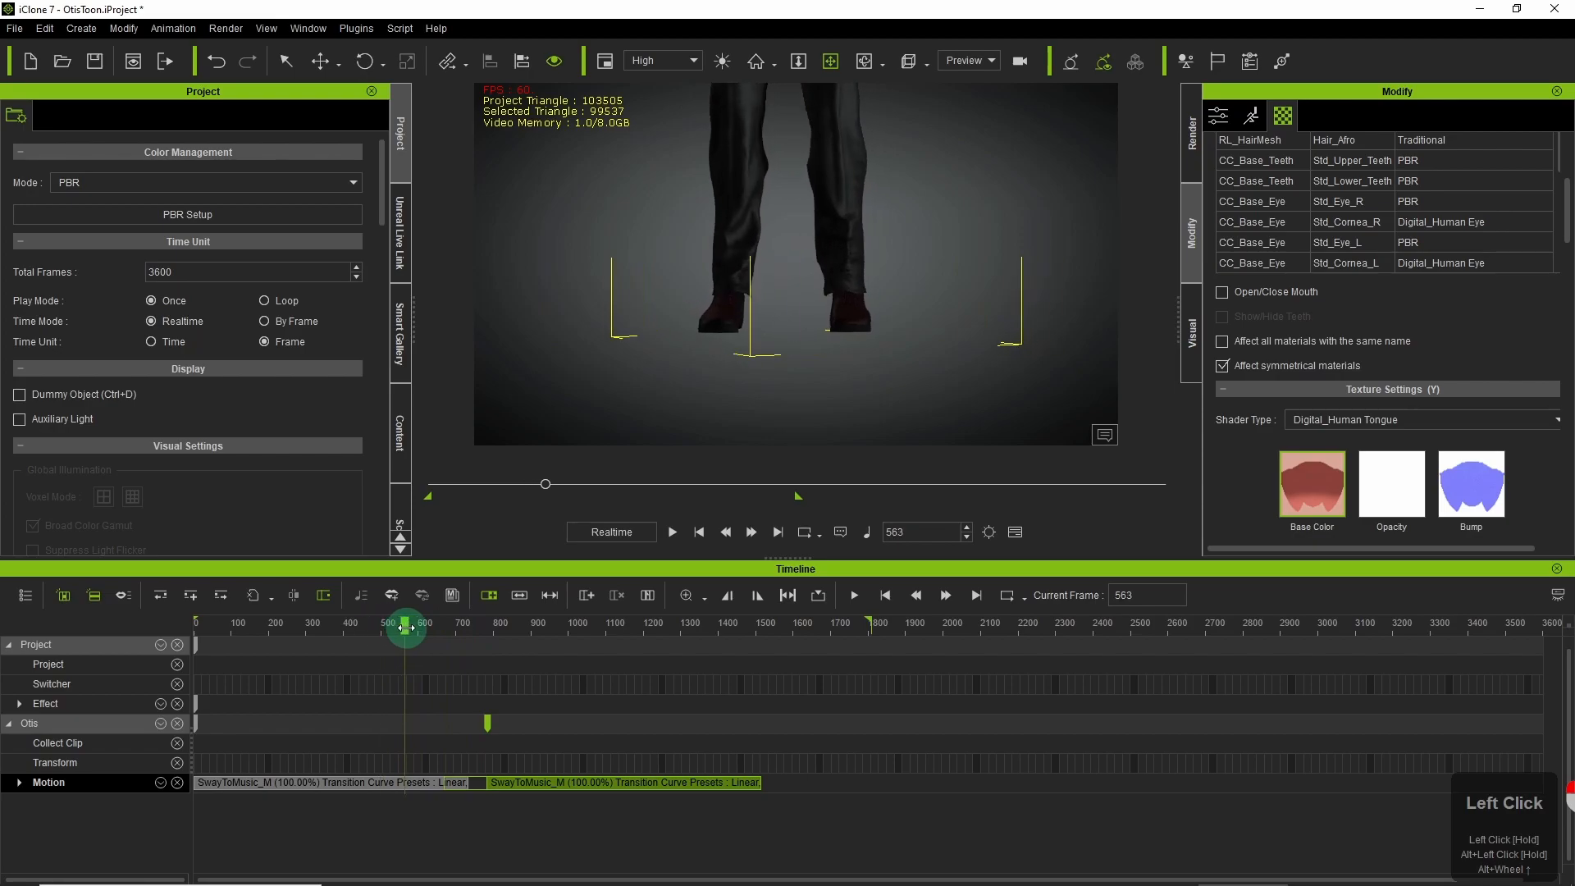
drag(406, 628, 511, 628)
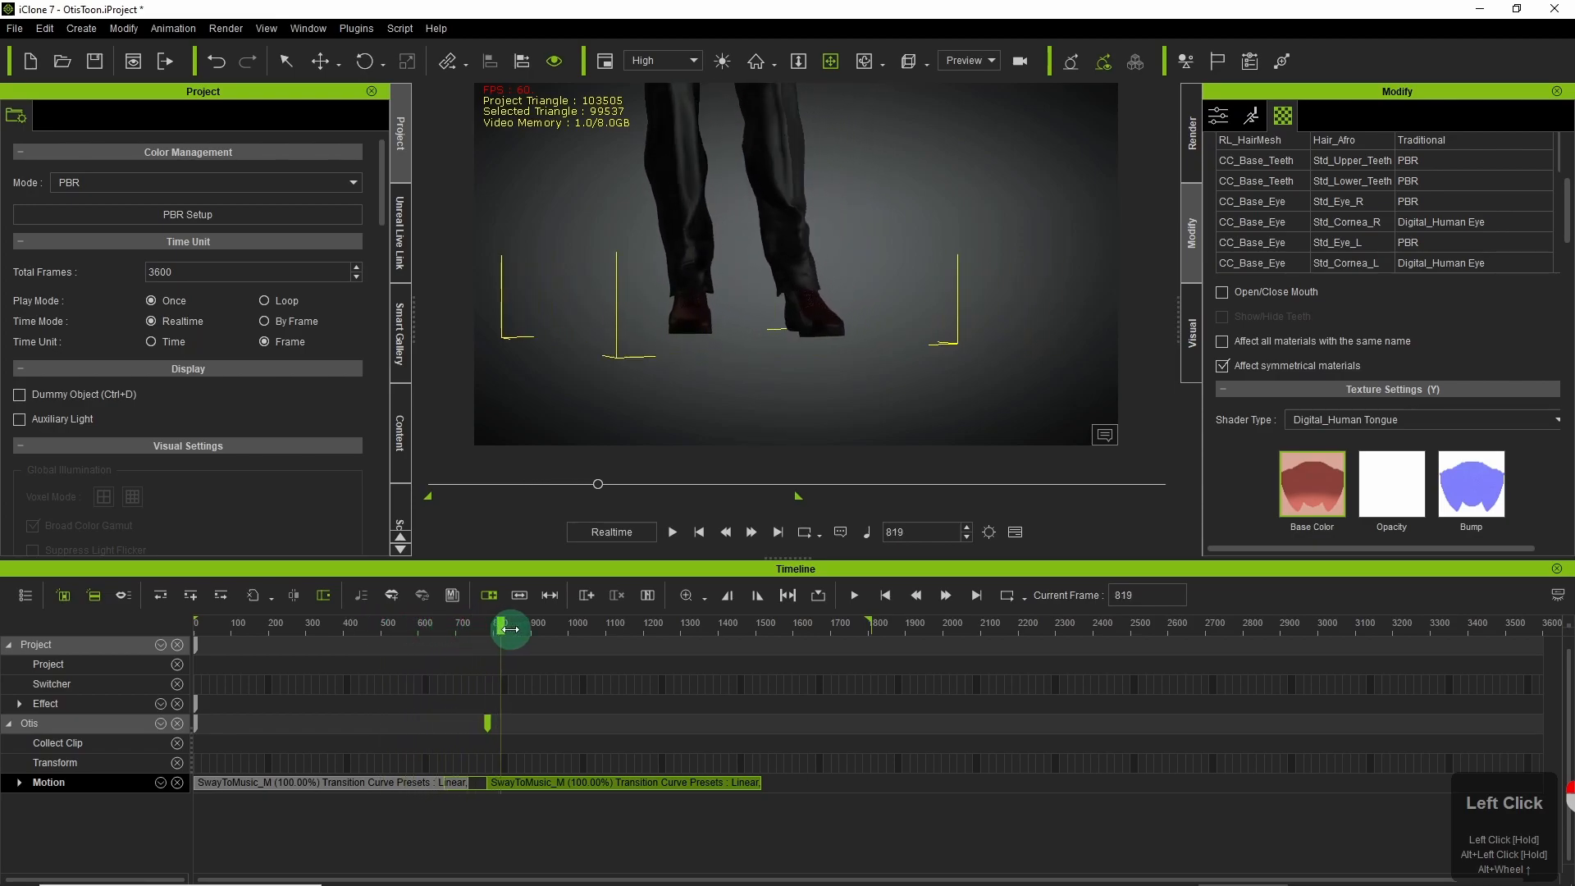
drag(511, 630, 472, 630)
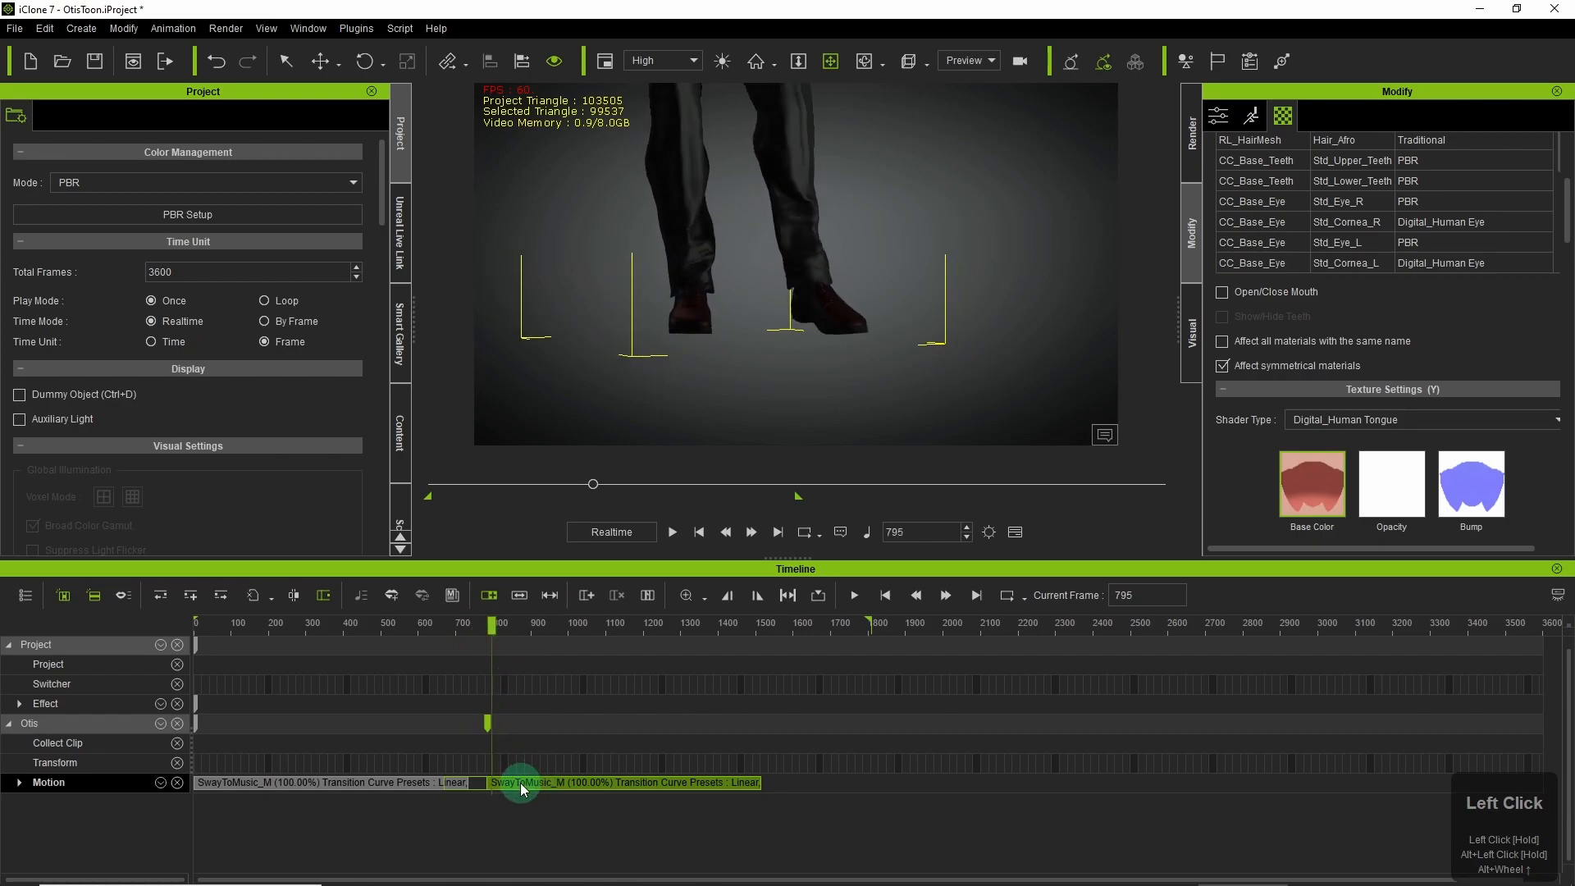
Set the second SwayToMusic_M clip's time warp and transition curve presets to linear and play it back.
right_click(520, 781)
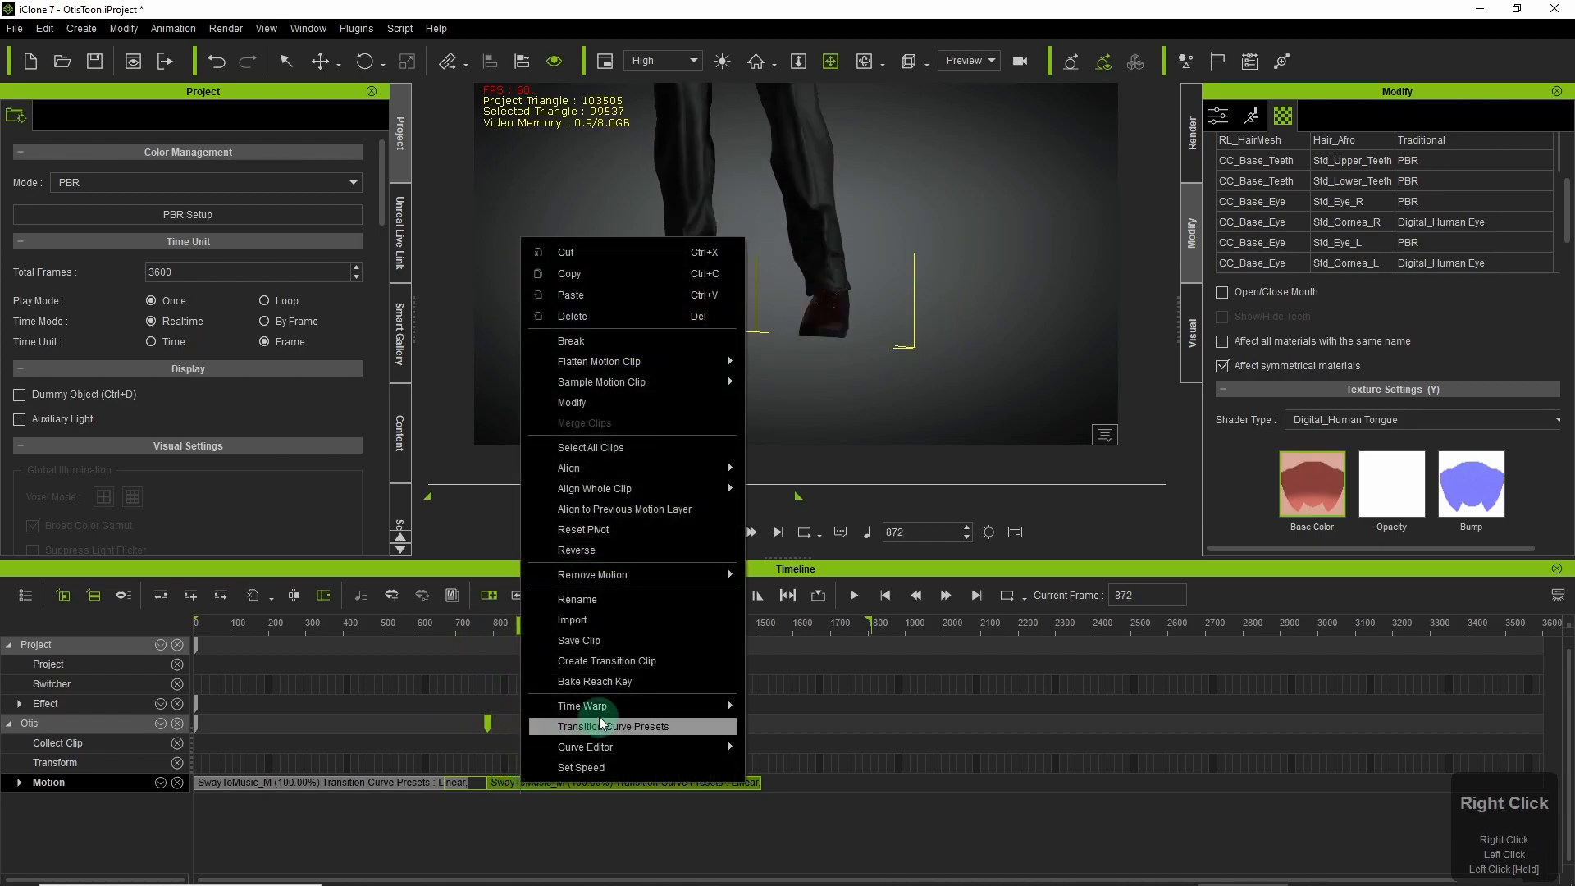
mouse_move(568, 467)
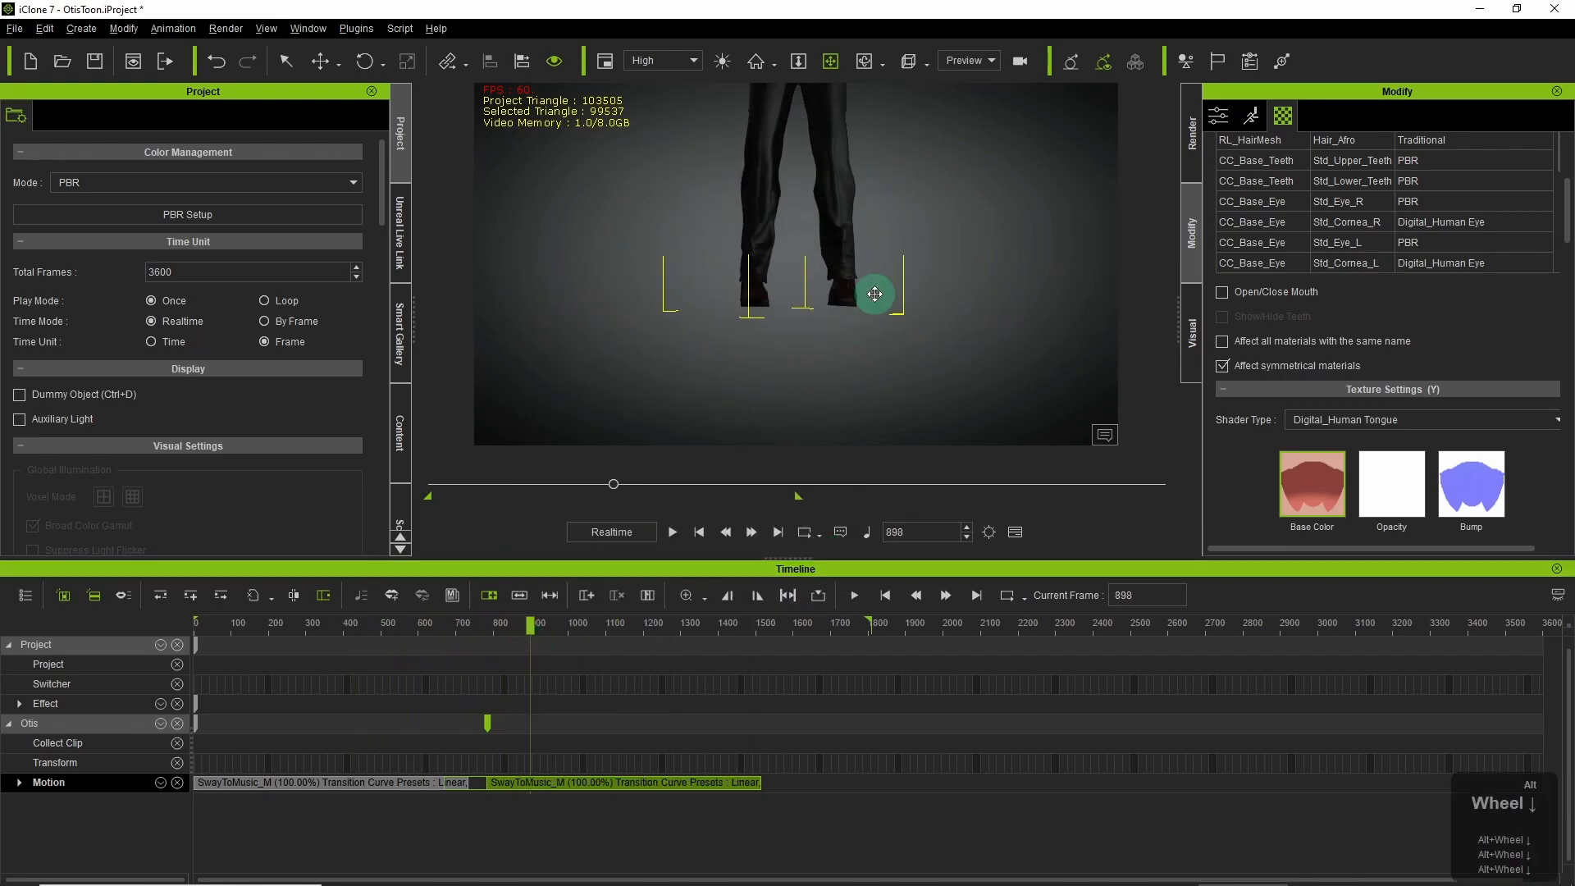
drag(530, 643, 539, 643)
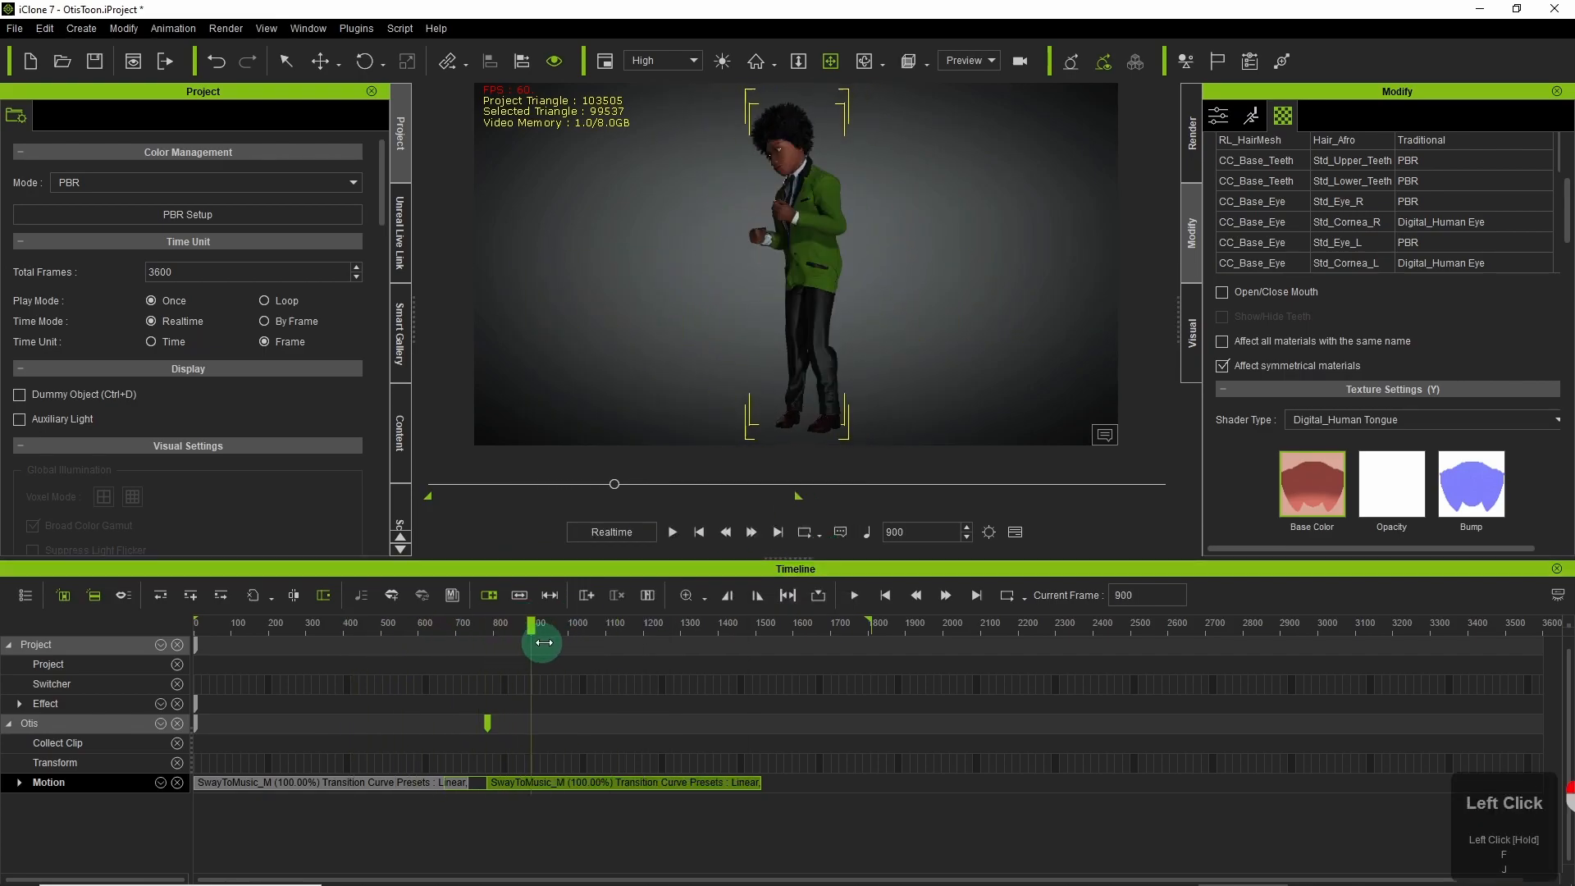
key(space)
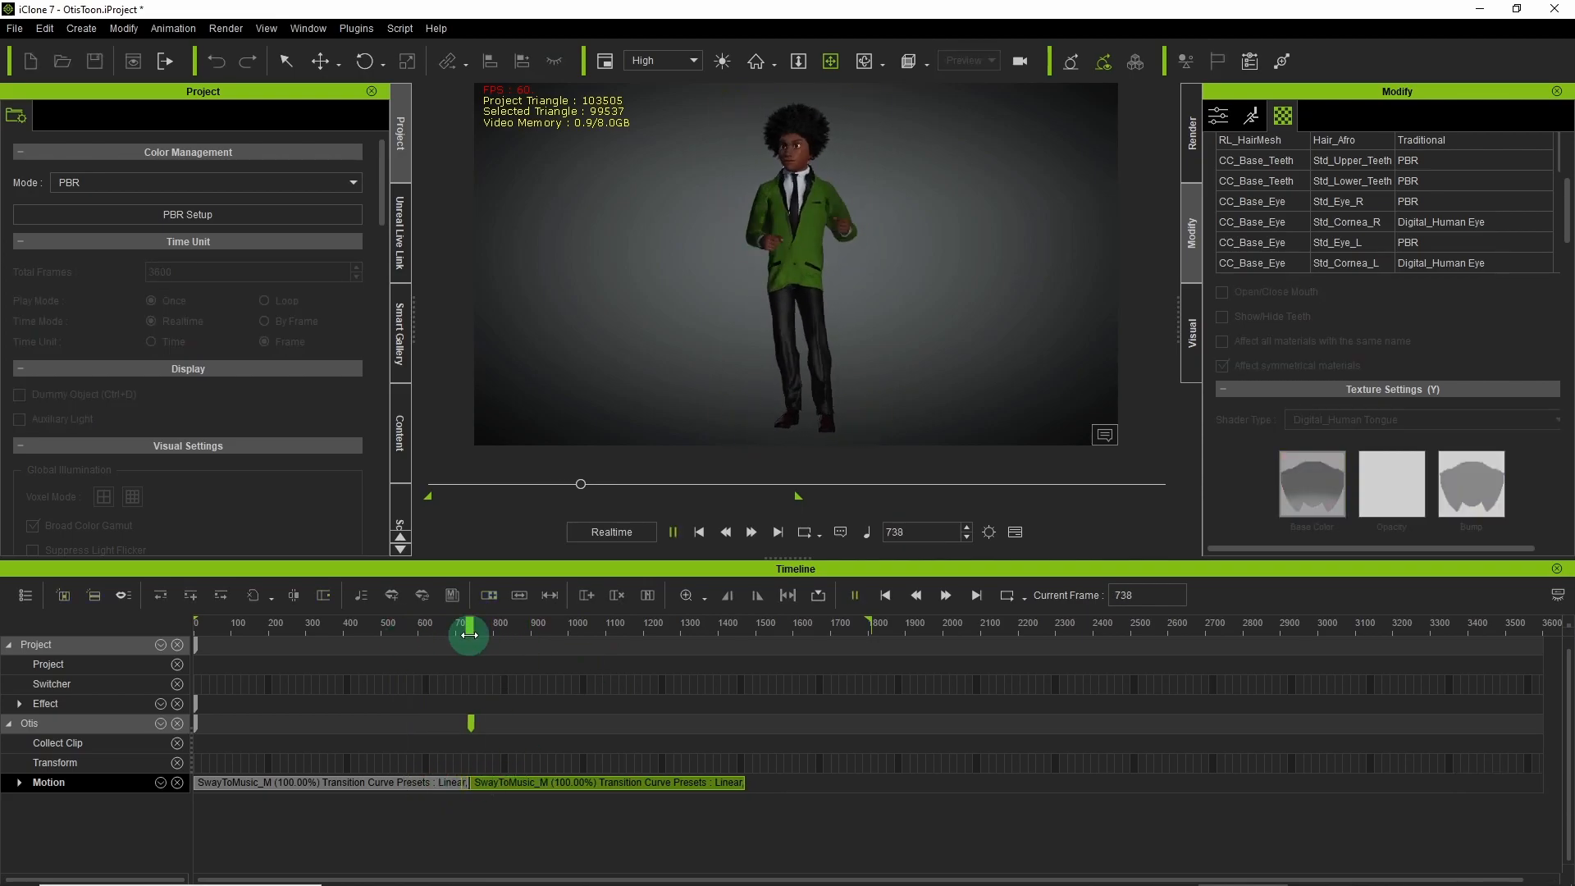
drag(468, 633, 492, 633)
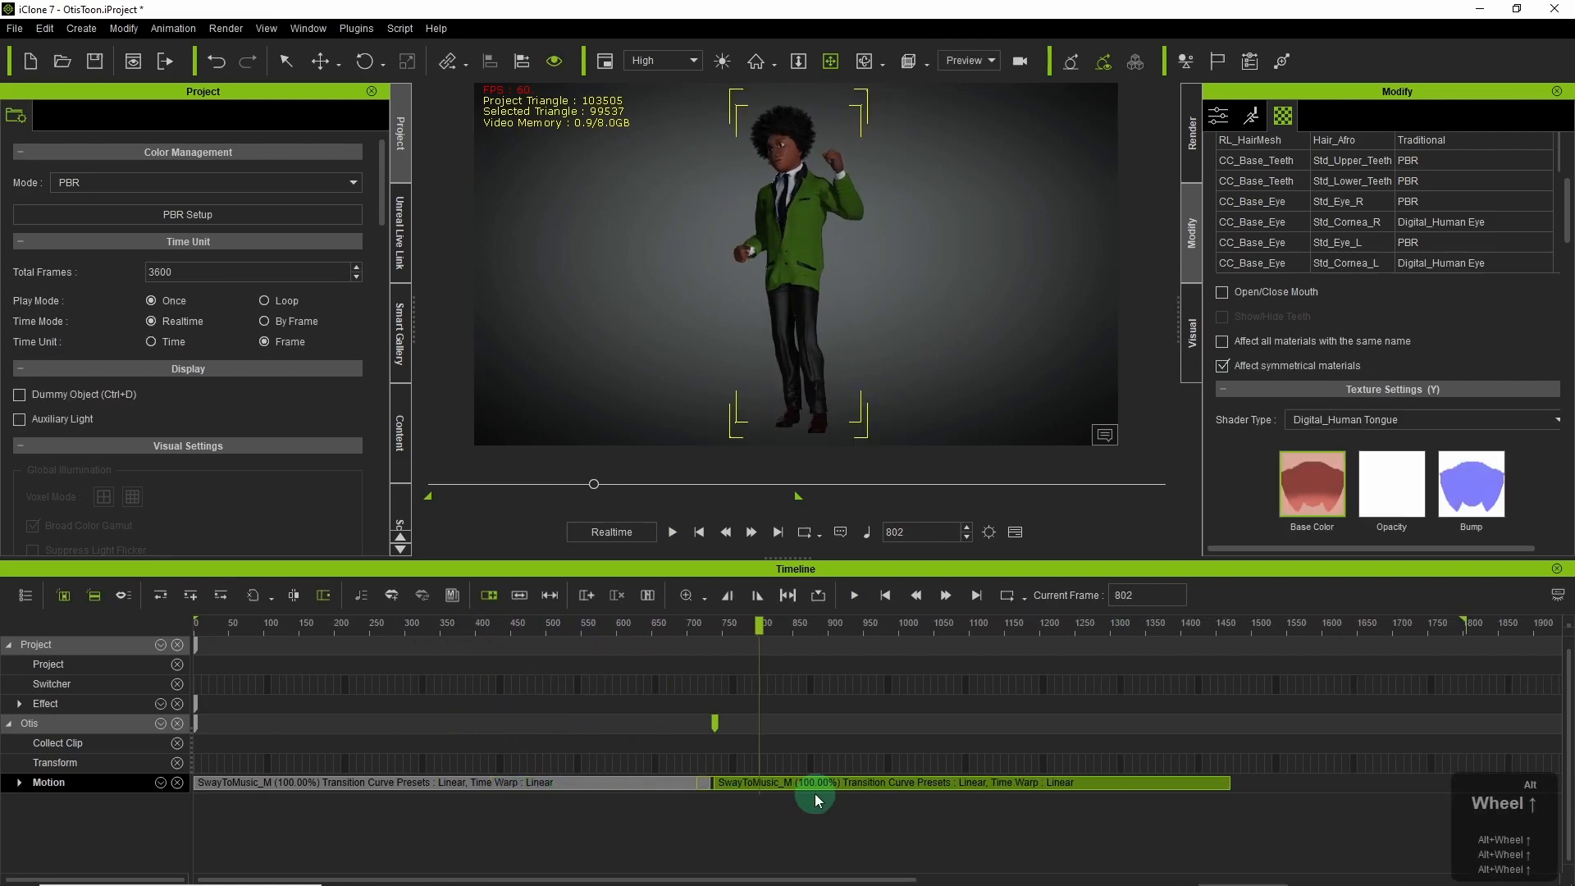
click(671, 532)
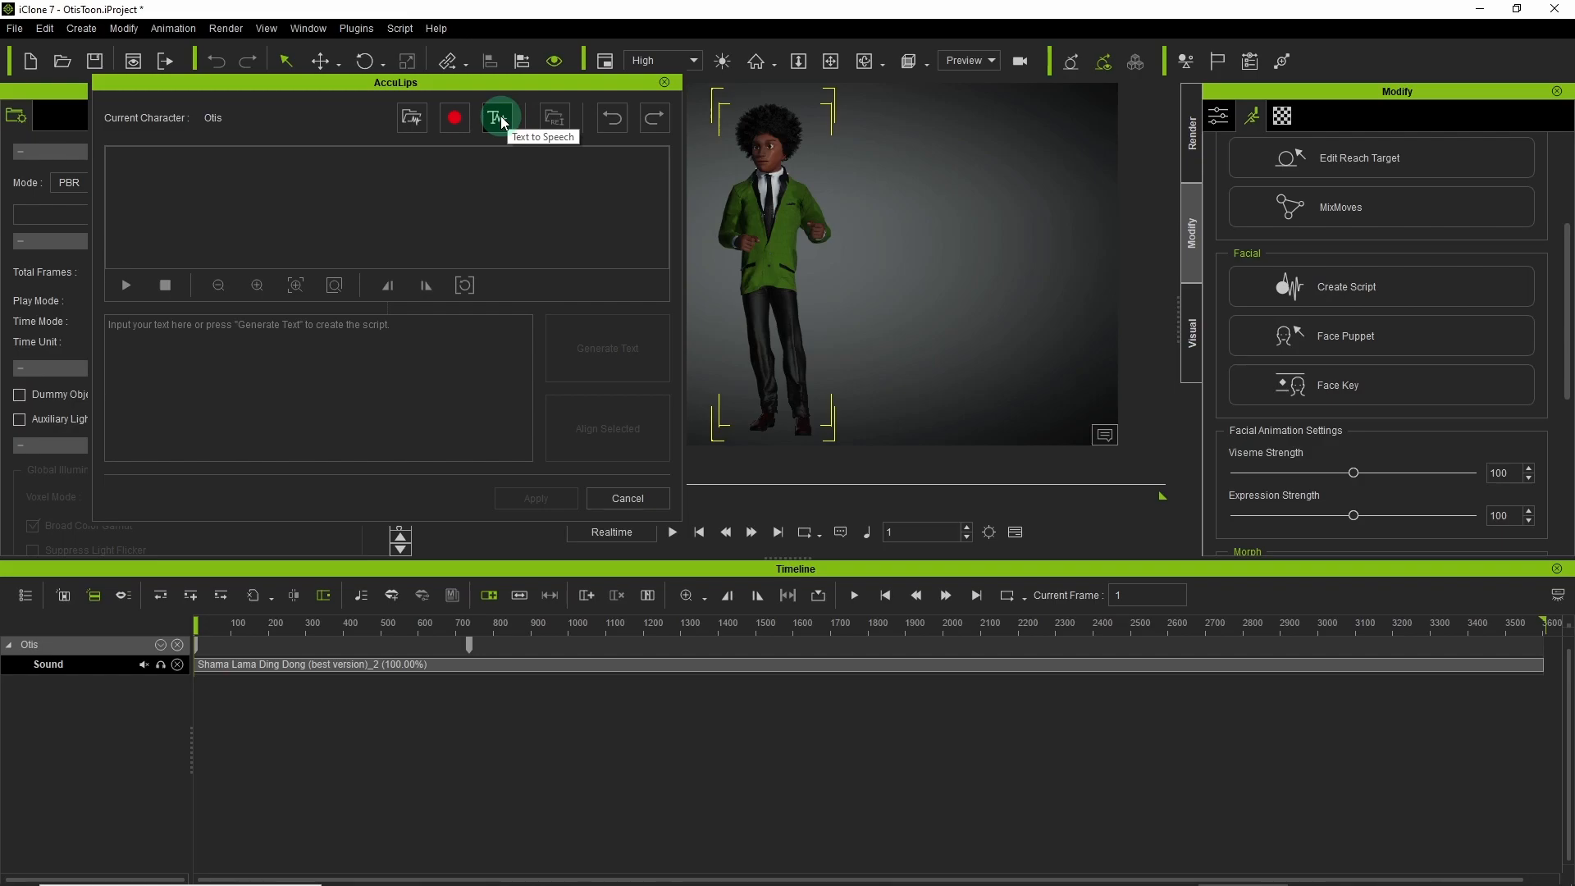
Preview the lyrics in the text-to-speech editor, then bring up the AccuLips lip-sync tool.
click(499, 118)
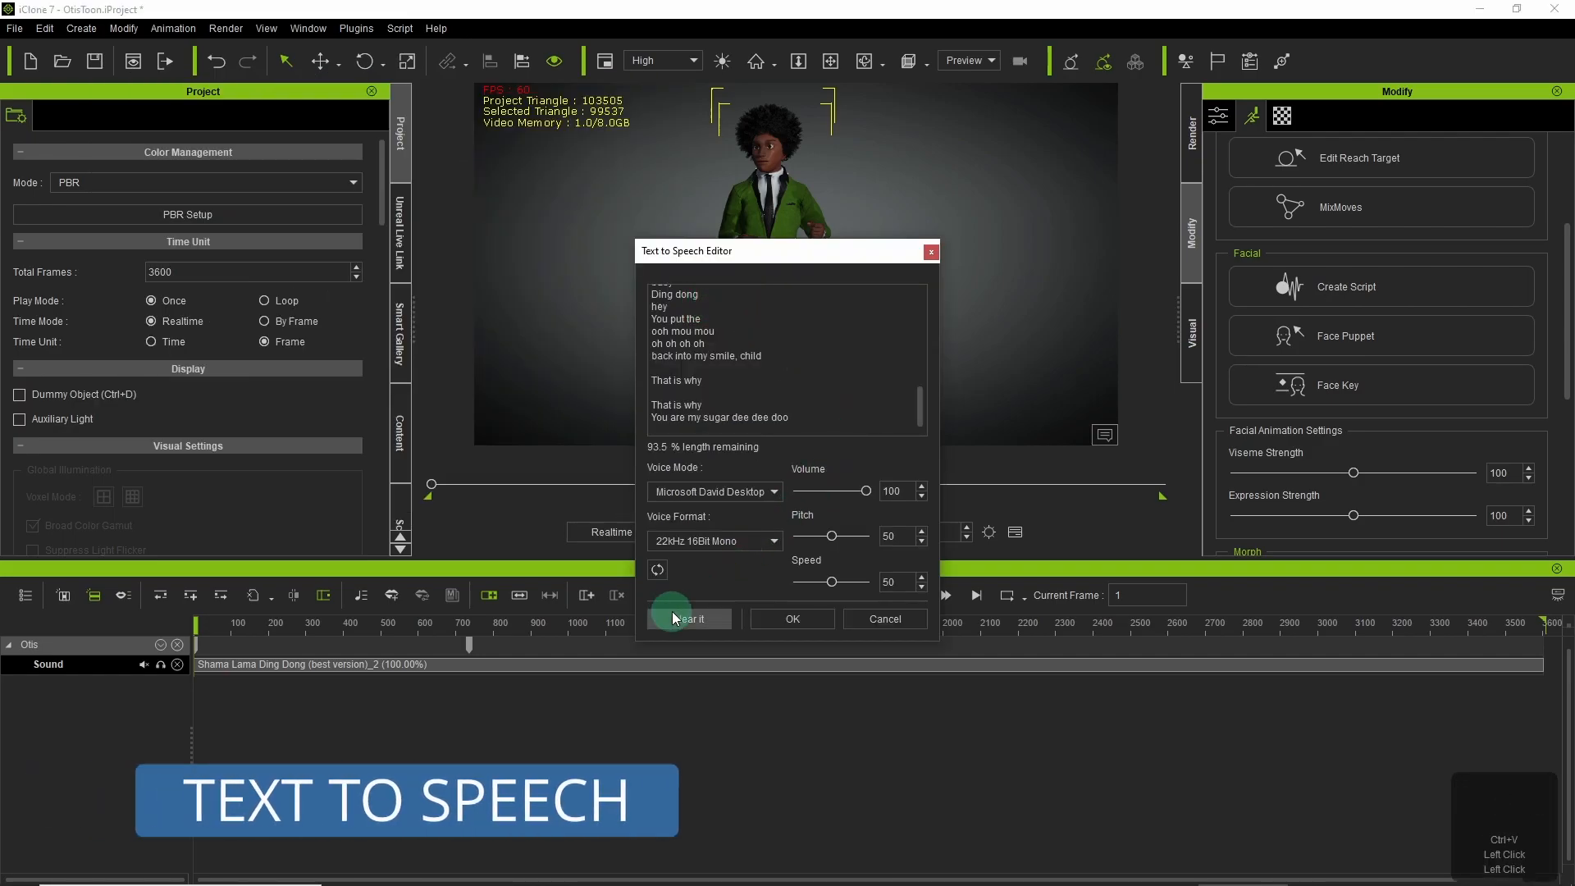
click(690, 618)
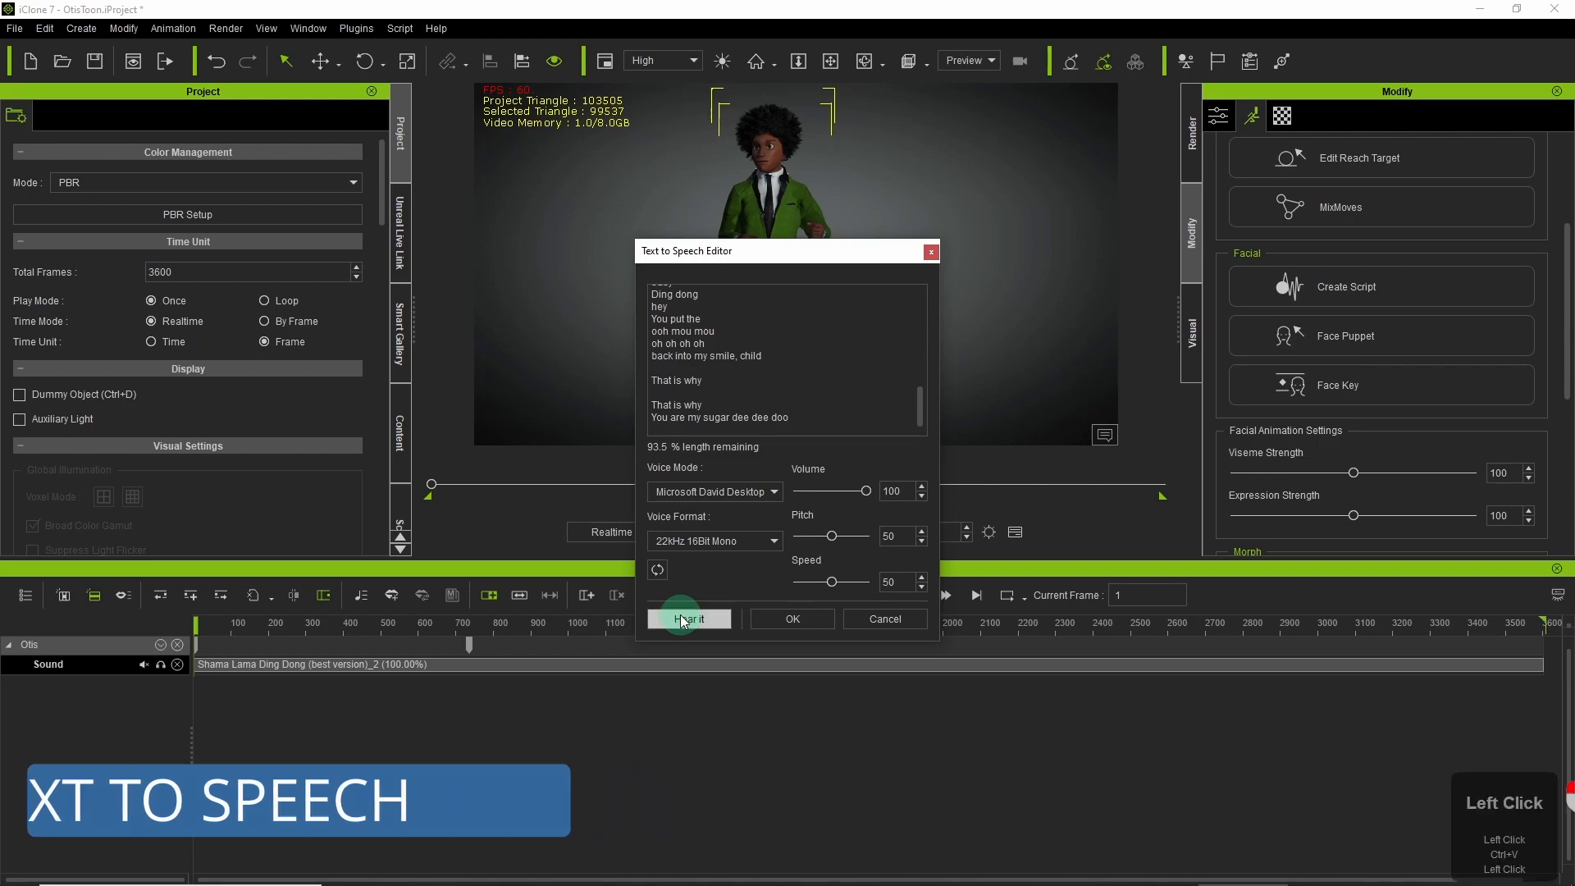
click(689, 618)
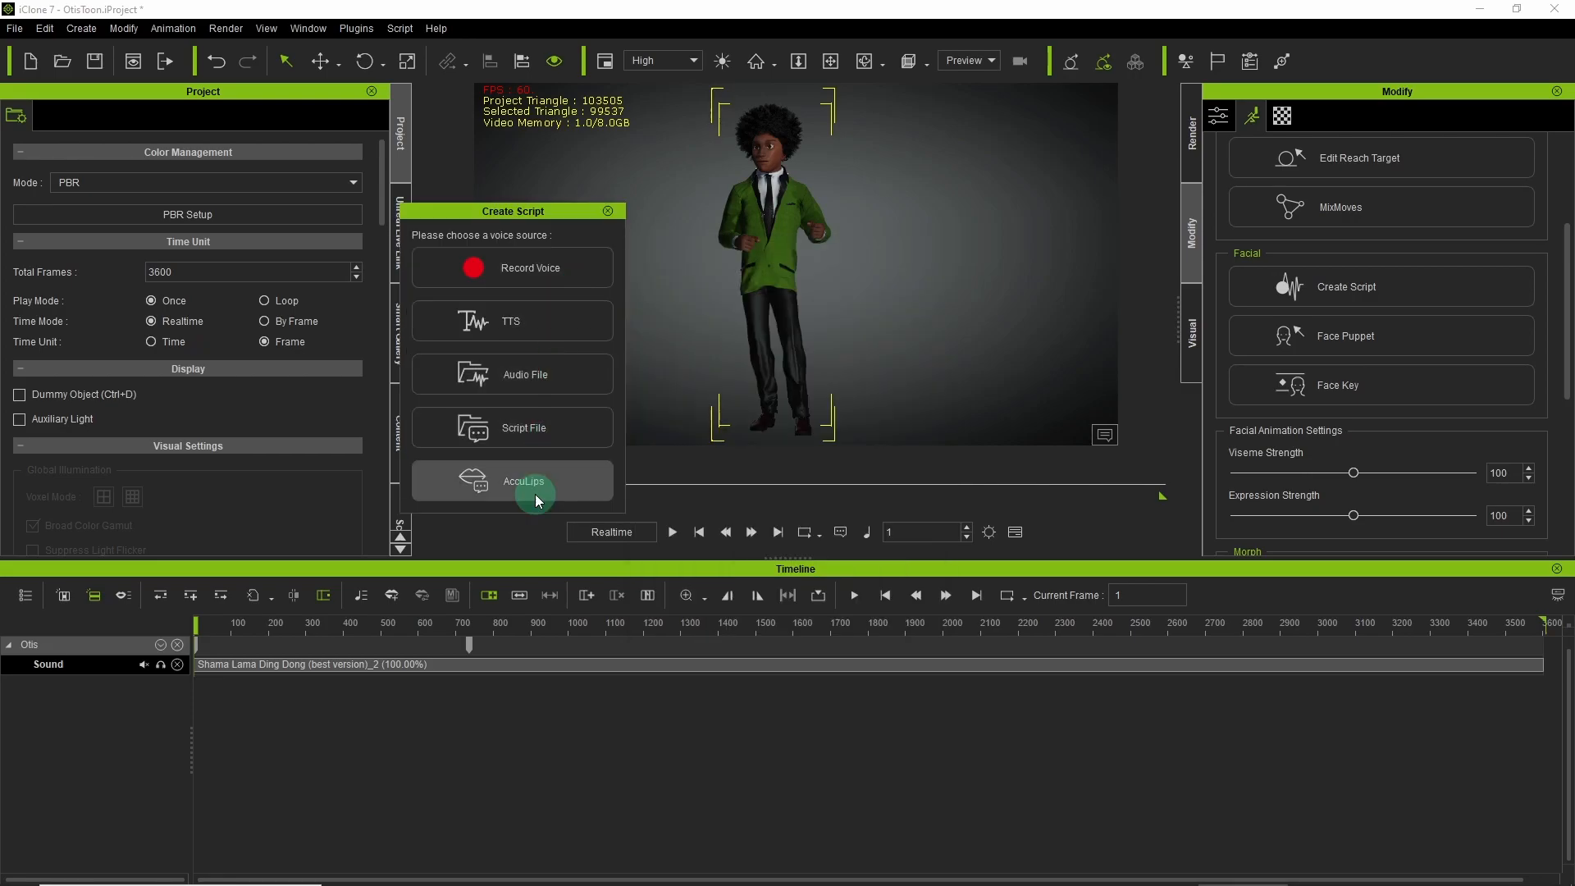
click(524, 481)
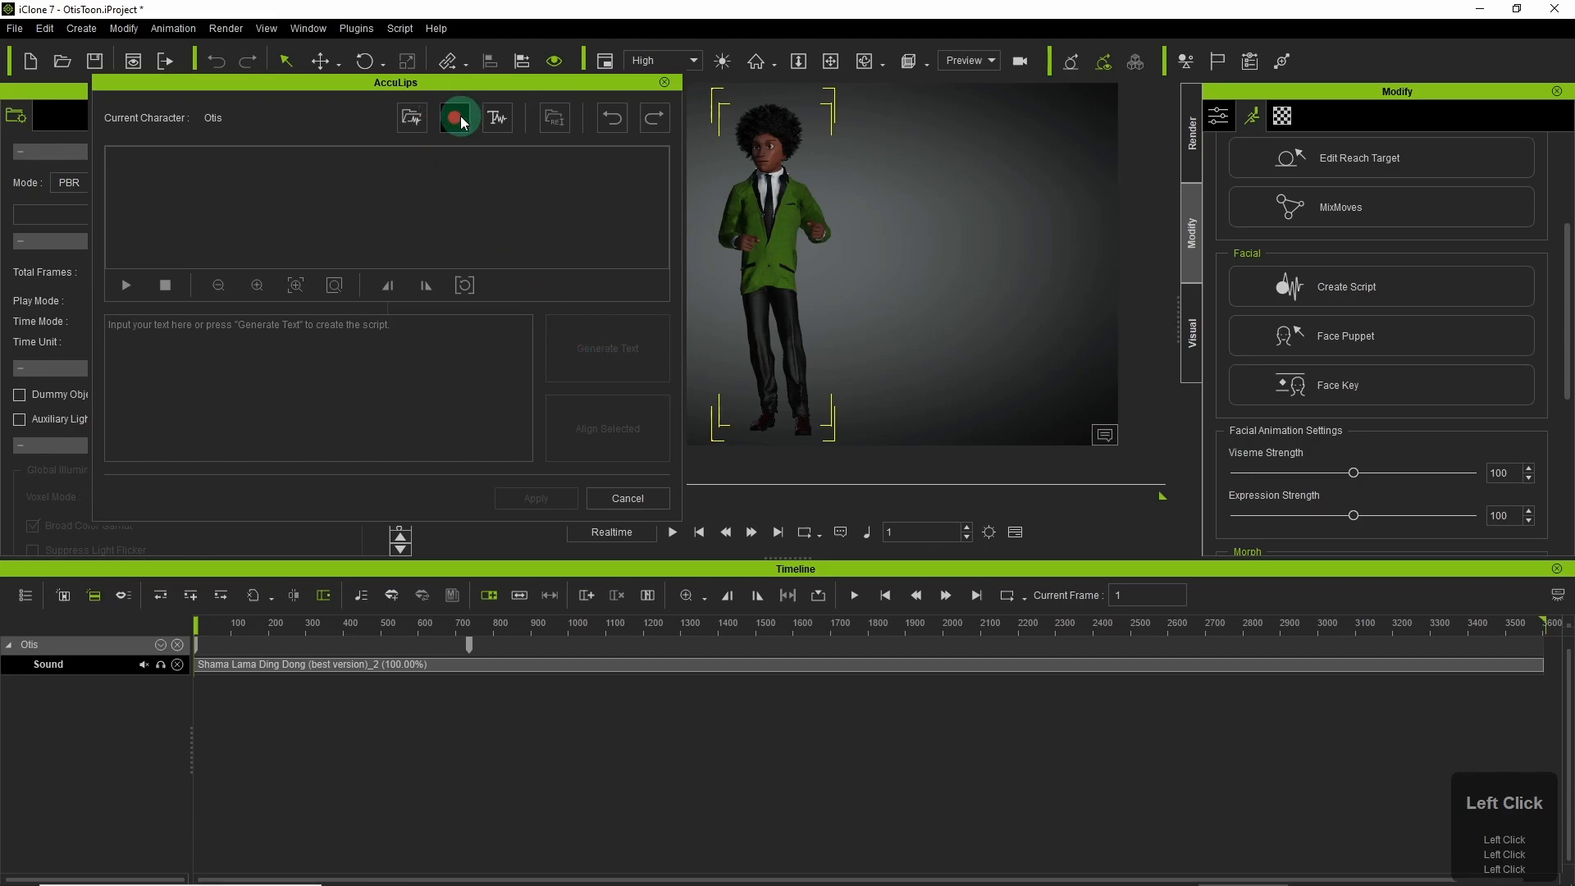
mouse_move(458, 118)
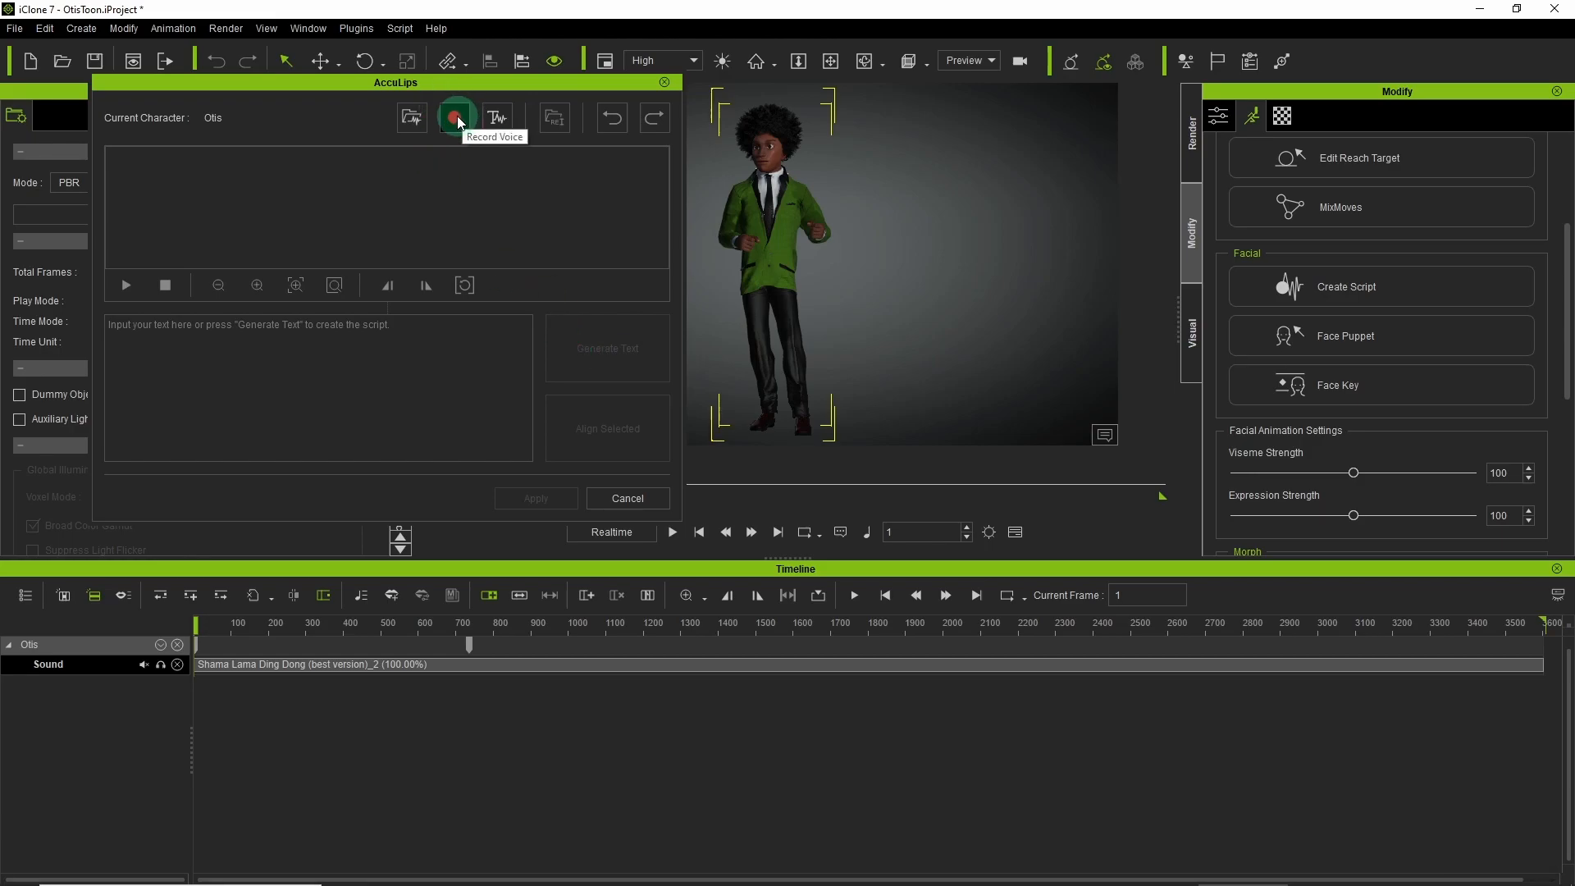
Record a voice take with the microphone, keep it and generate the words for the lip-sync track.
click(454, 117)
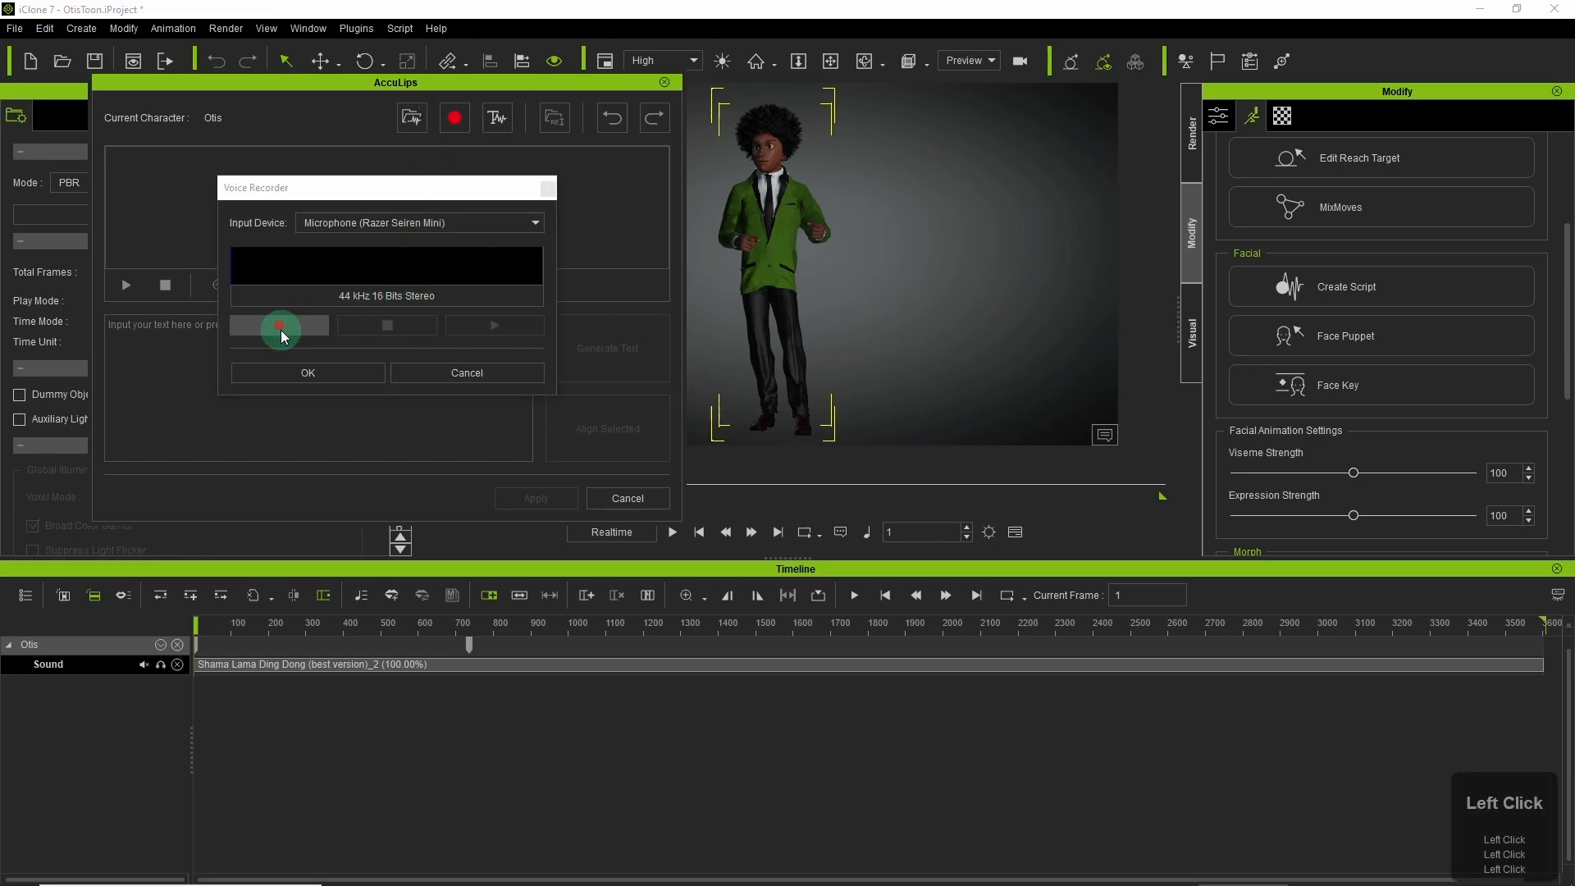
click(279, 325)
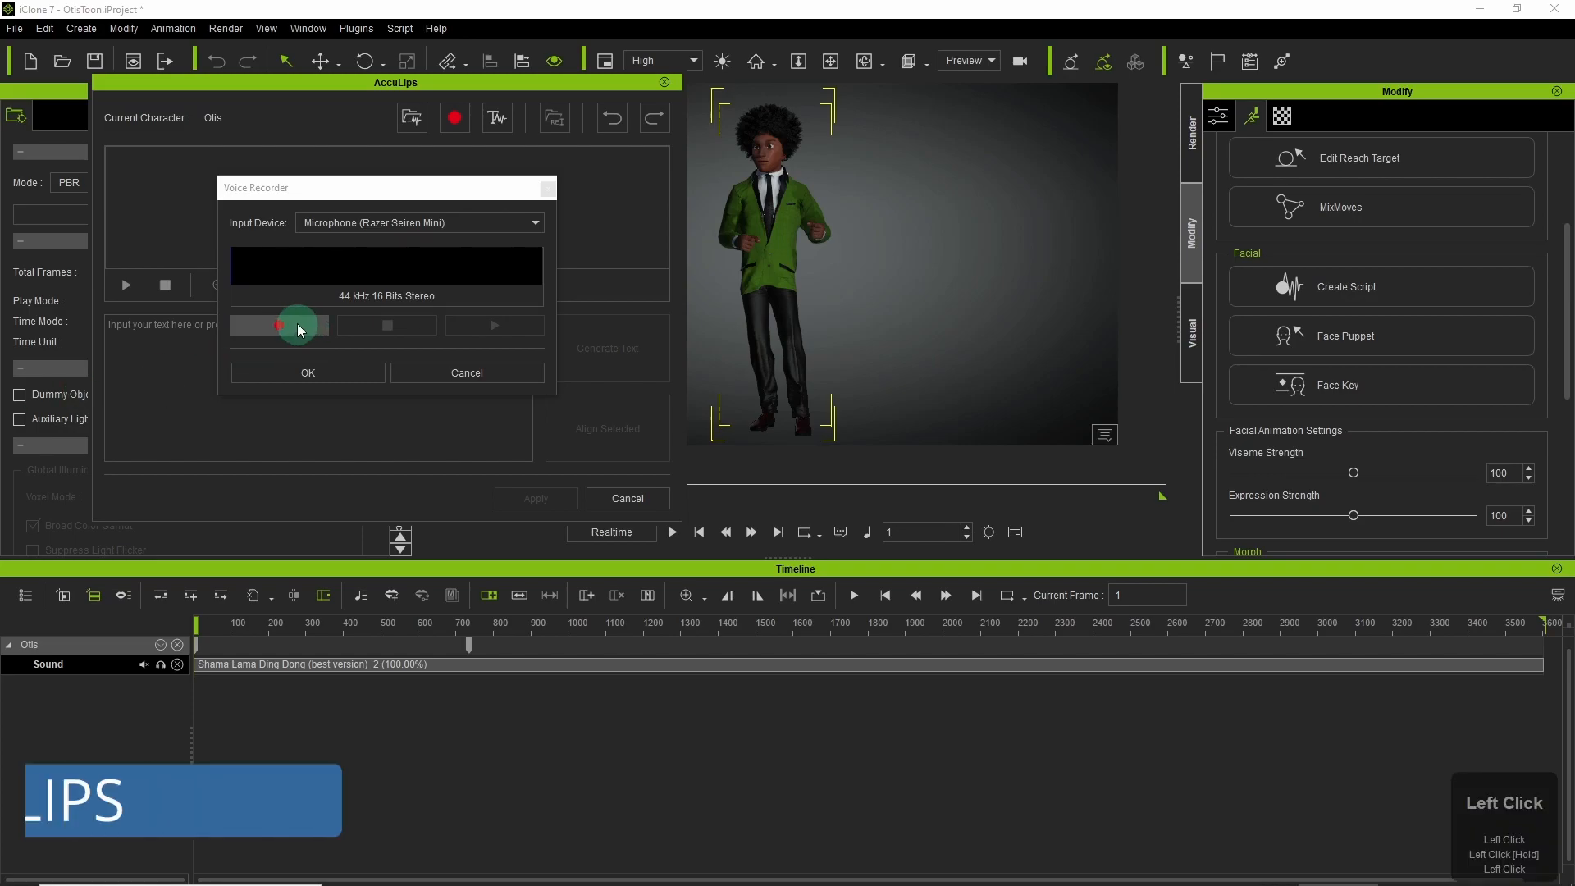
click(279, 325)
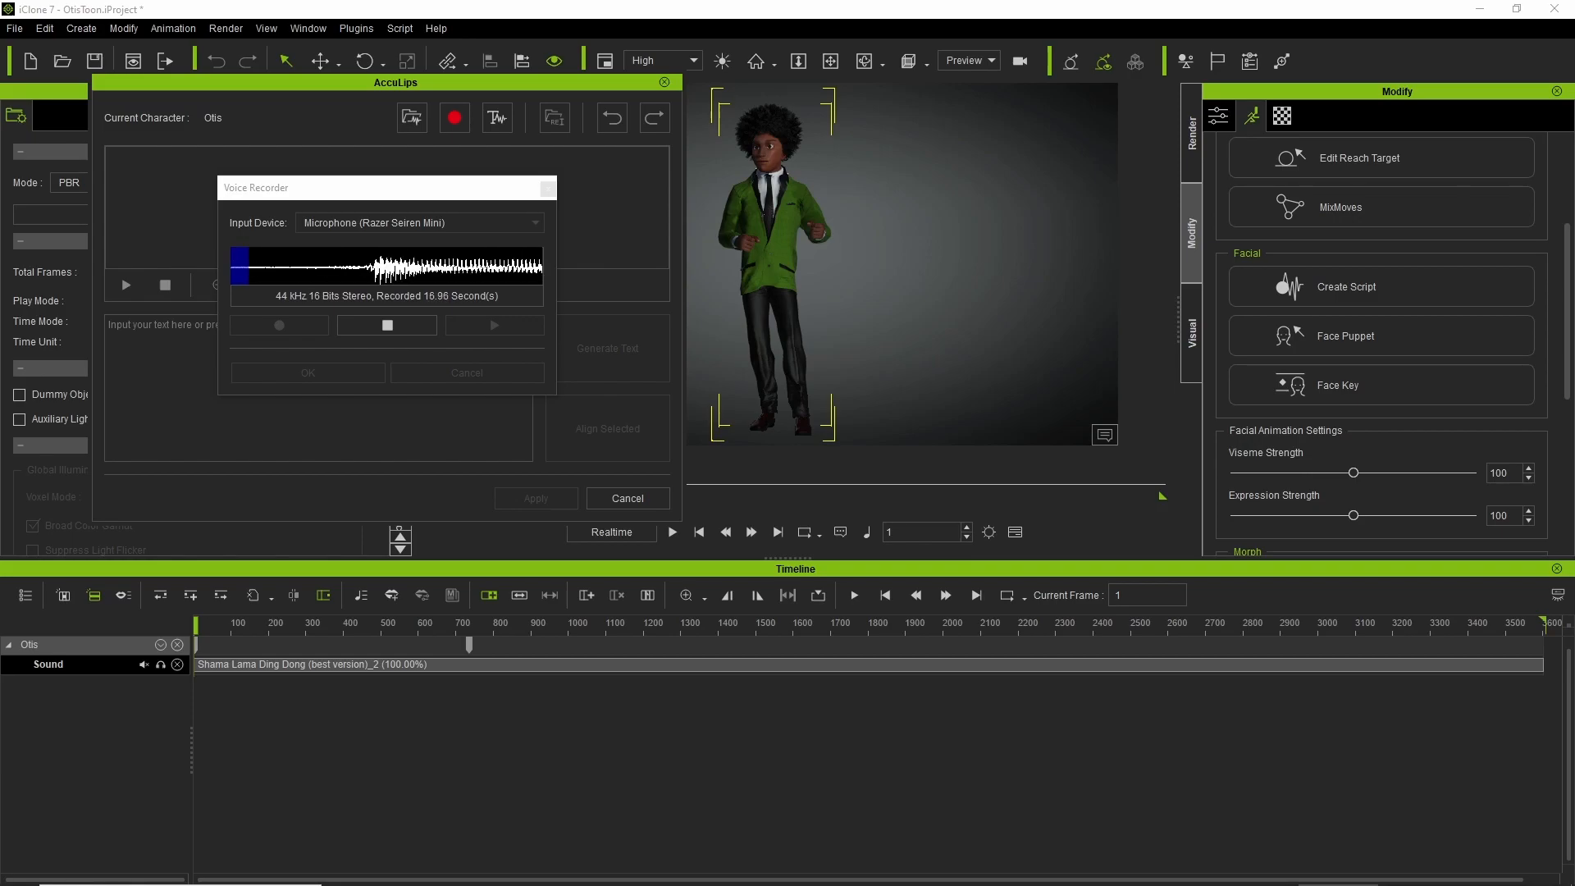
click(307, 372)
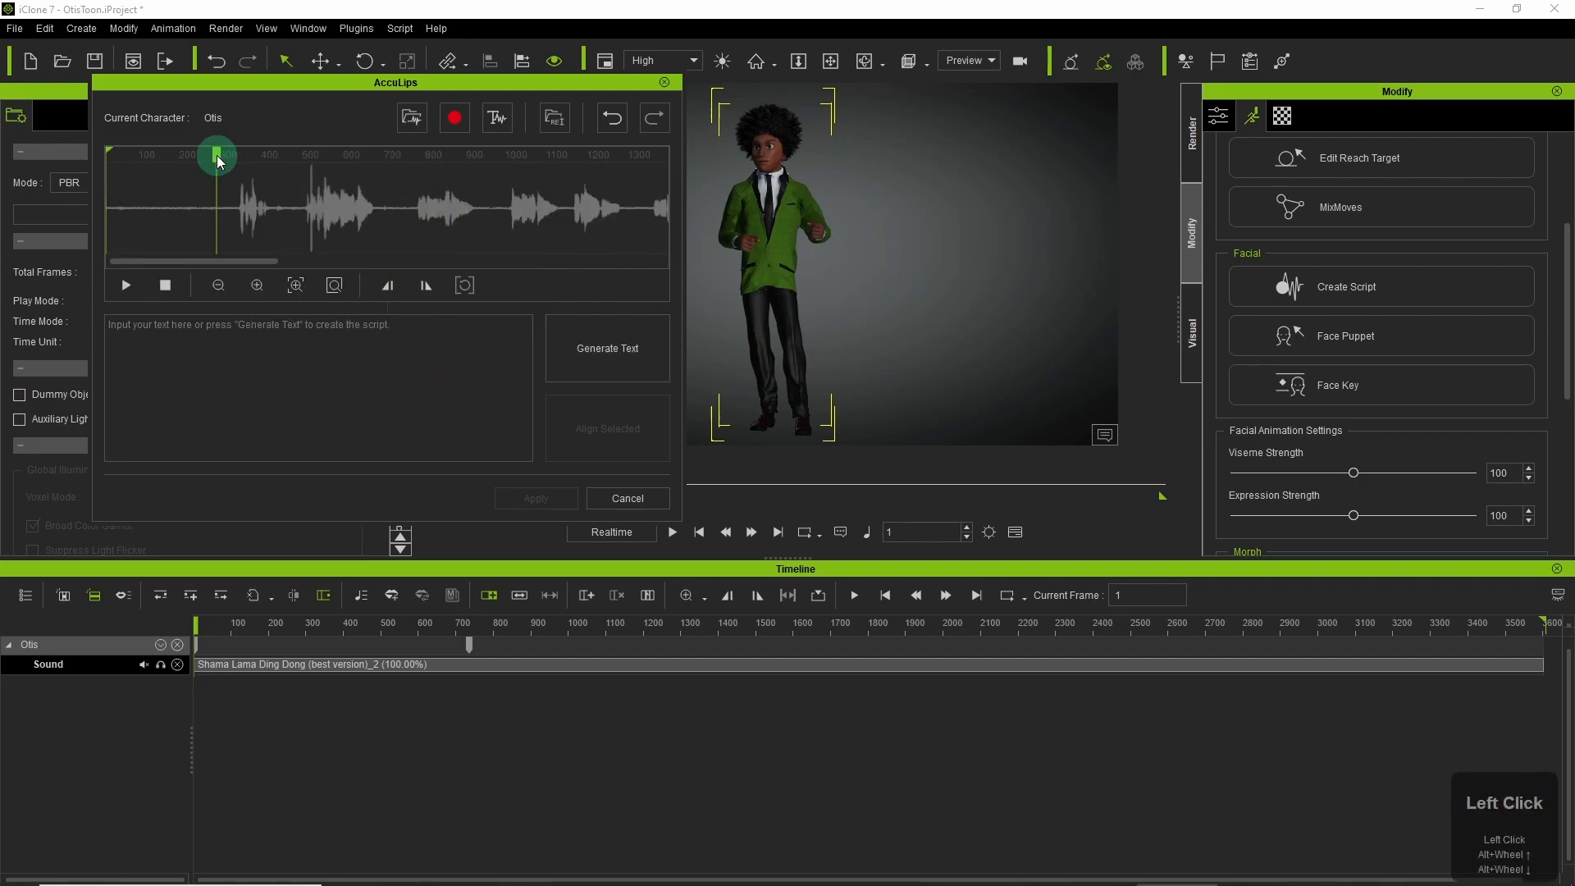
click(608, 347)
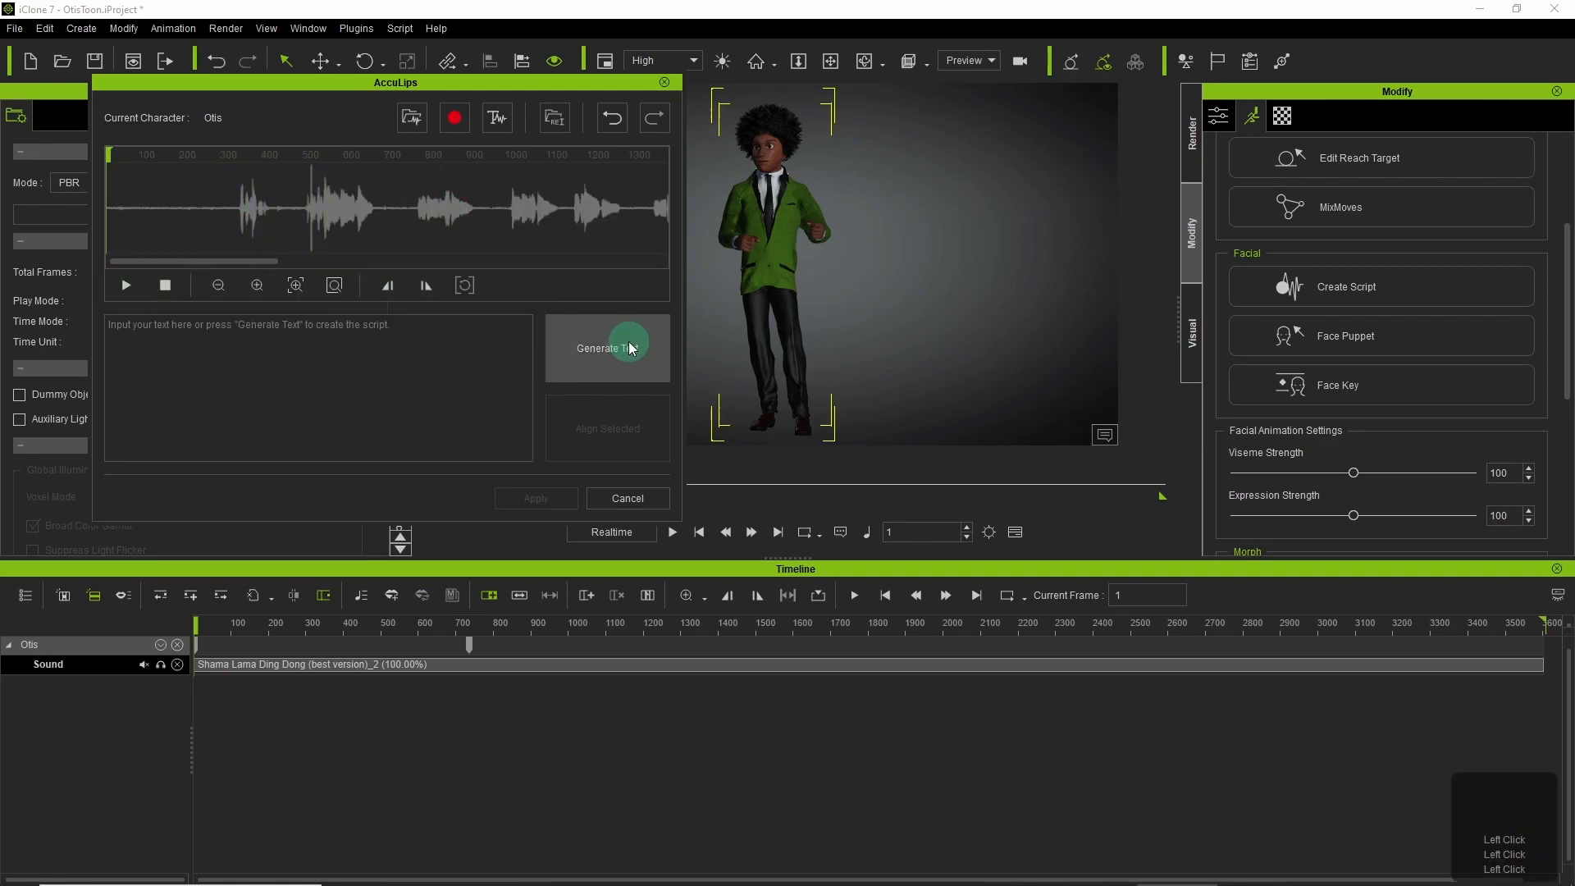
click(607, 348)
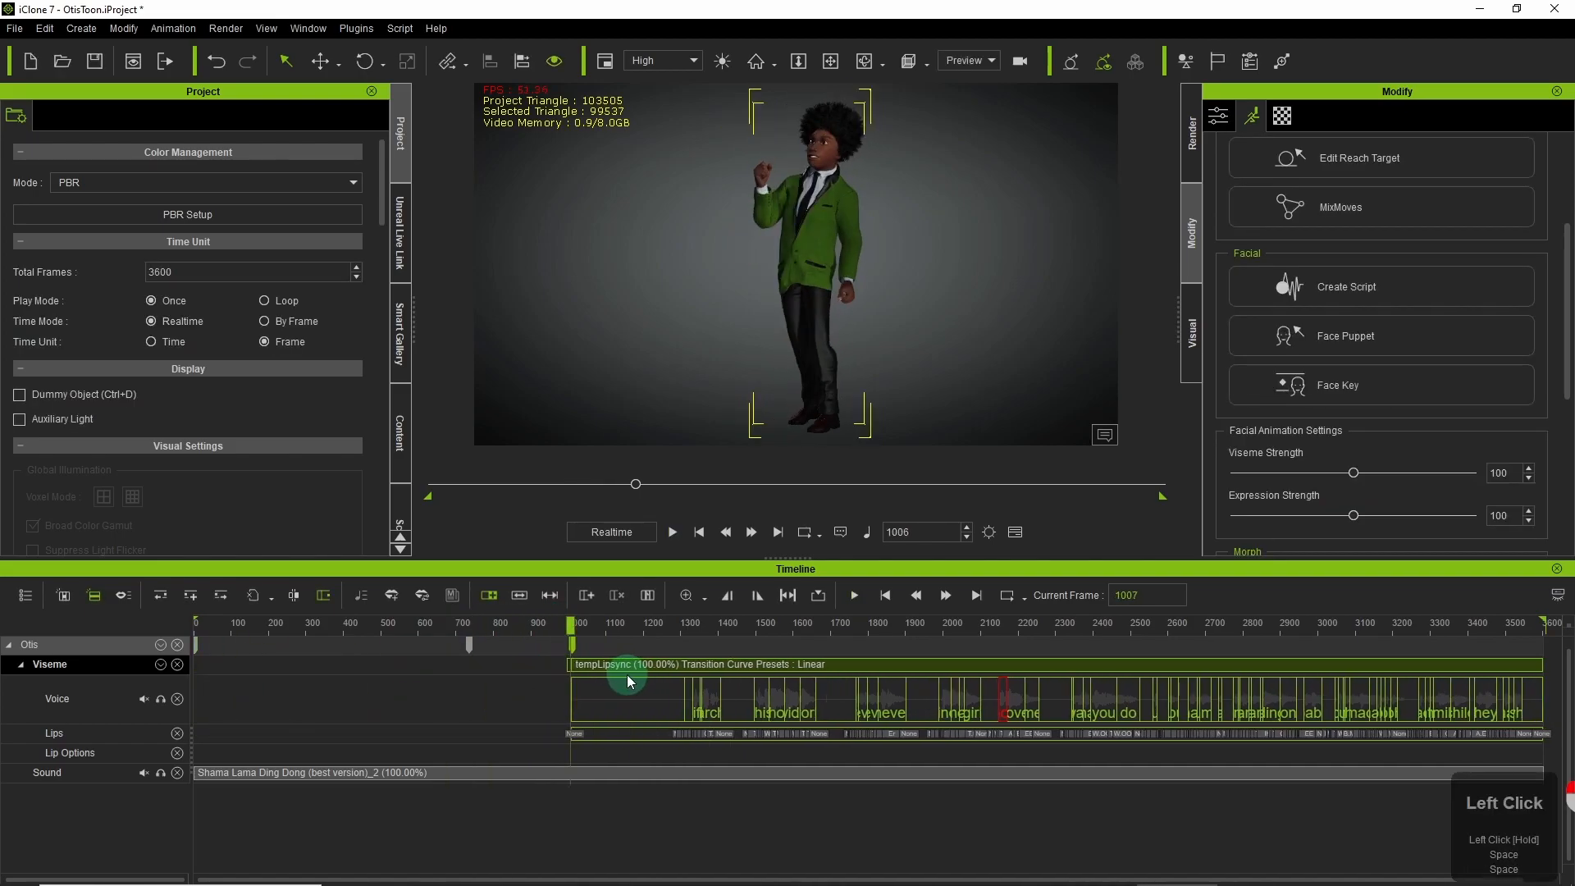
Shift the lip-sync clip to start near frame 700 and add more sway clips along the motion track.
click(671, 532)
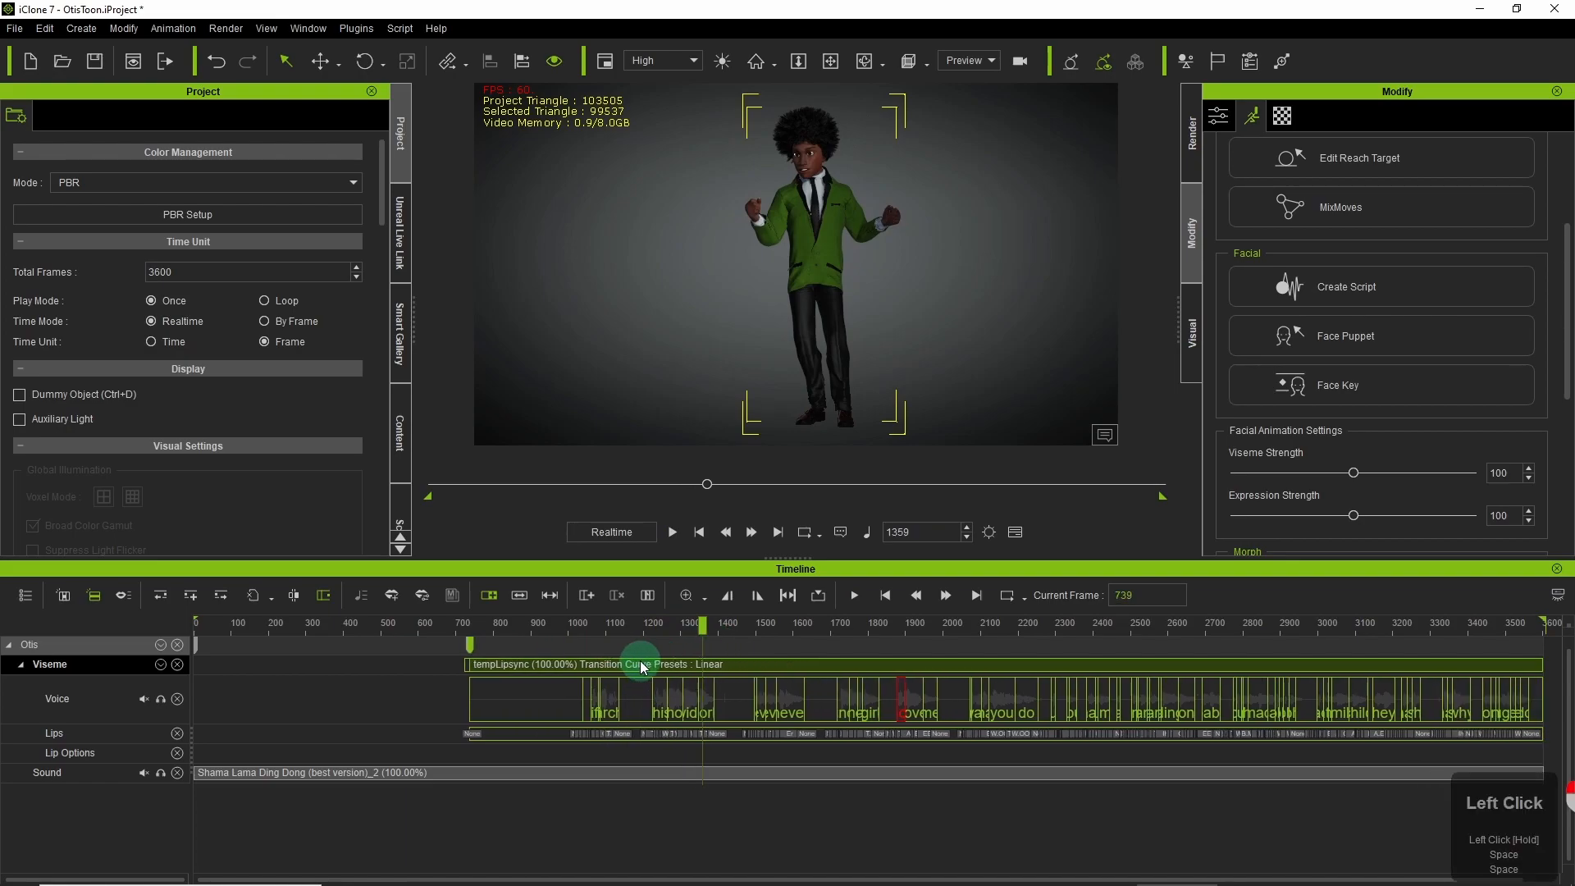
click(671, 531)
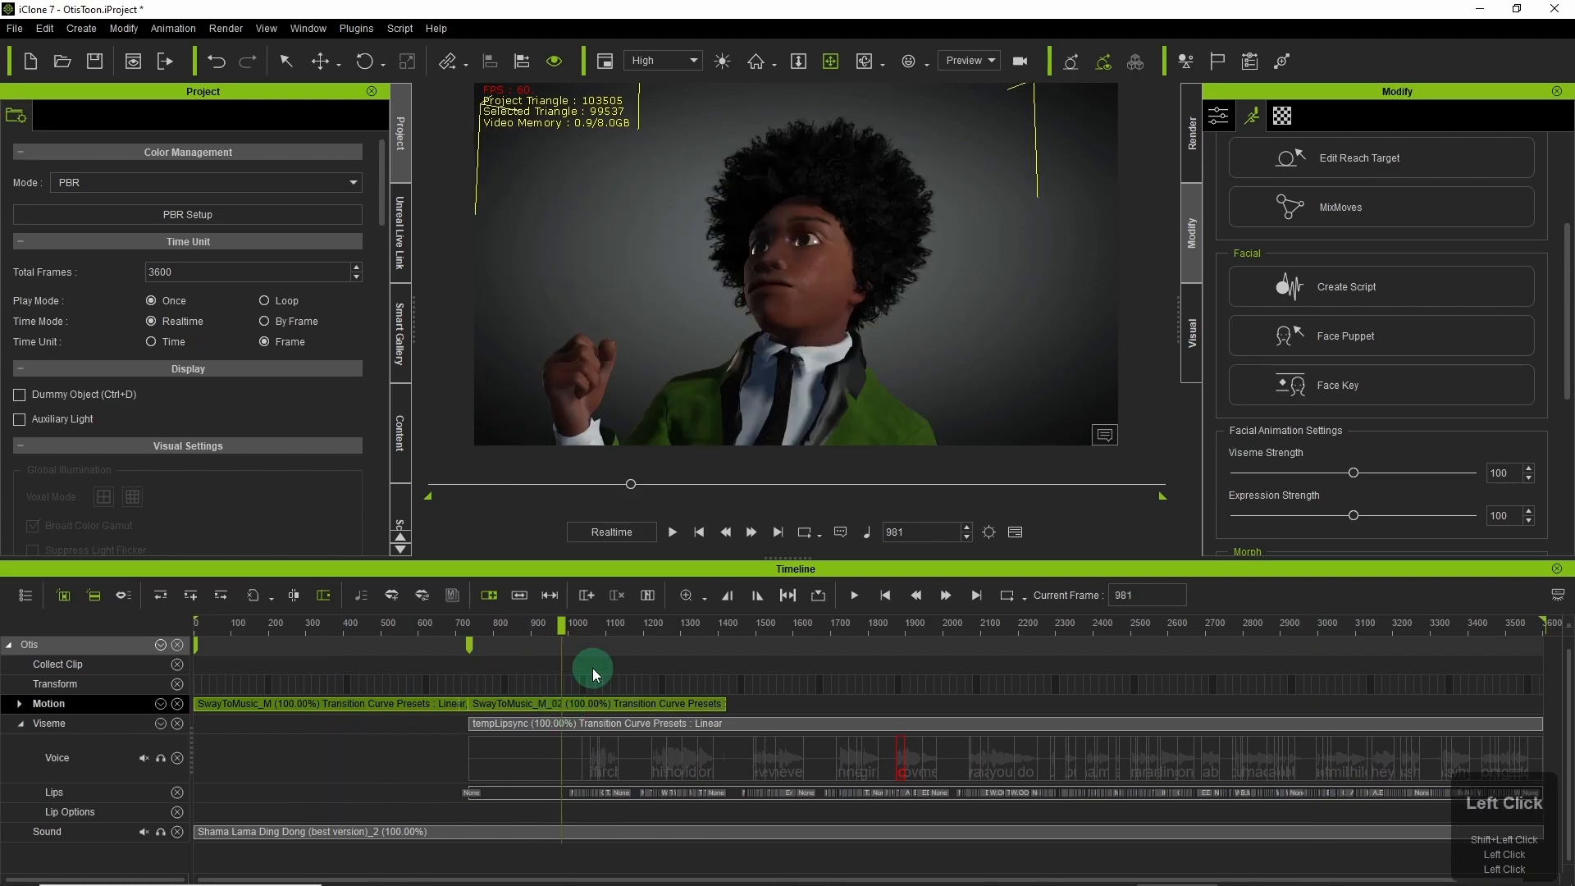
drag(592, 667, 724, 683)
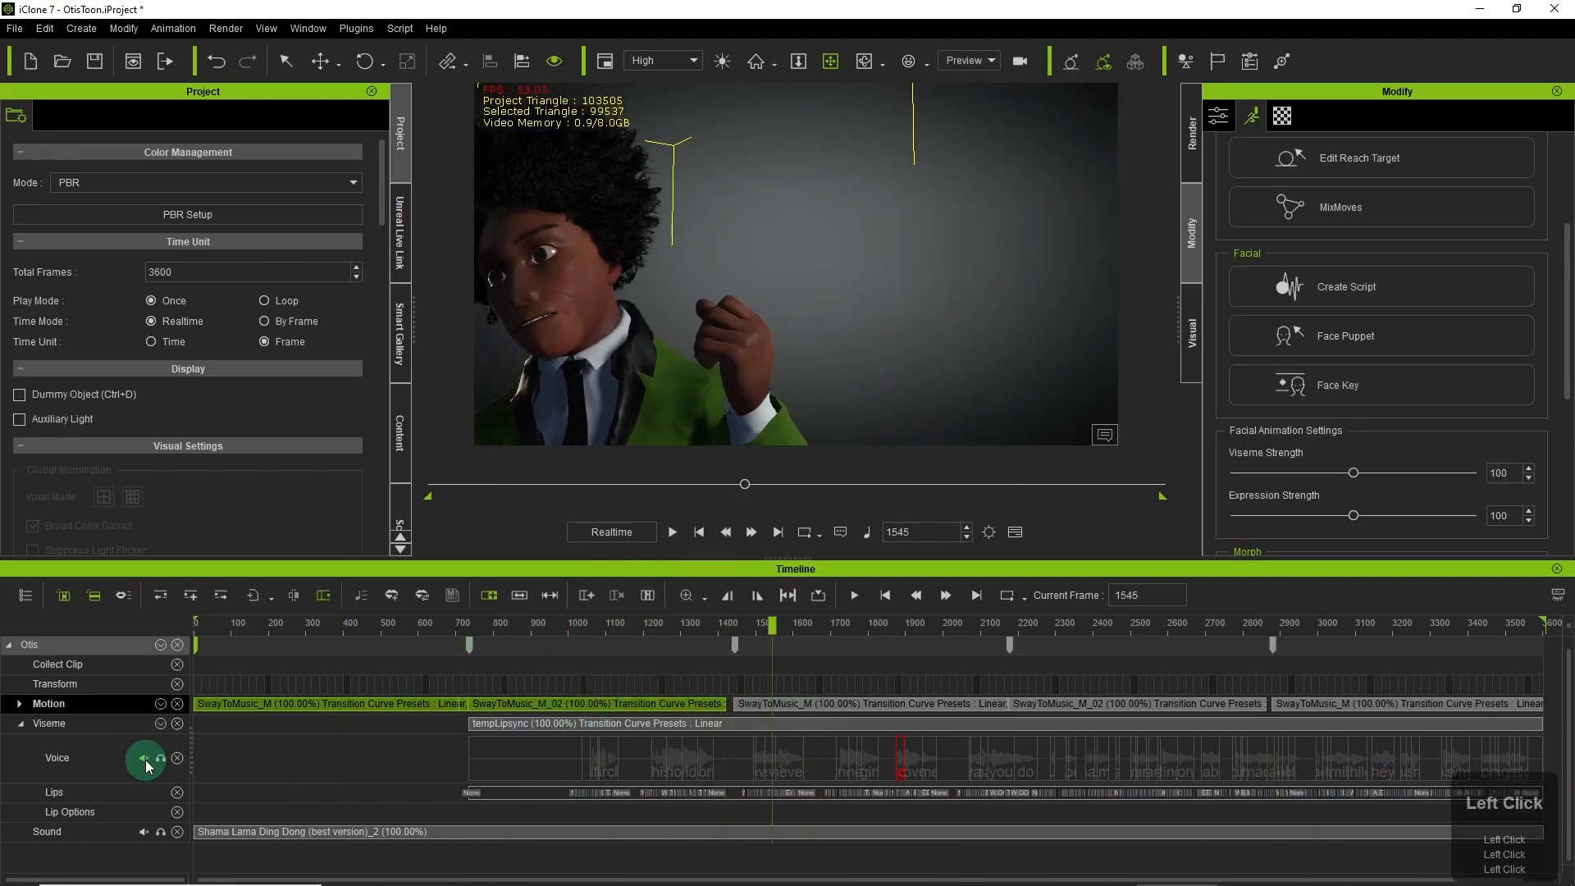
Set the project's total frames to 5000 and play back the lip-synced animation.
click(672, 532)
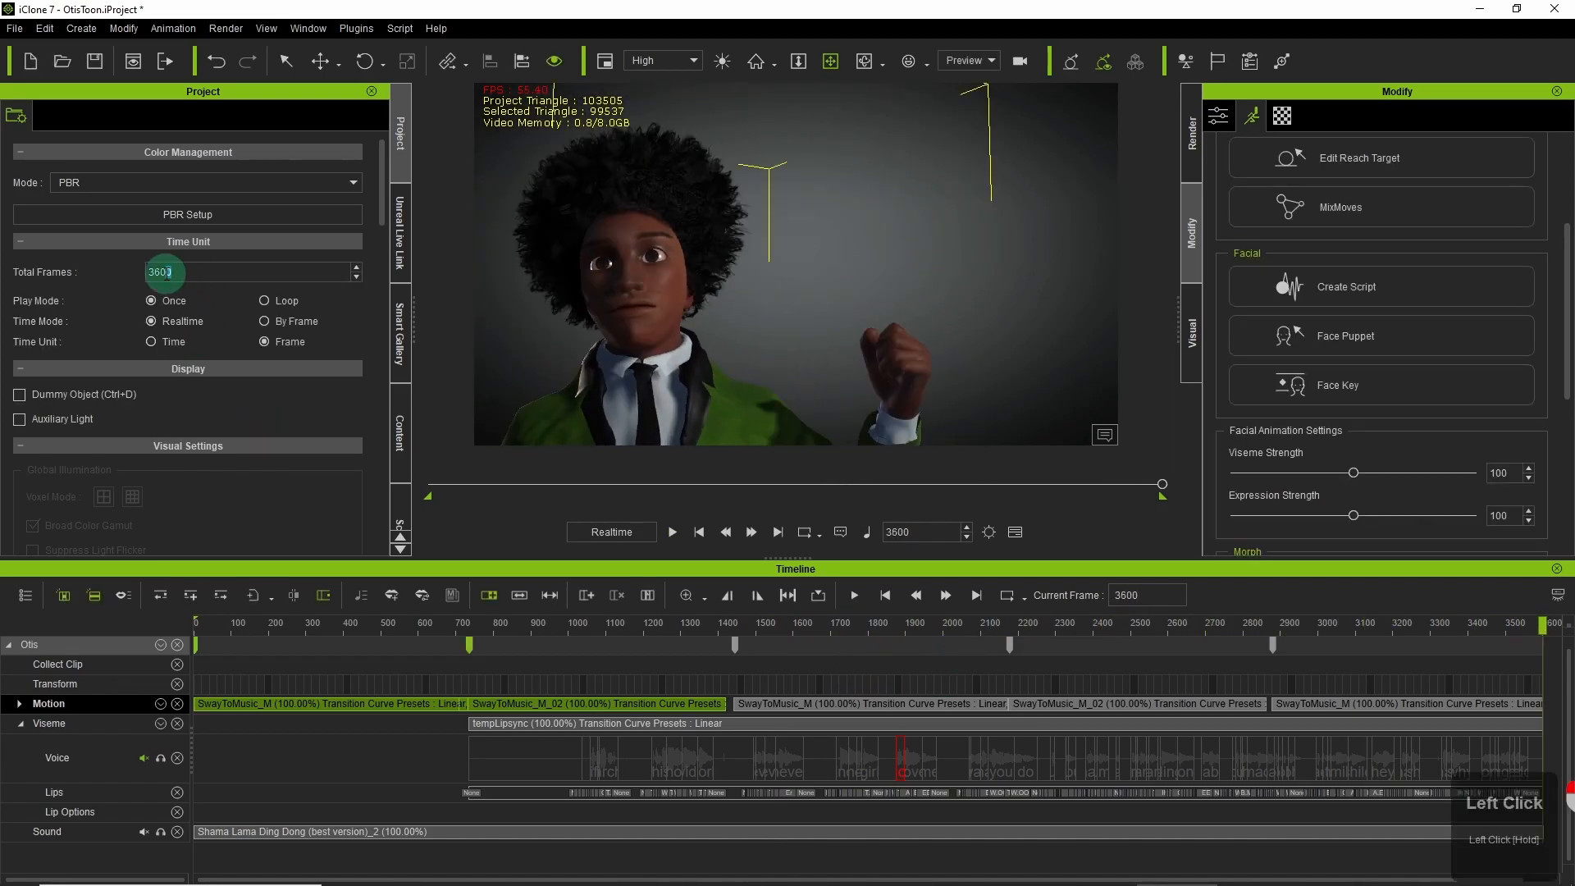
click(671, 532)
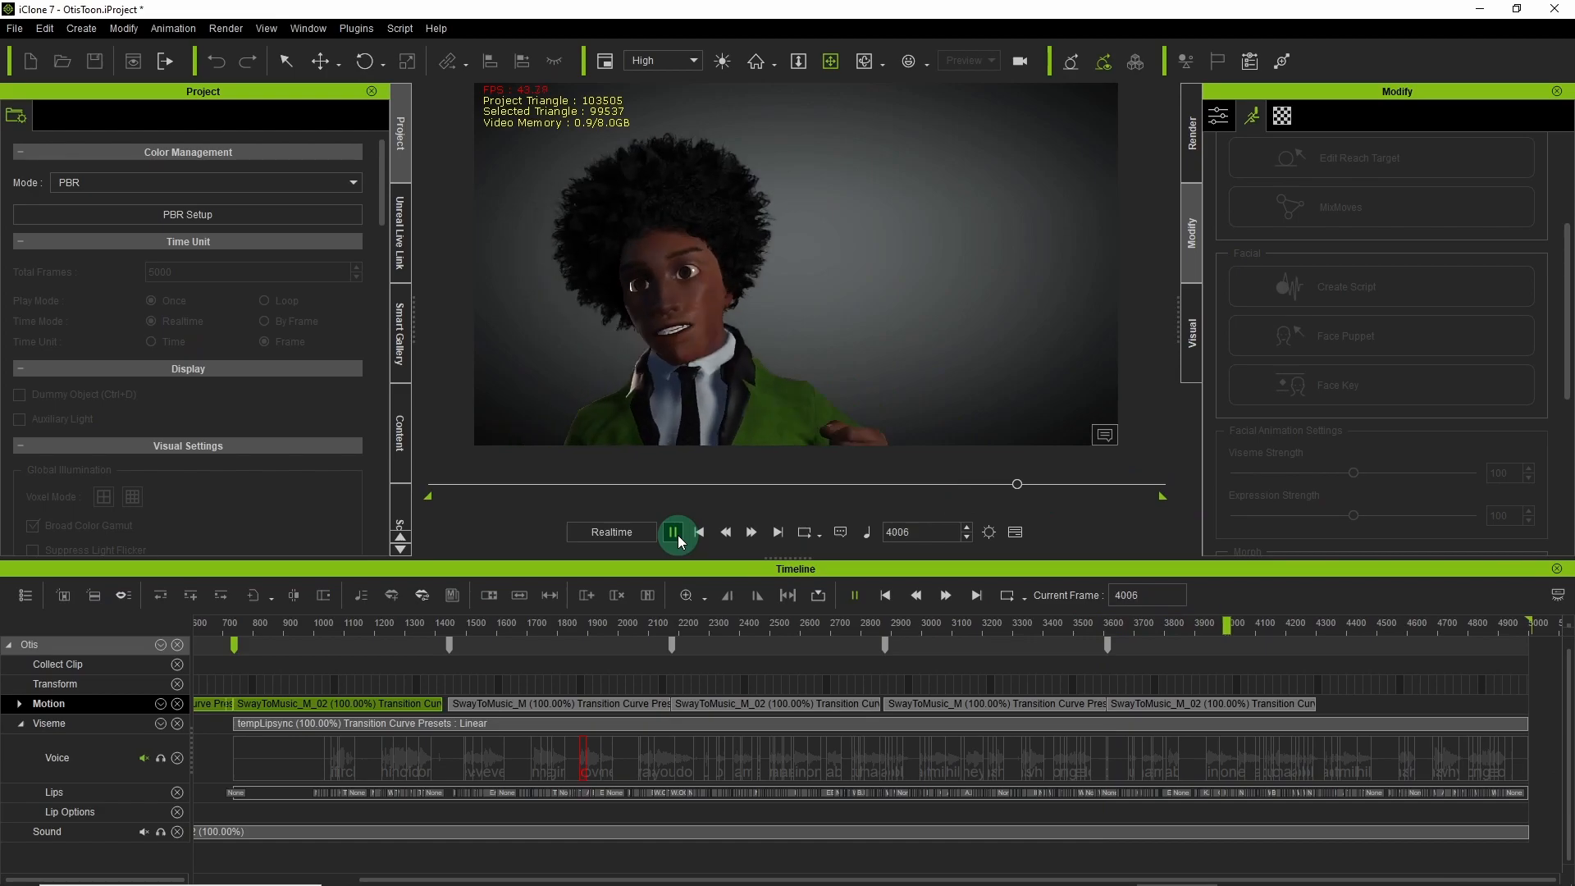
click(674, 532)
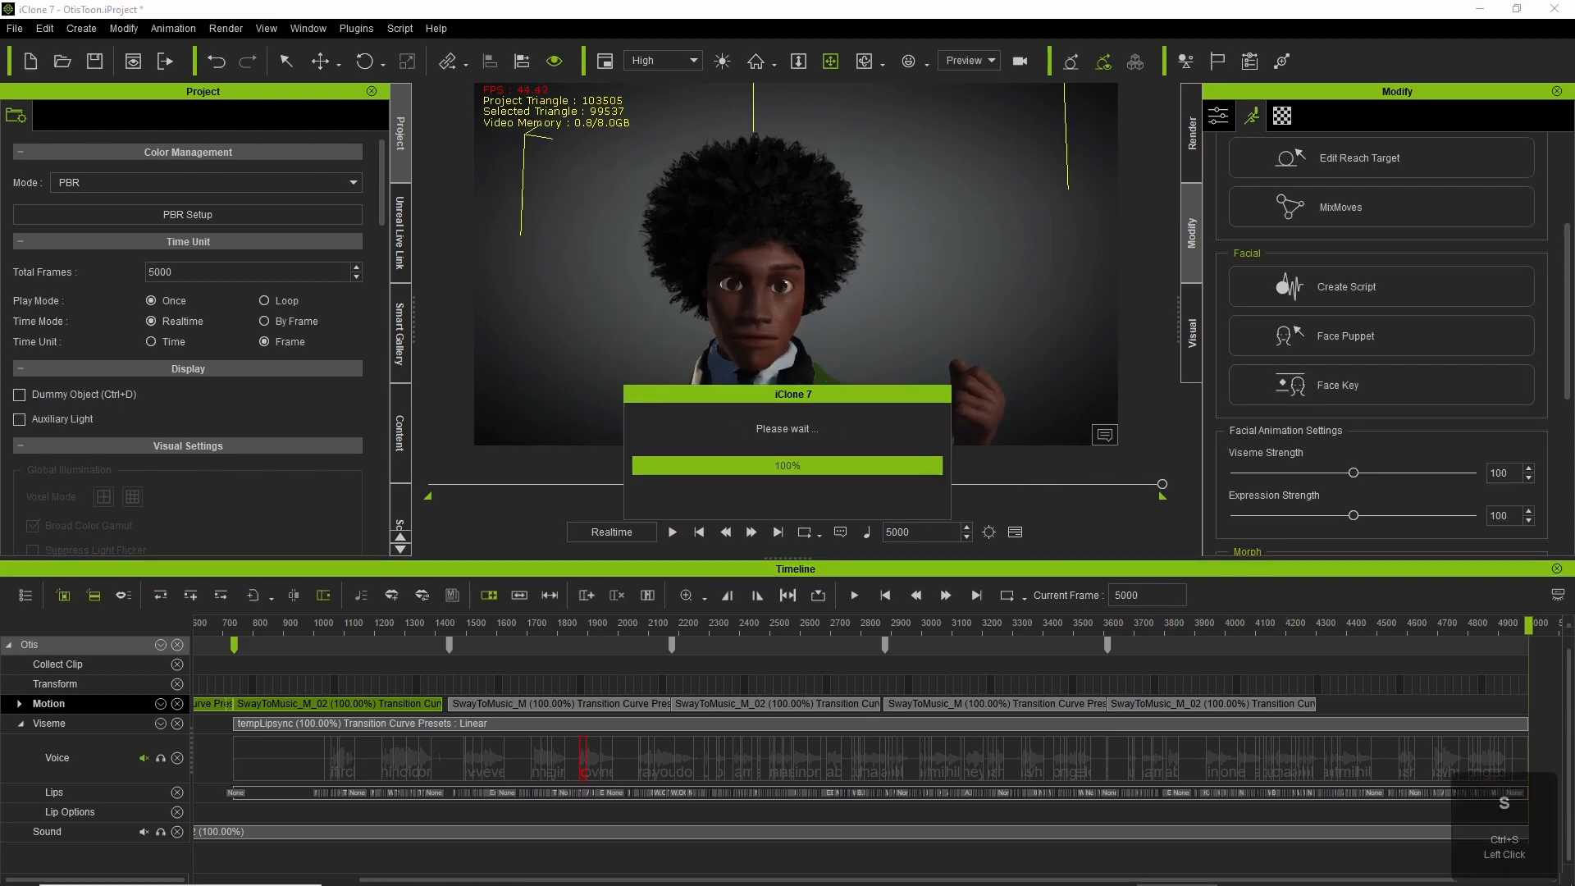
Add a new camera to the scene for Otis to look at.
click(1019, 60)
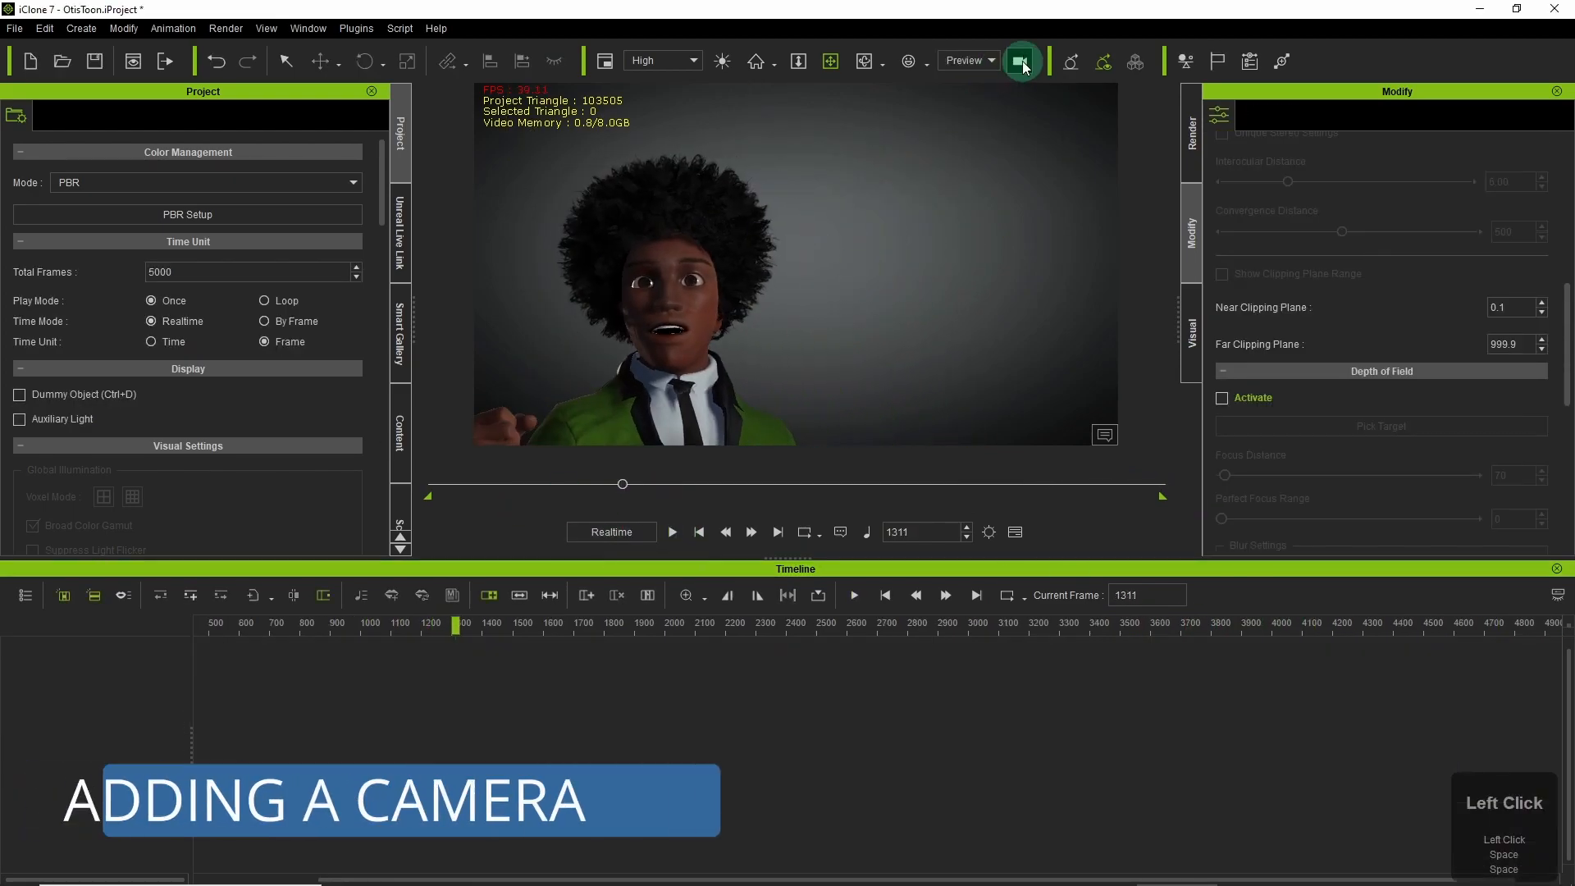
click(1023, 60)
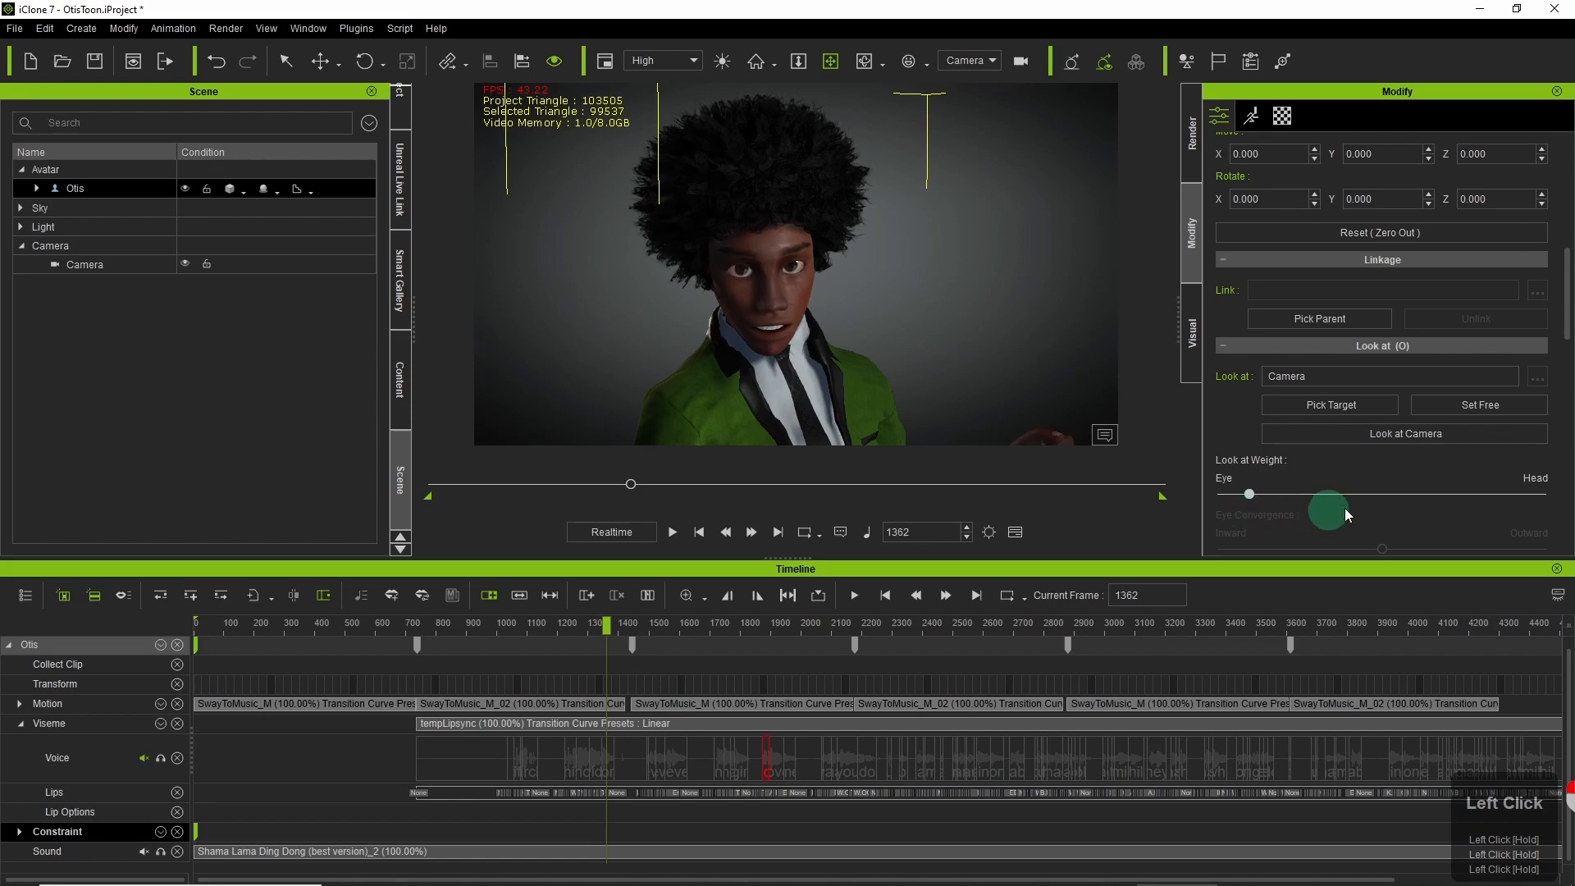
Drag the Look at Weight slider toward Head so Otis's head follows the camera.
drag(1326, 494, 1395, 494)
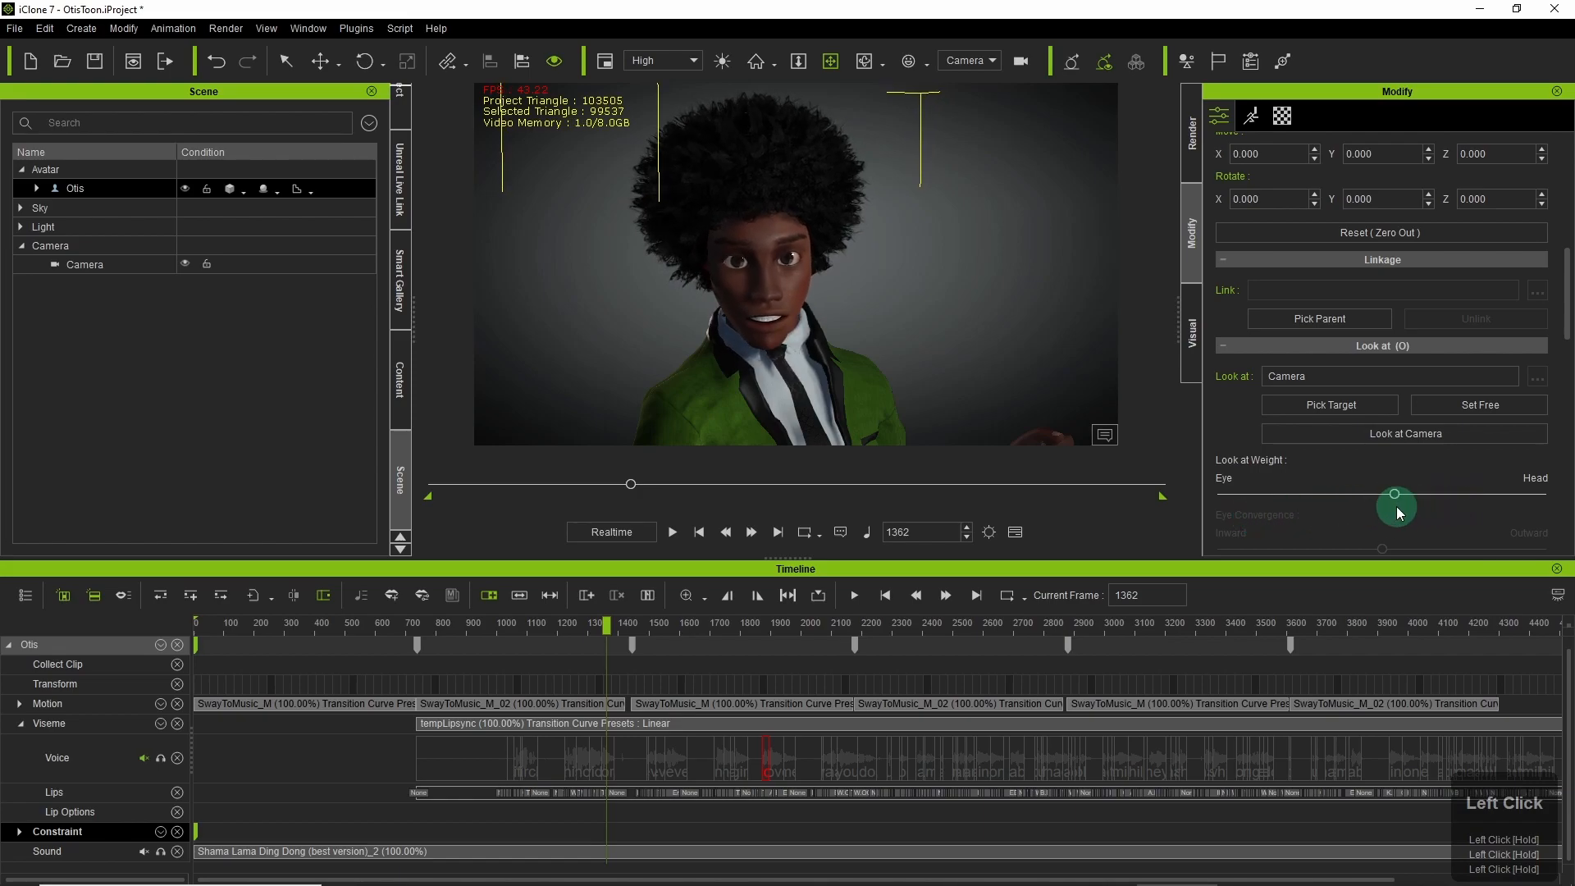
drag(1393, 493, 1449, 492)
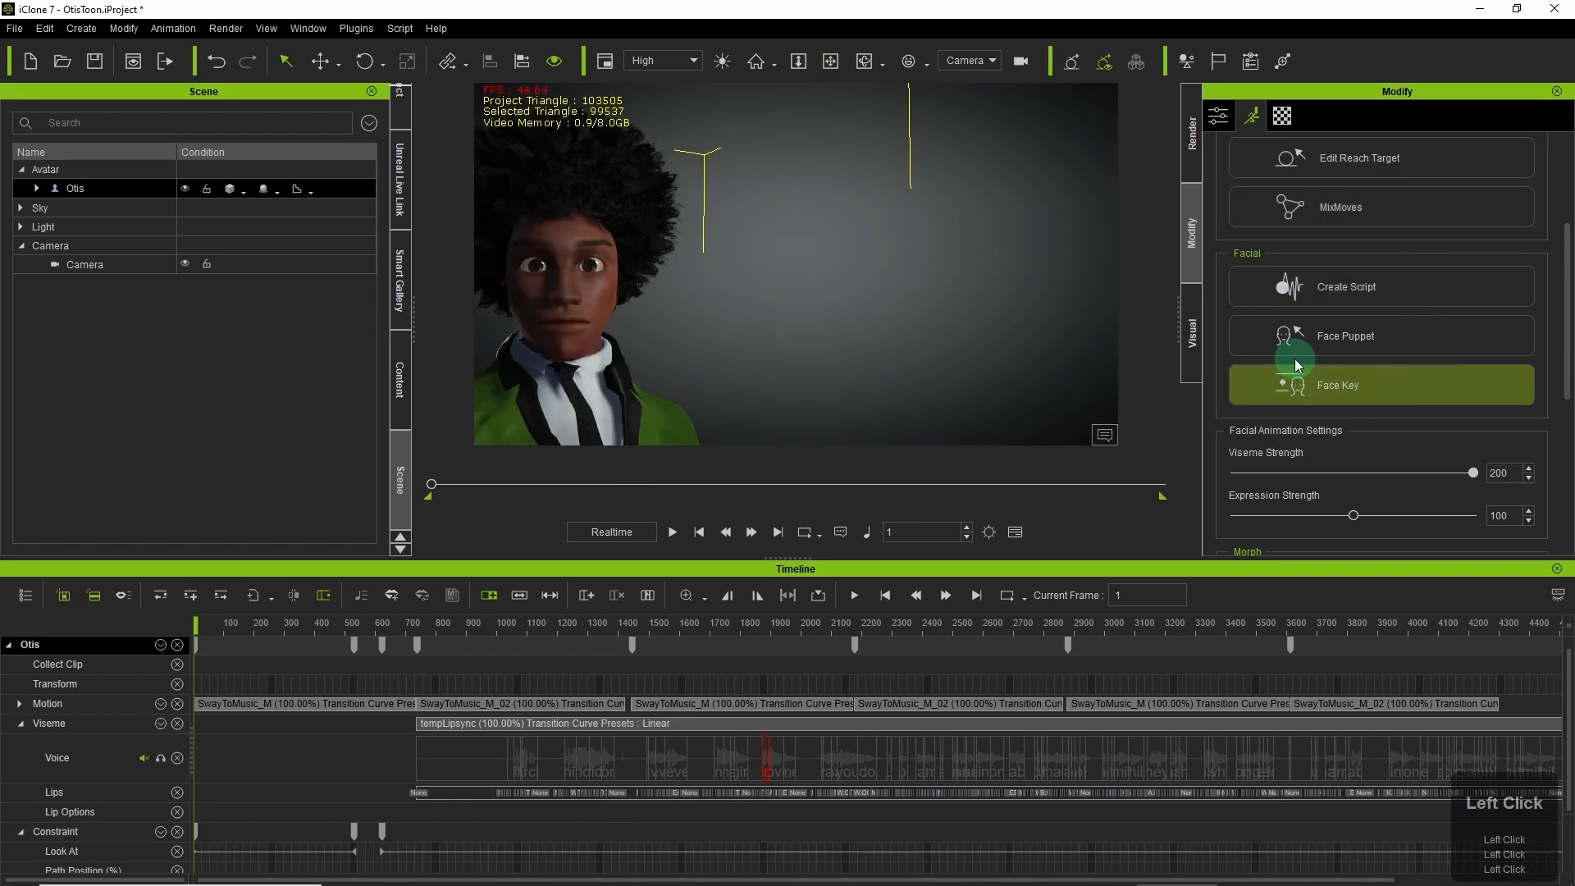
Key a happy expression from the 08-ExPlus Happy Sad set around frame 1284 and play it back.
click(1336, 384)
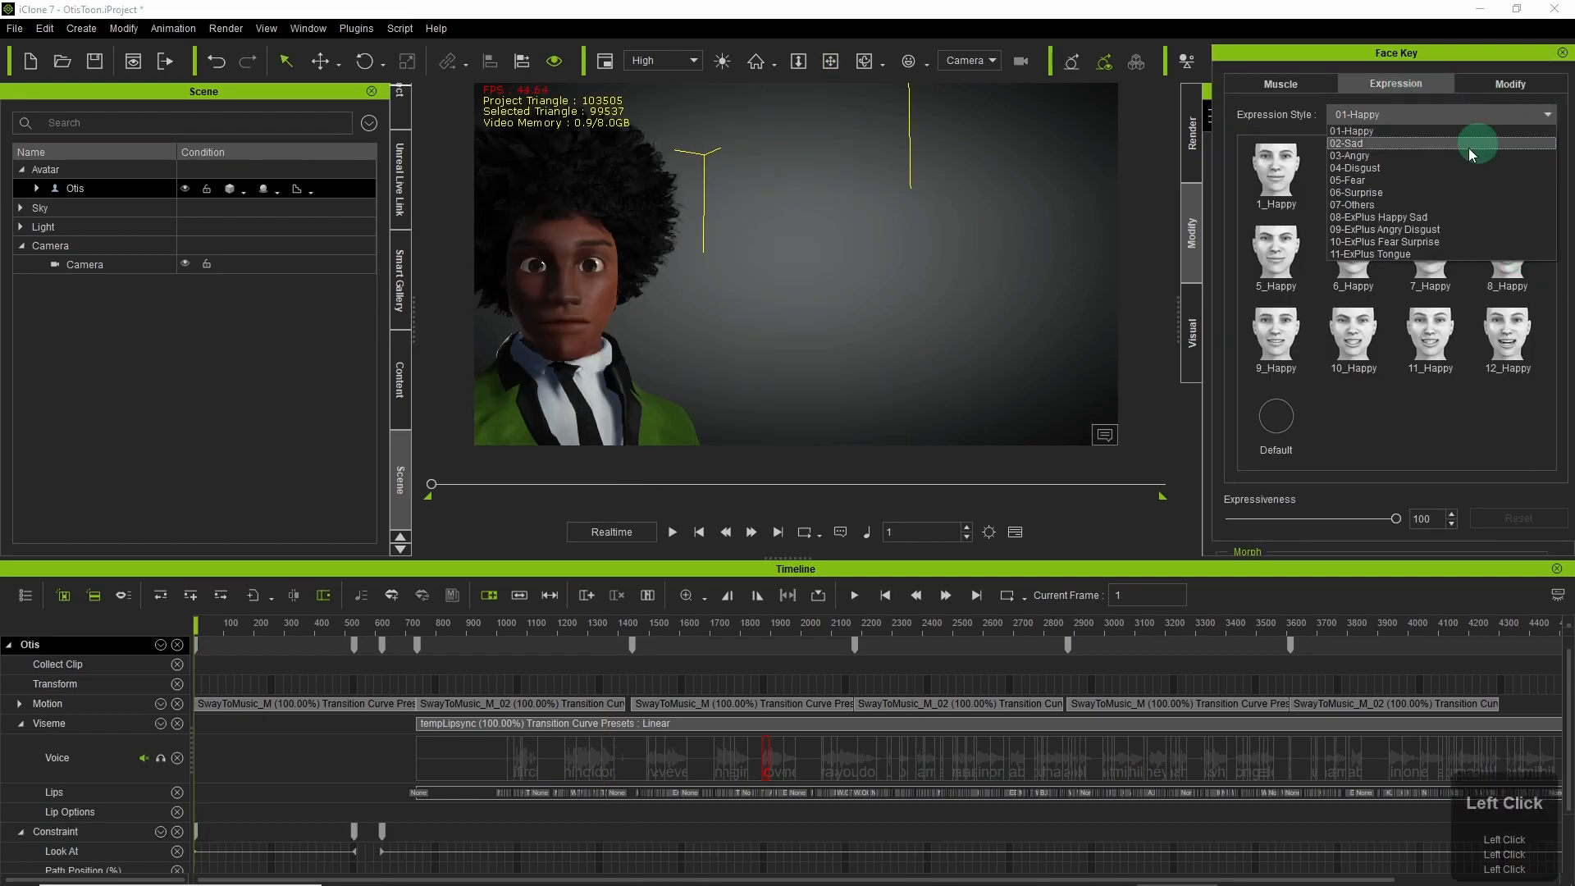
click(1376, 217)
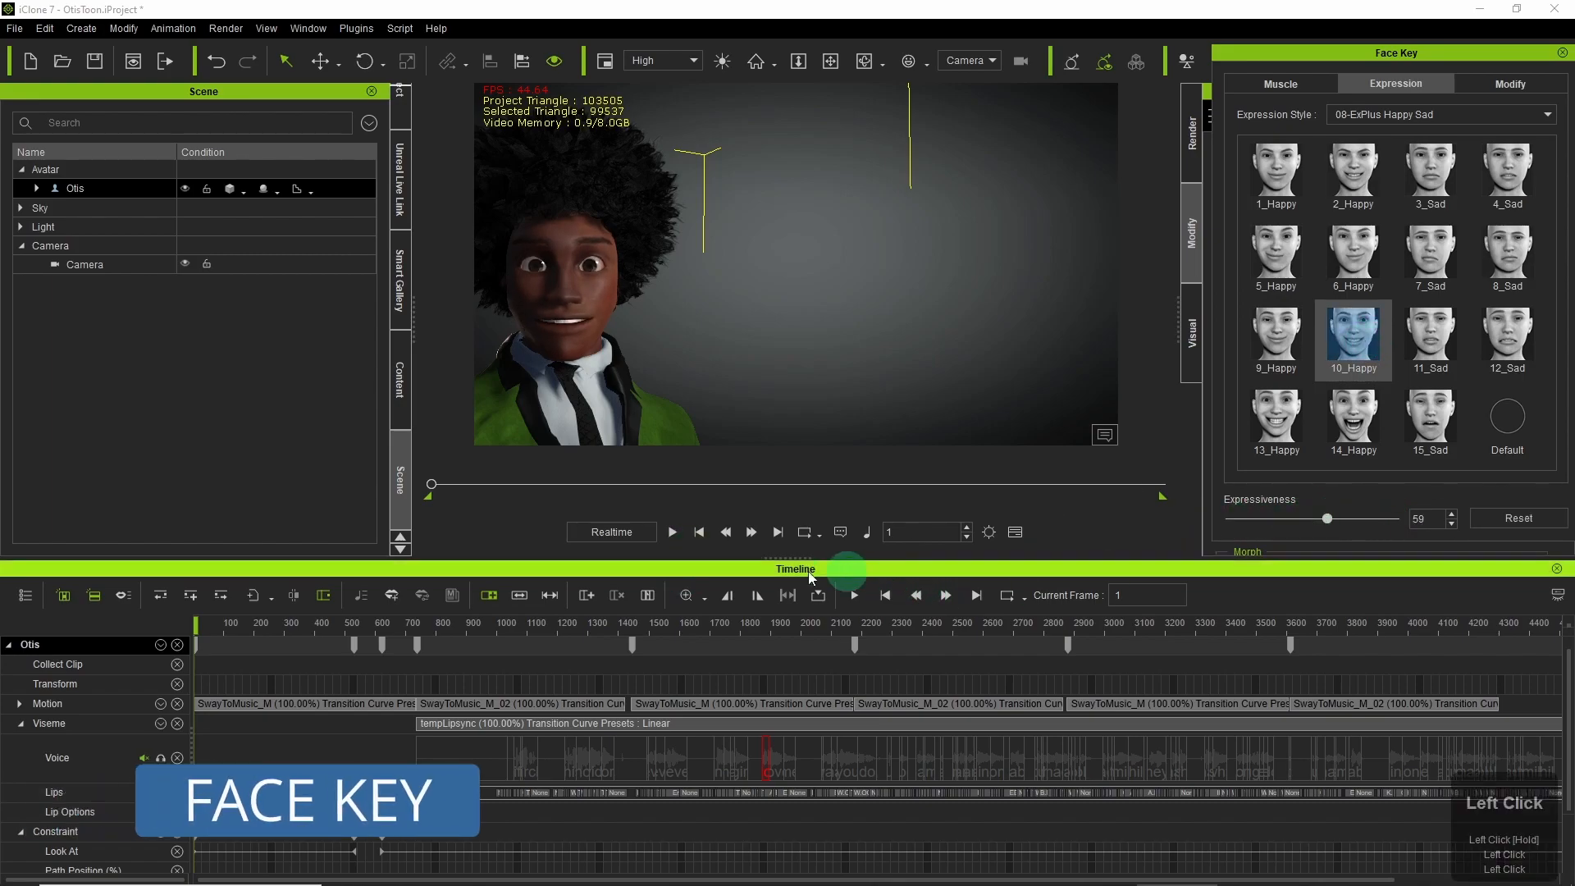
click(671, 532)
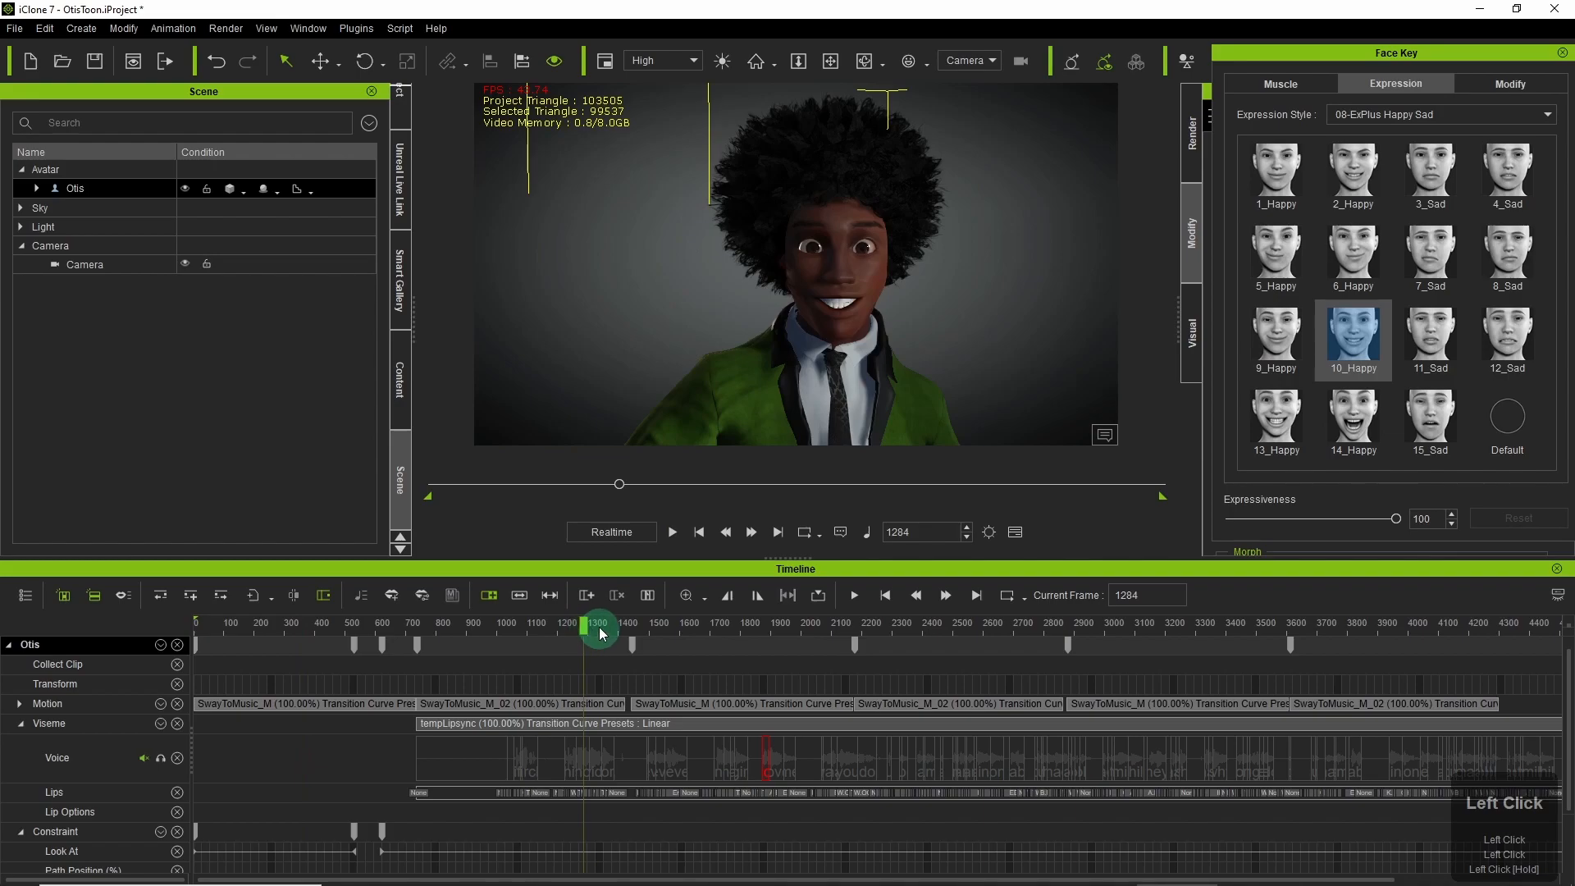
key(space)
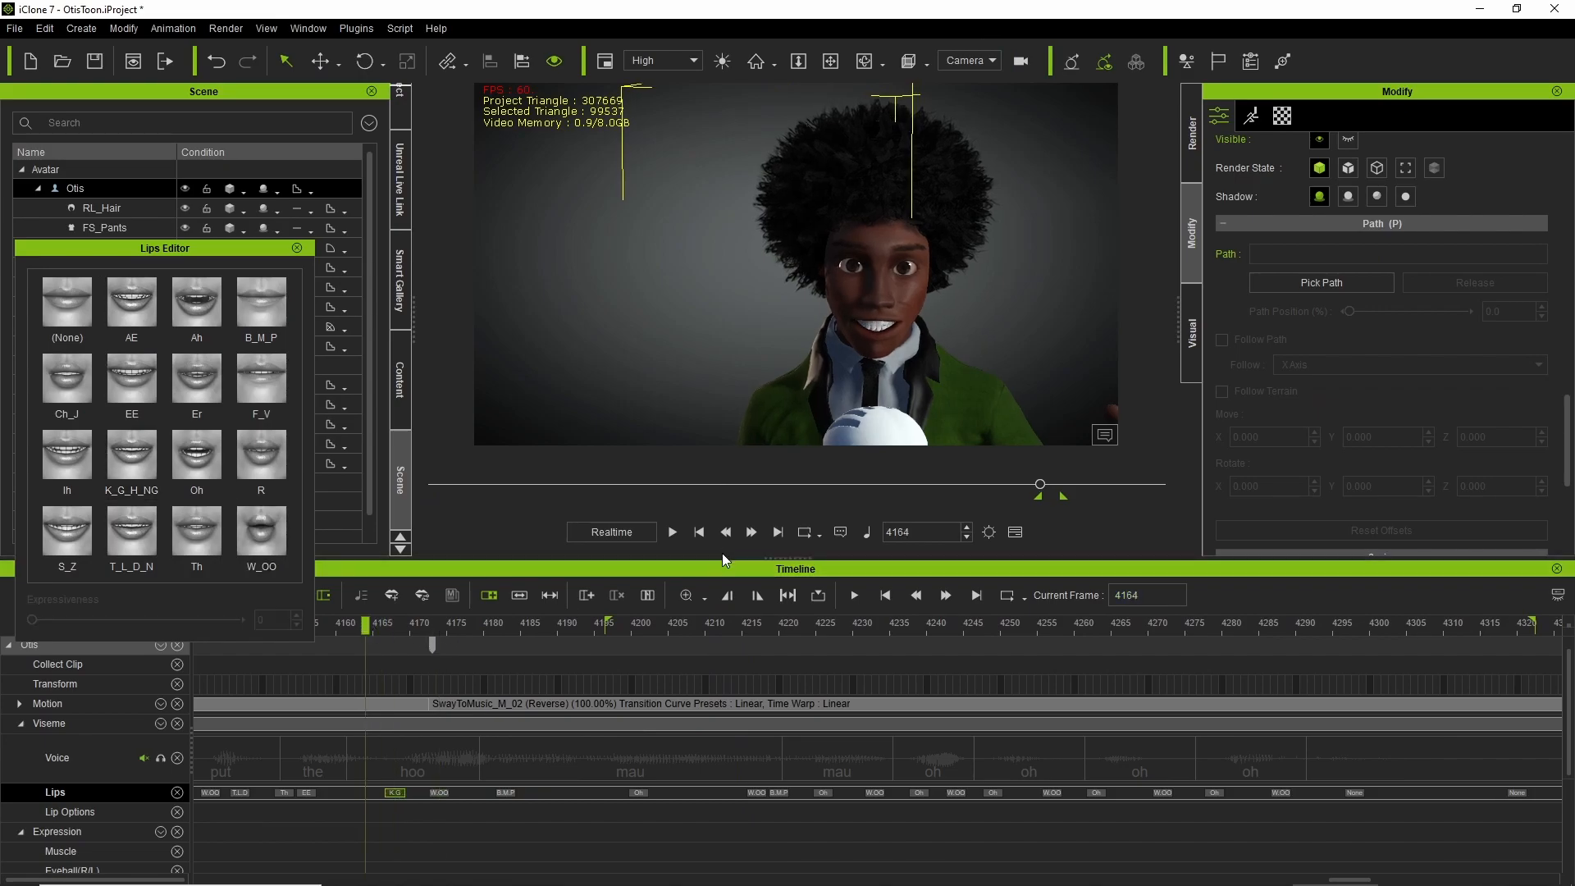
Scrub the lip-sync around frame 4200 to reach the key that gets the B_M_P mouth shape.
drag(432, 647, 696, 646)
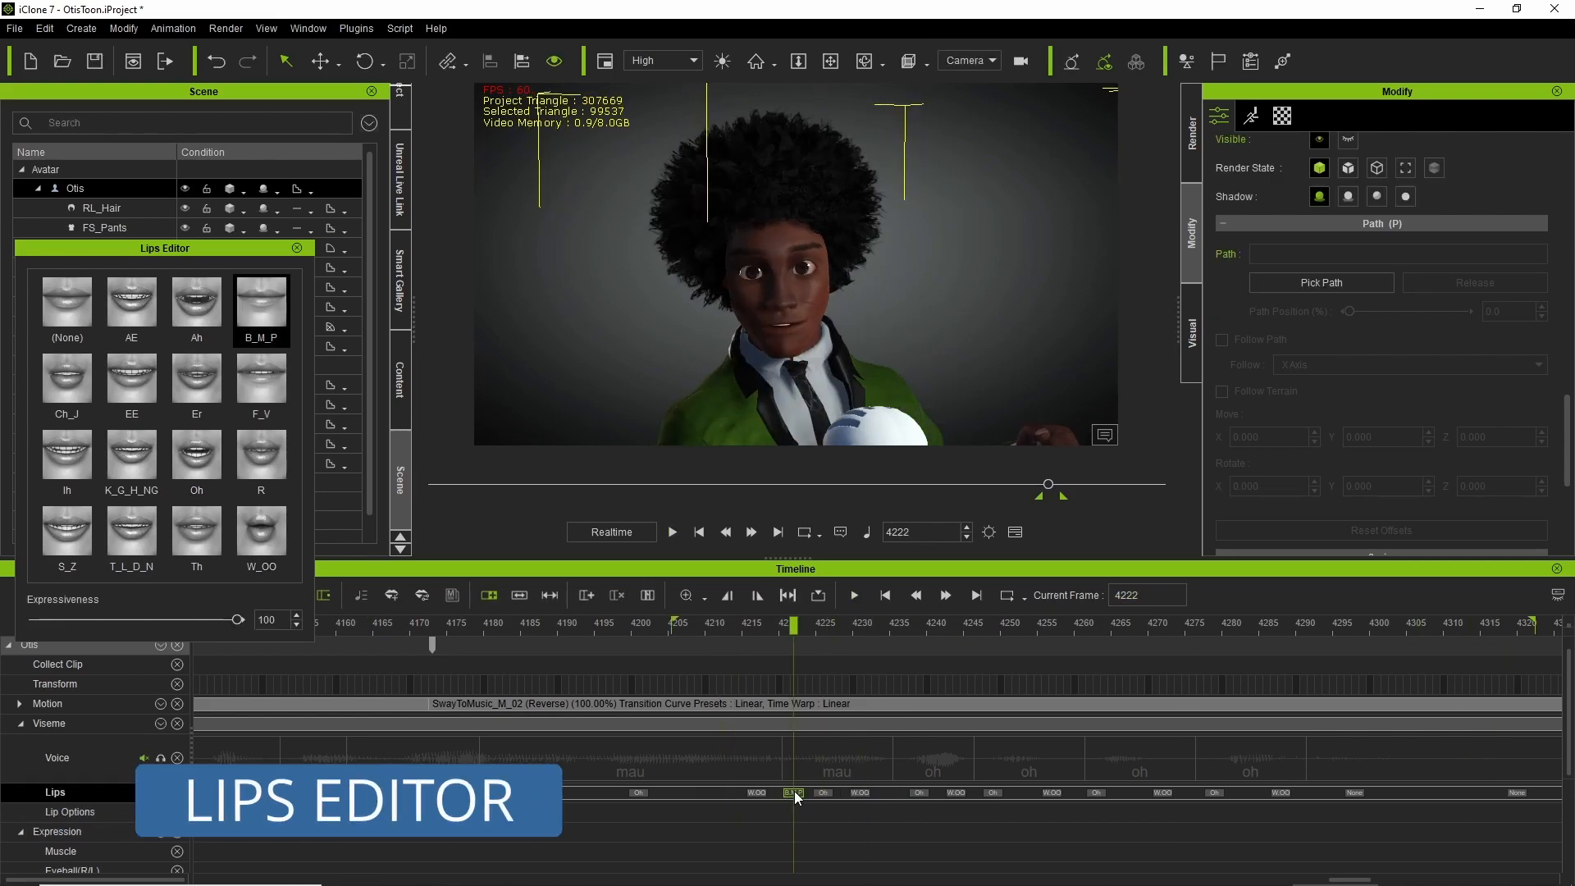
mouse_move(917, 796)
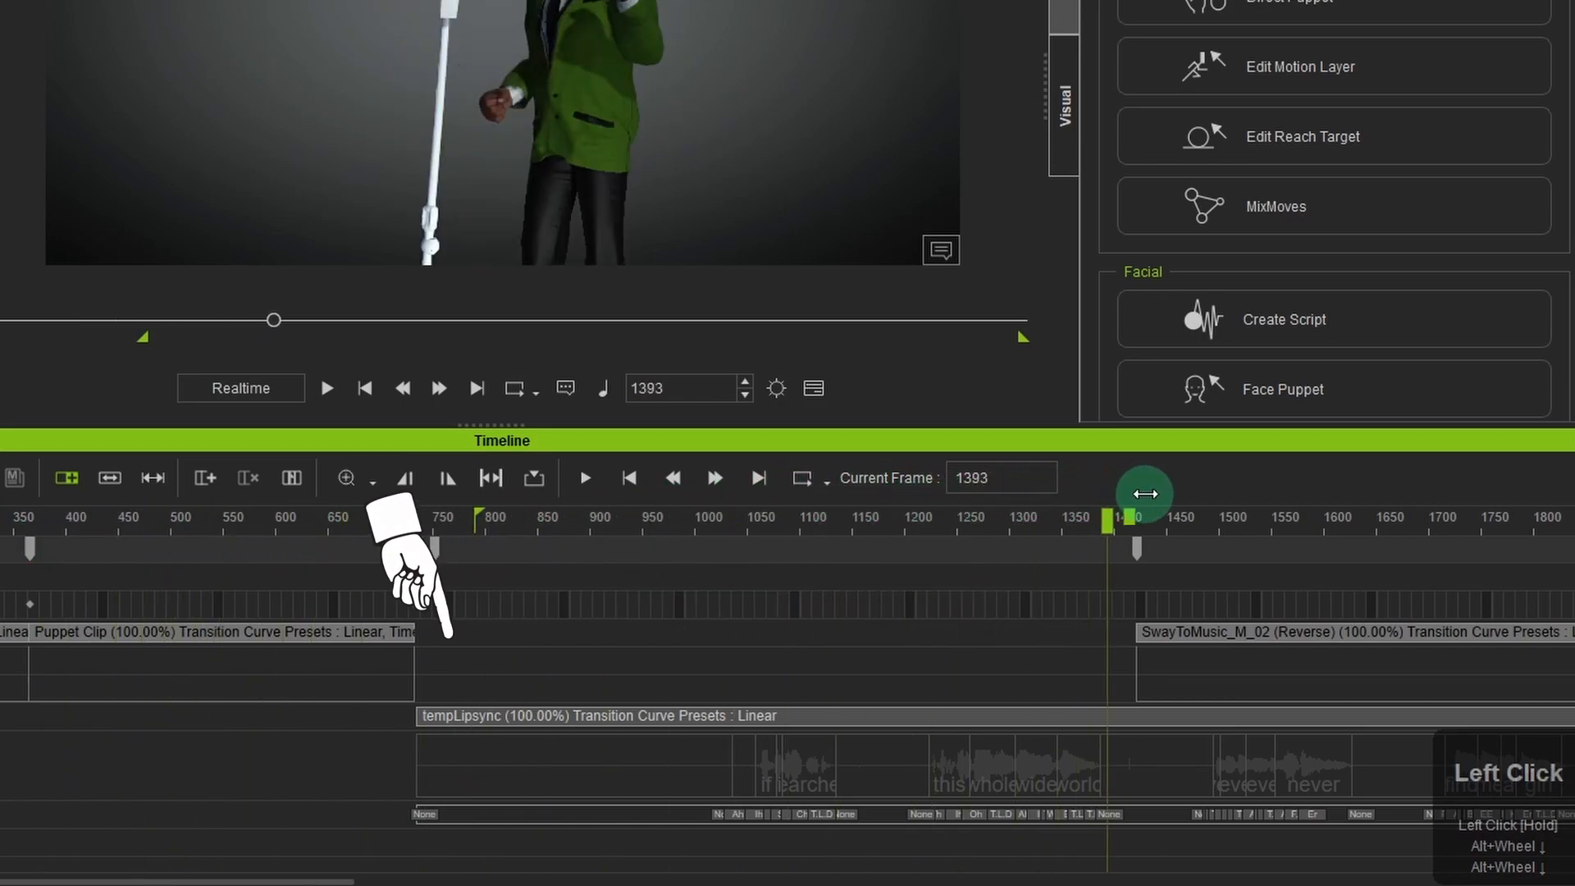
Select Otis's sway motion clips and merge them into one Merged Clip_1.
drag(1143, 493, 1284, 504)
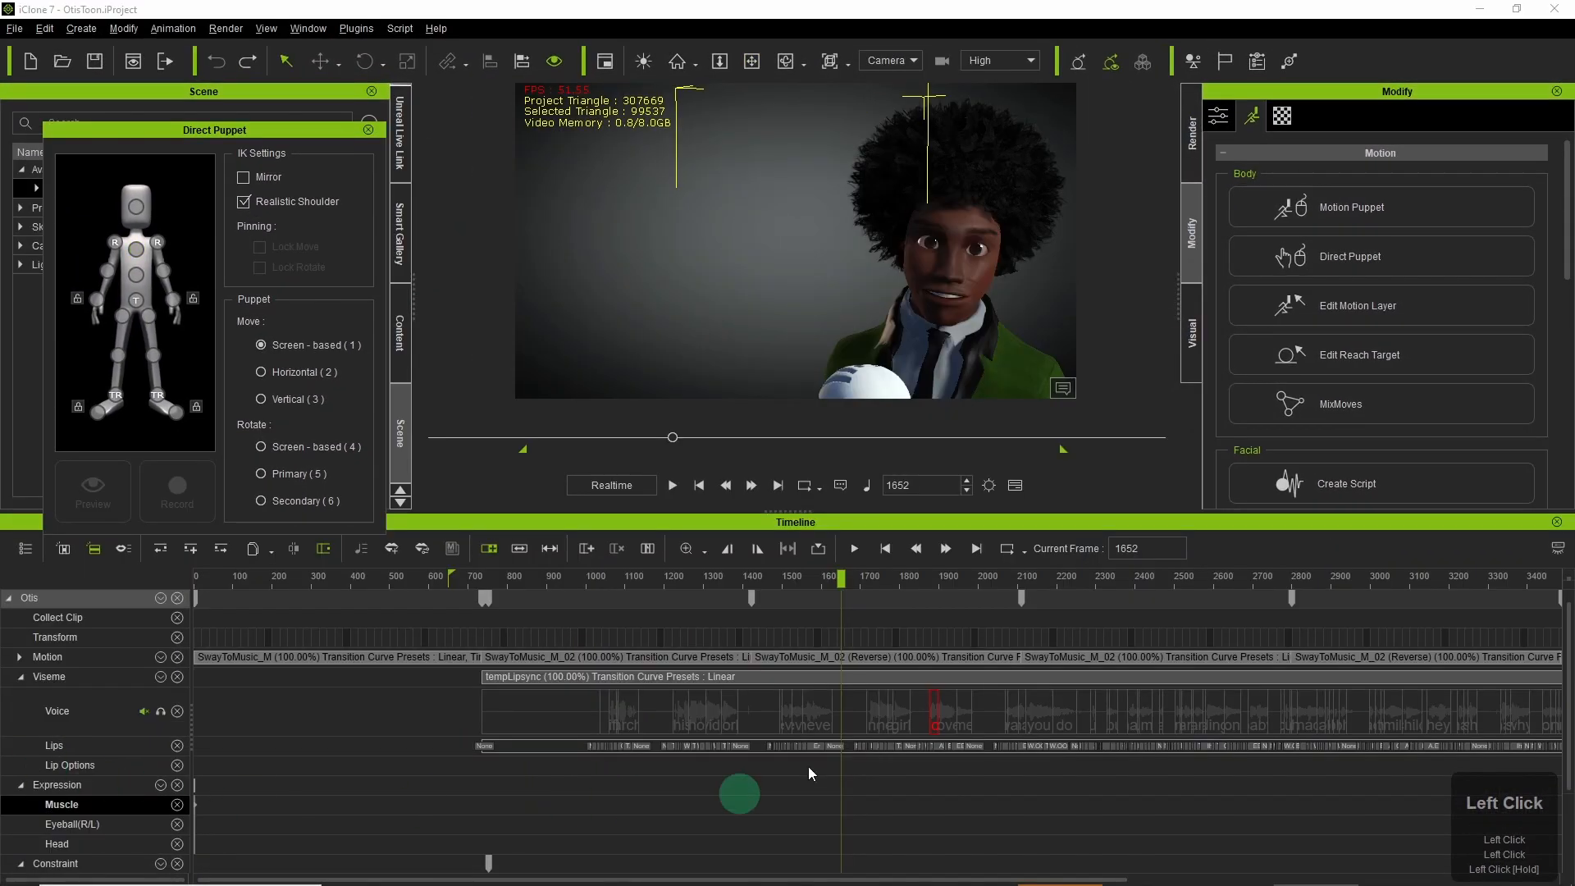
click(781, 752)
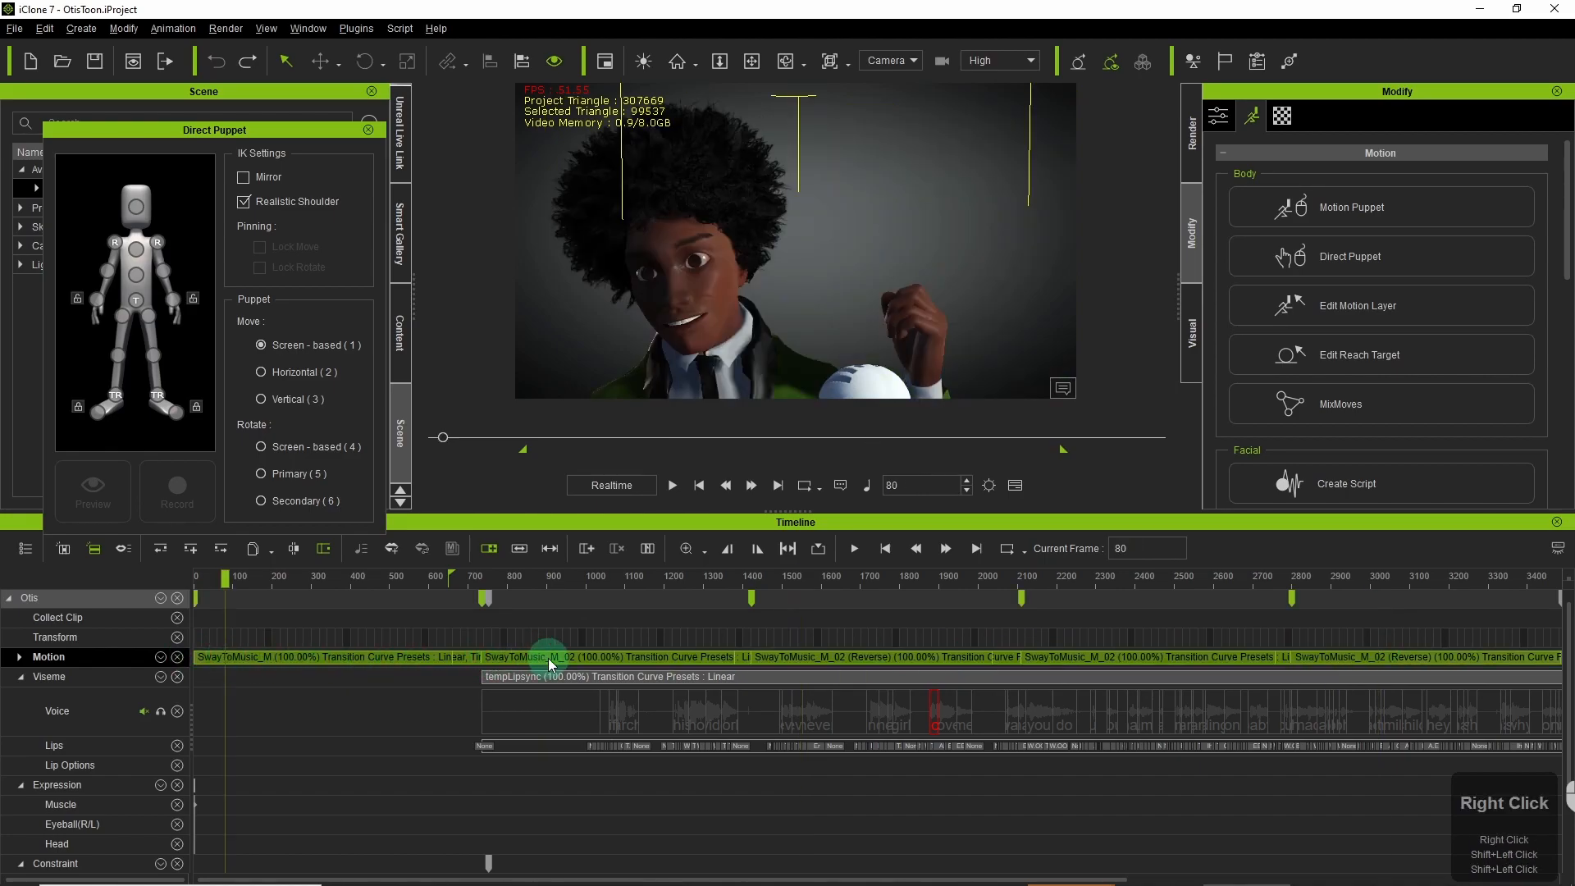
right_click(548, 656)
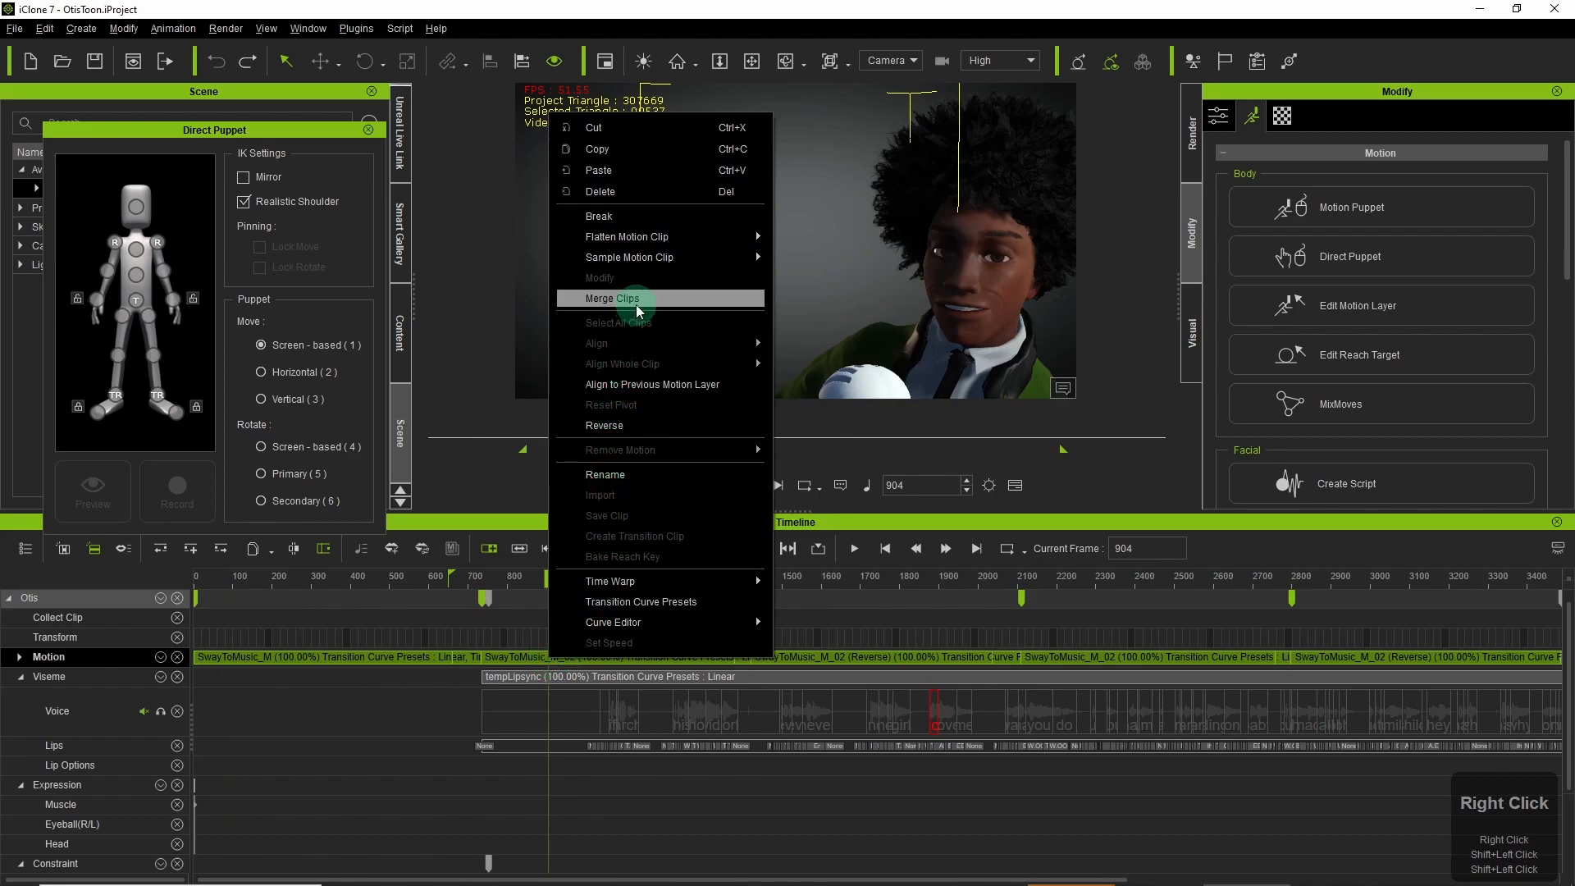
click(638, 307)
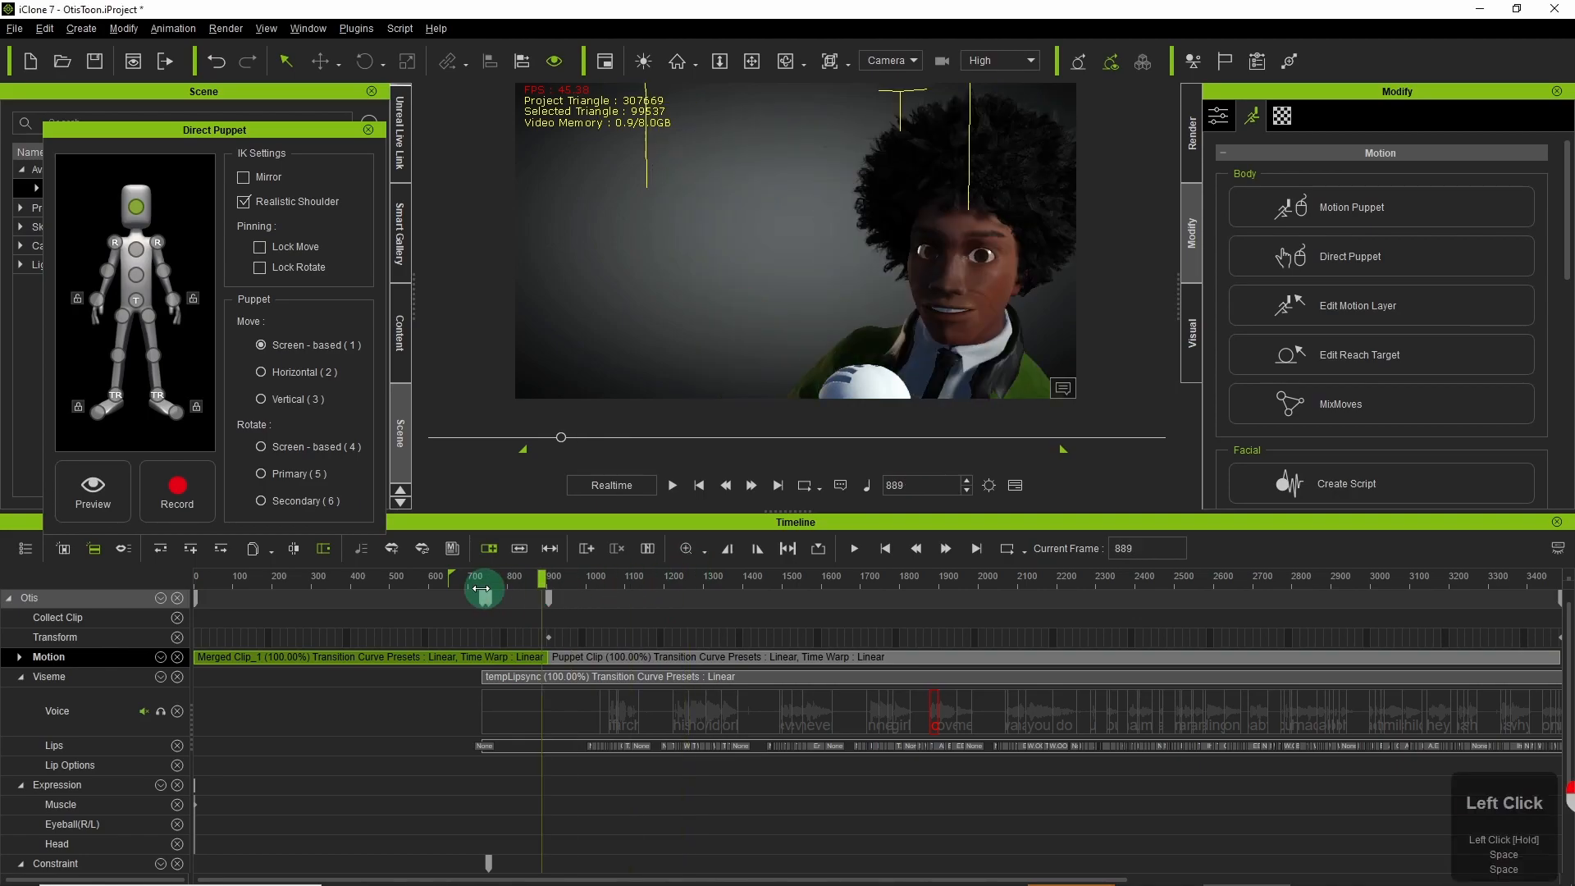
Return to around frame 700 and bring up the spring settings in Modify.
click(671, 485)
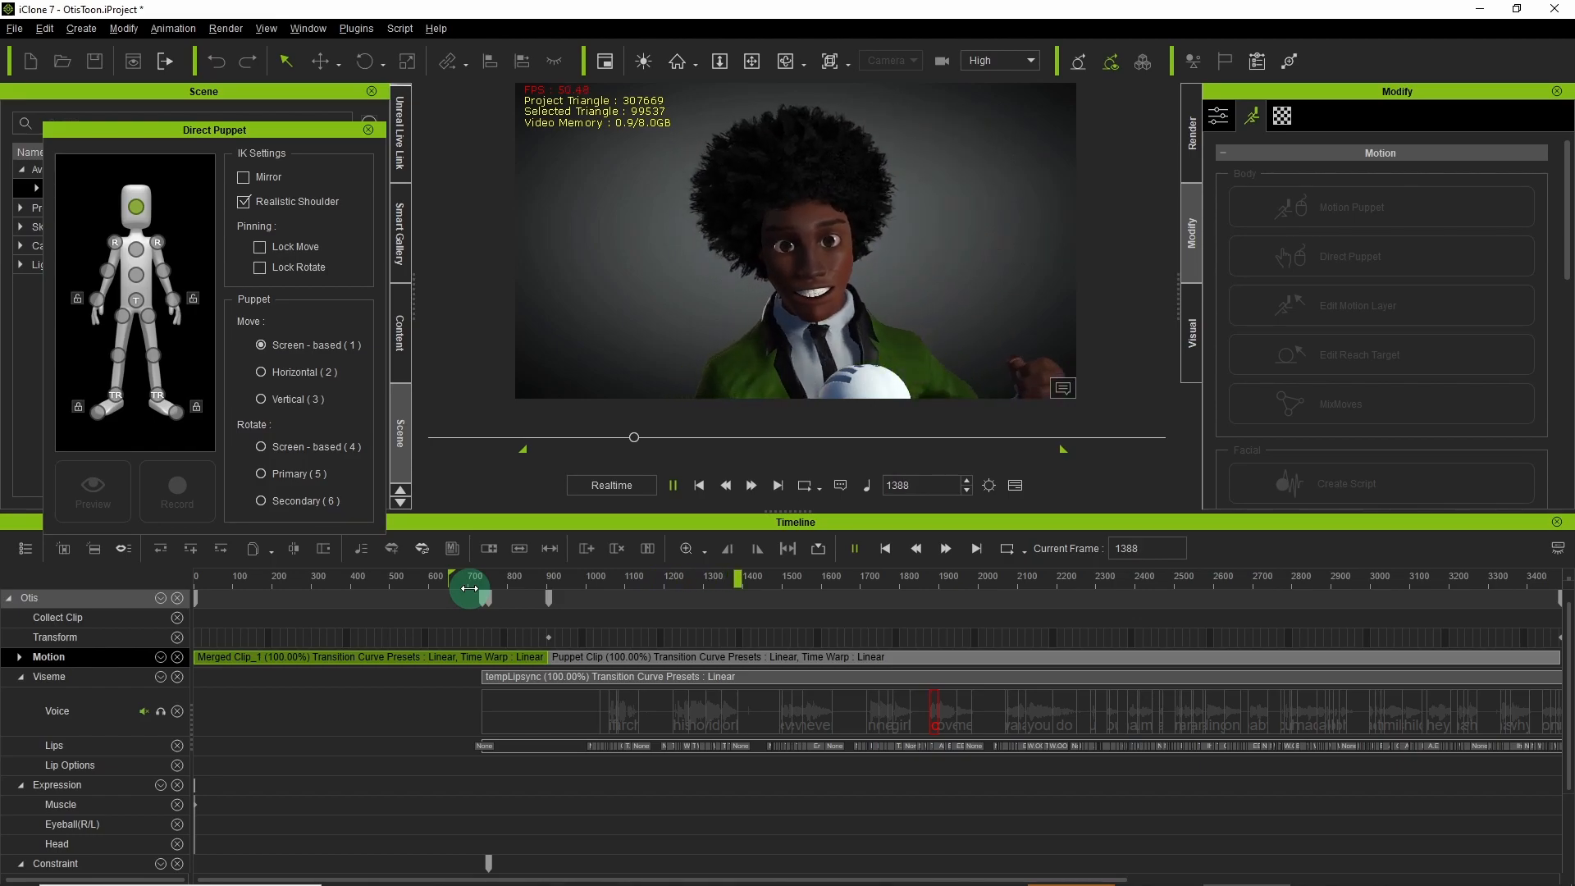
click(1359, 305)
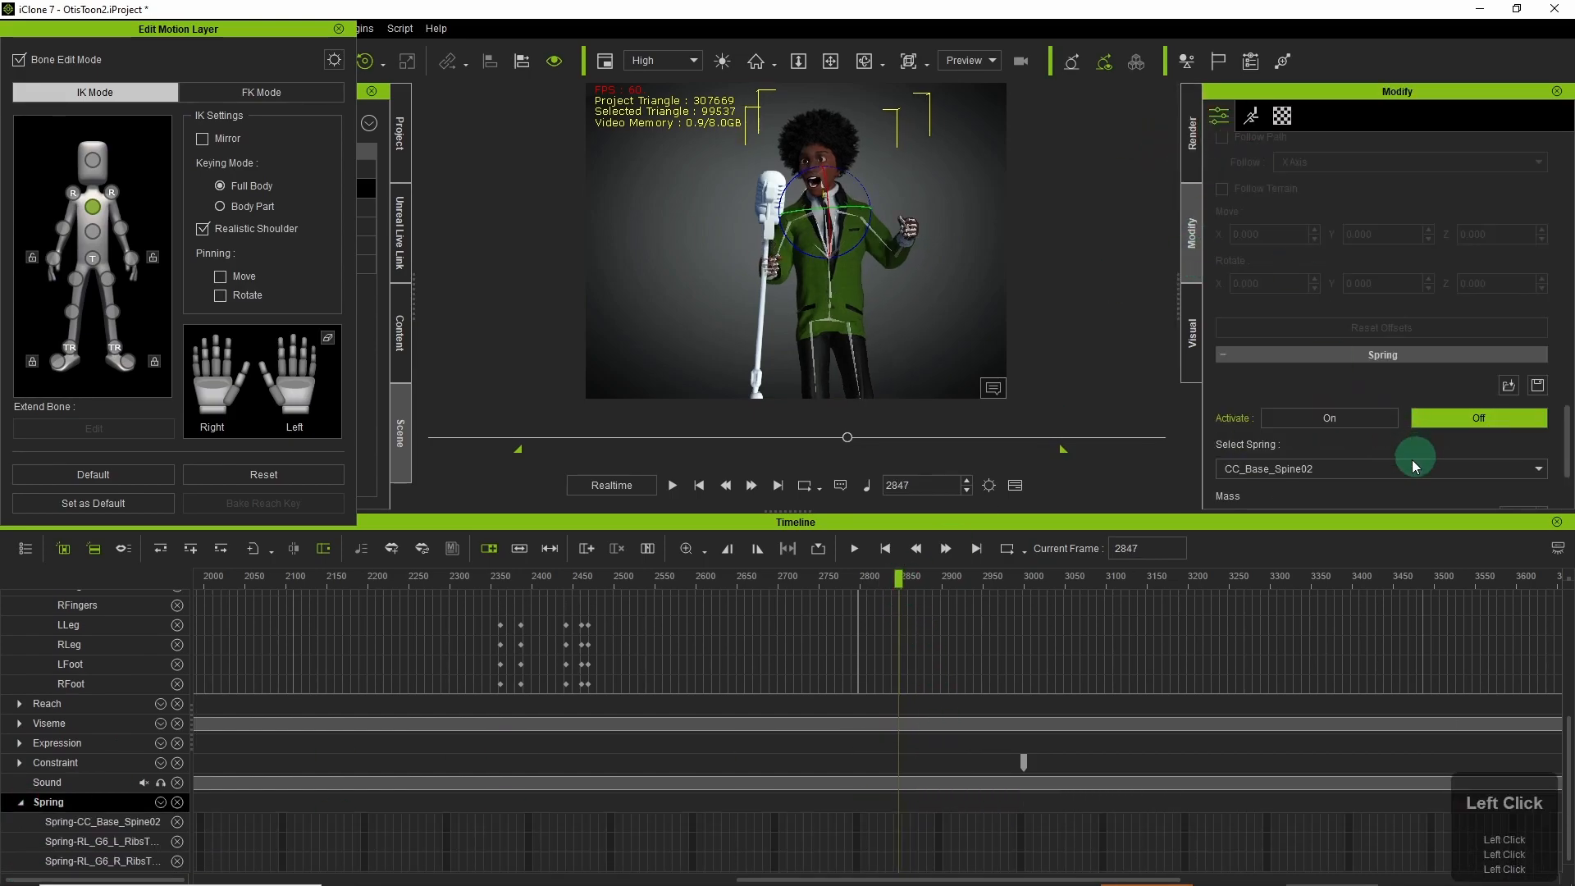
Scrub near frame 2850 to check the spine spring motion with mass, strength and bounciness at 6.
drag(897, 579, 901, 579)
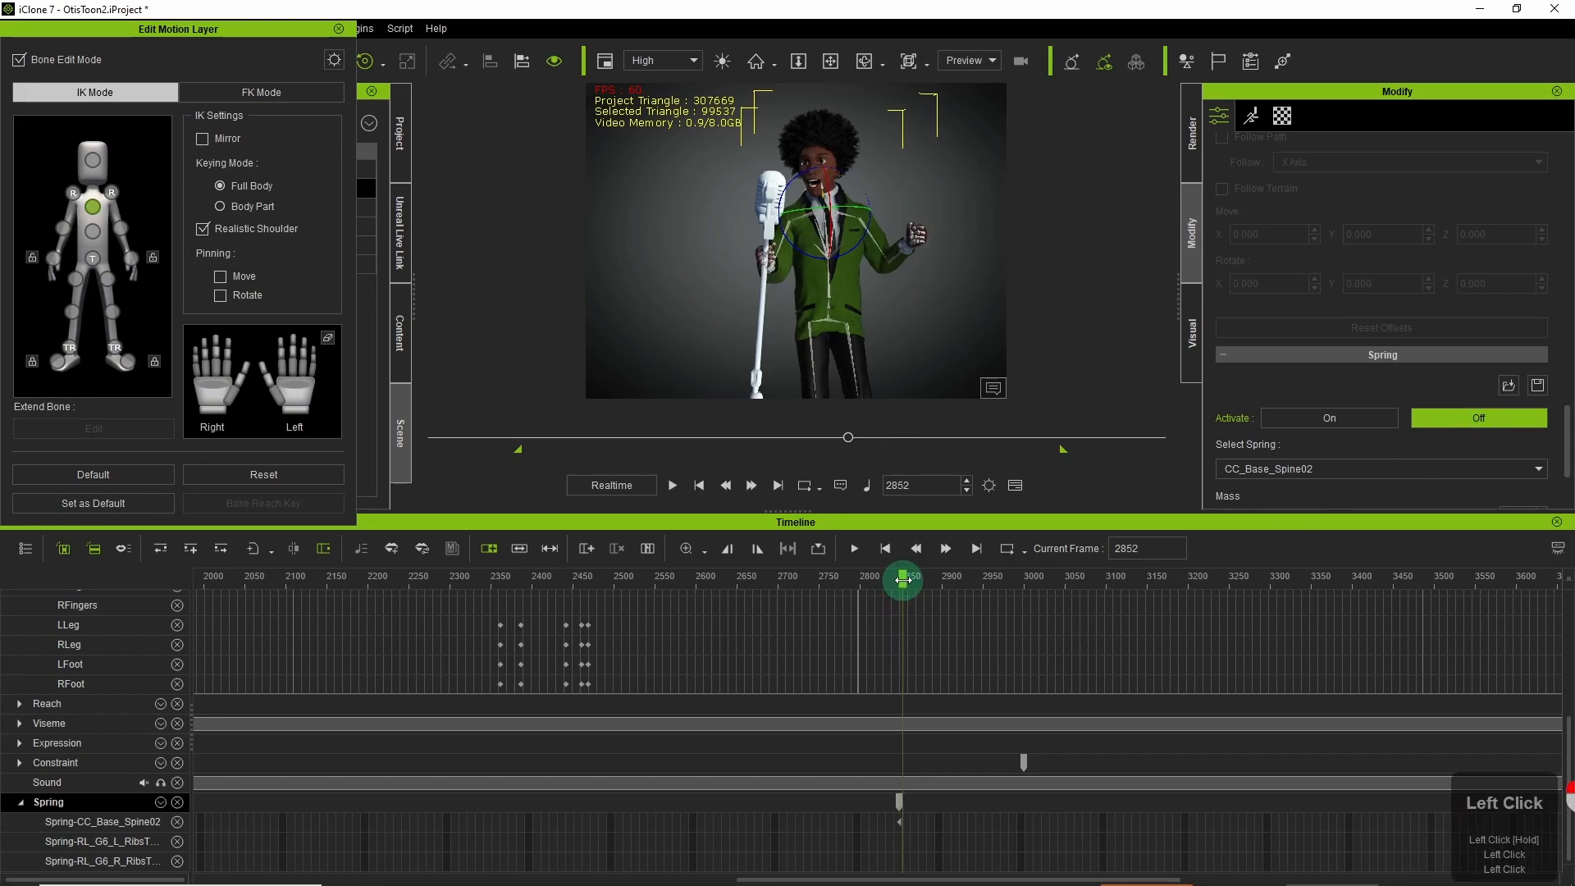
drag(901, 580, 907, 579)
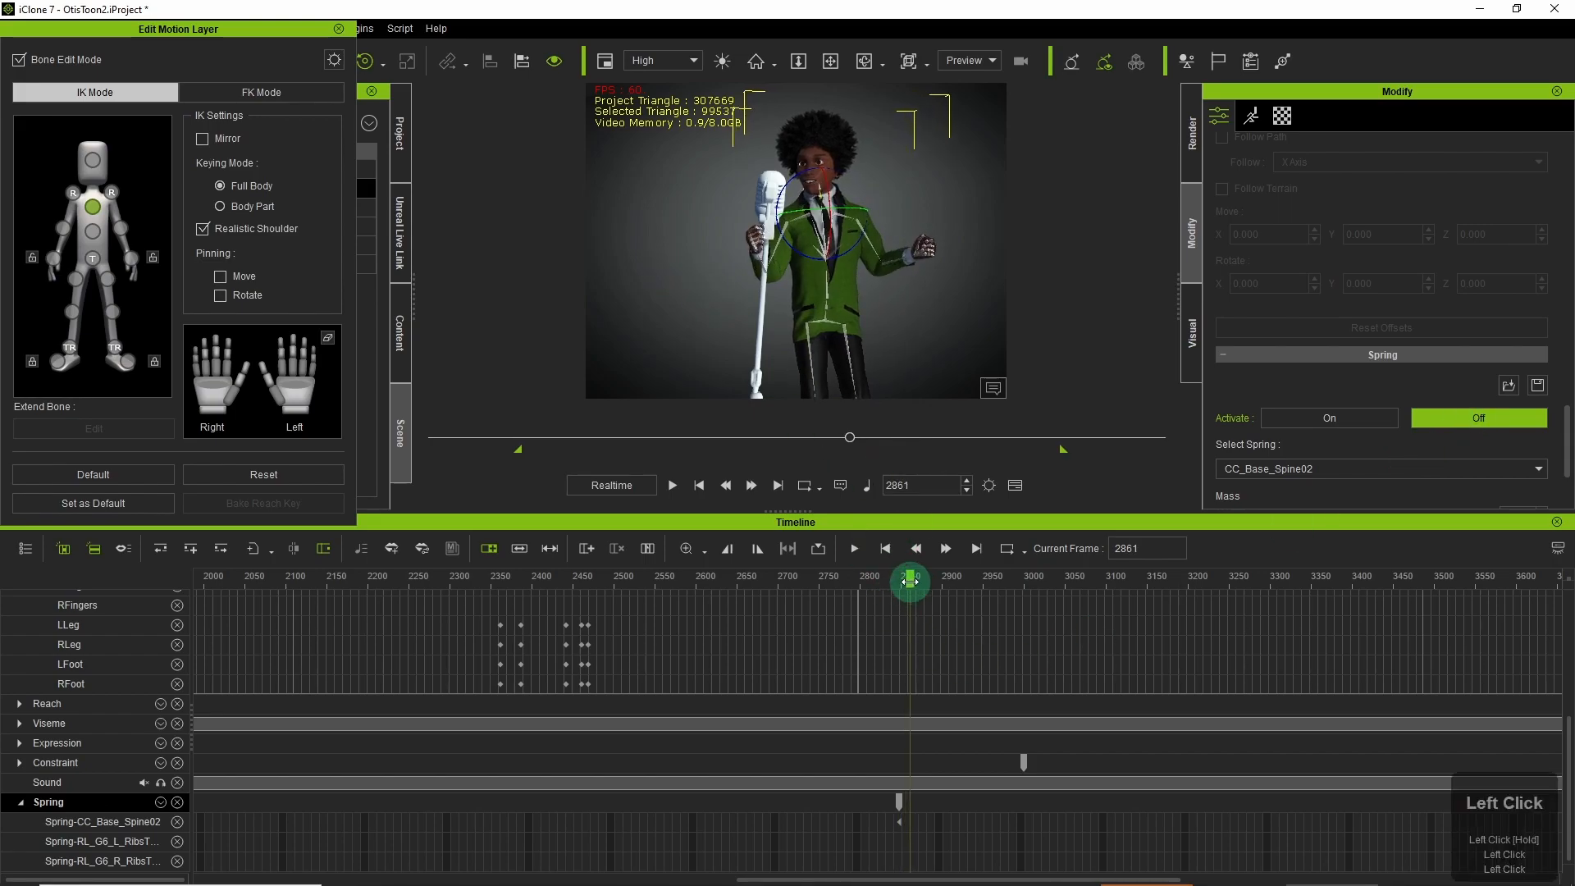
drag(907, 580, 937, 590)
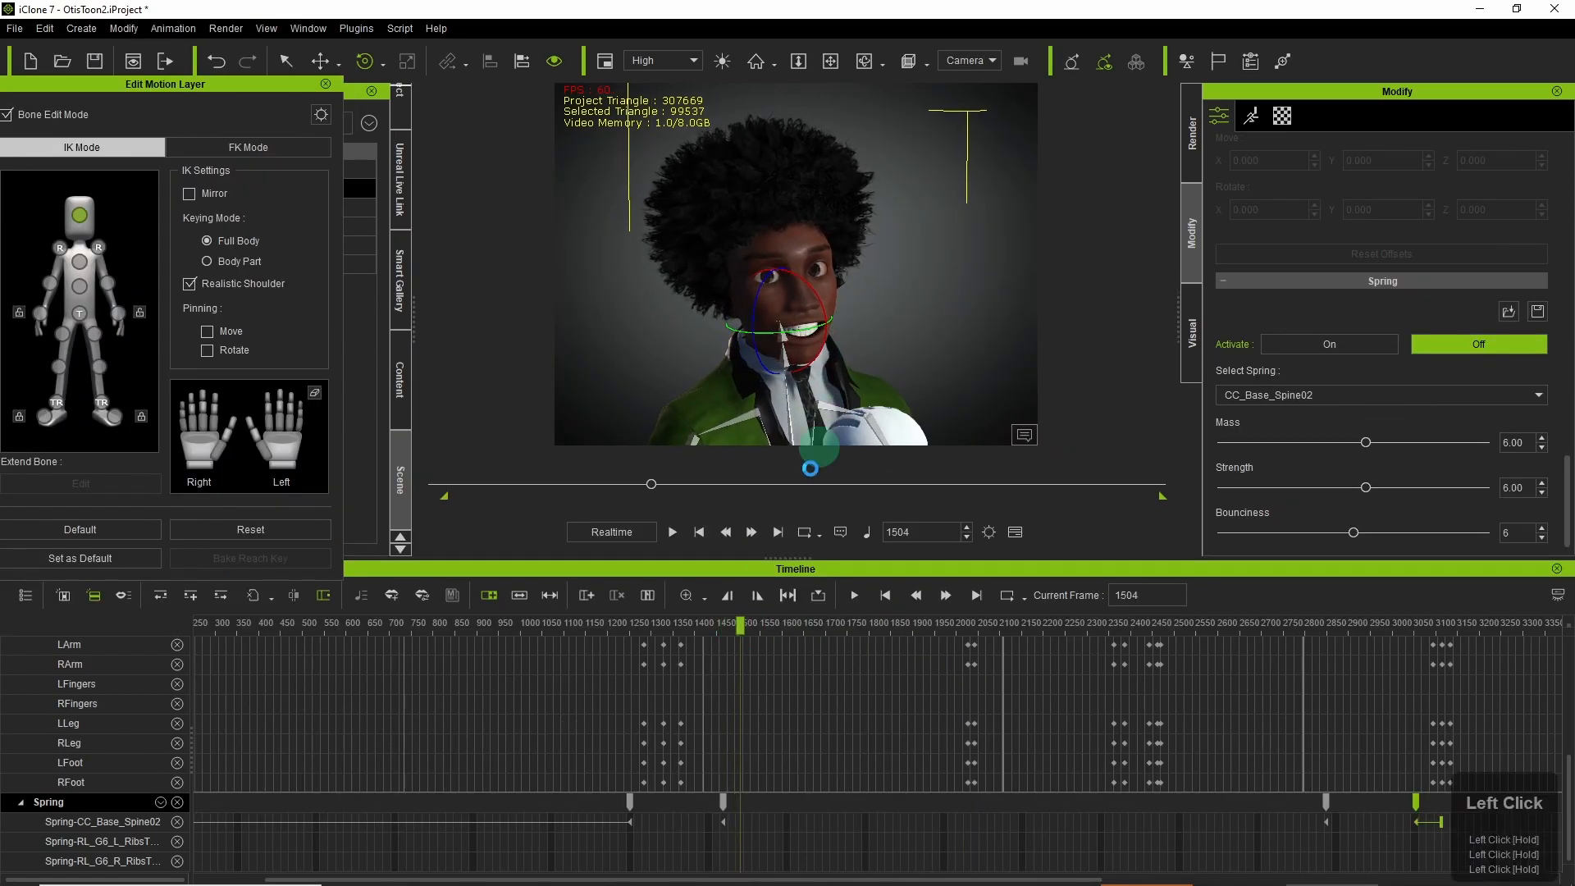
Scrub through frames 1500–1596 to review the spring keys along the spine track.
drag(738, 620, 757, 620)
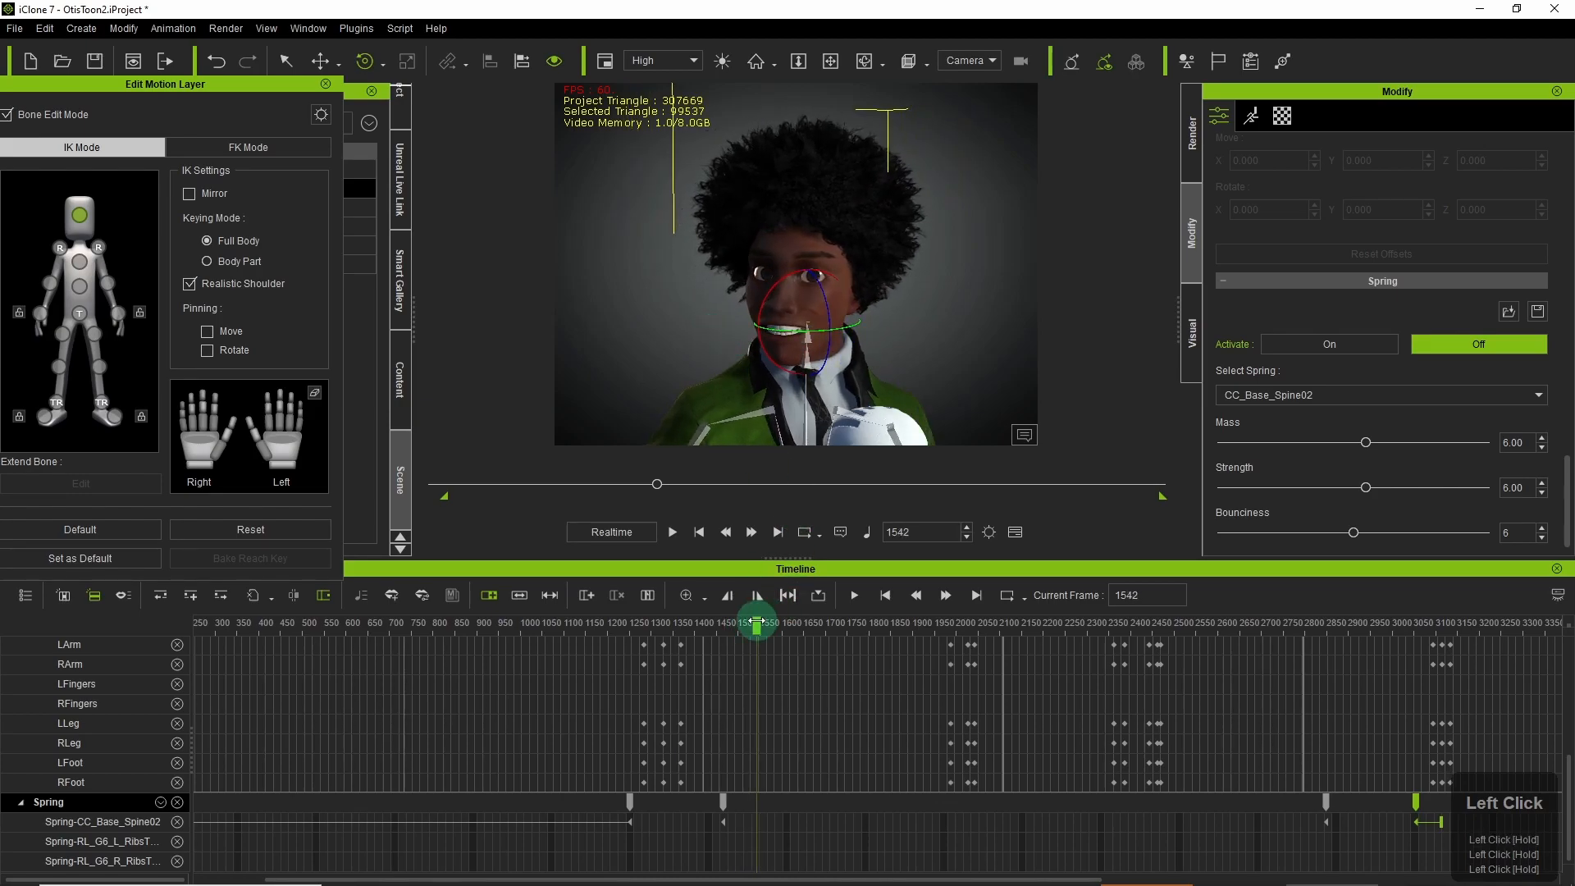
drag(758, 621, 768, 620)
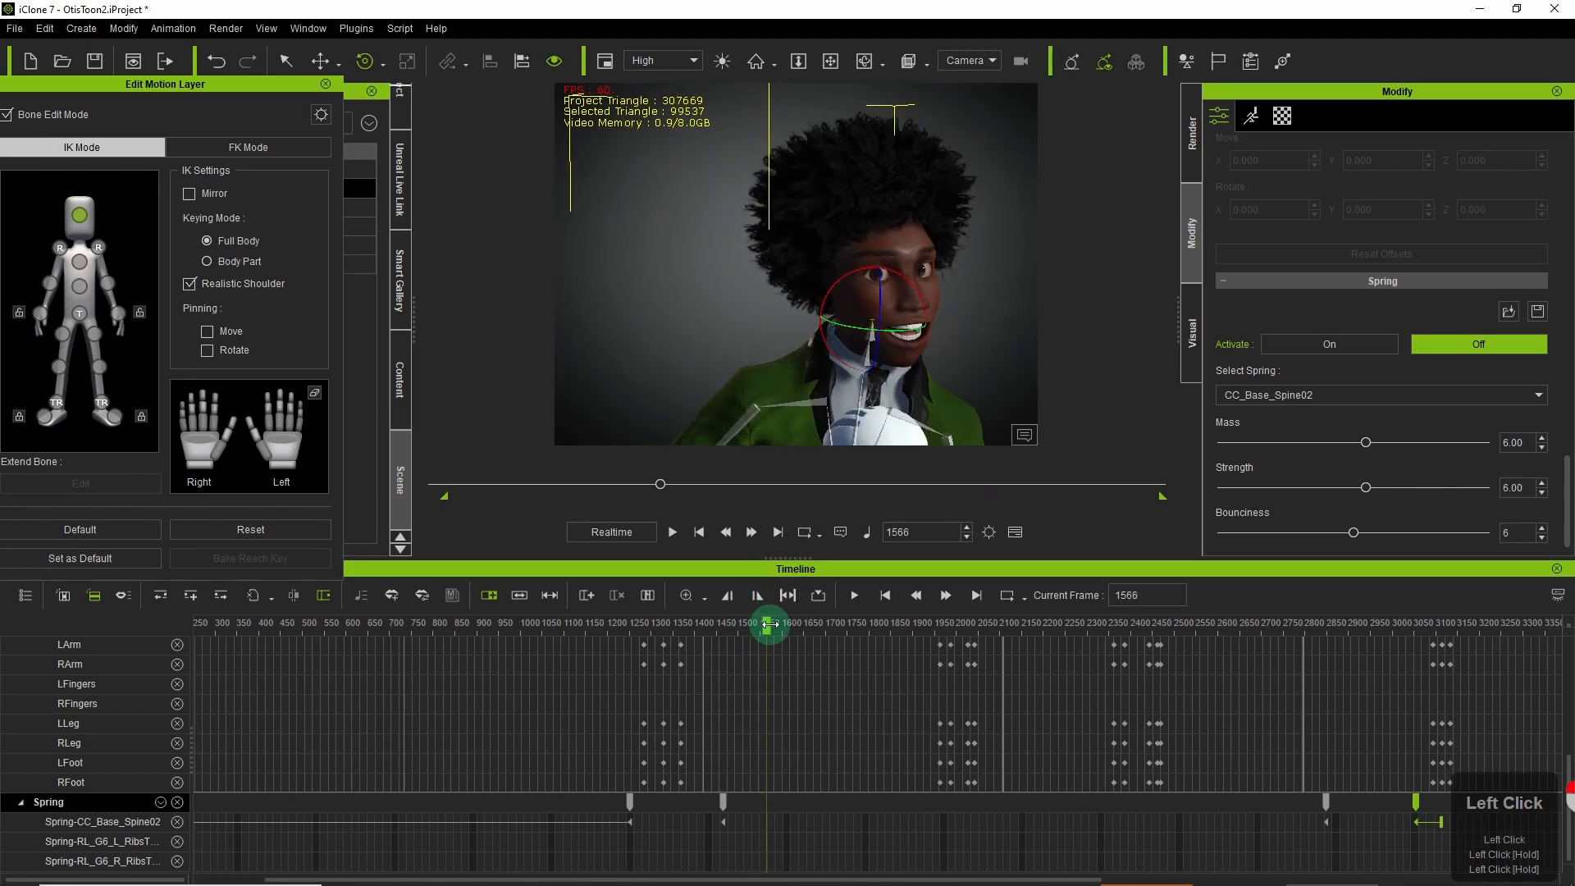
drag(768, 625, 784, 625)
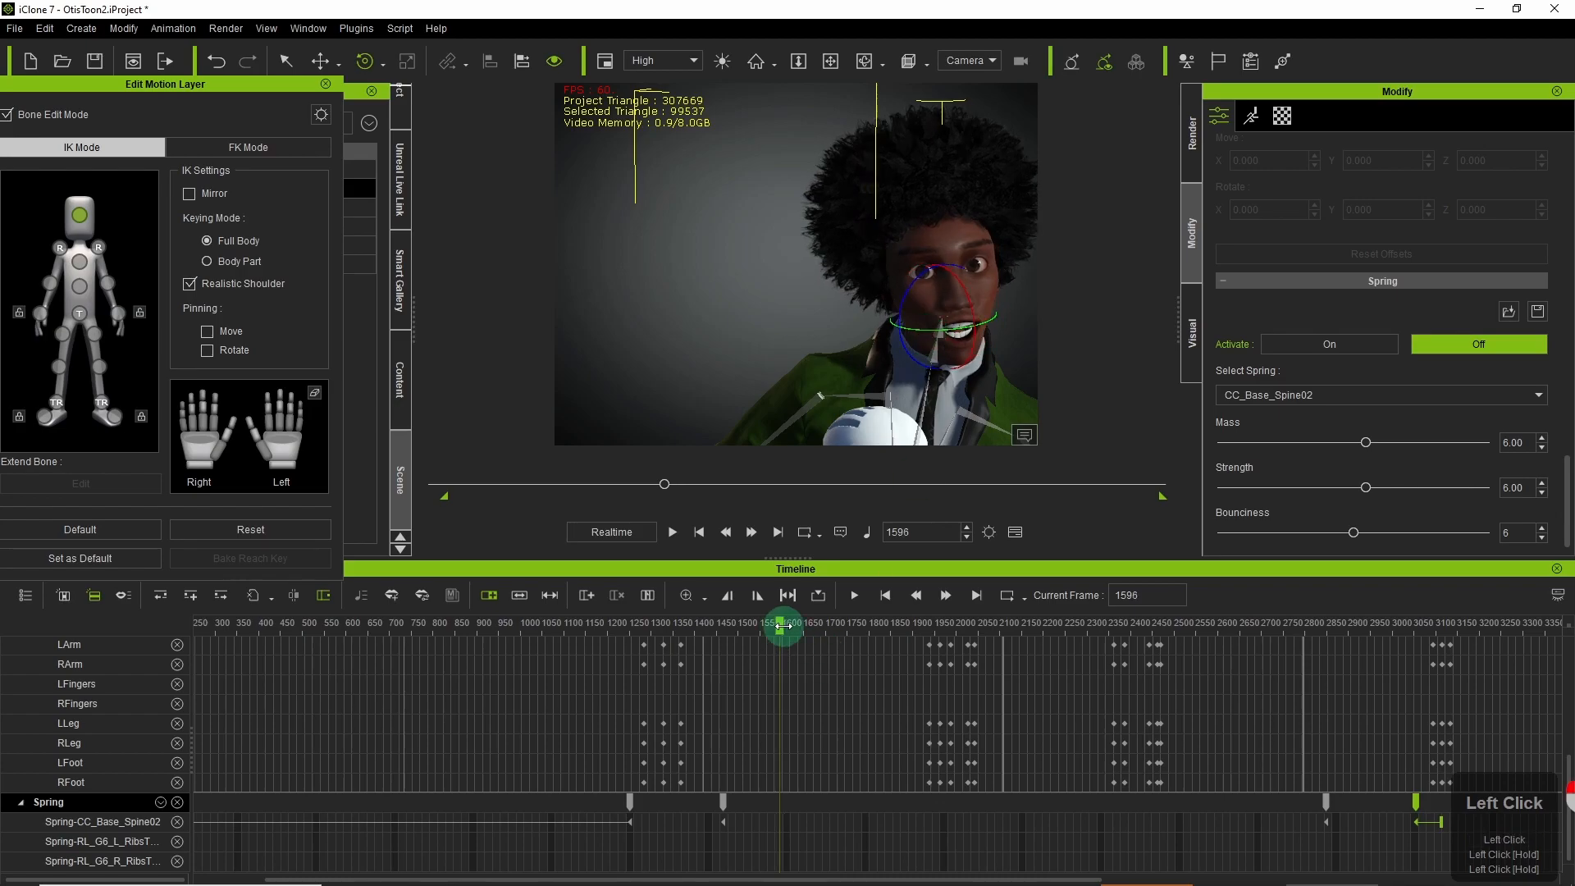
drag(781, 625, 809, 625)
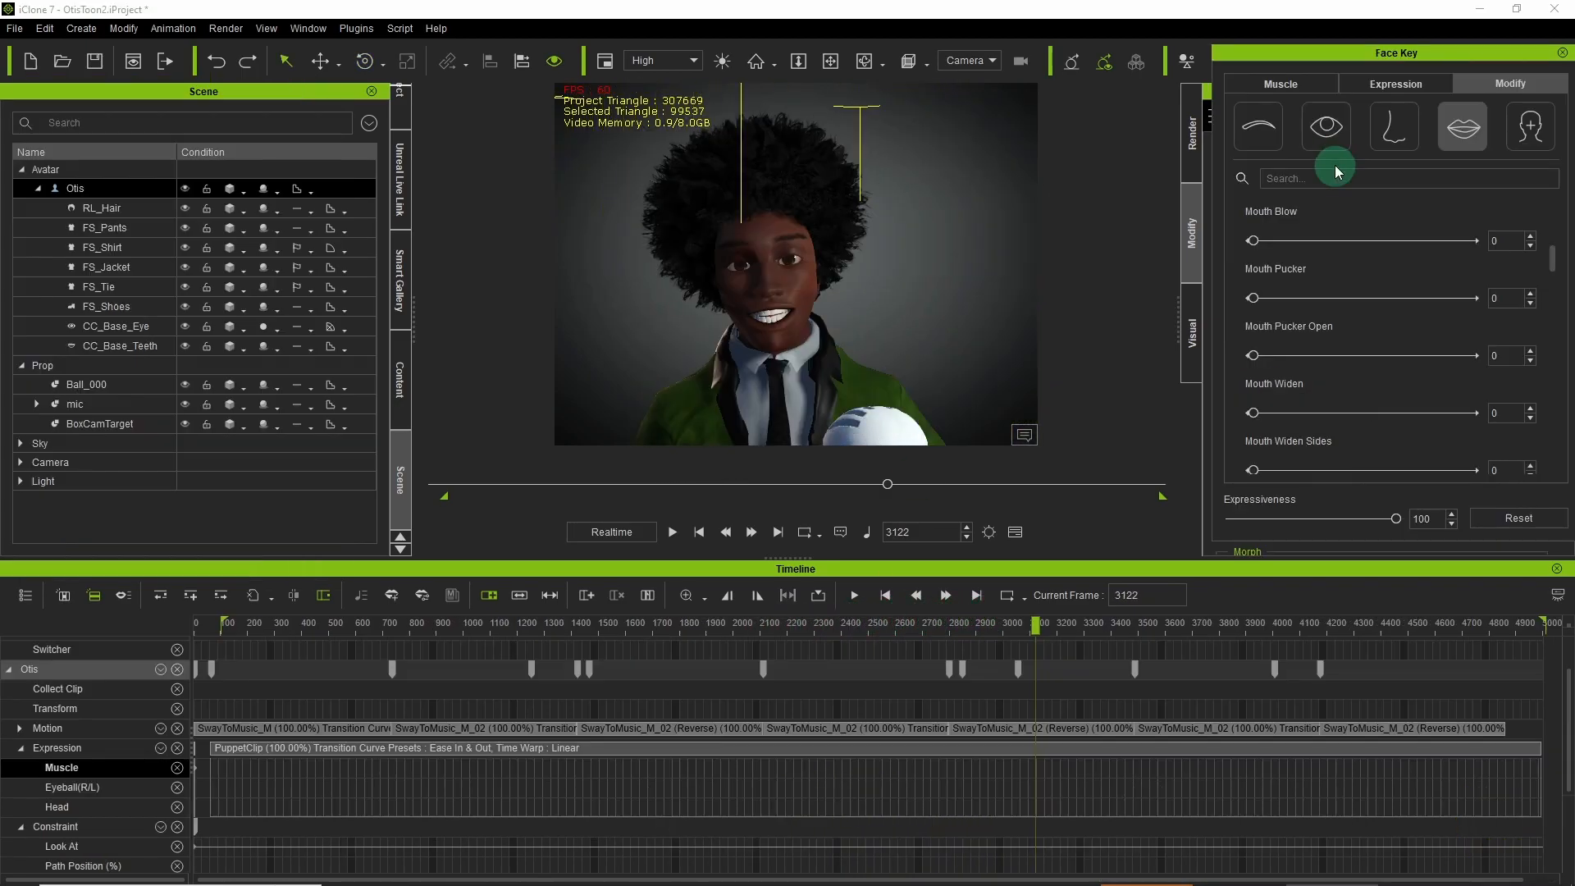
Key an eye blink with the Eyes Blink slider around frame 3080 on the Muscle track.
click(1326, 126)
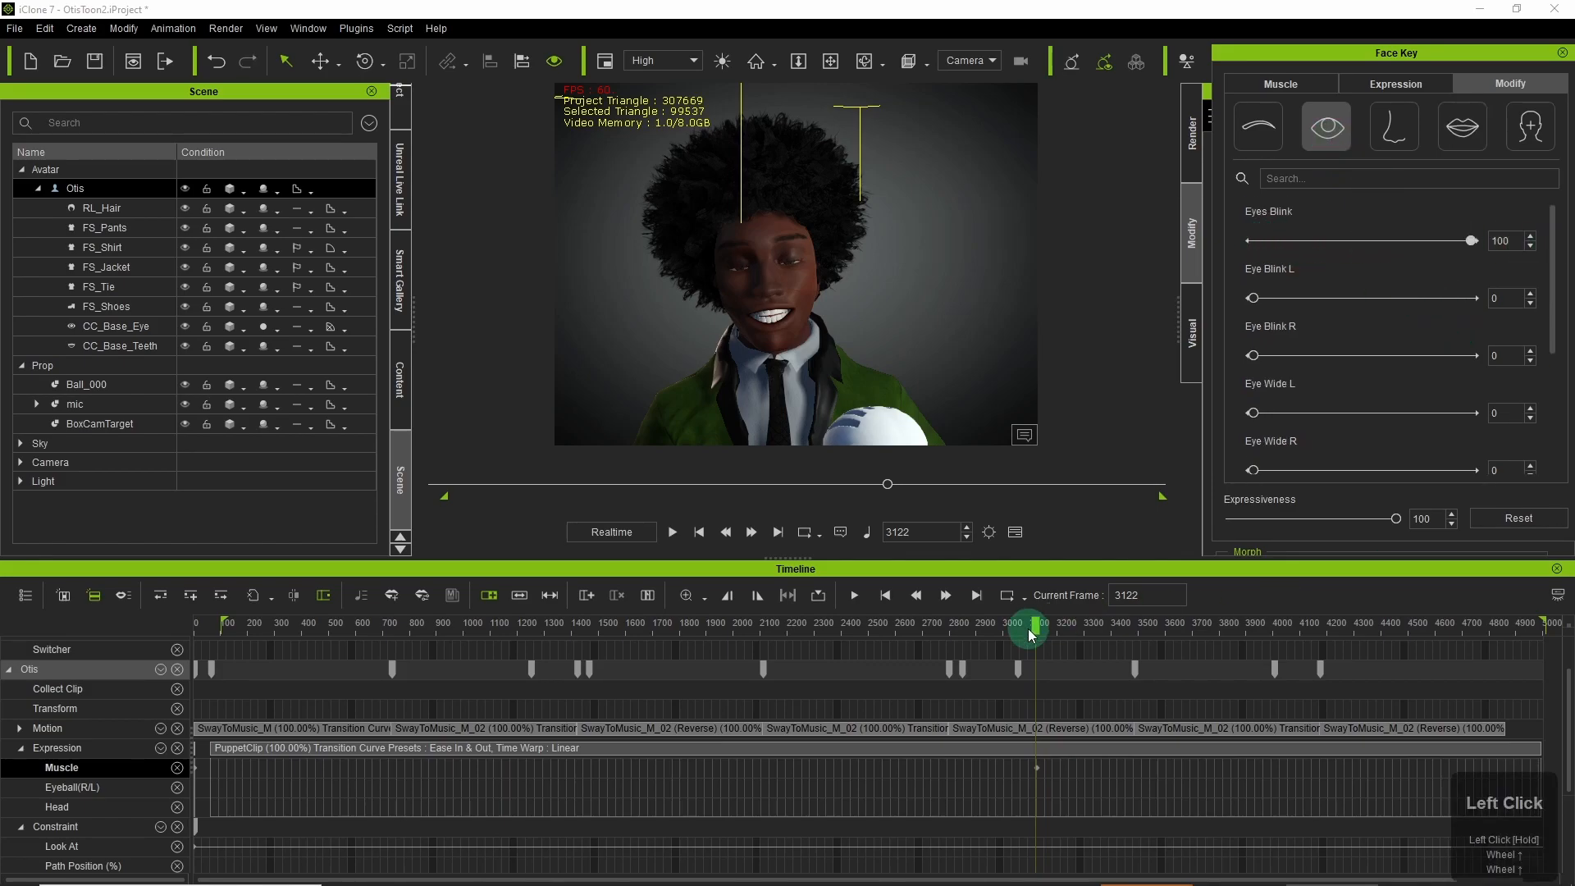
drag(1027, 629, 1027, 620)
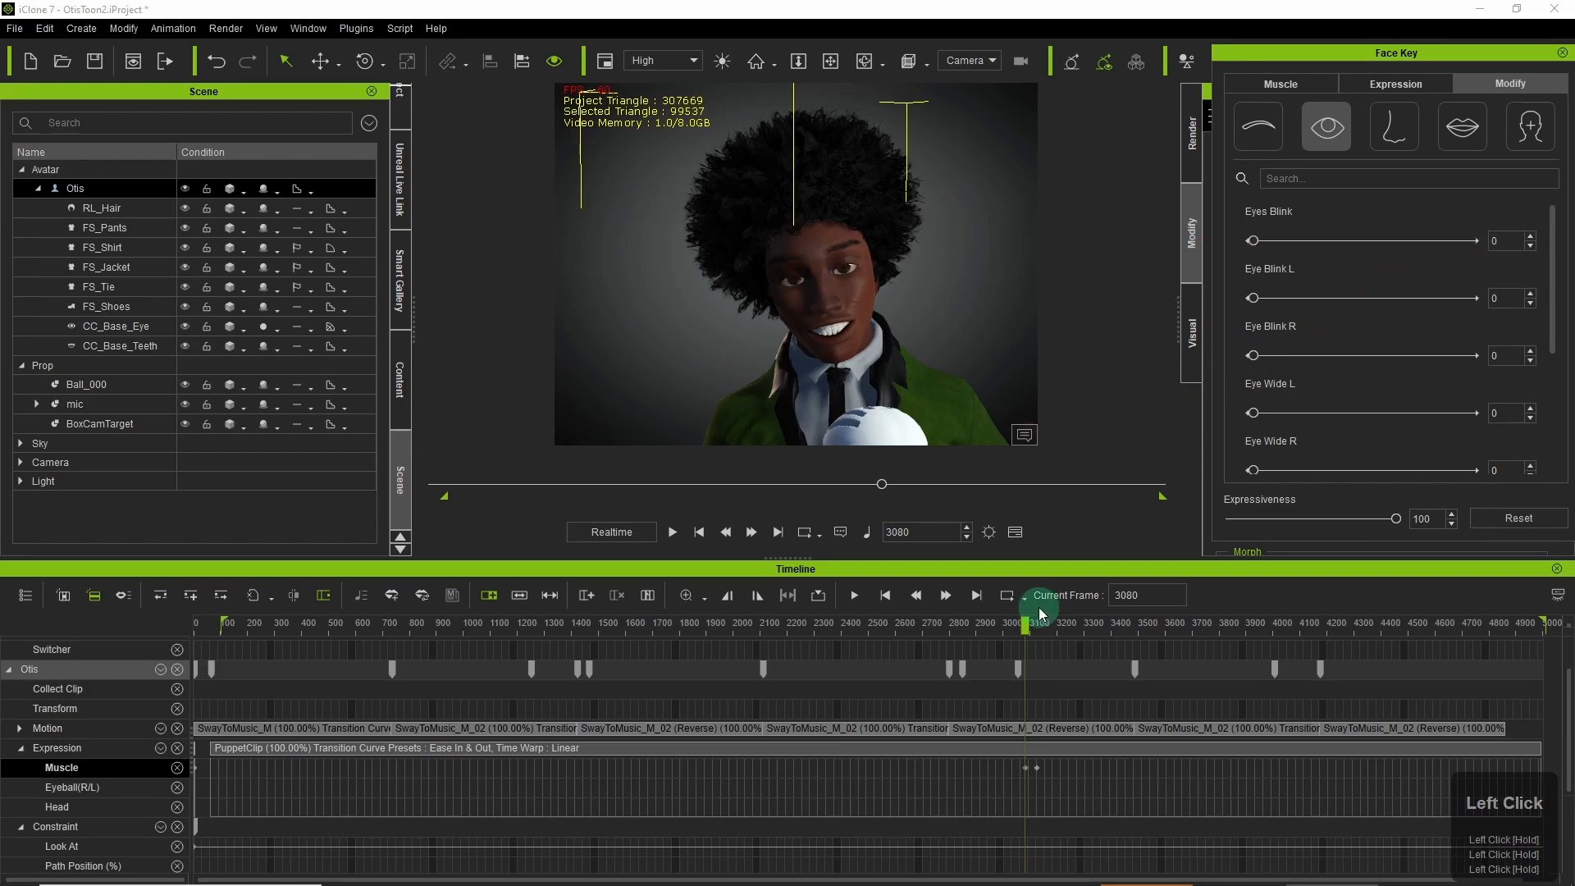
drag(1253, 239, 1469, 240)
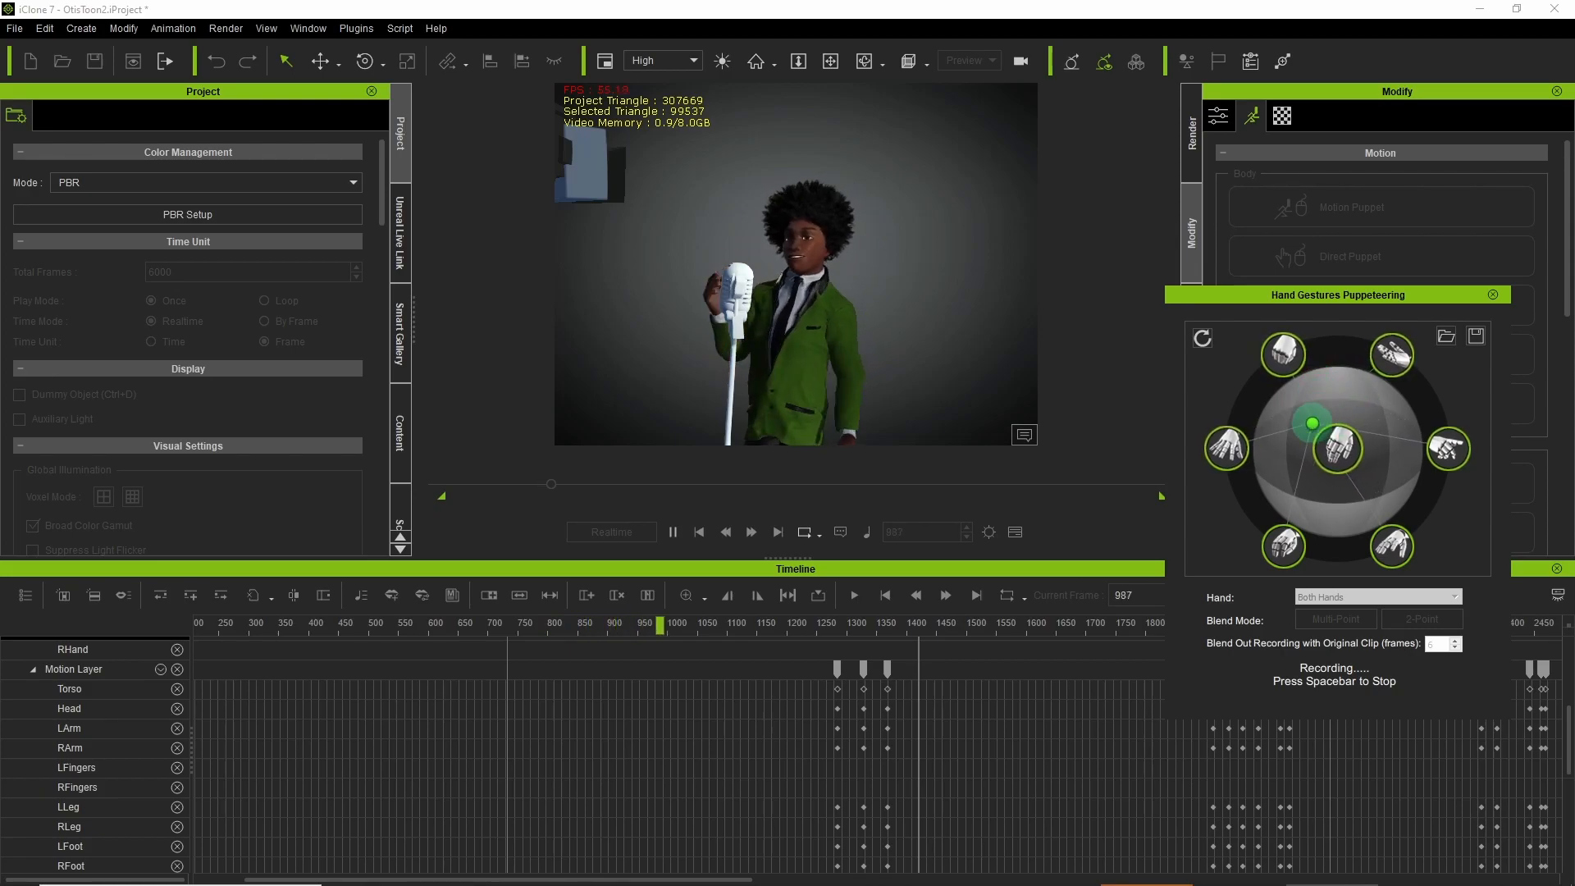
Record Otis switching between hand gesture poses in Hand Gestures Puppeteering.
click(1390, 355)
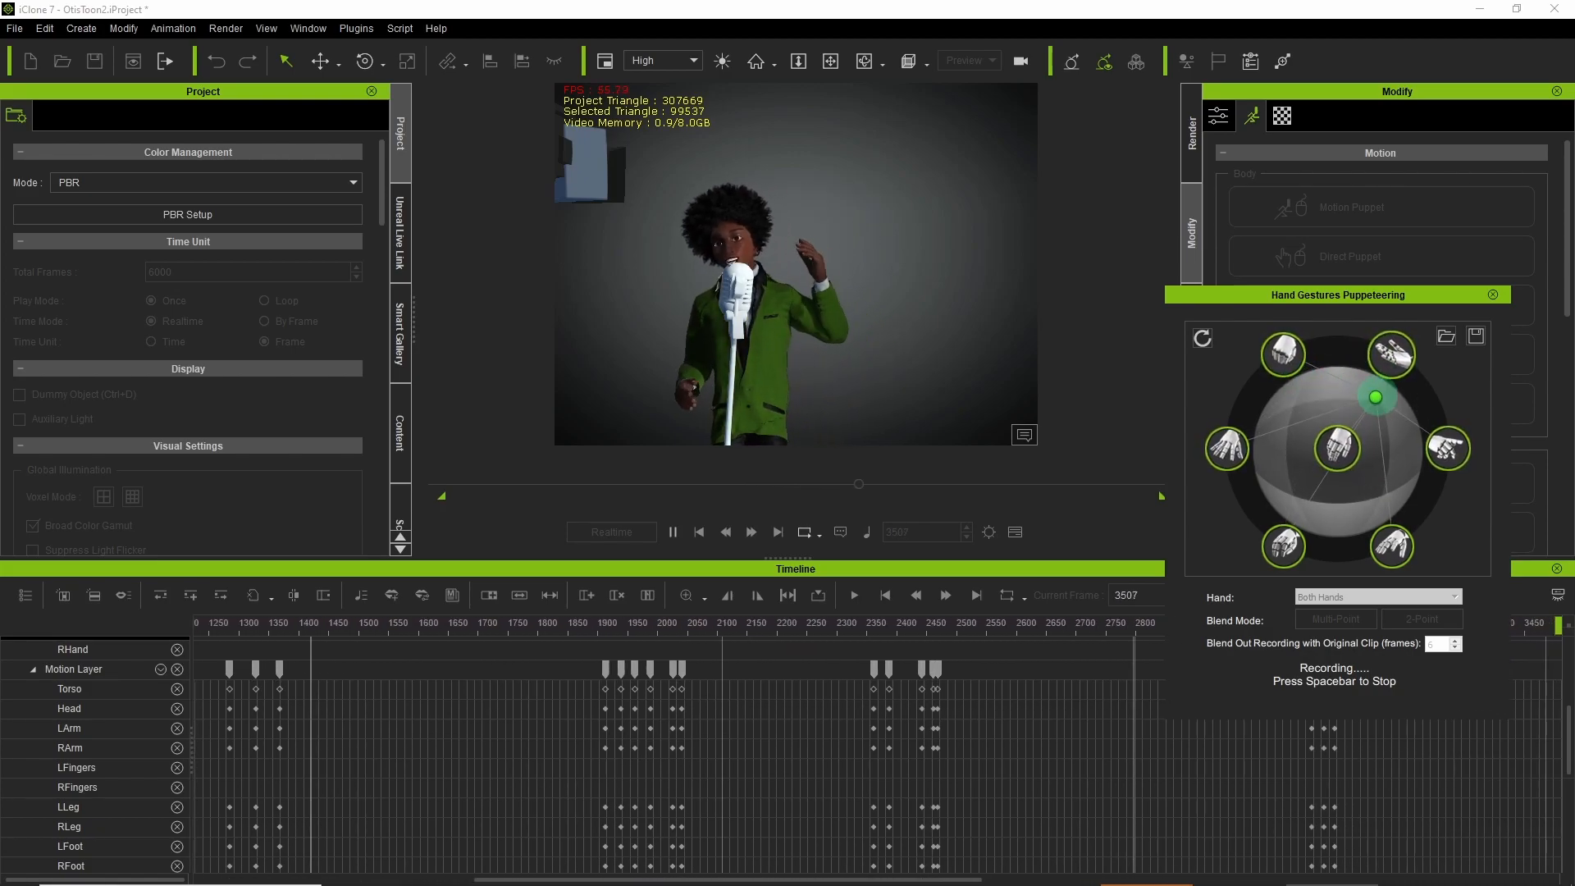
click(1389, 354)
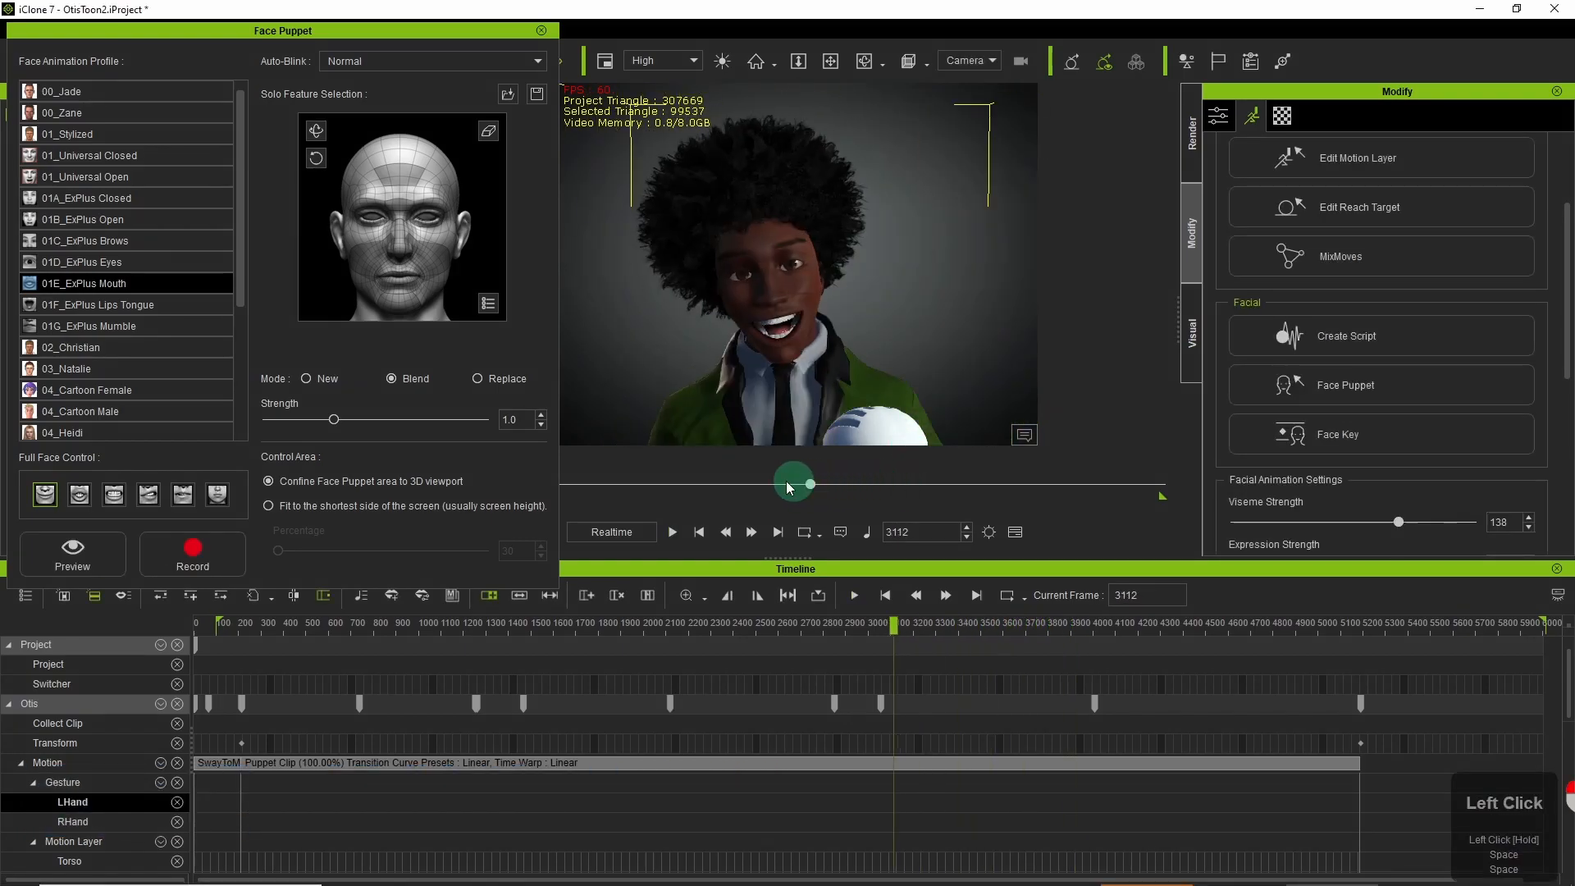
Lower Otis's facial expression strength and lip-sync viseme strength in Face Puppet.
click(1337, 433)
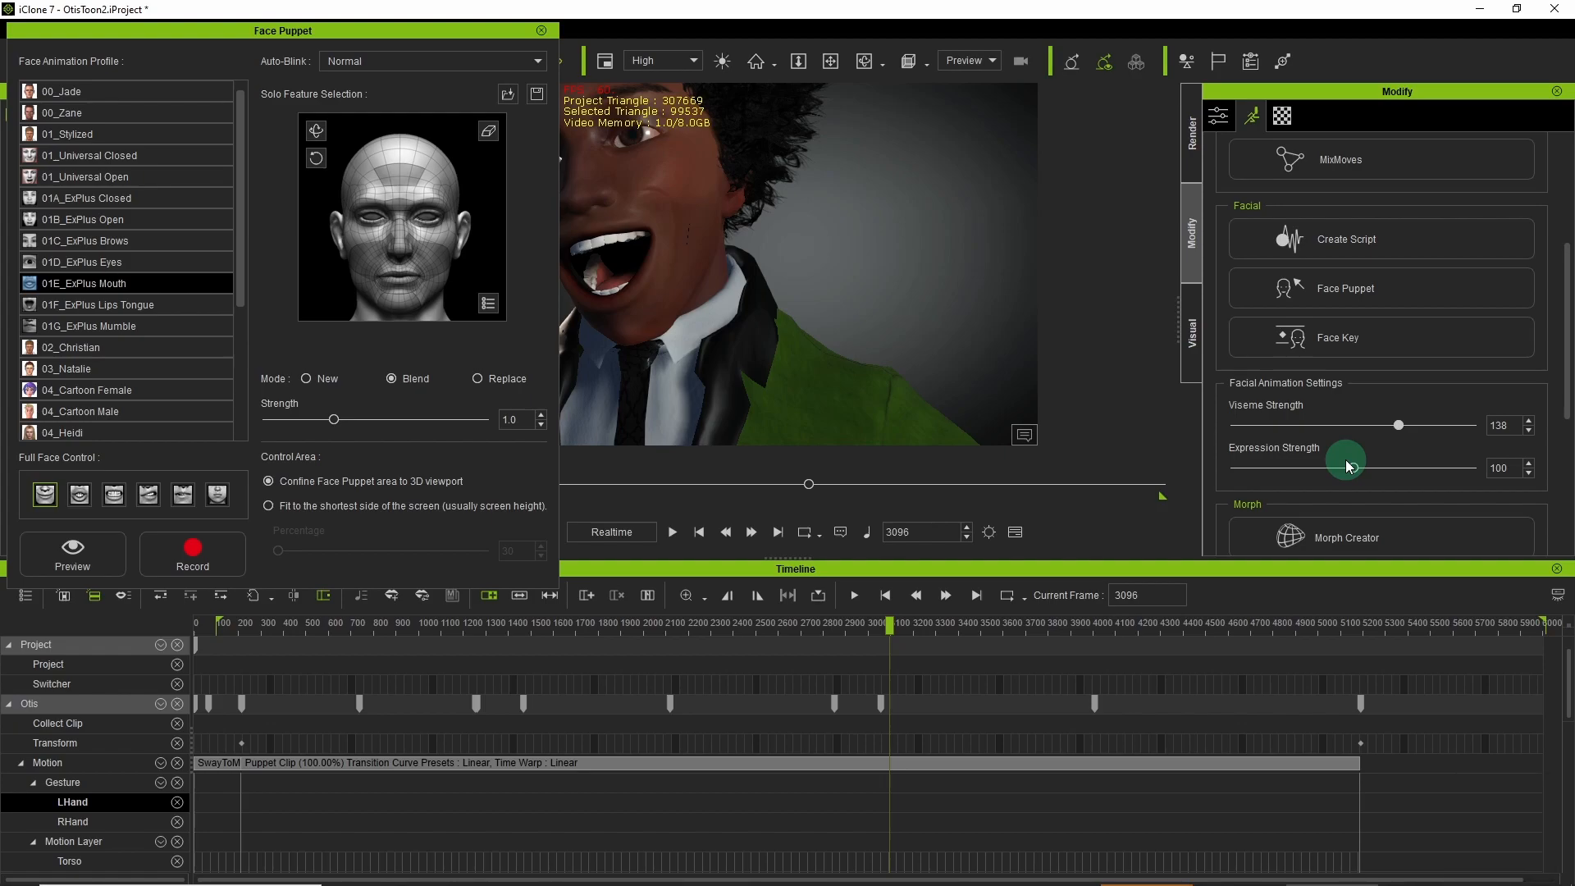
click(1353, 468)
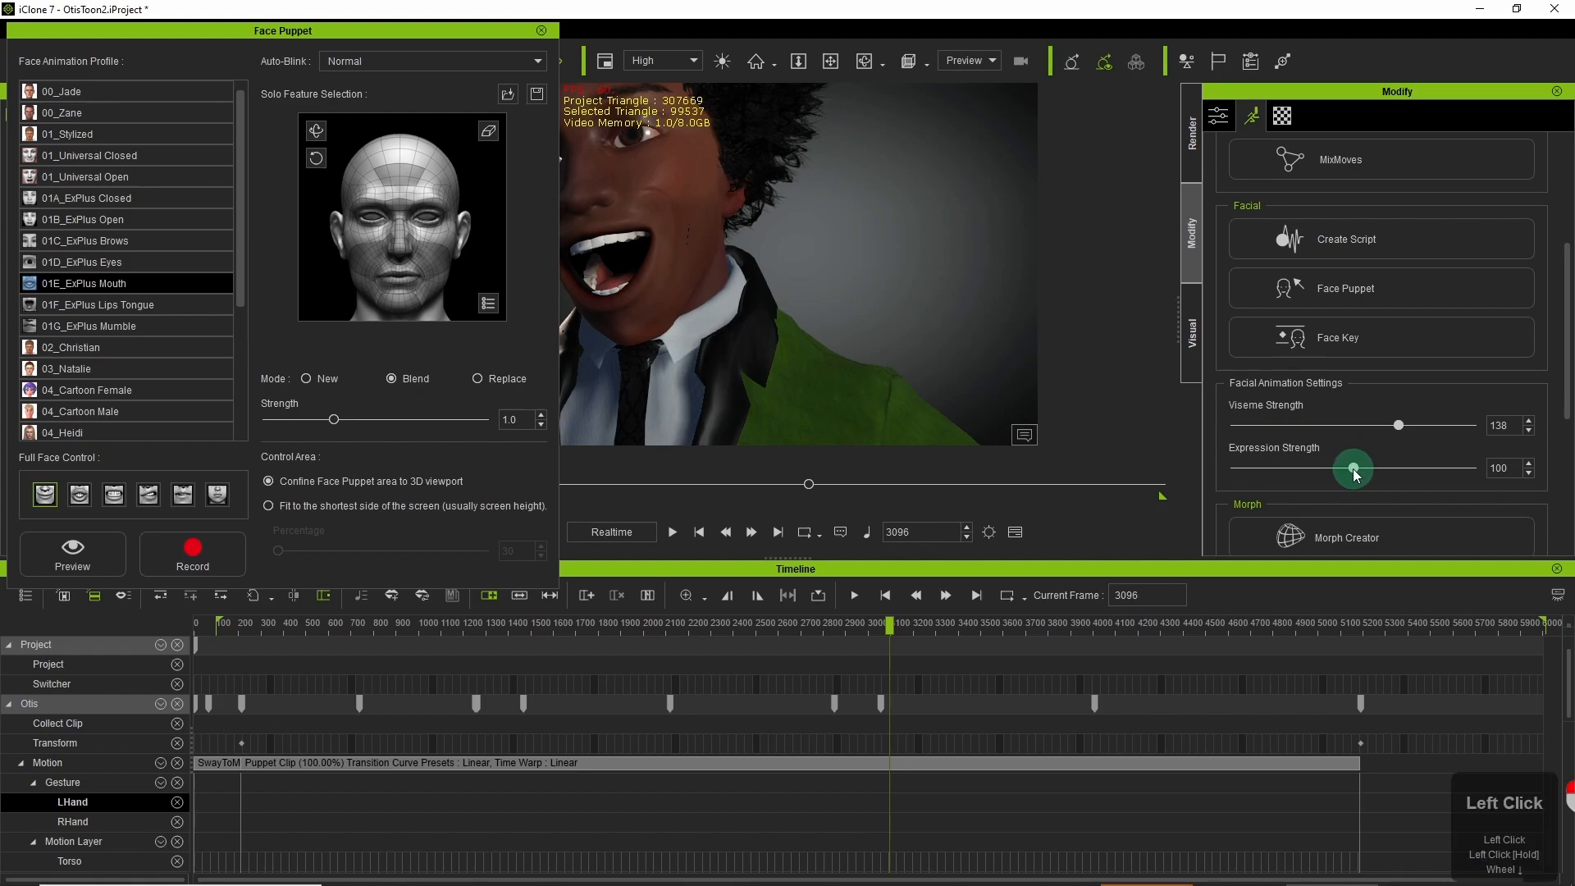
drag(1354, 470, 1320, 470)
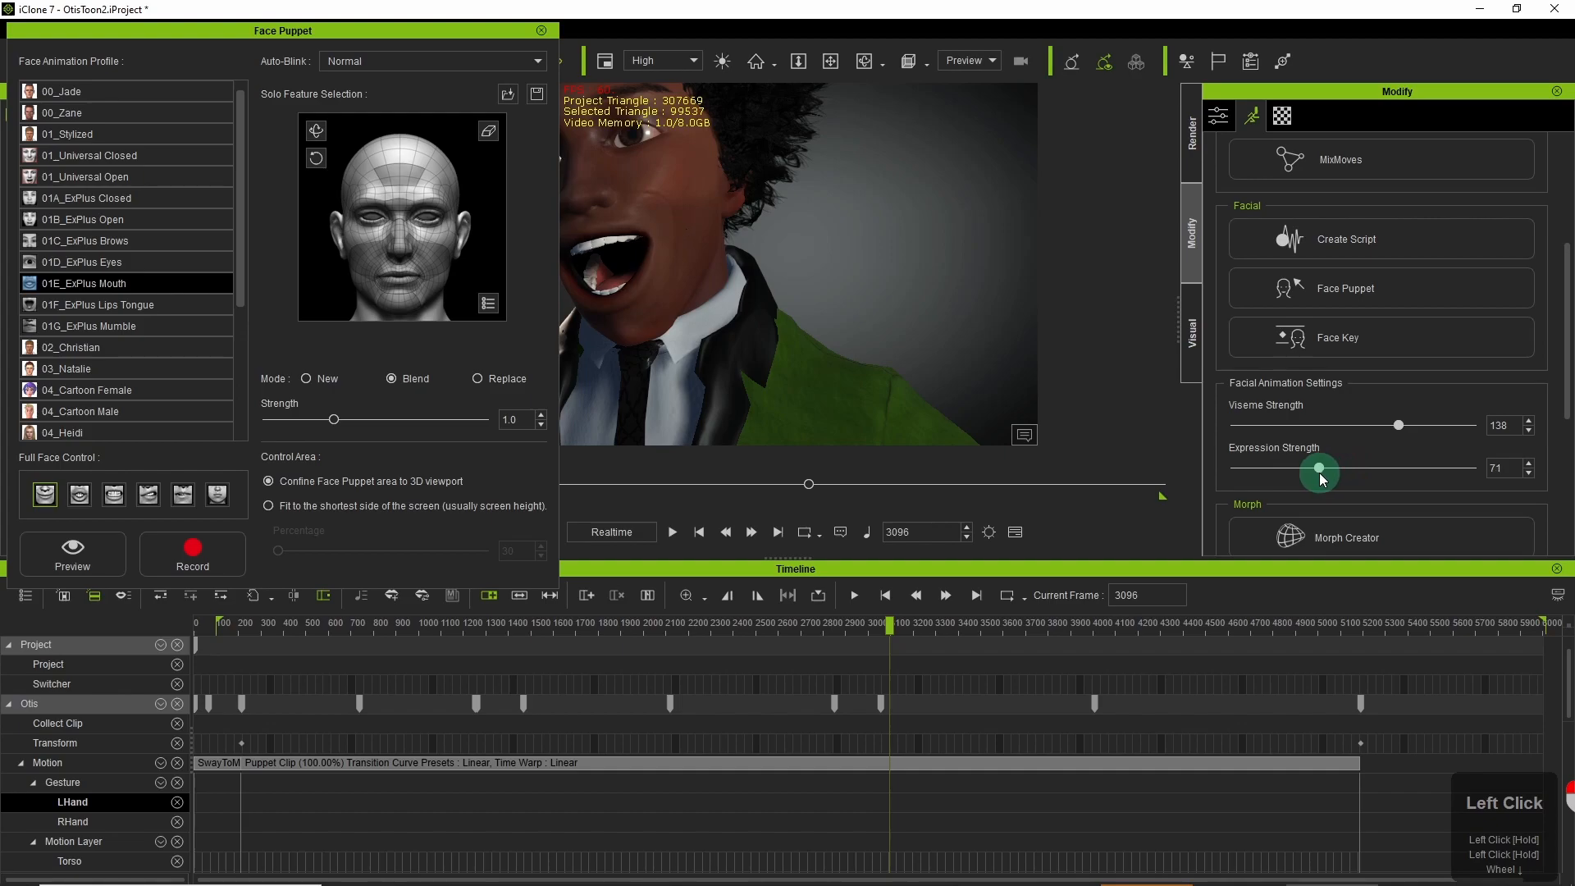
drag(1320, 471, 1311, 471)
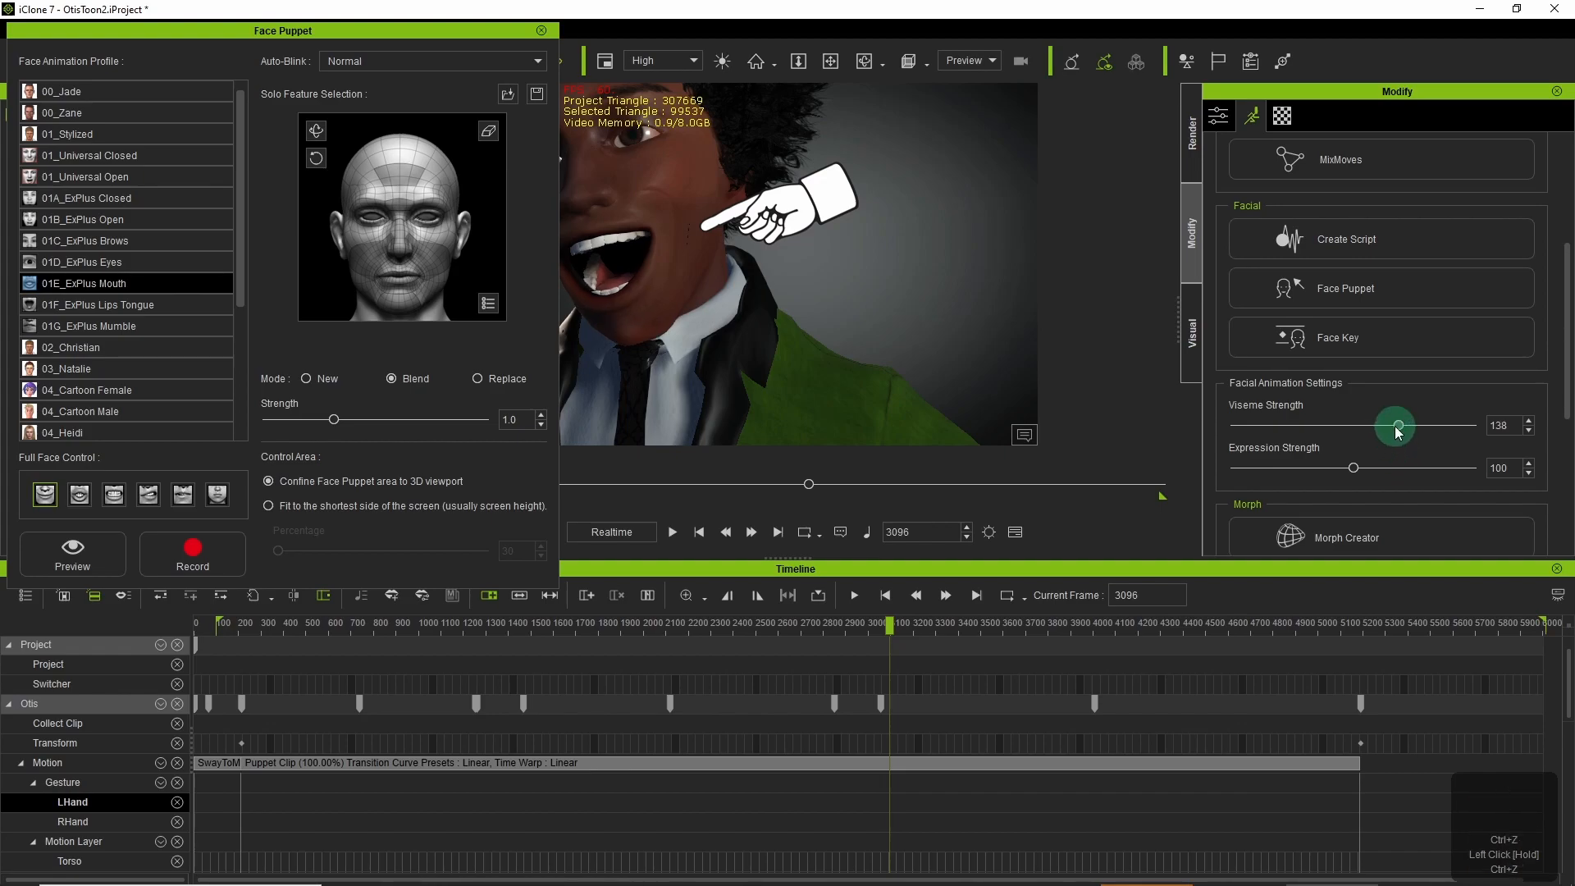
drag(1395, 424, 1368, 425)
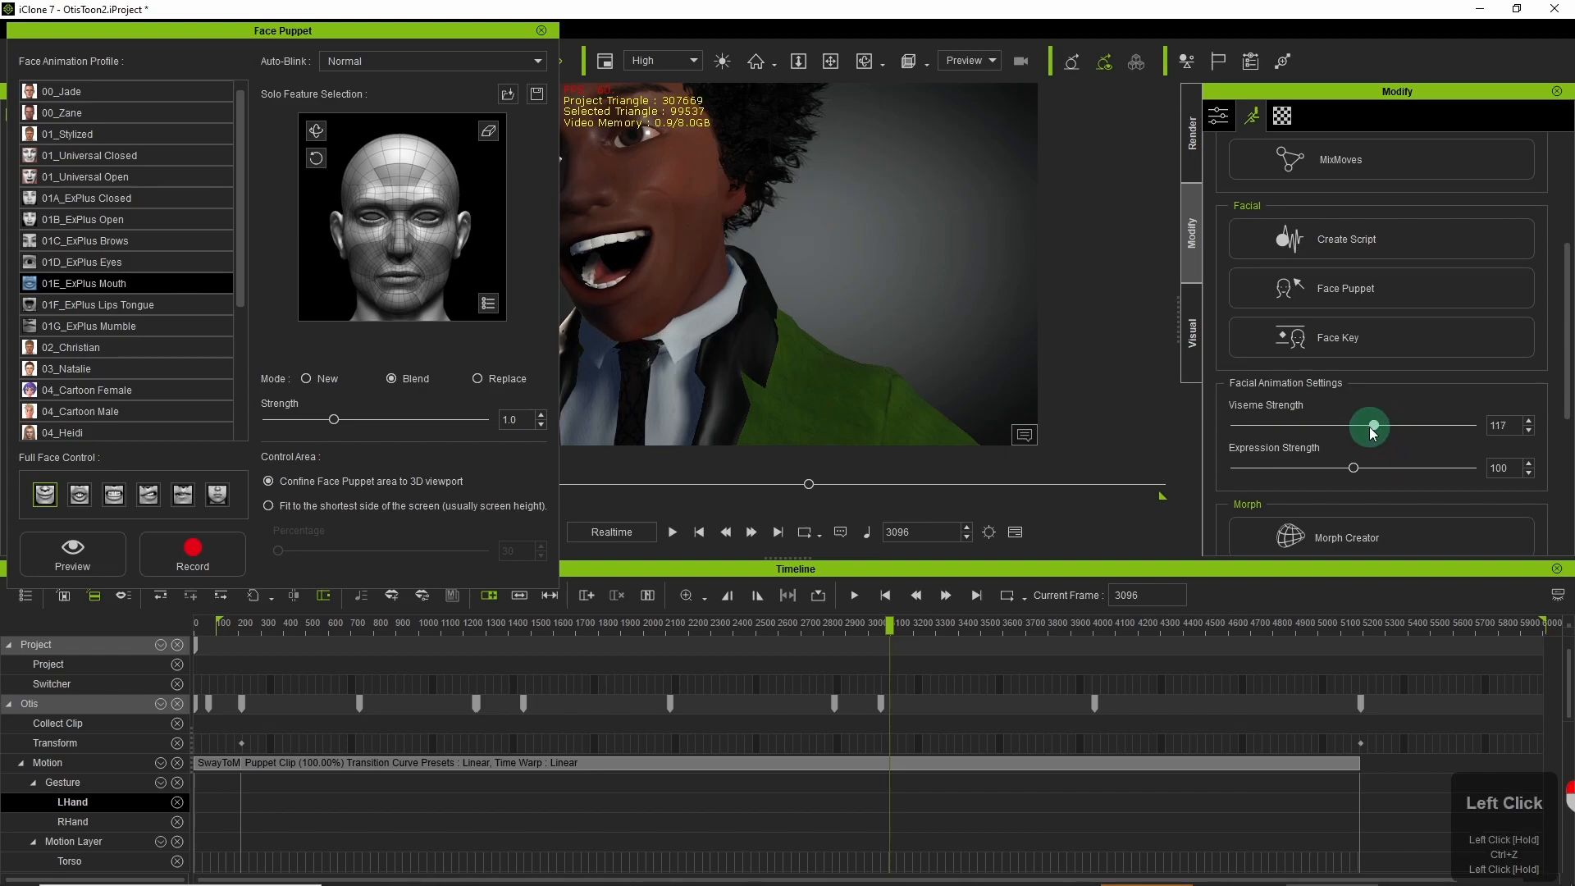
drag(1372, 425, 1368, 425)
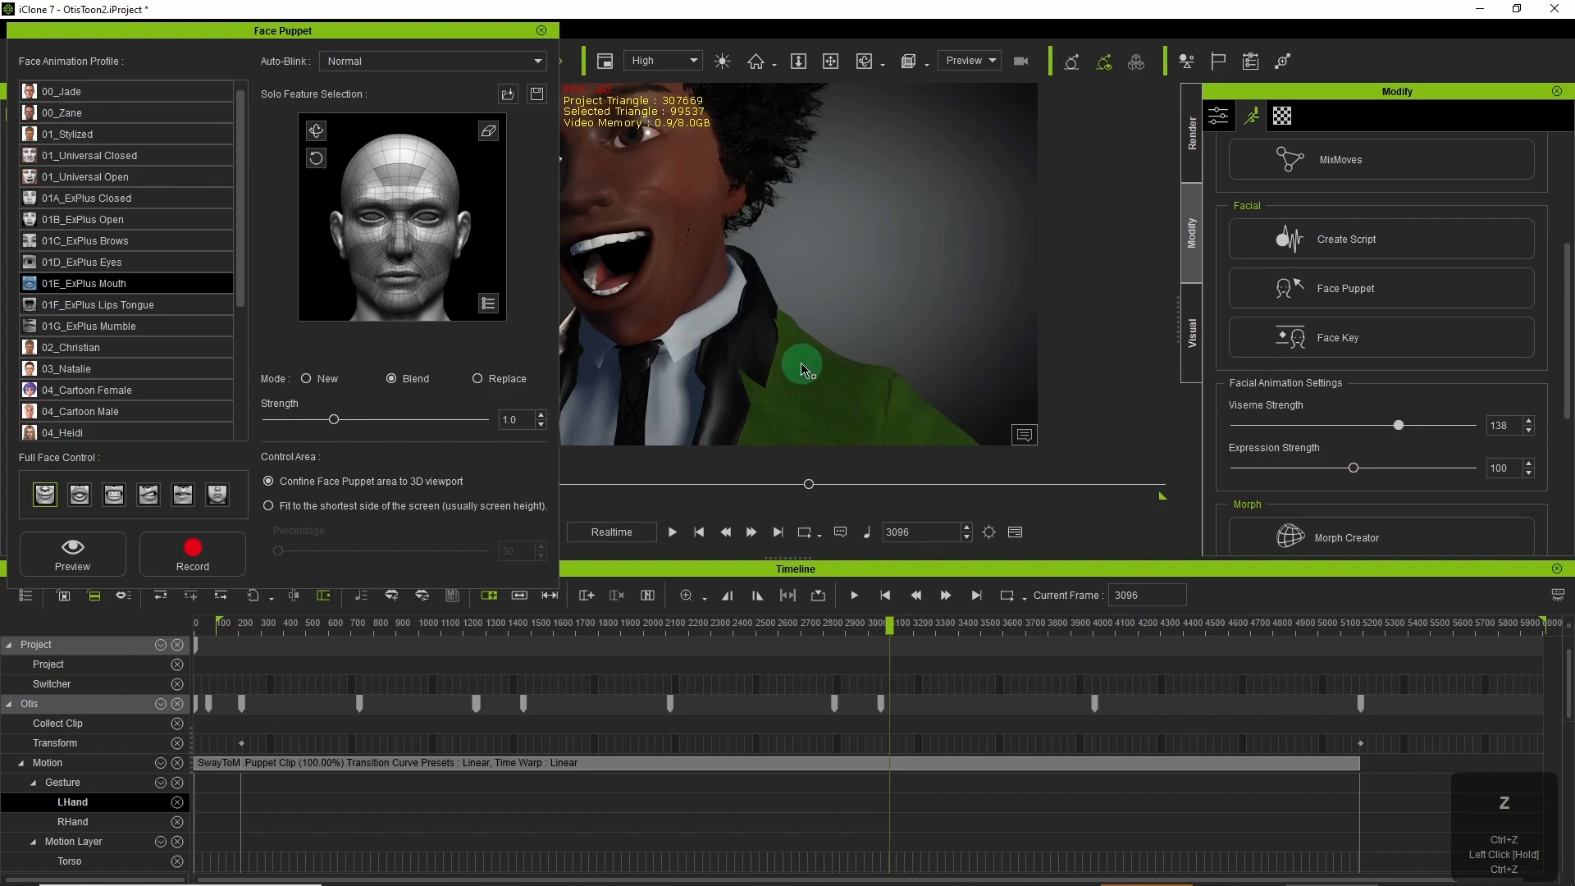
Show Otis through the scene camera instead of the Preview view.
scroll(down, 3)
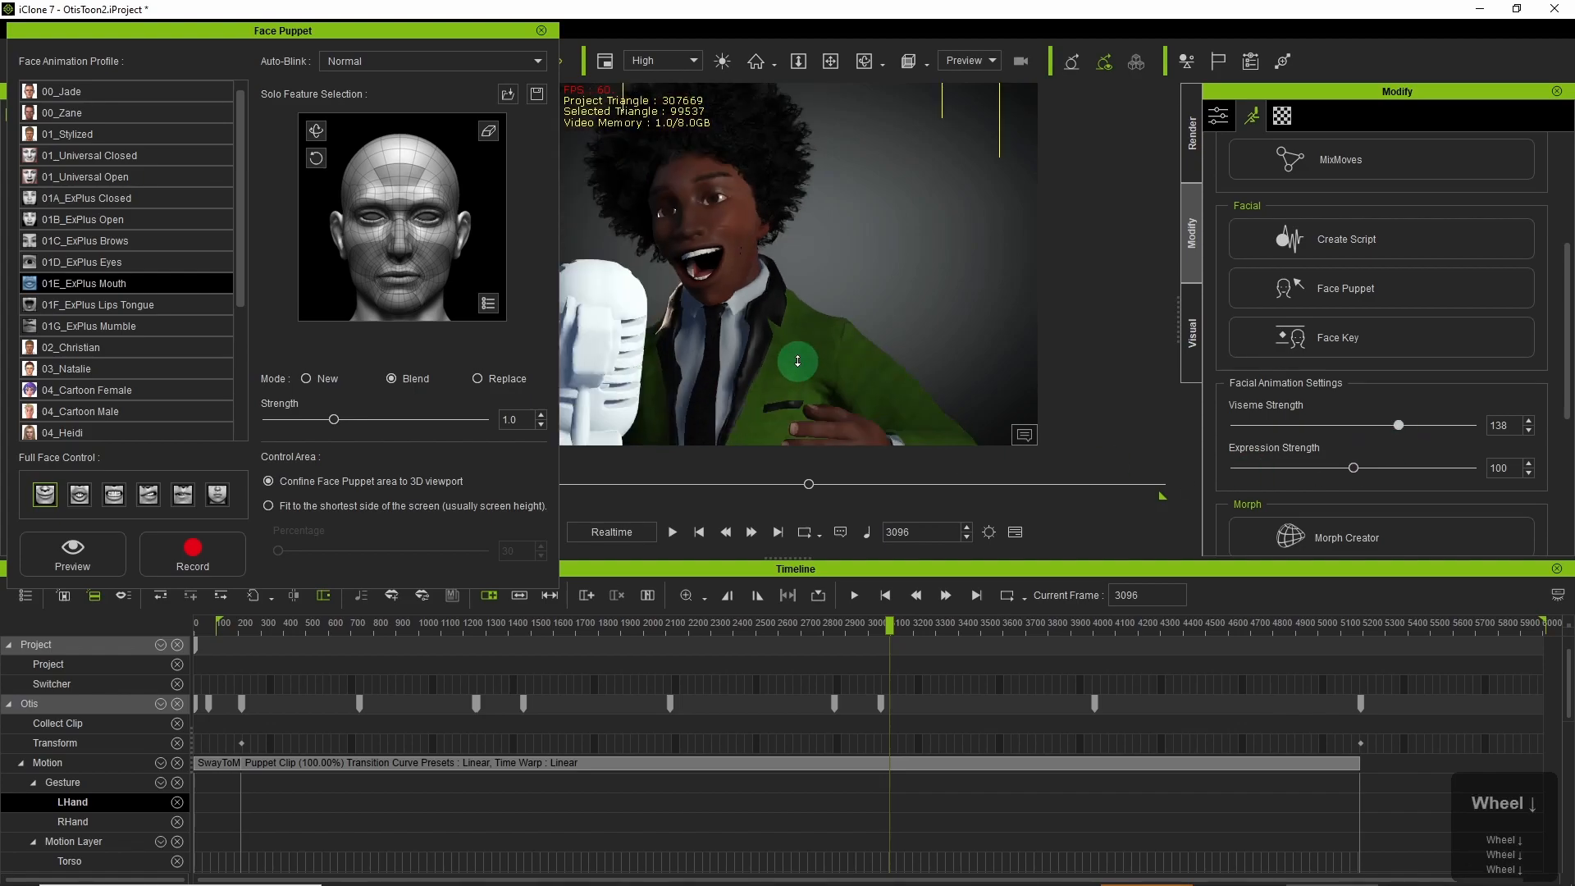
scroll(up, 3)
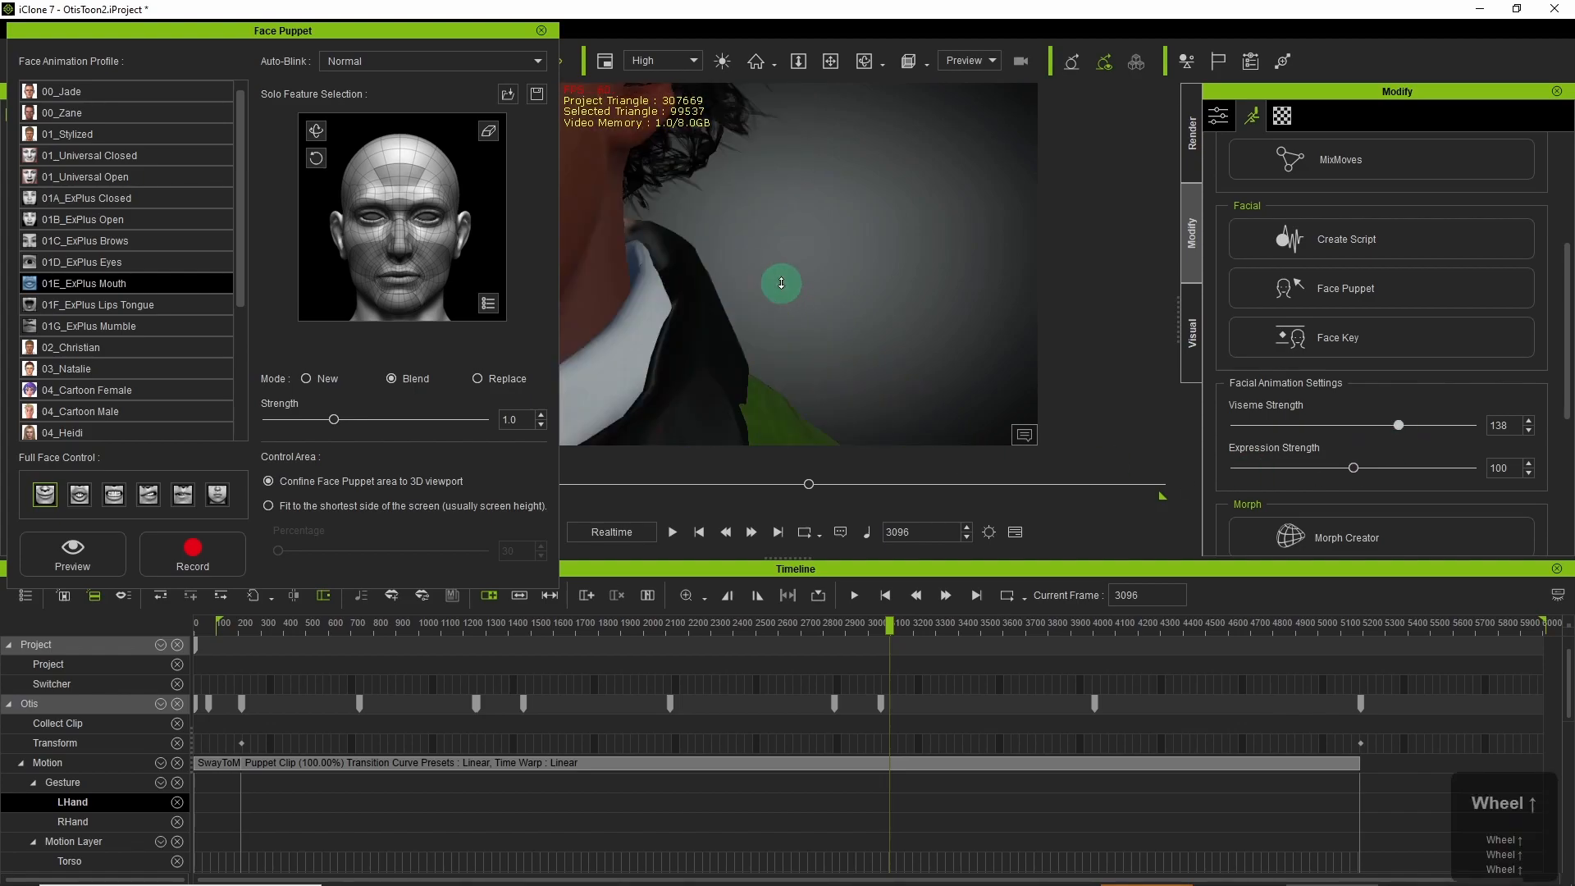
click(191, 548)
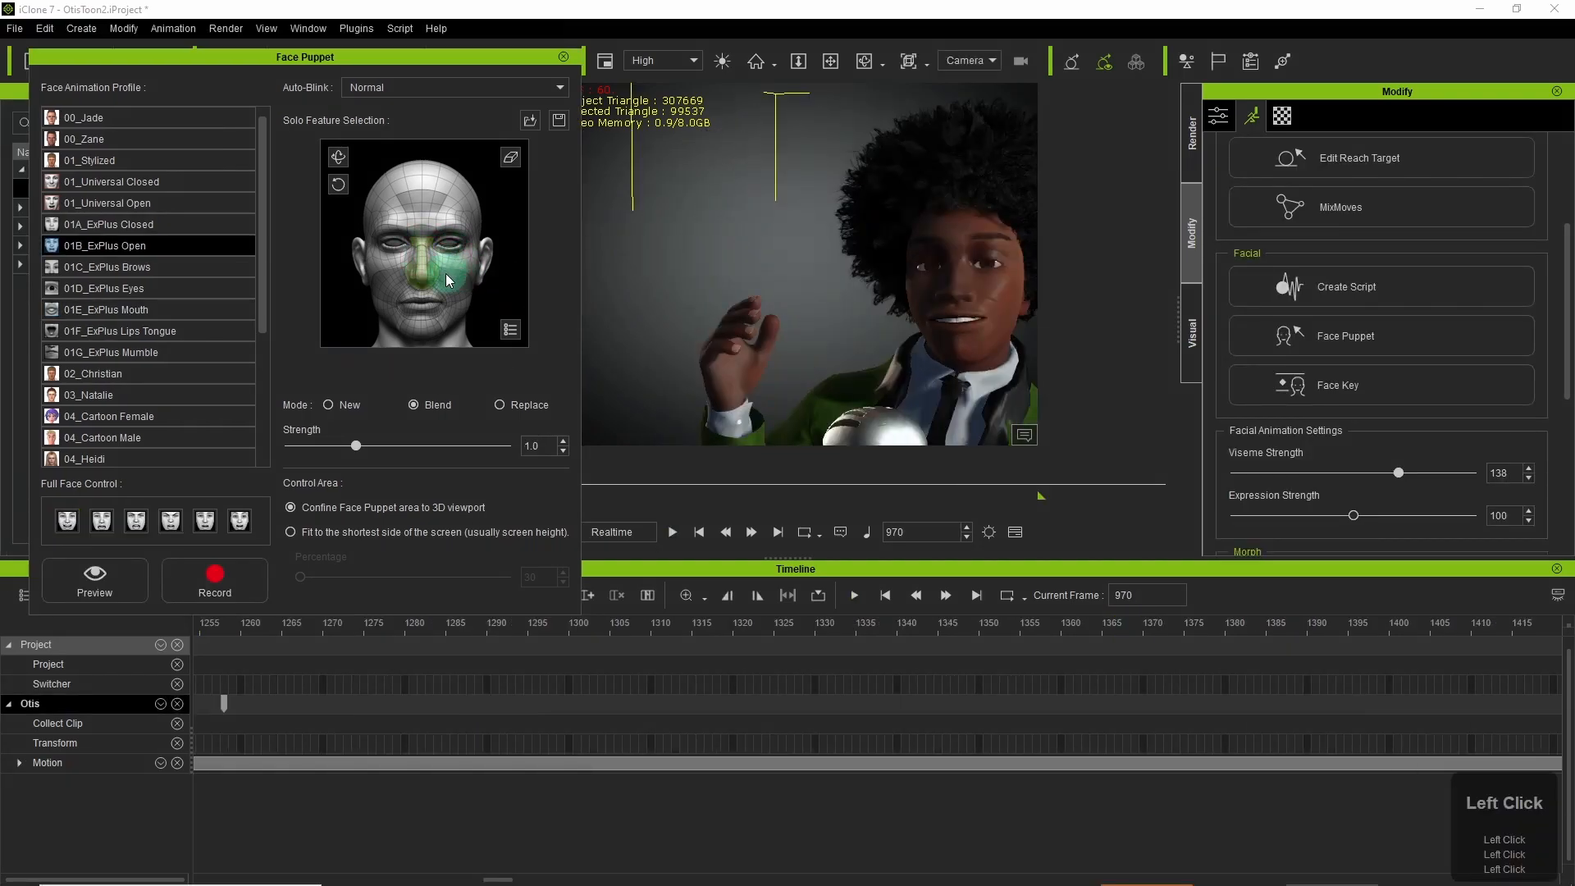
Preview puppeting Otis's cheek and mouth region live, then stop the preview.
click(446, 283)
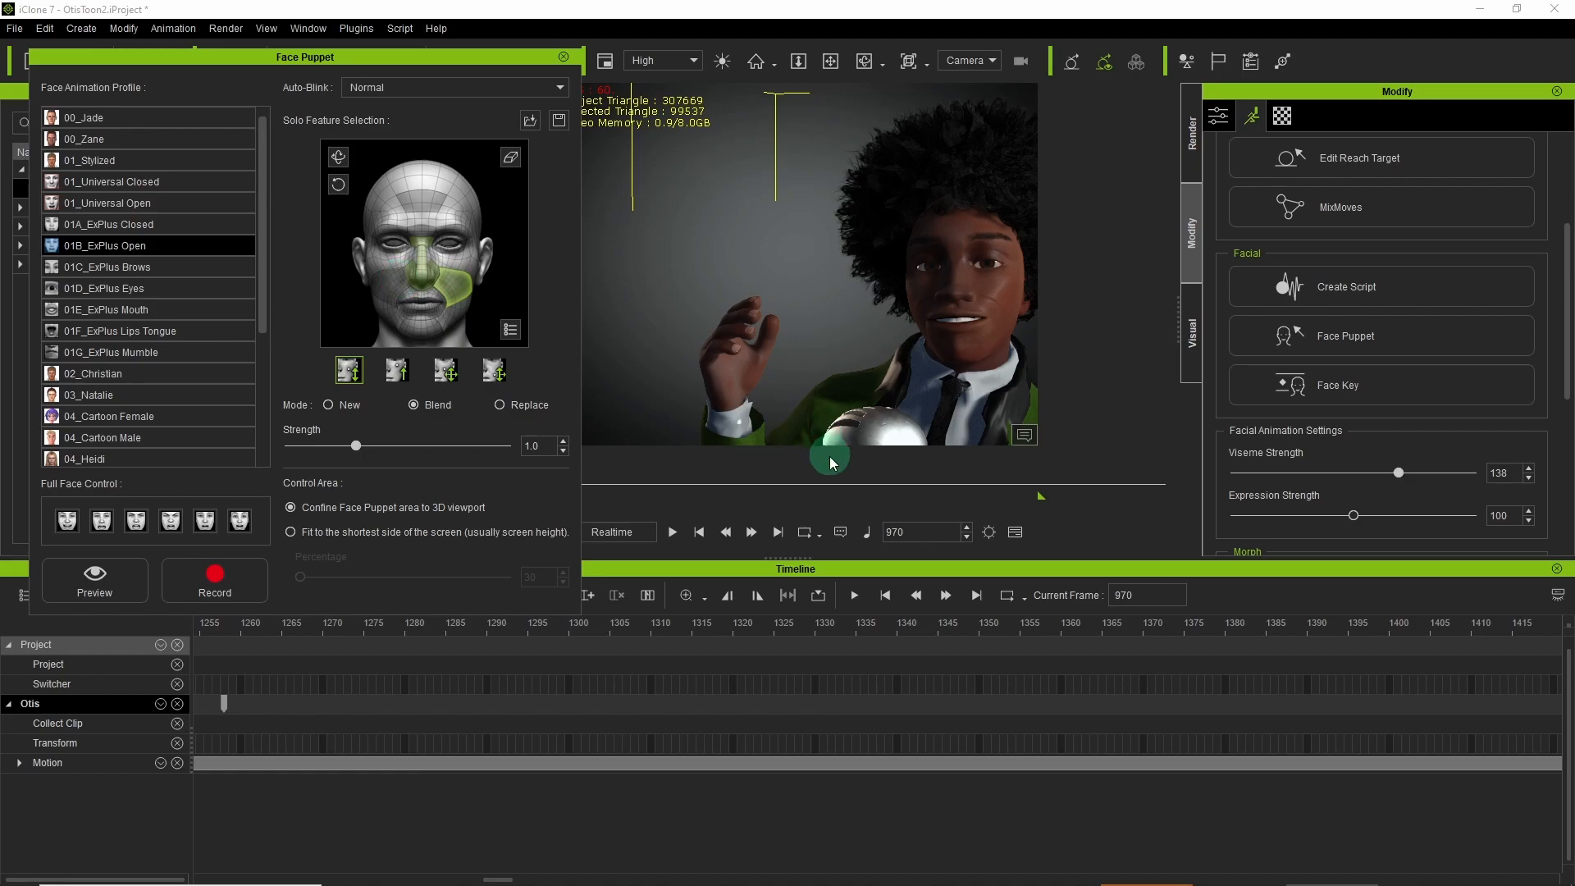
click(94, 579)
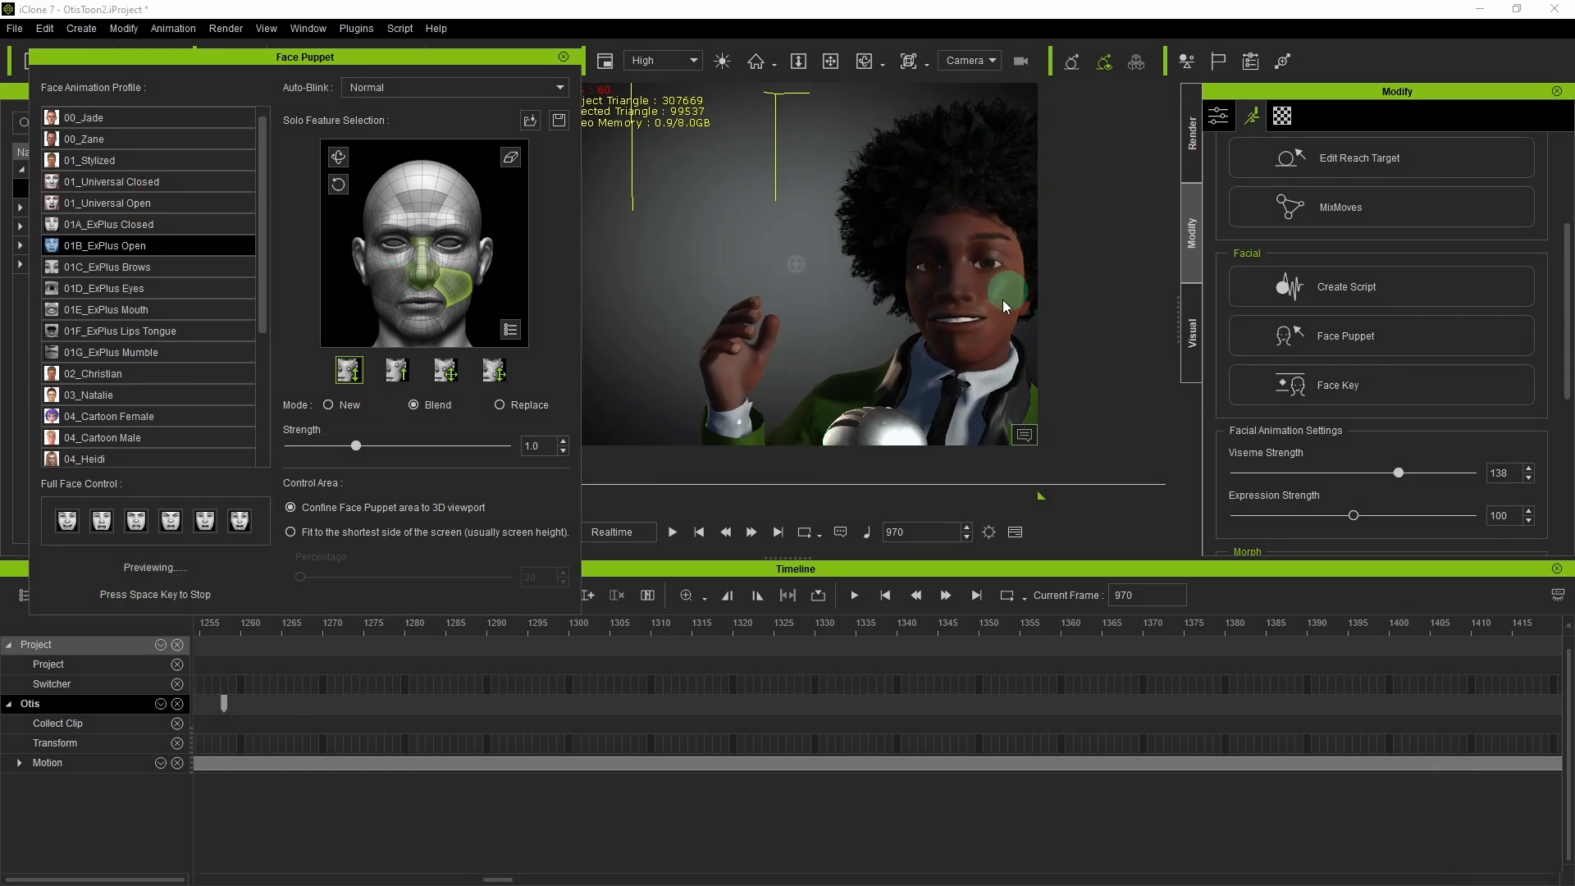
drag(1004, 307, 795, 155)
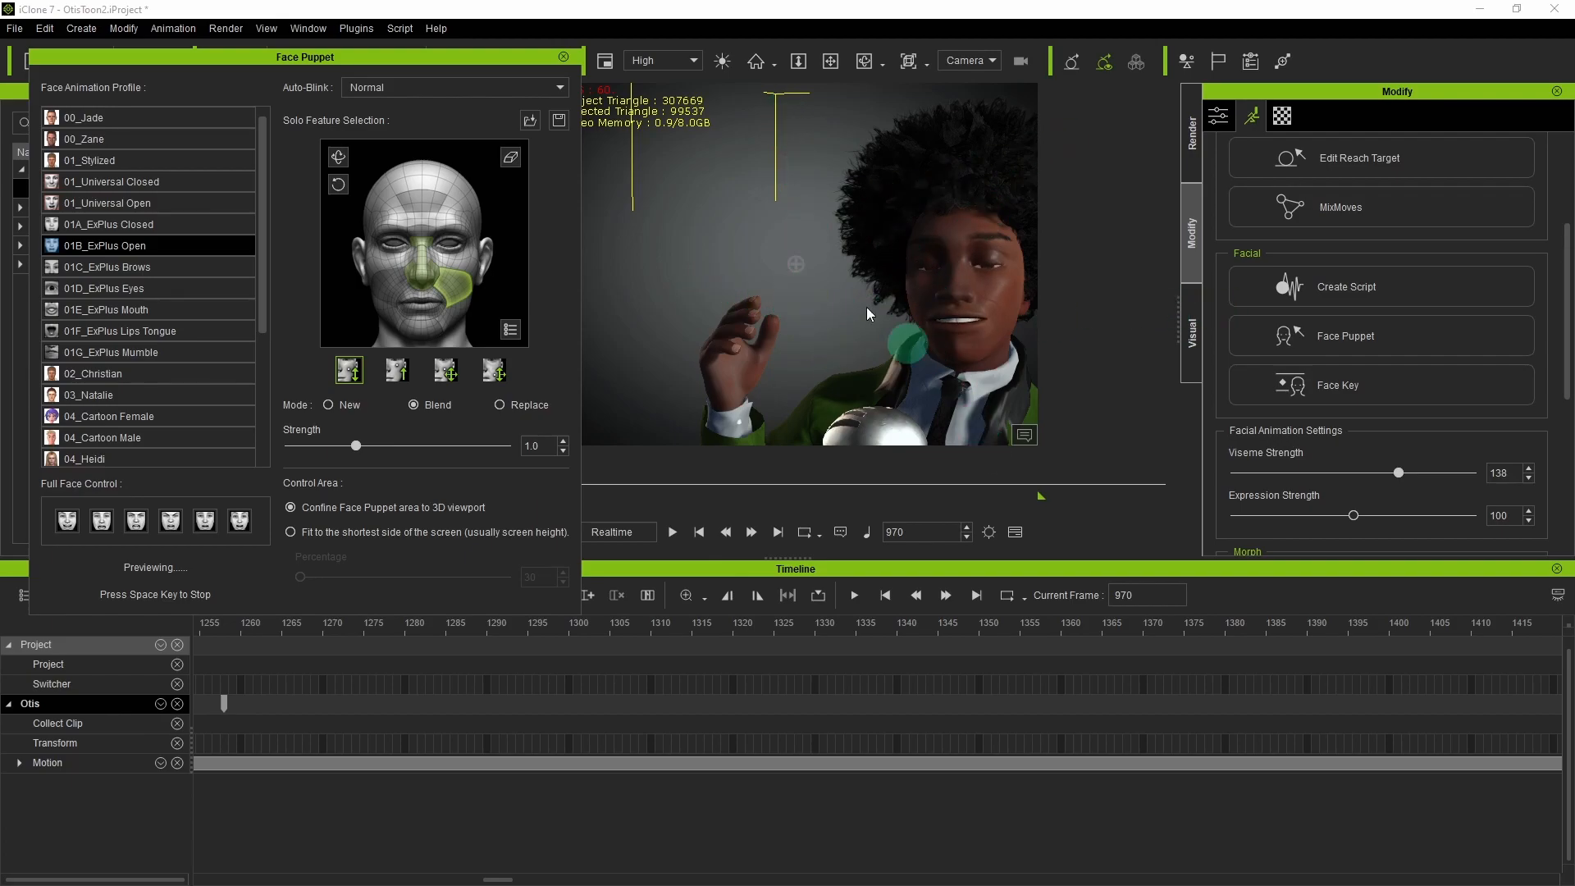
click(1345, 384)
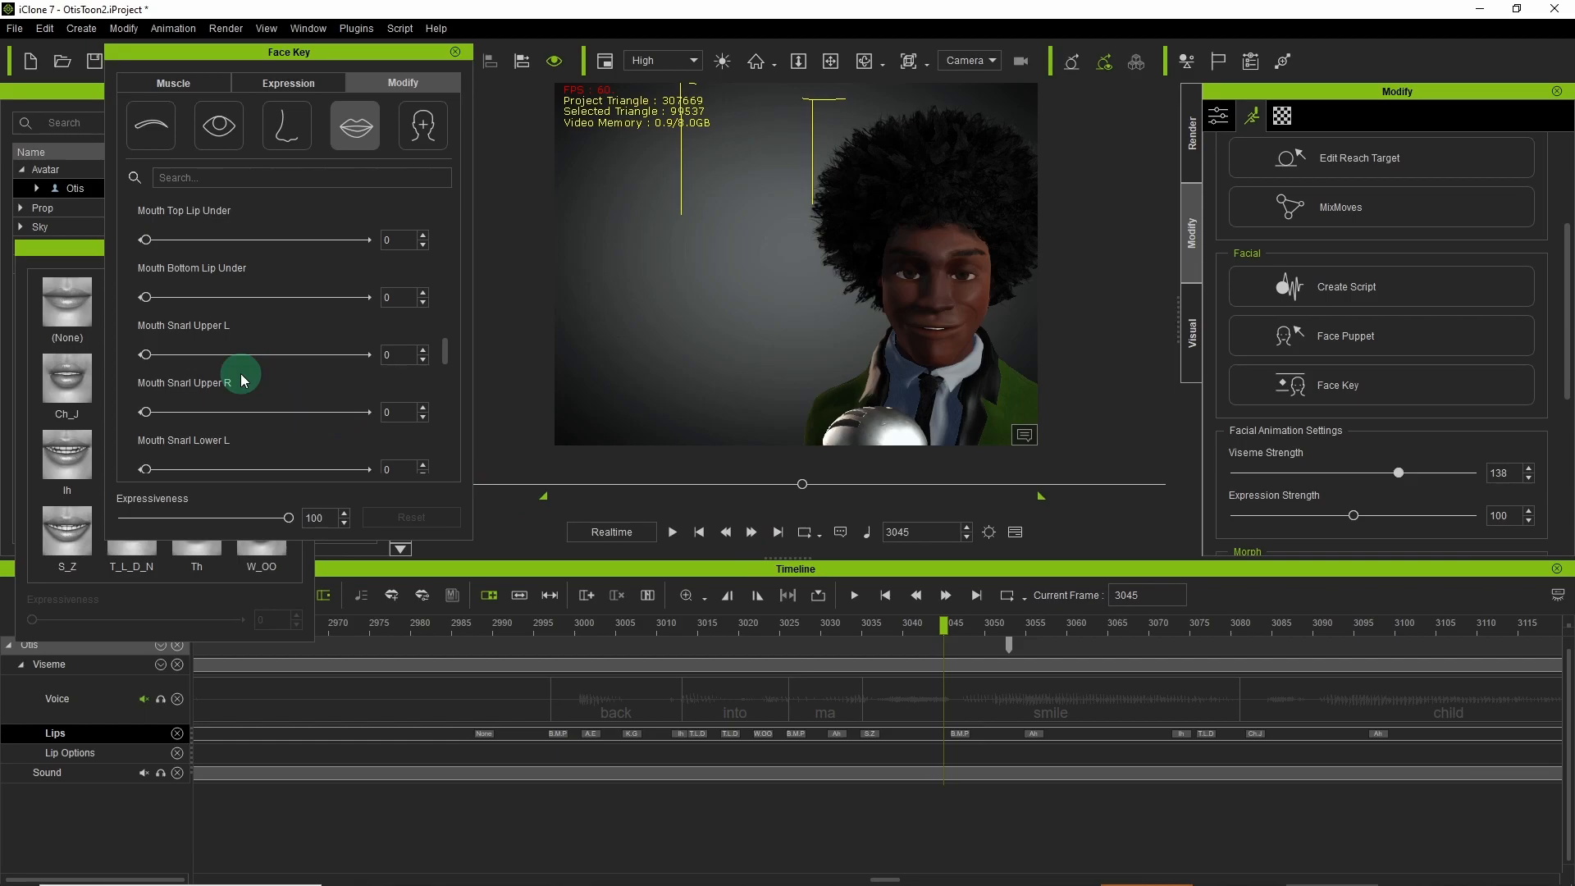
Key Mouth Top Lip Under to about 28 near the word smile and shift the lip keyframe.
click(923, 624)
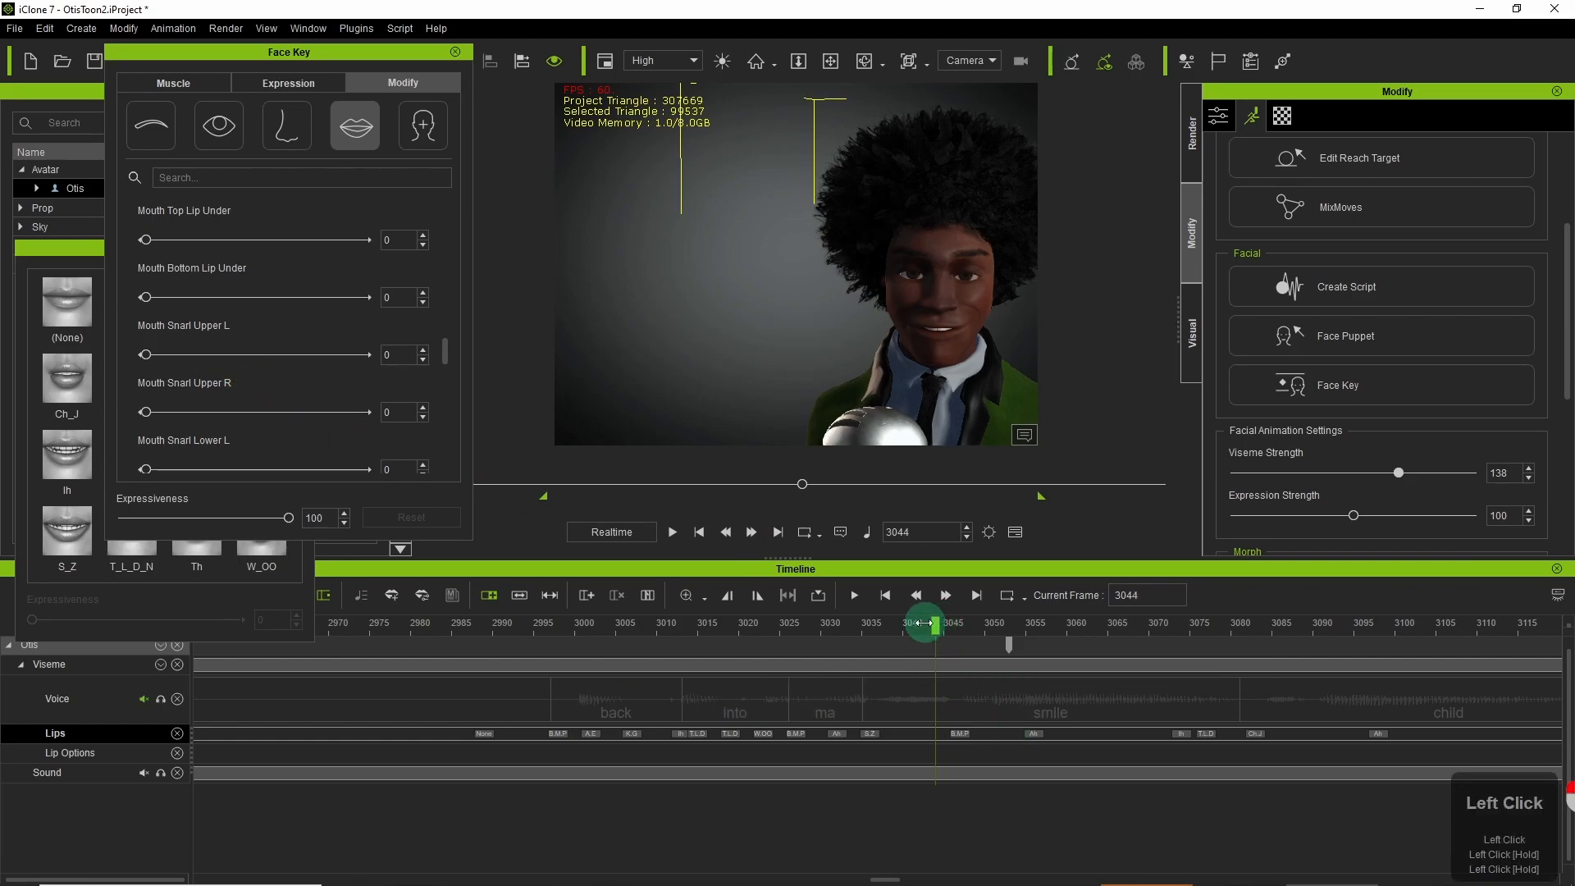
right_click(909, 624)
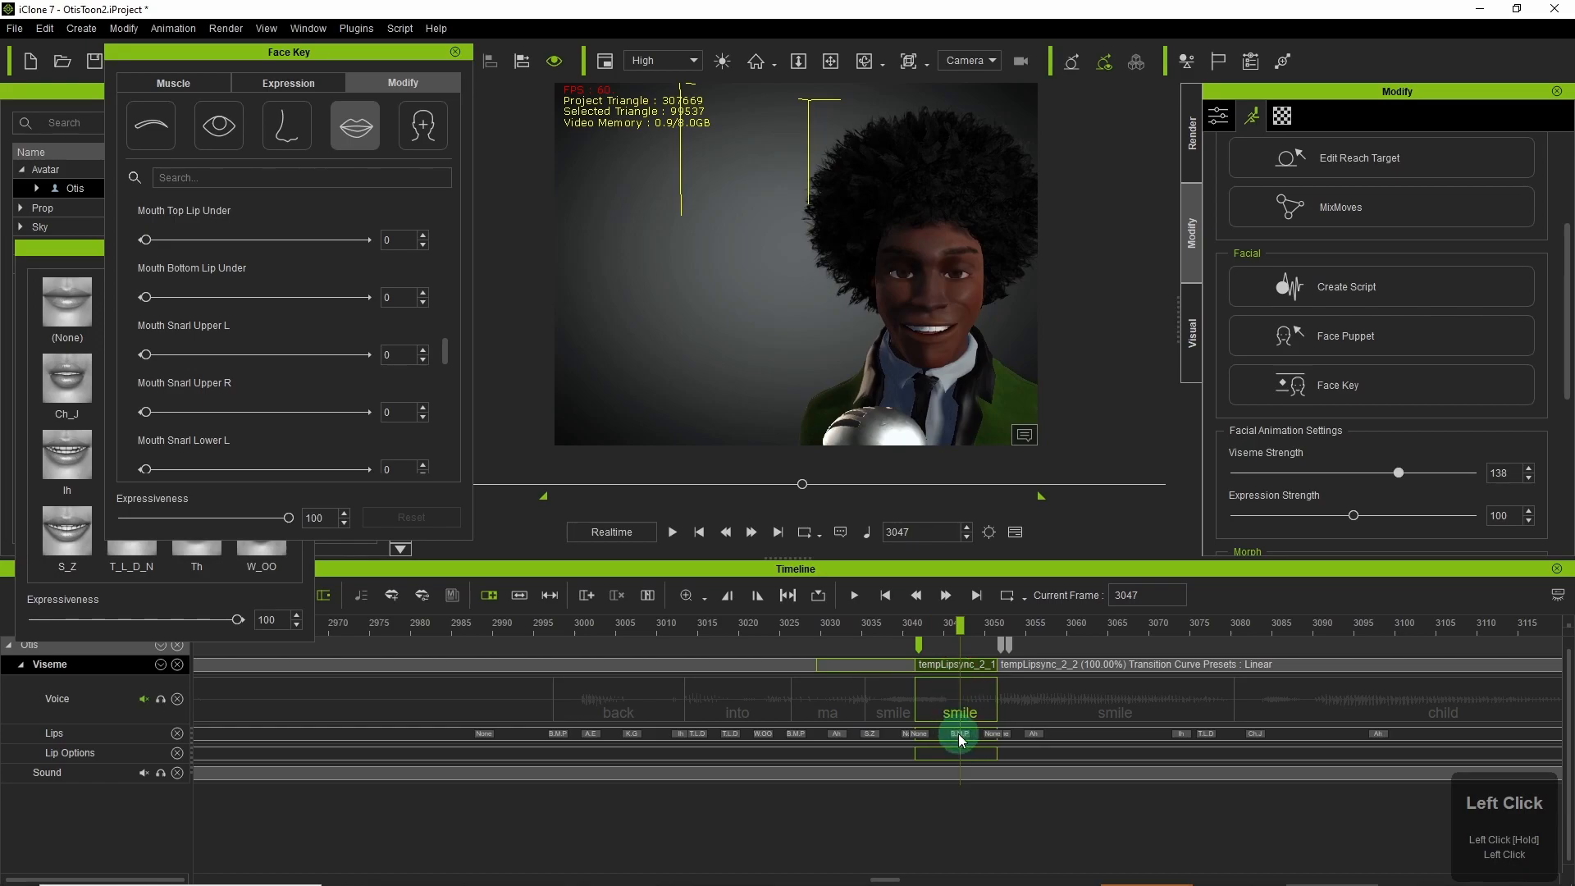
drag(146, 239, 206, 240)
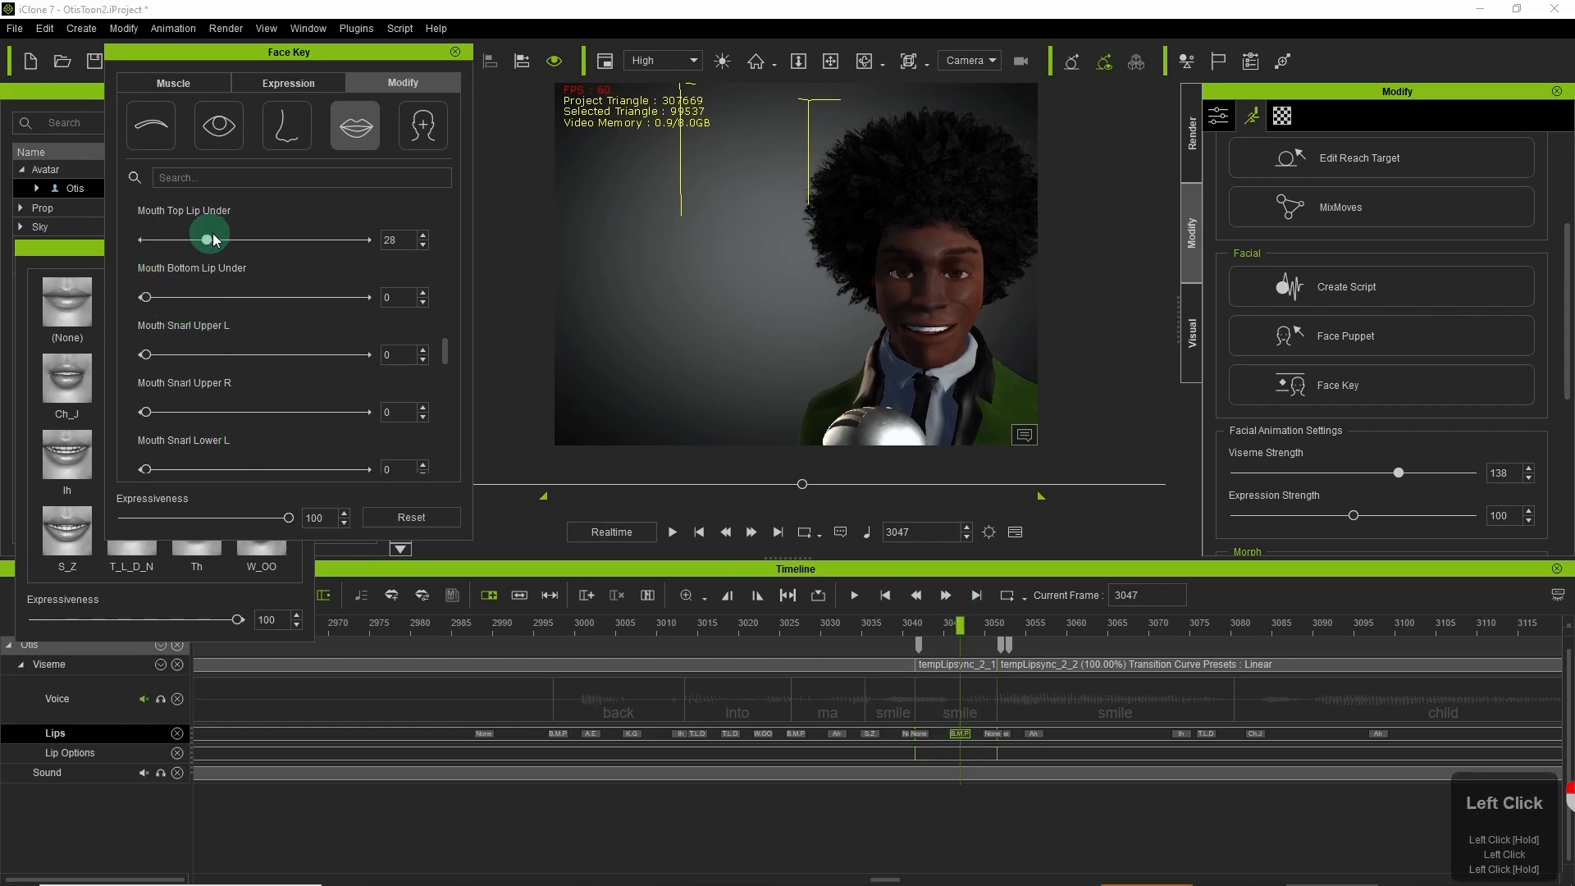
drag(960, 638, 766, 638)
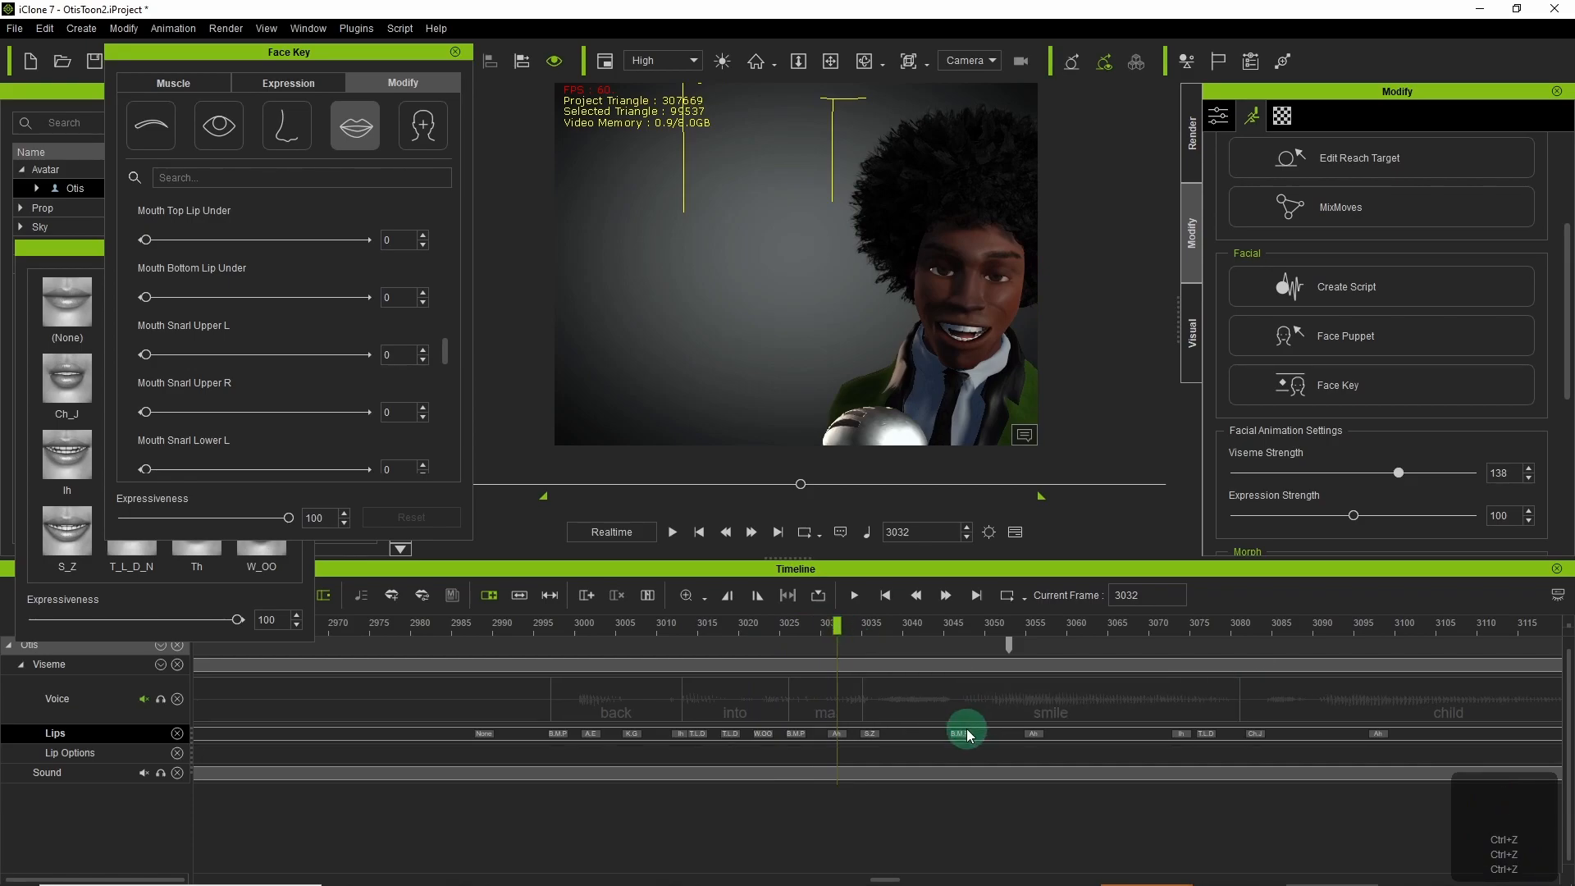
drag(969, 729, 897, 623)
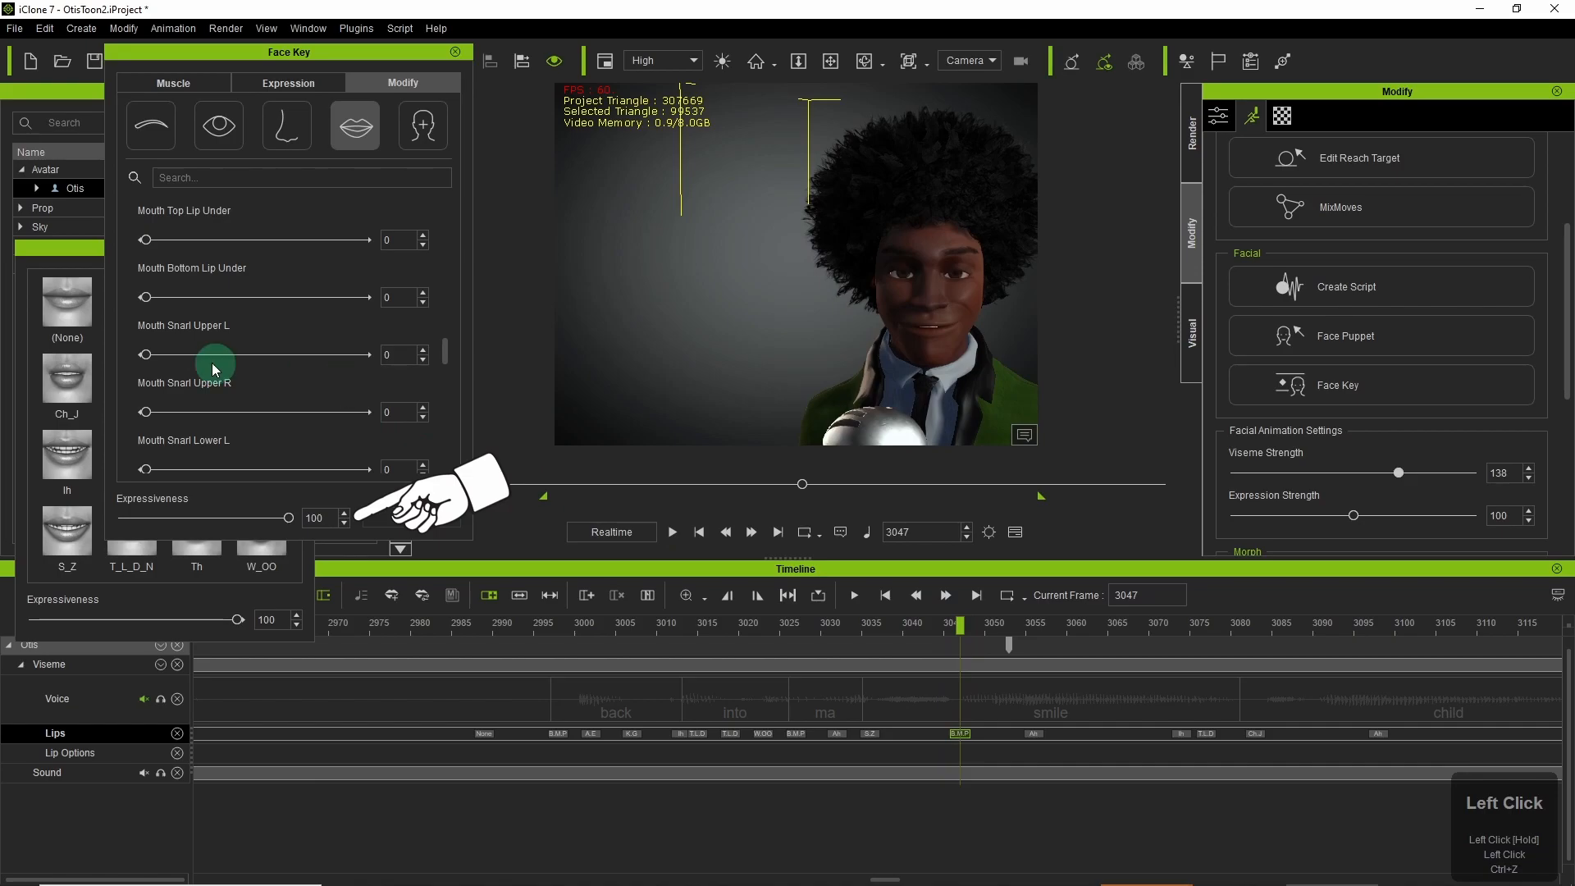
scroll(down, 3)
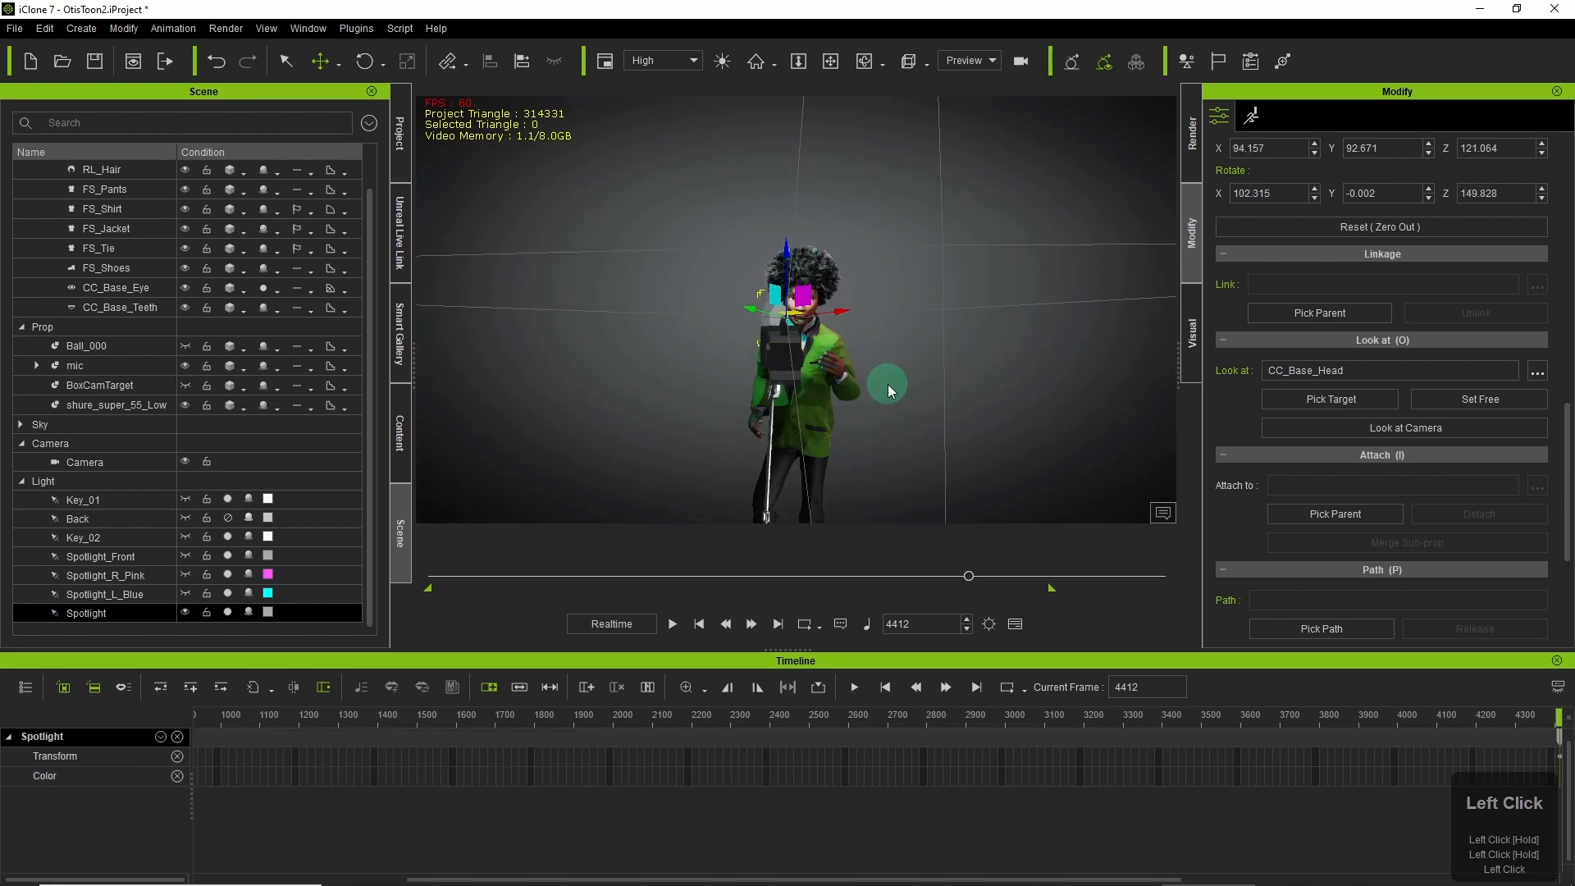
Give the Key_01 spotlight a beam falloff of 100, then select Key_02.
click(336, 61)
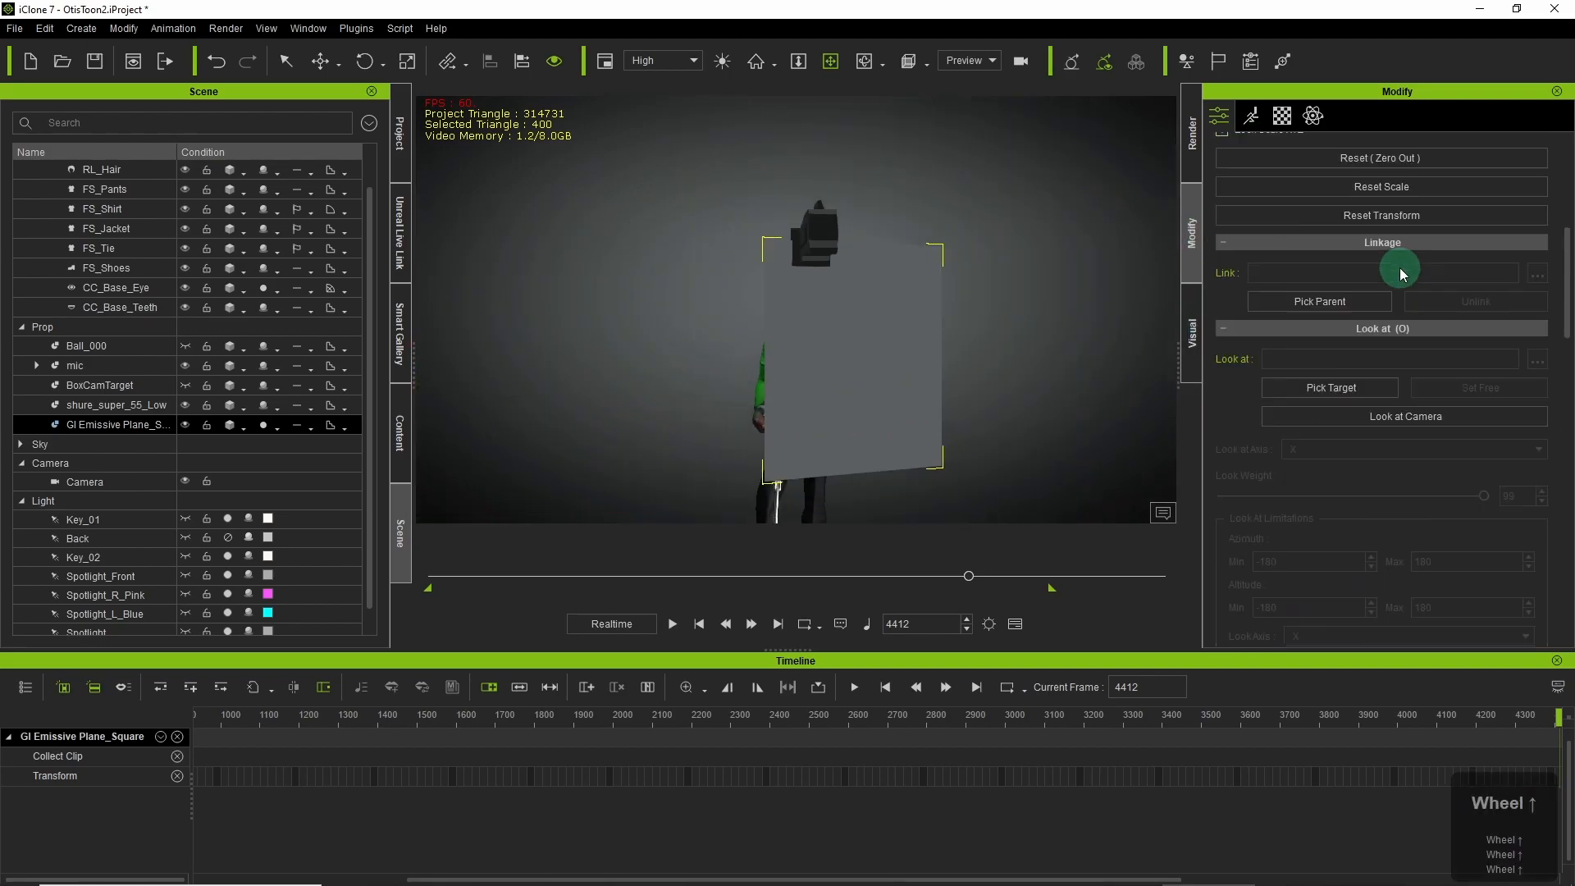
click(1219, 115)
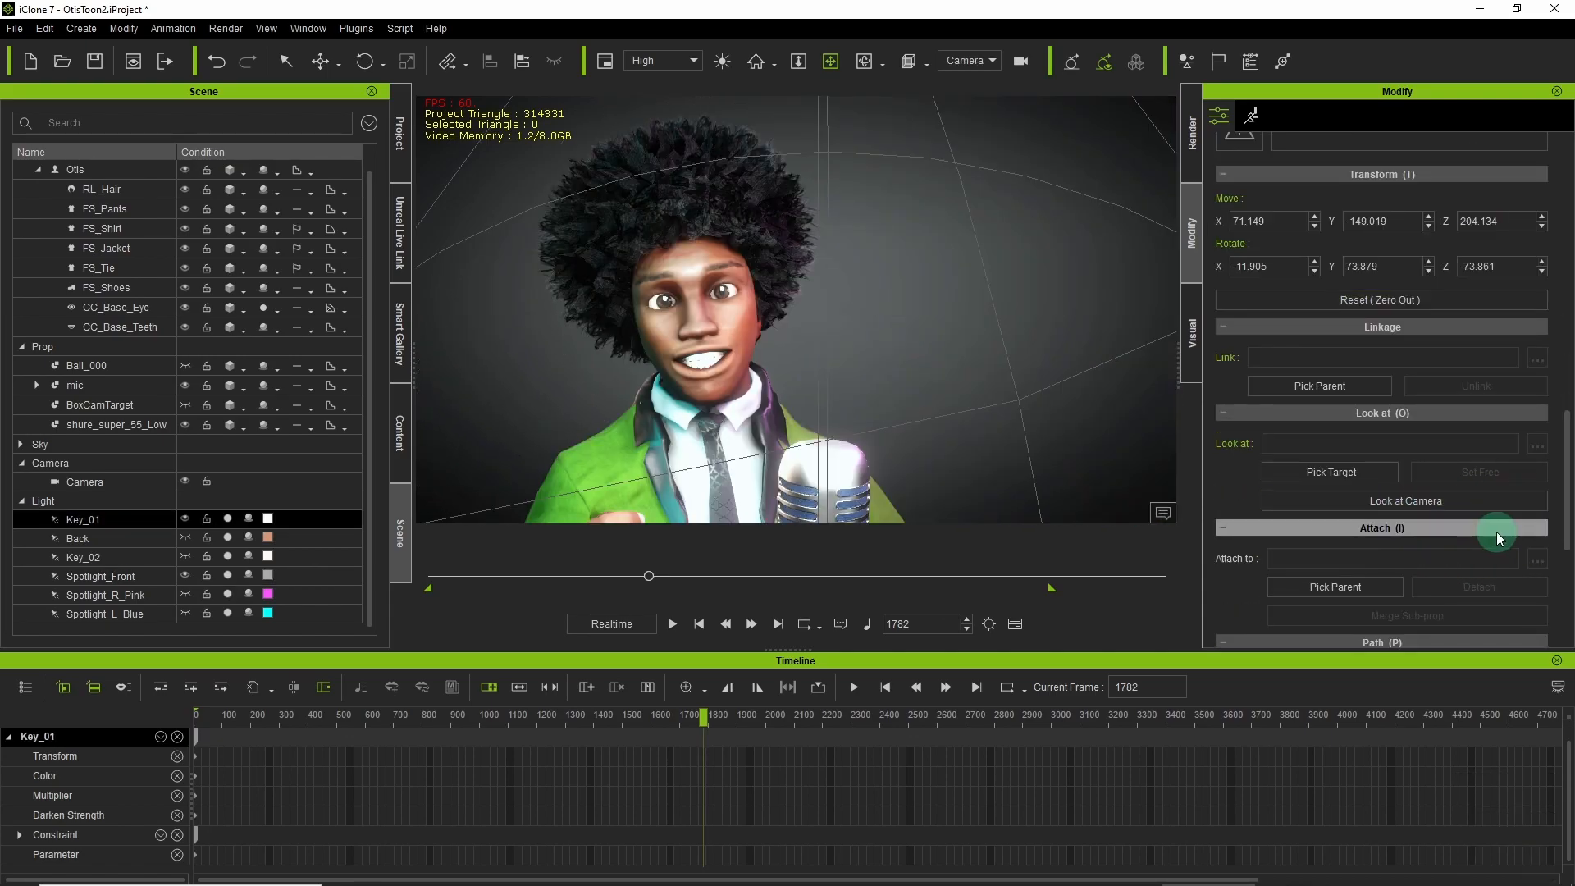
click(1251, 115)
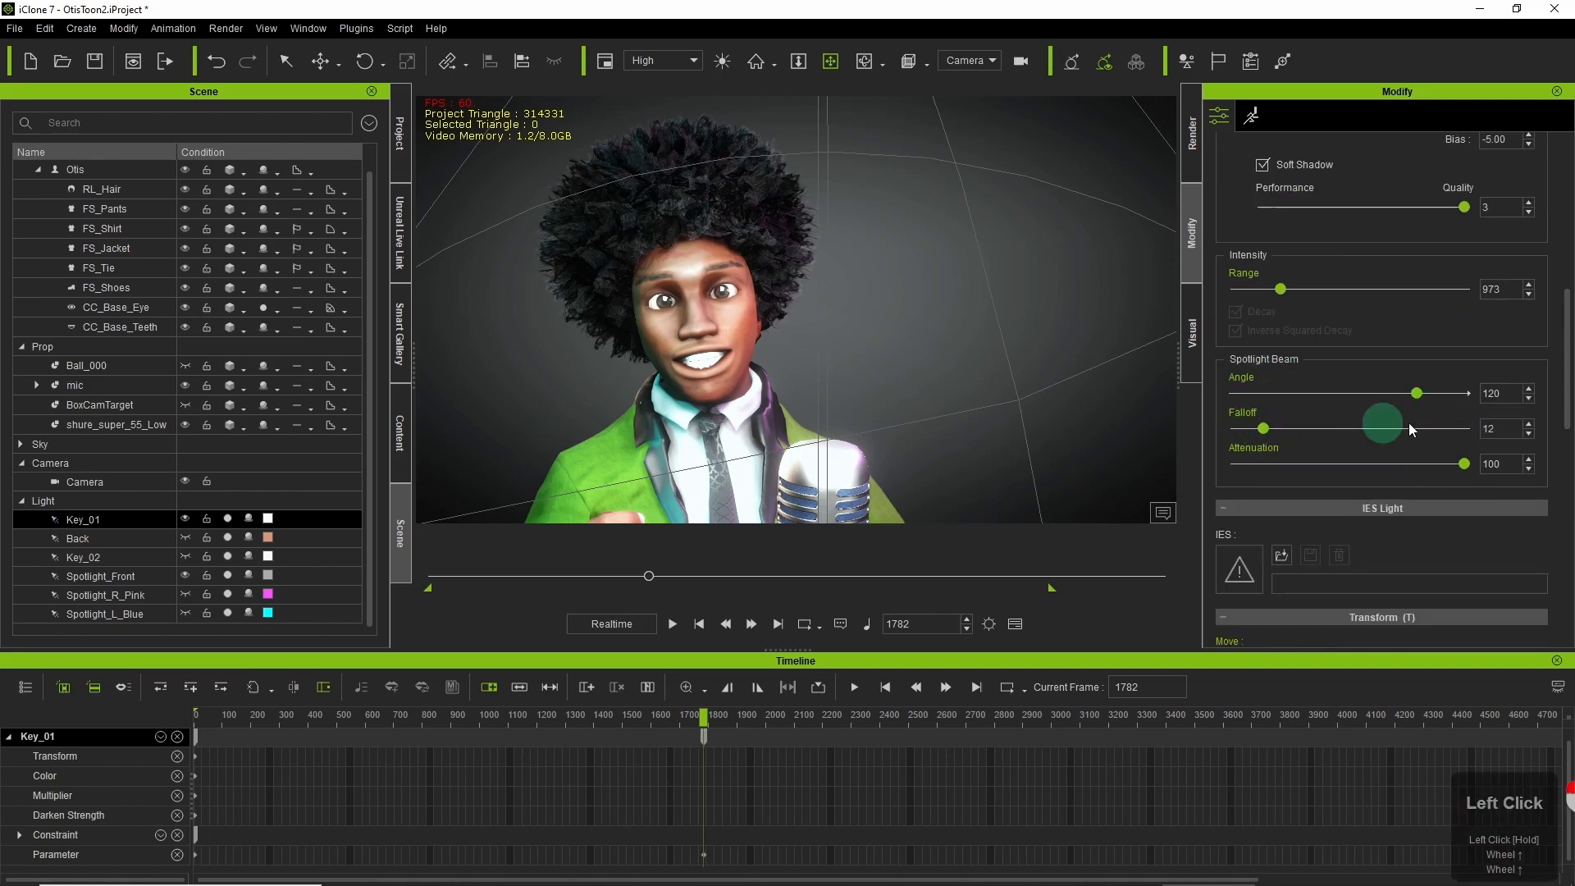
drag(704, 575, 545, 574)
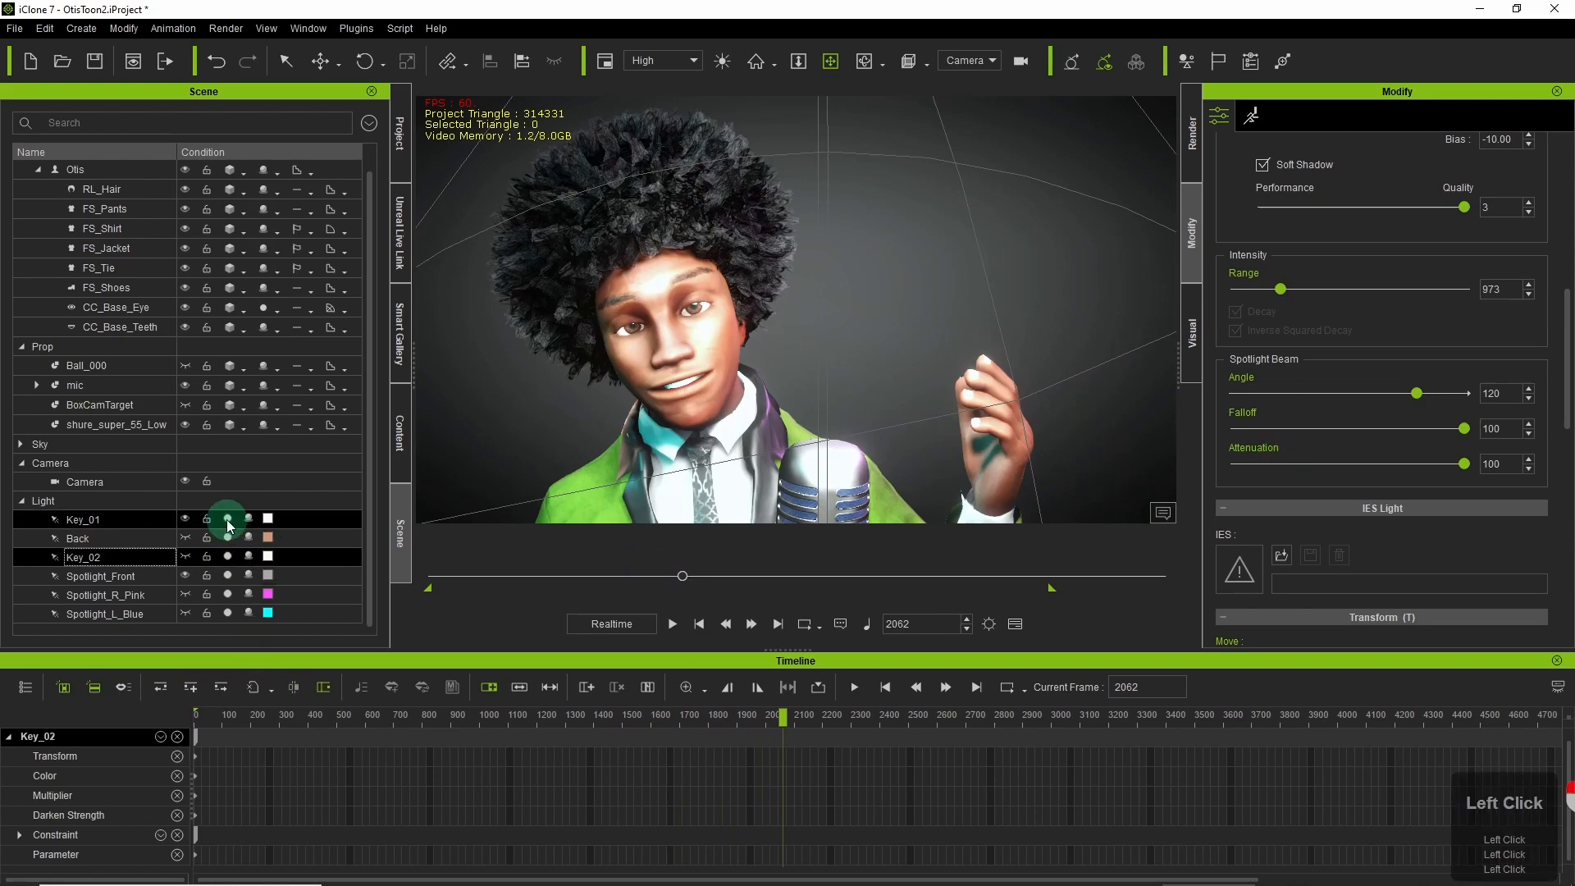
click(100, 576)
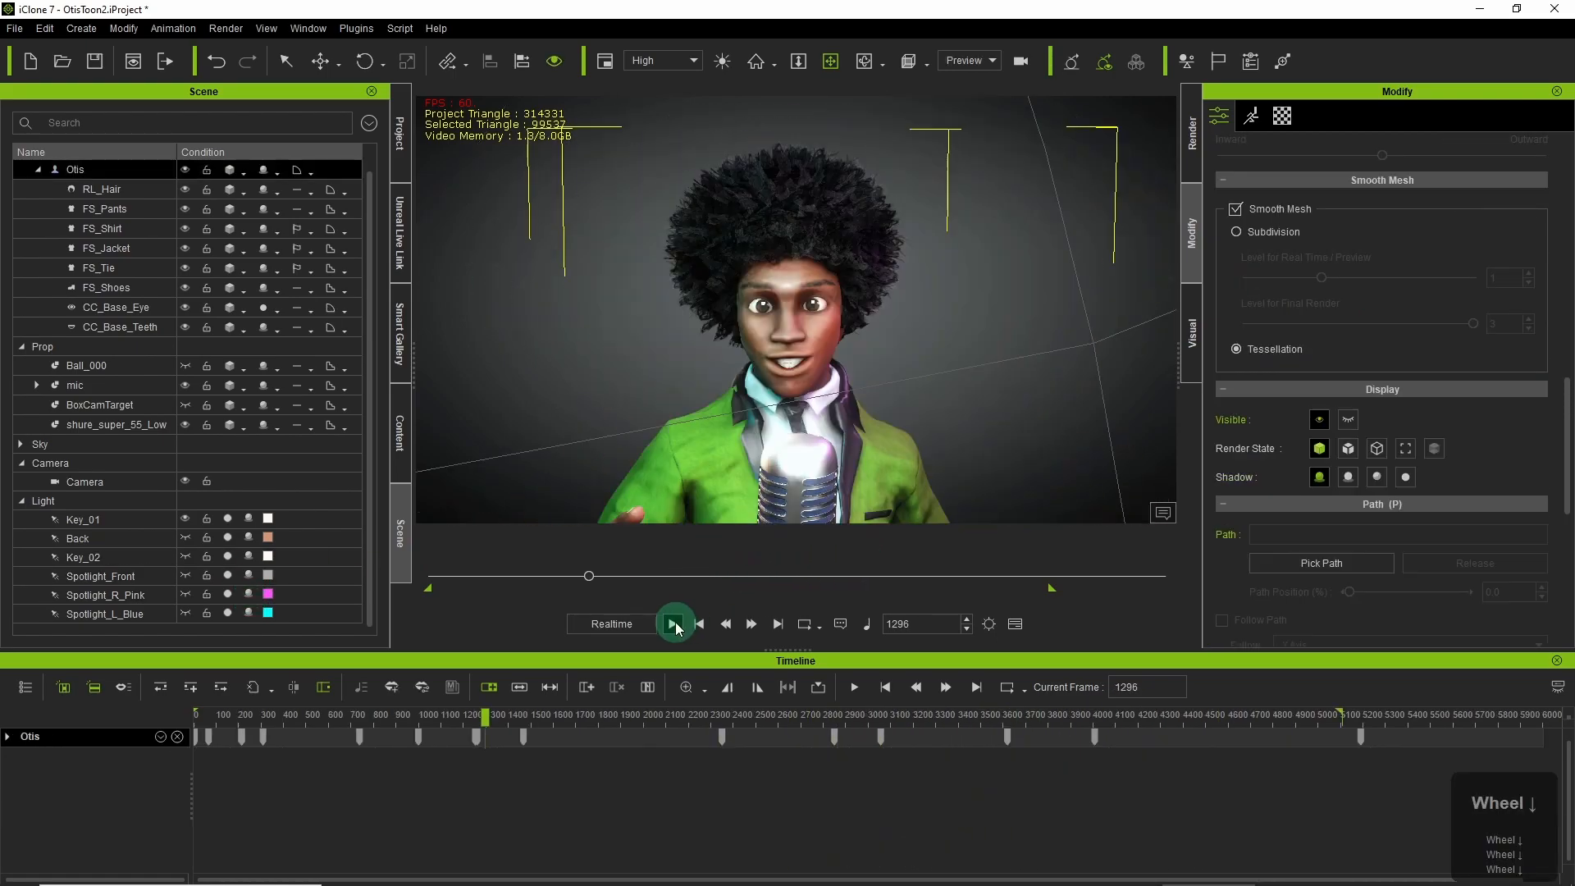
click(674, 623)
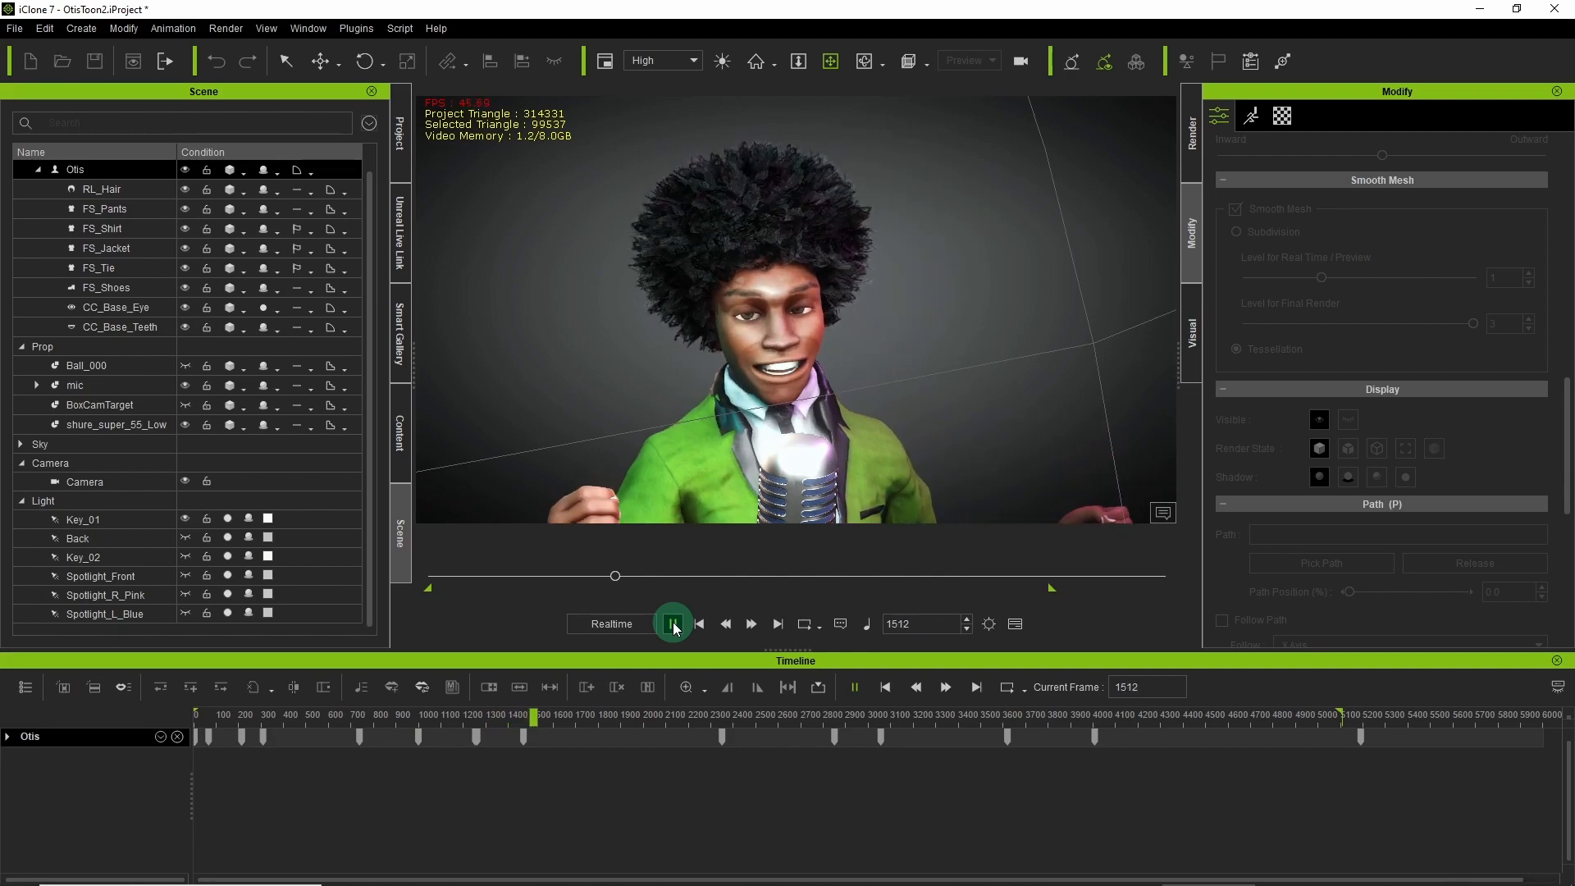
click(672, 624)
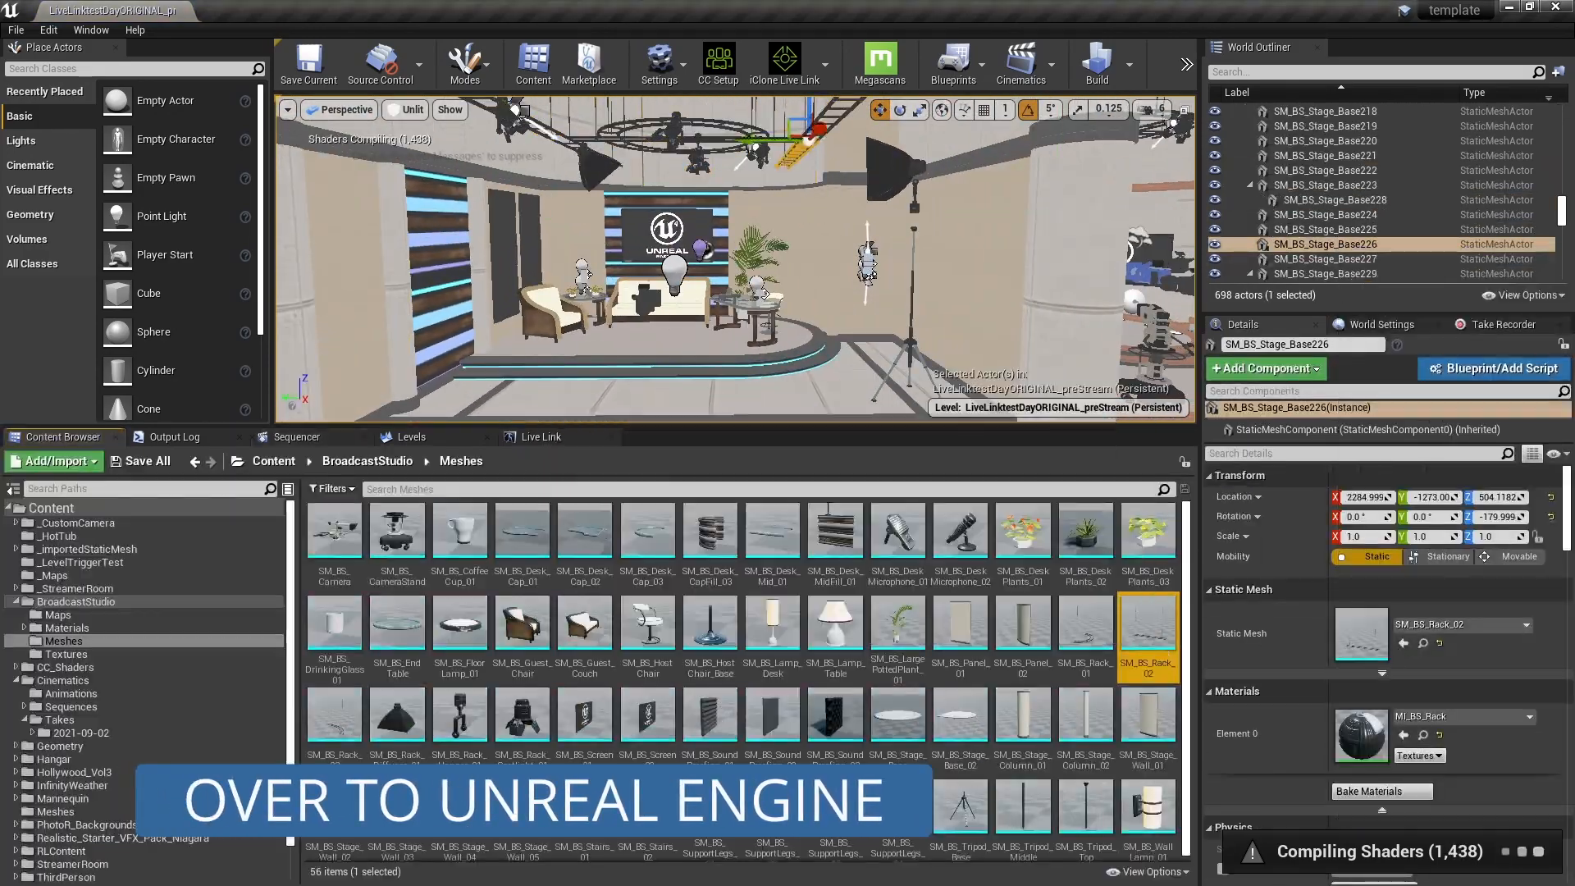
Create a new material for the microphone in the microphone content folder.
click(1301, 274)
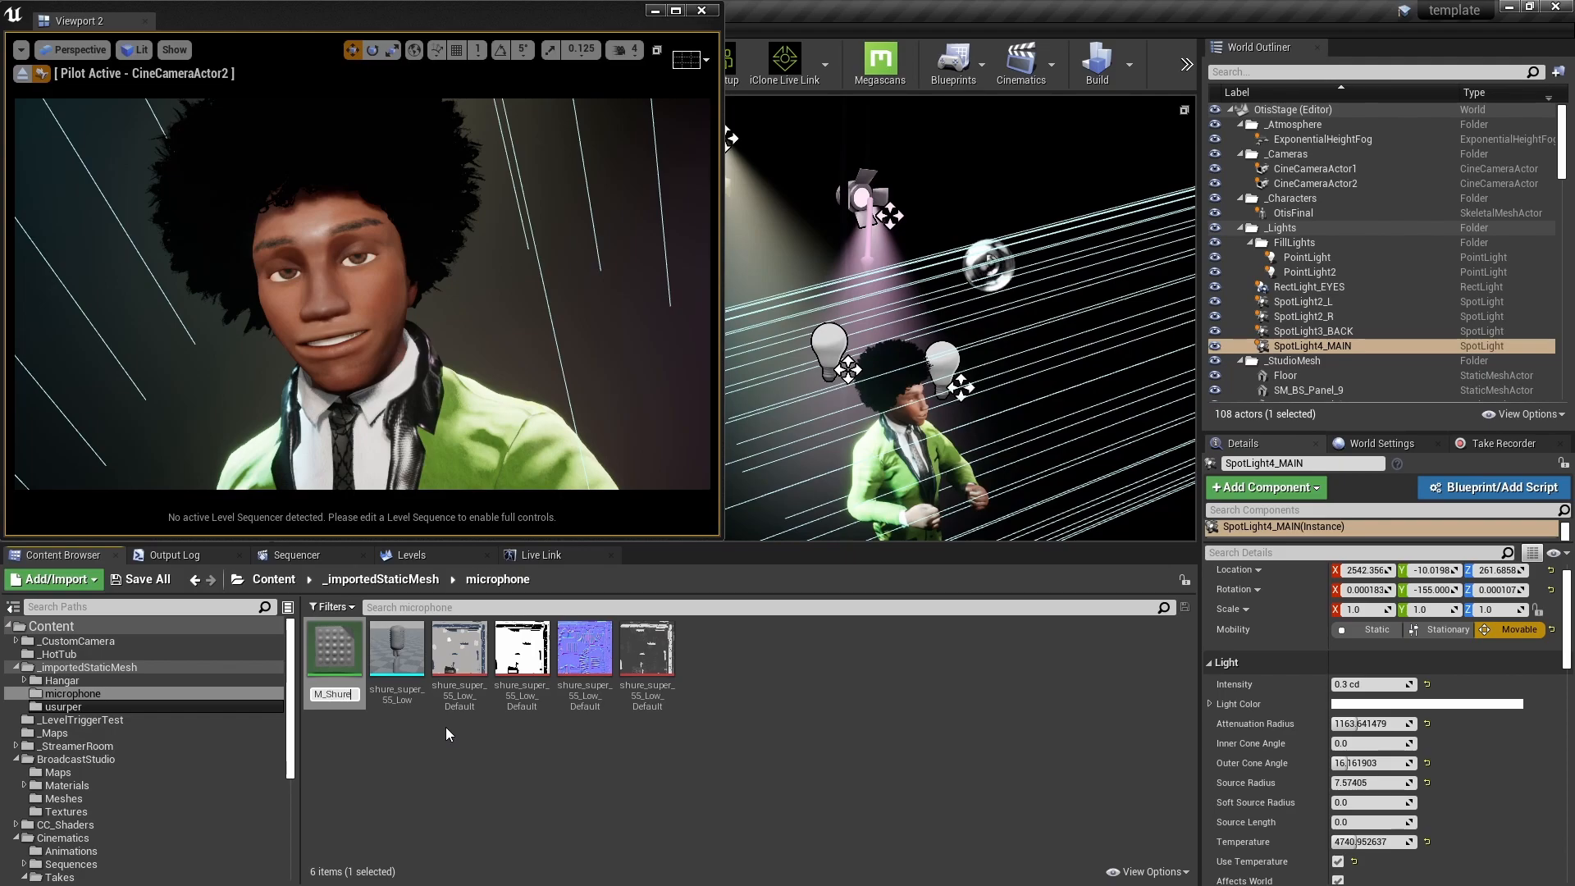
mouse_move(333, 648)
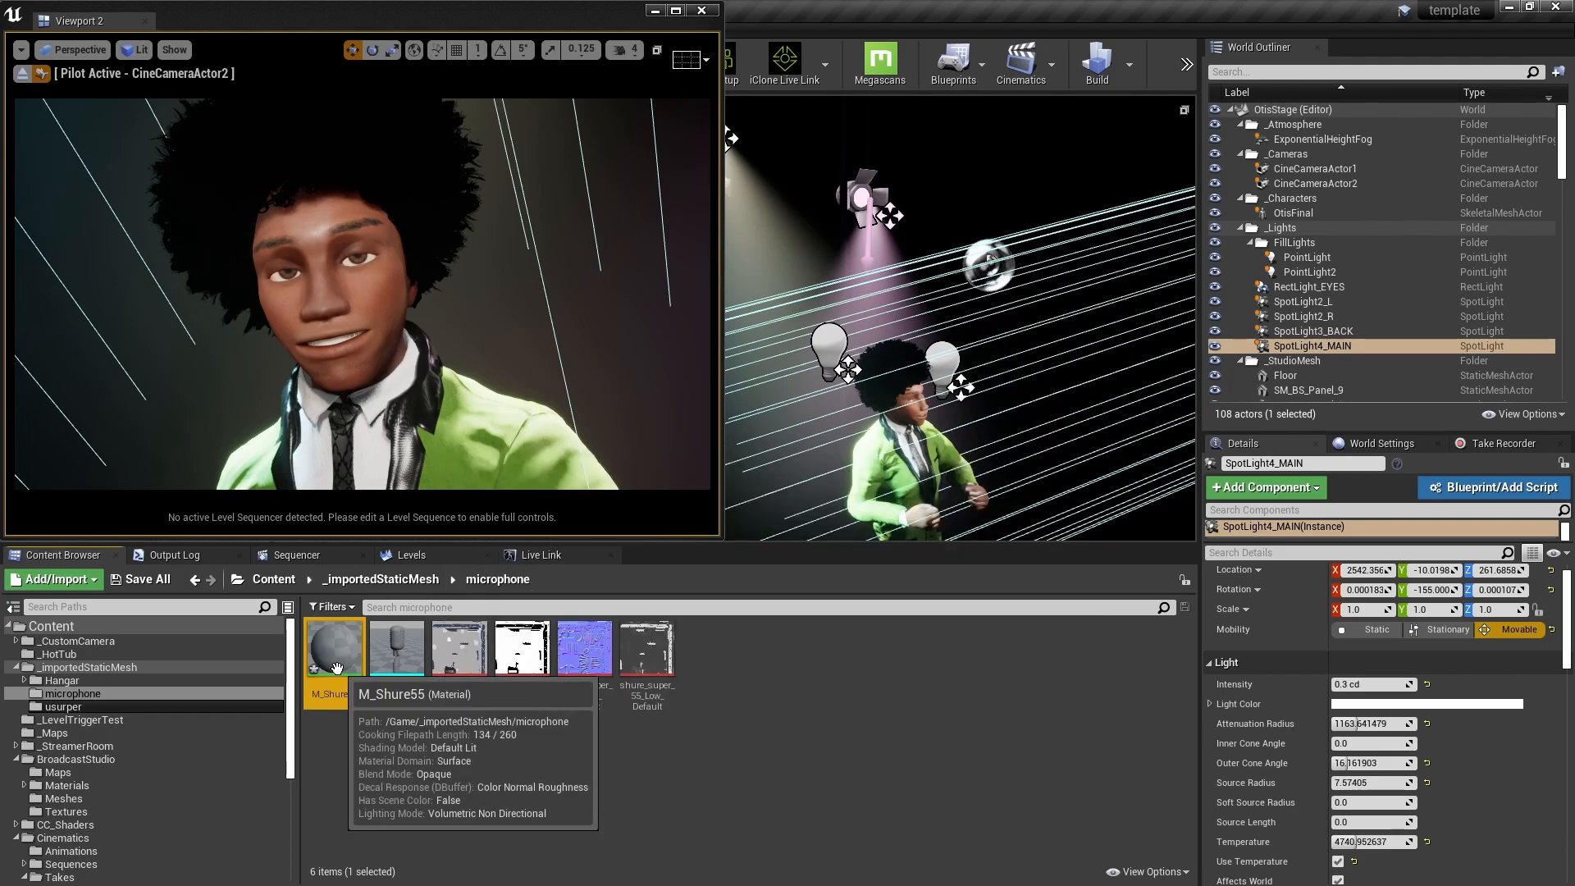
Edit the M_Shure55 material and enter a value of 0.2.
double_click(334, 646)
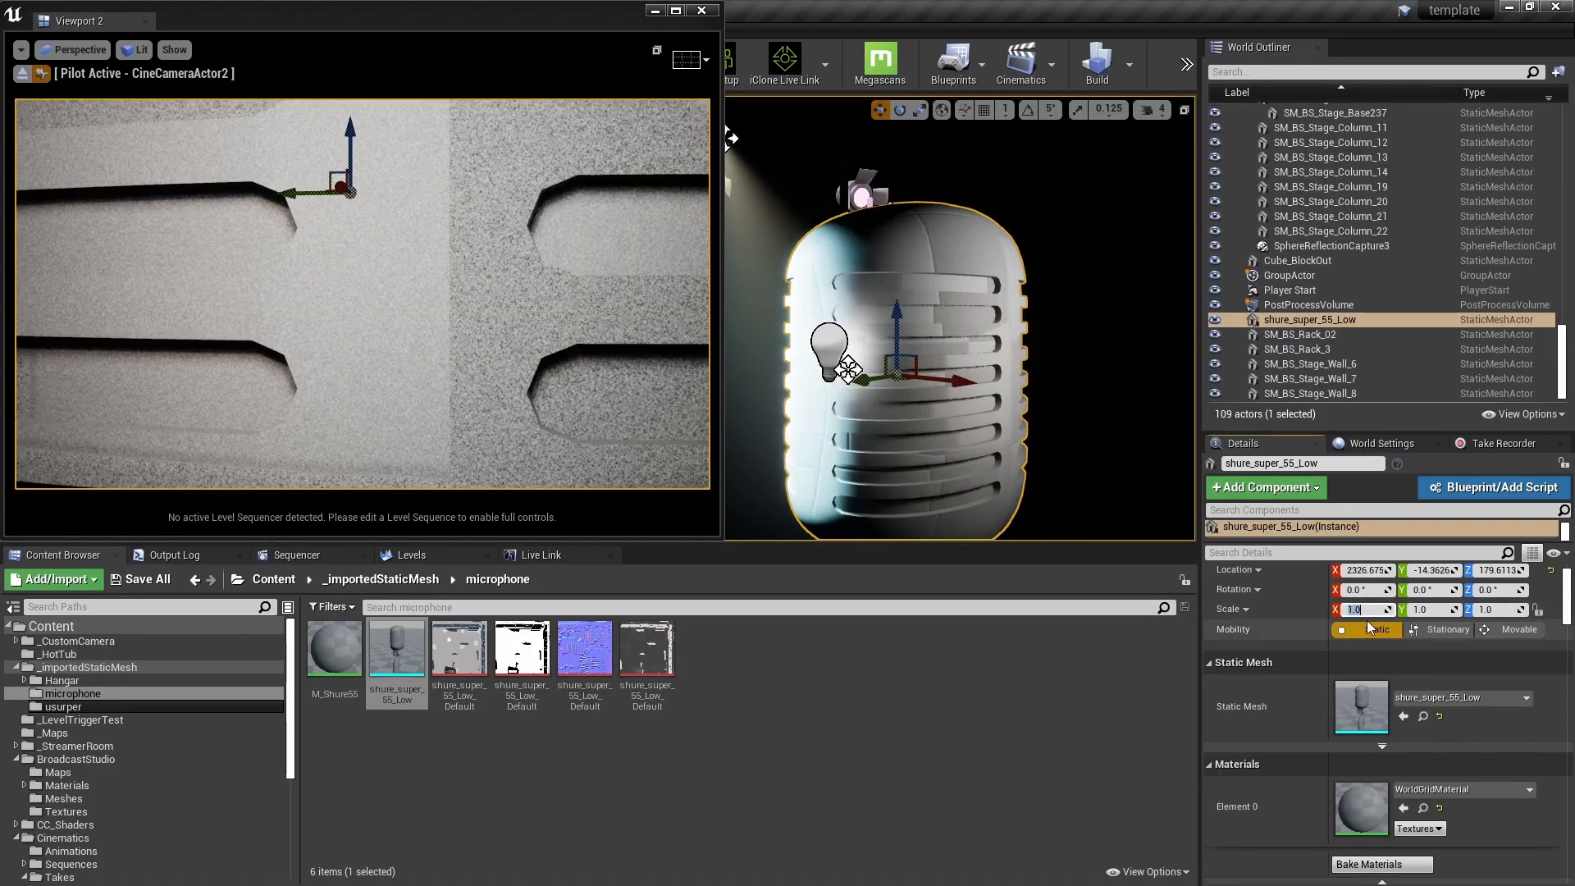
text(0.2)
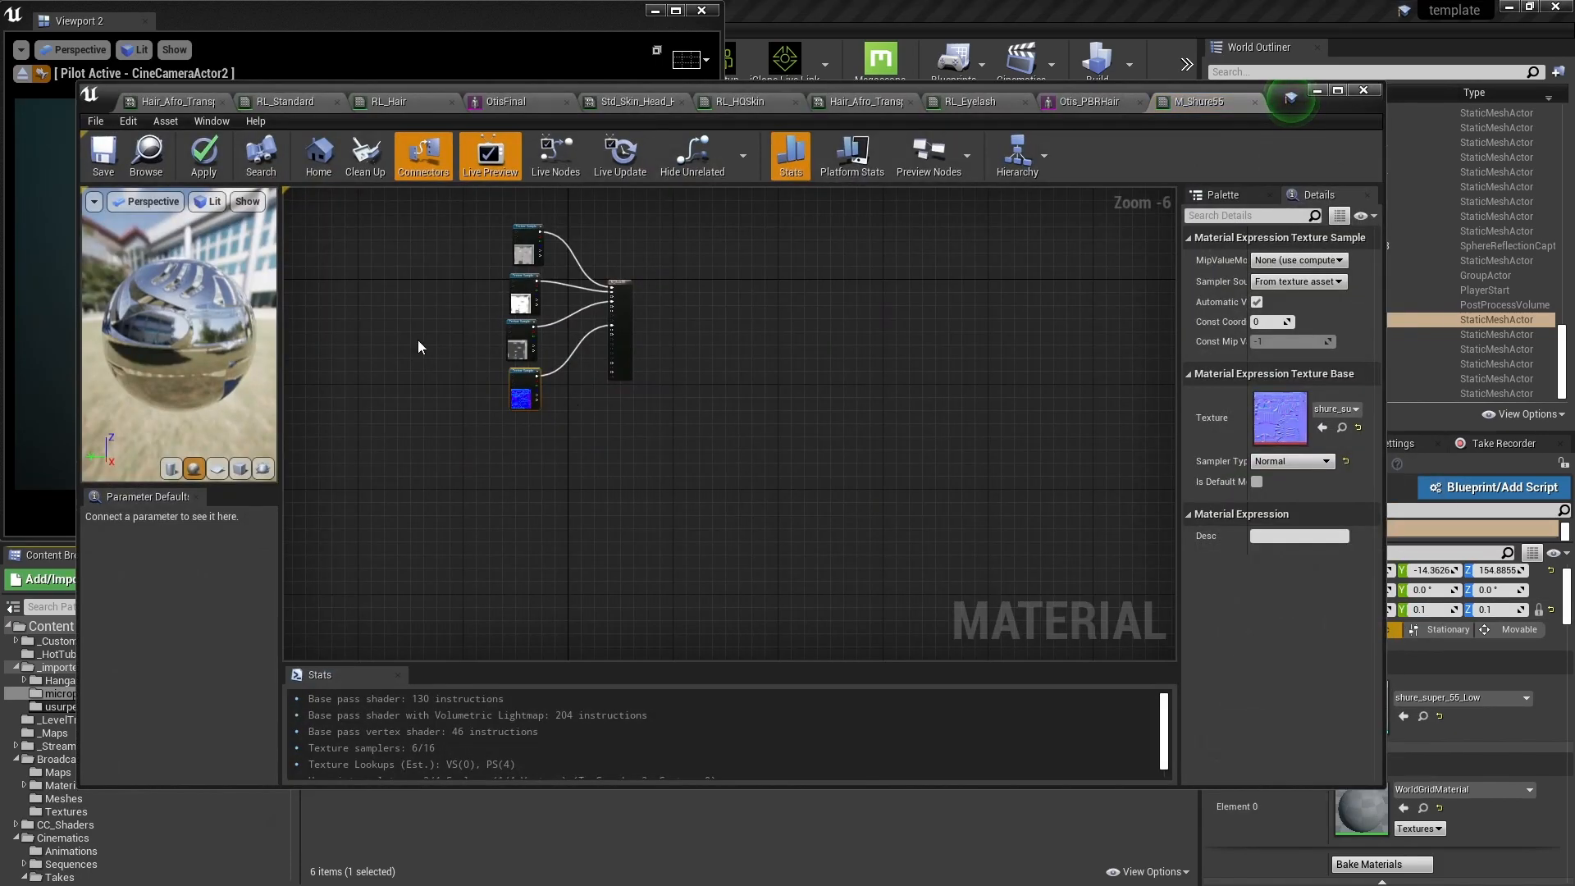
mouse_move(104, 155)
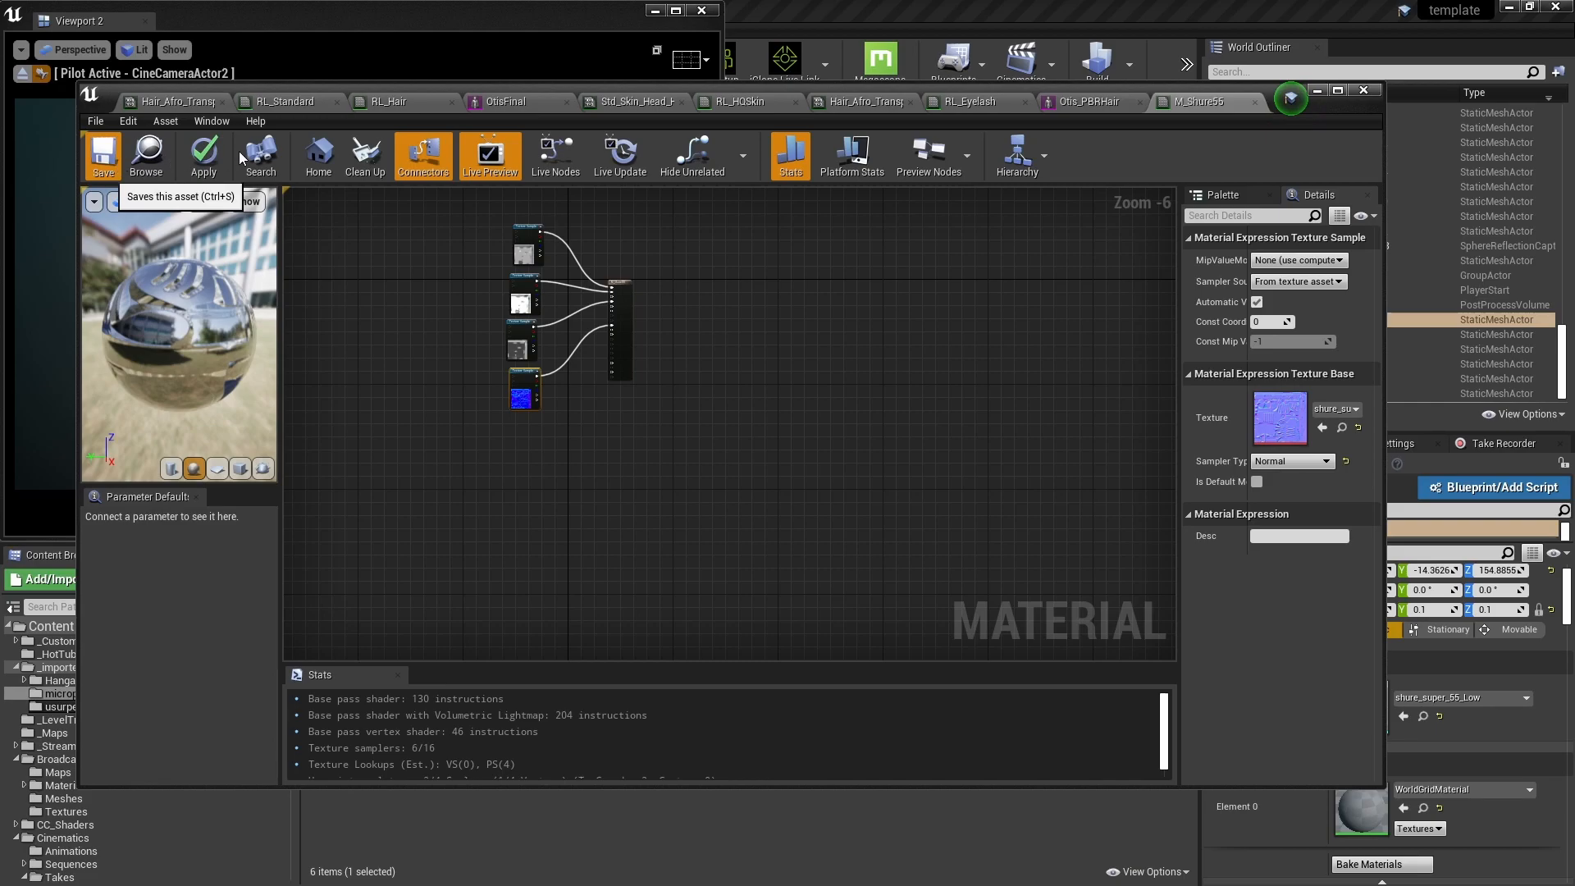
Save the M_Shure55 microphone material.
click(102, 156)
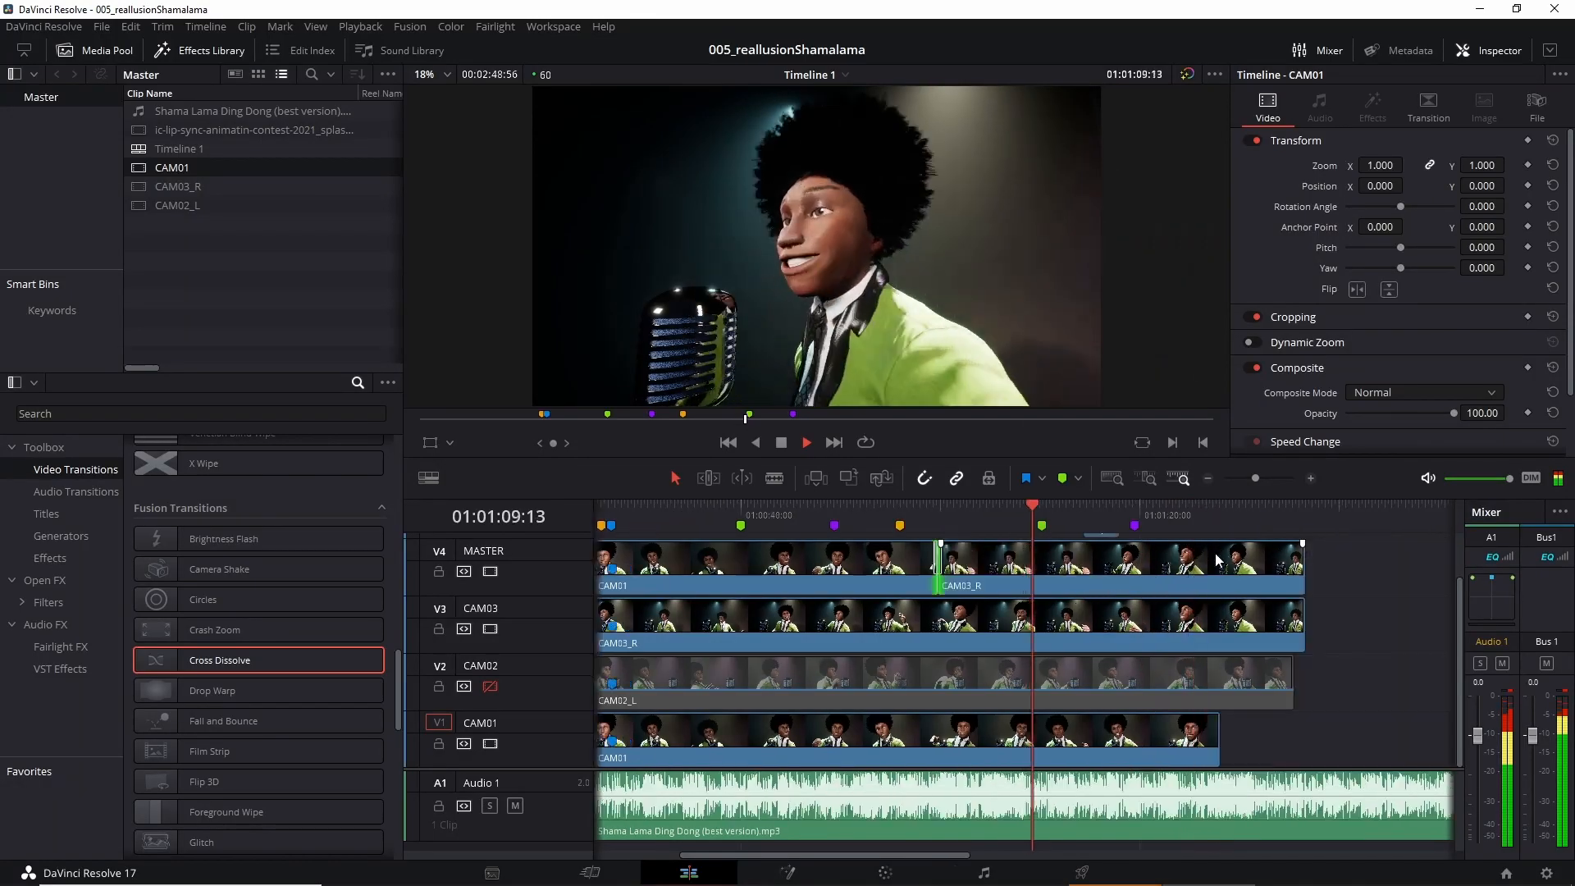
Select and trim the CAM02_L and CAM03_R clips in the Edit timeline.
click(854, 677)
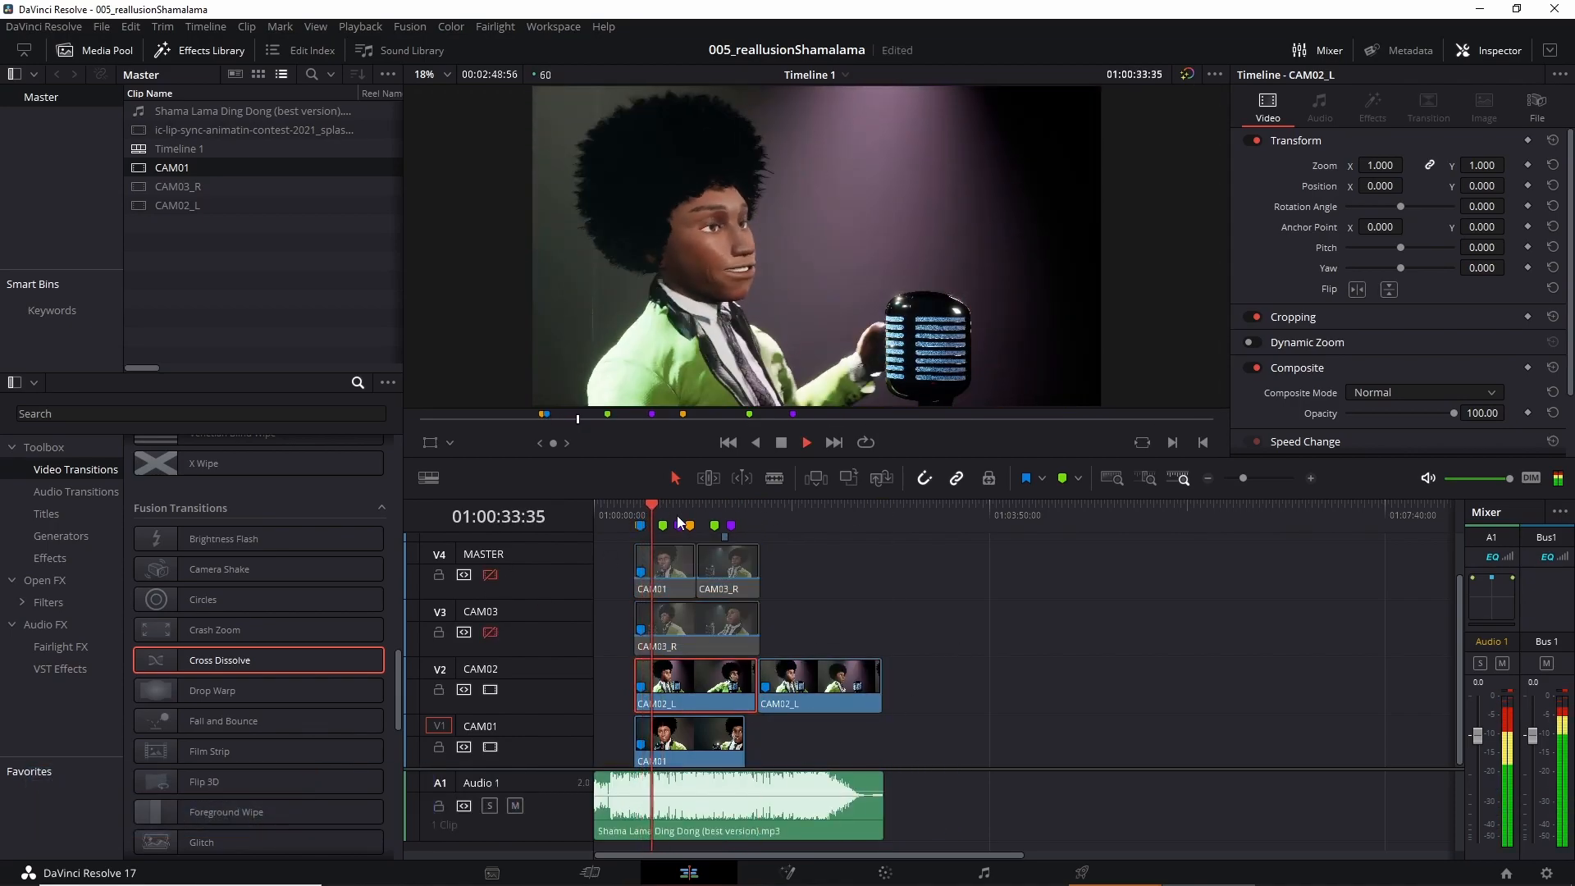
click(807, 441)
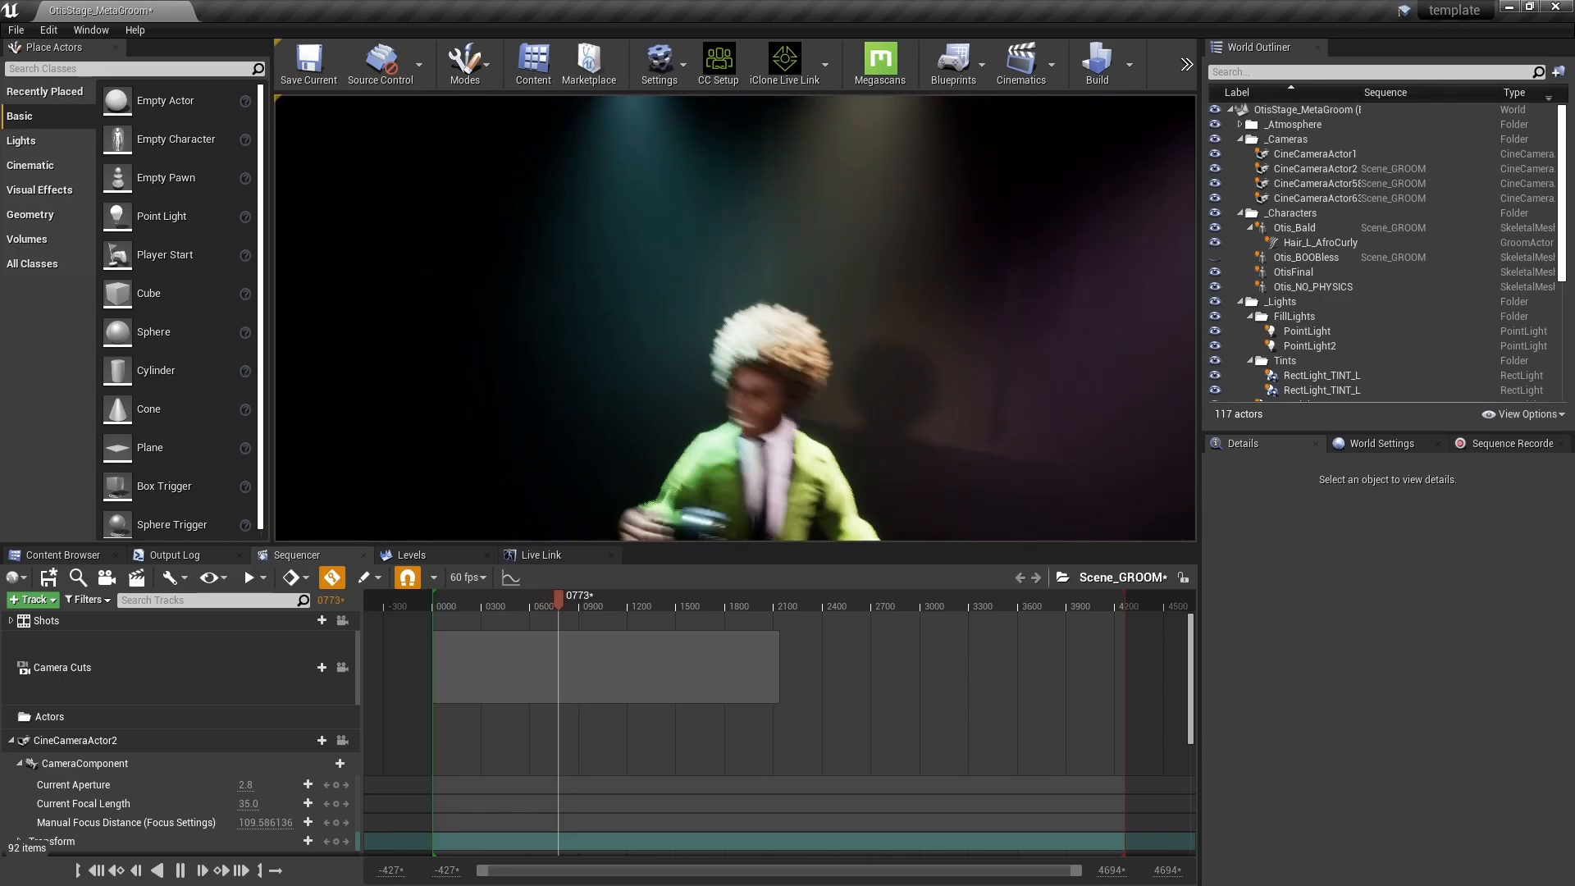
Scrub the Scene_GROOM sequence later to show Otis's curly afro groom.
drag(558, 594, 576, 594)
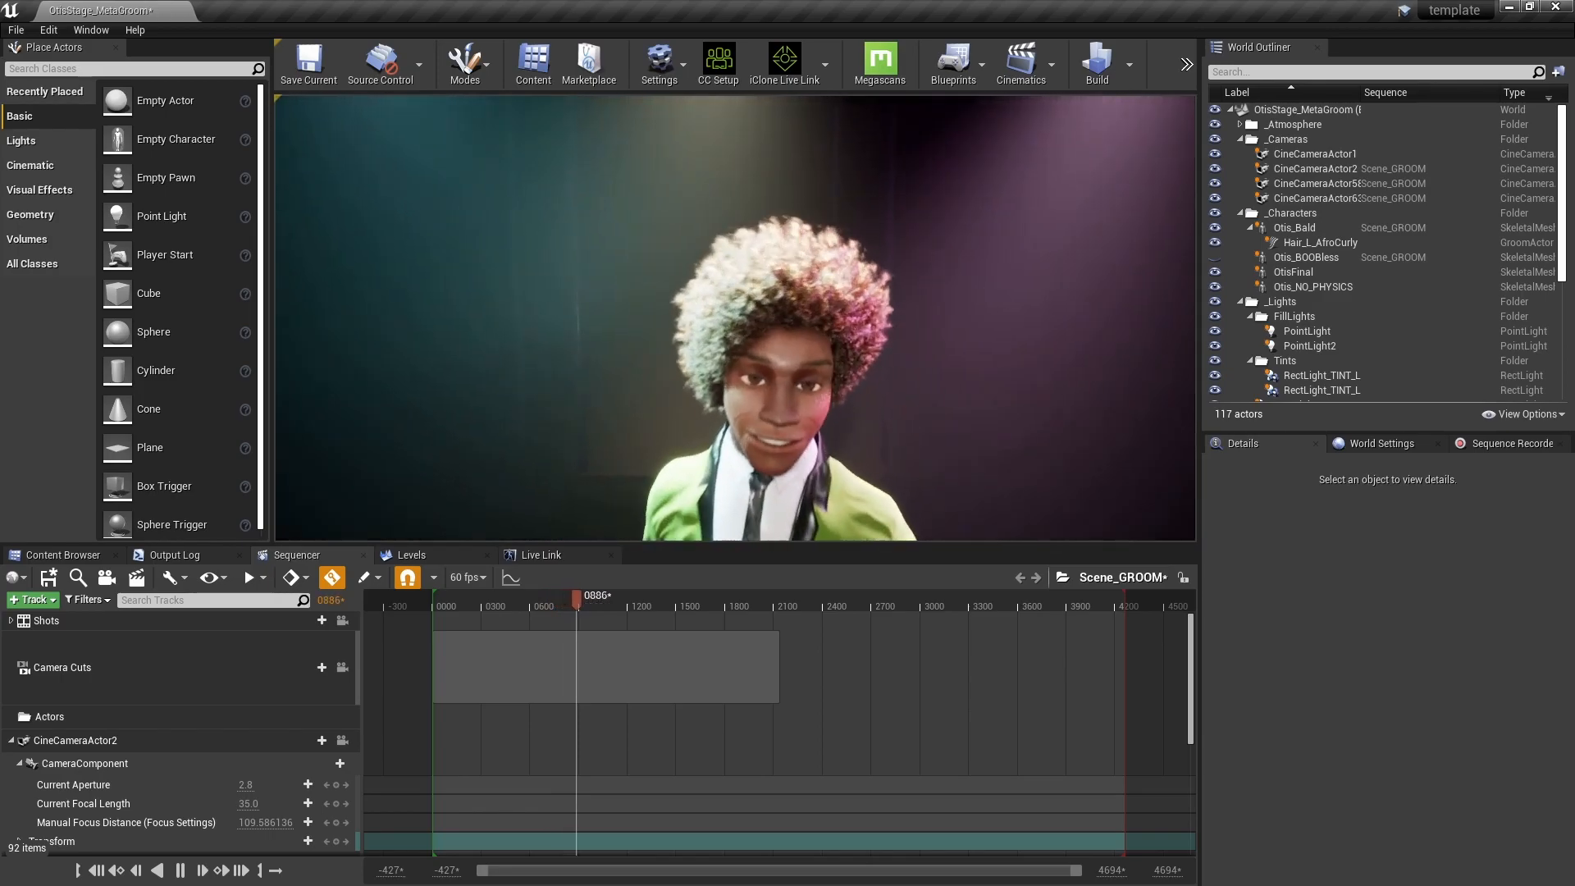